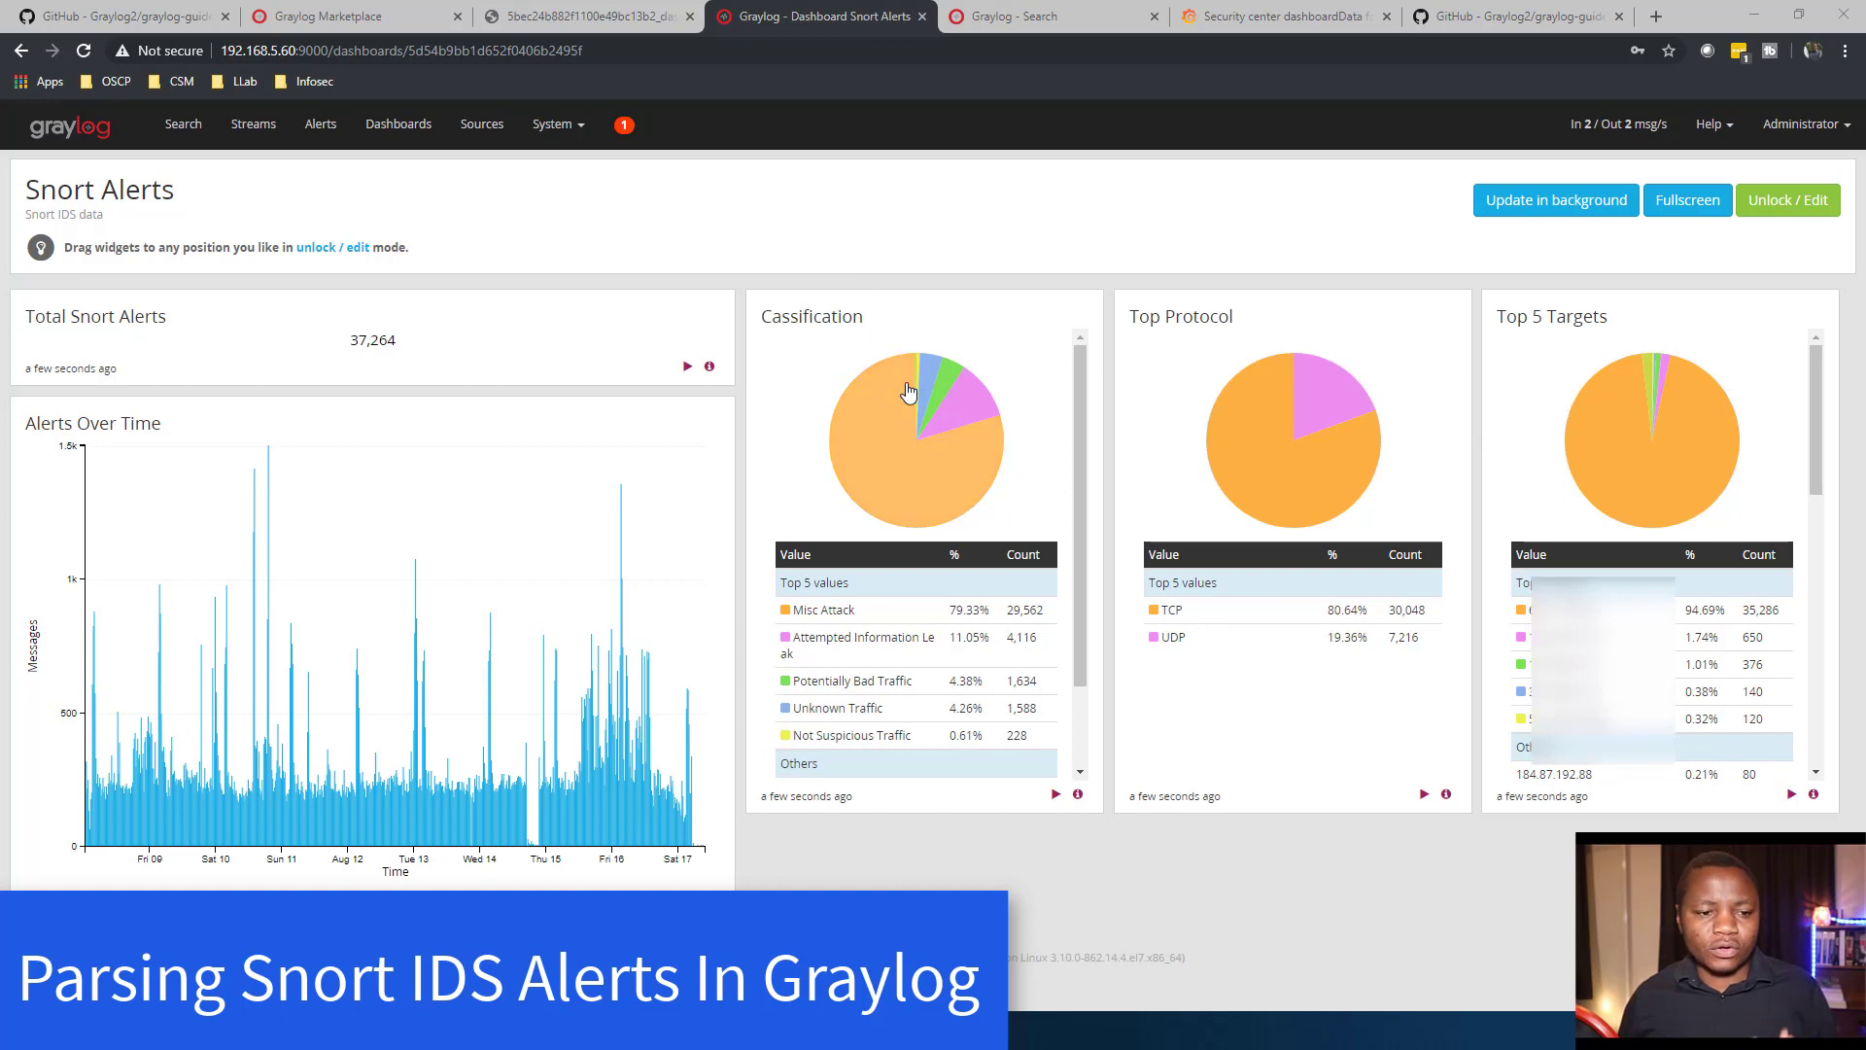
{"action": "mouse_move", "coordinate": [873, 313]}
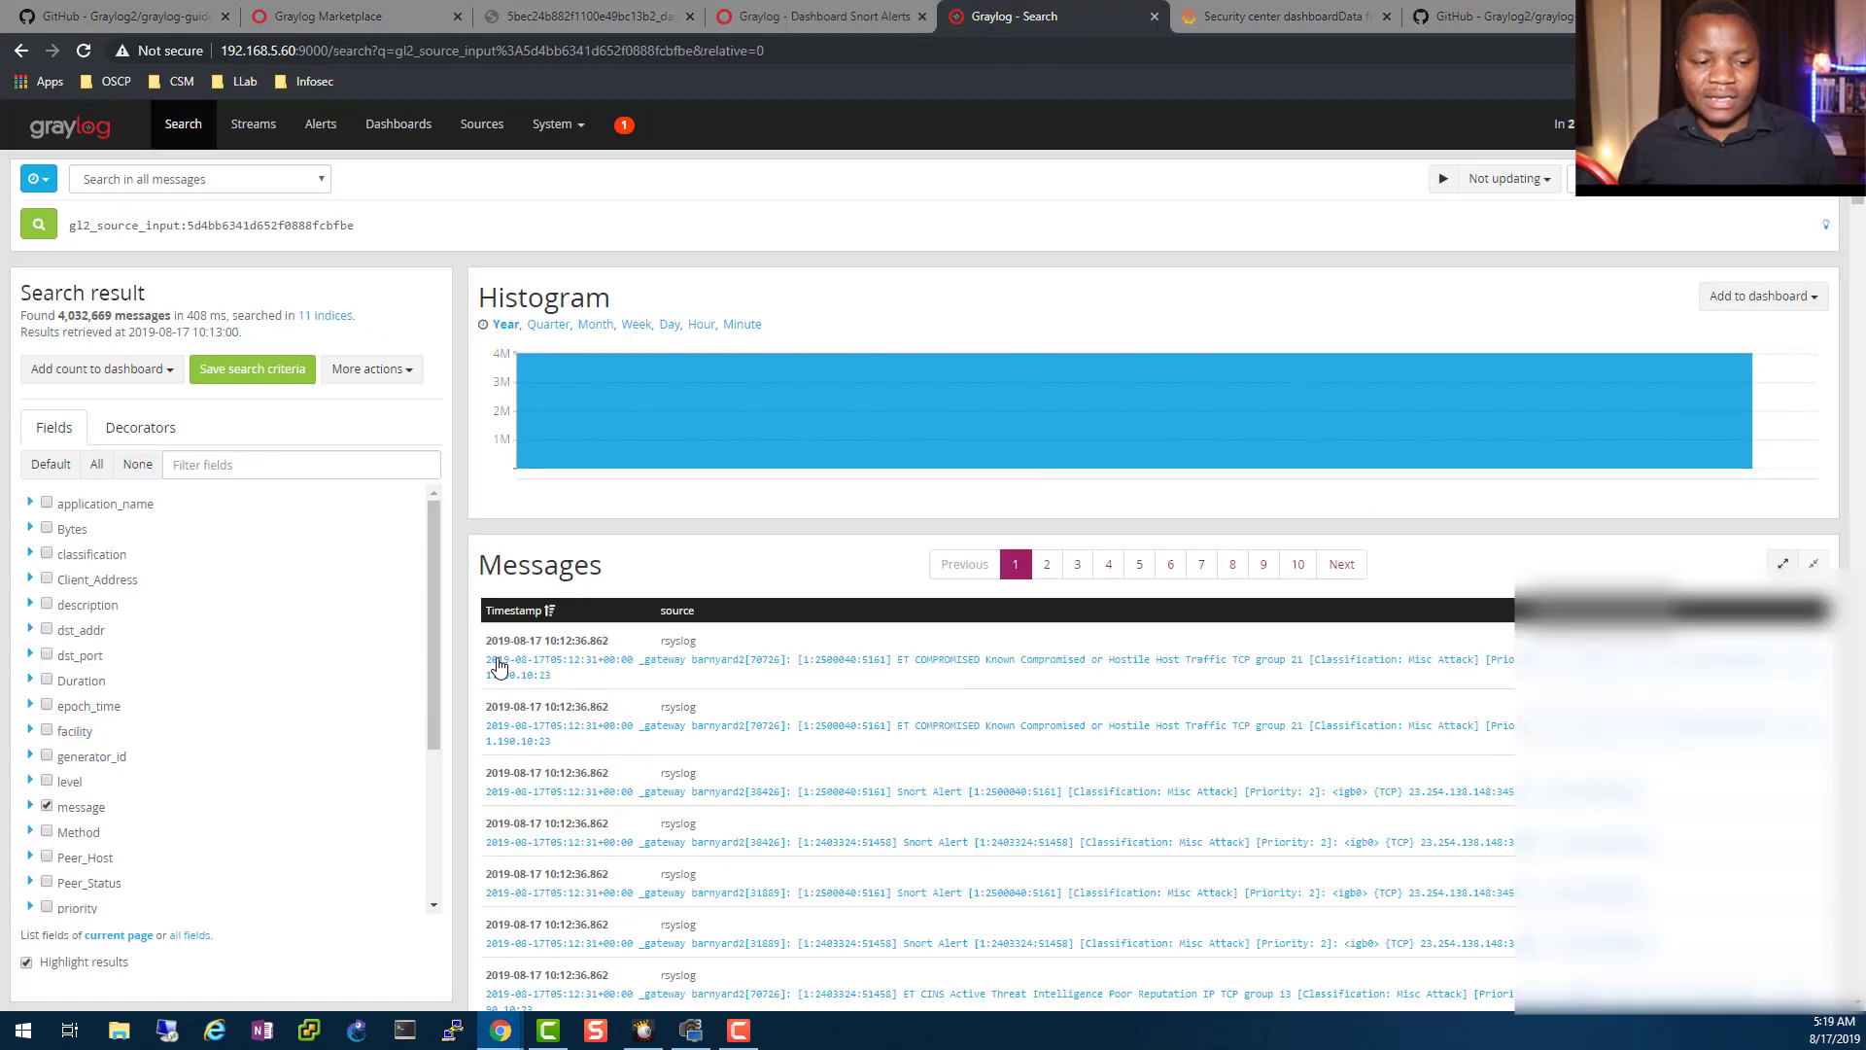
{"action": "mouse_move", "coordinate": [1282, 684]}
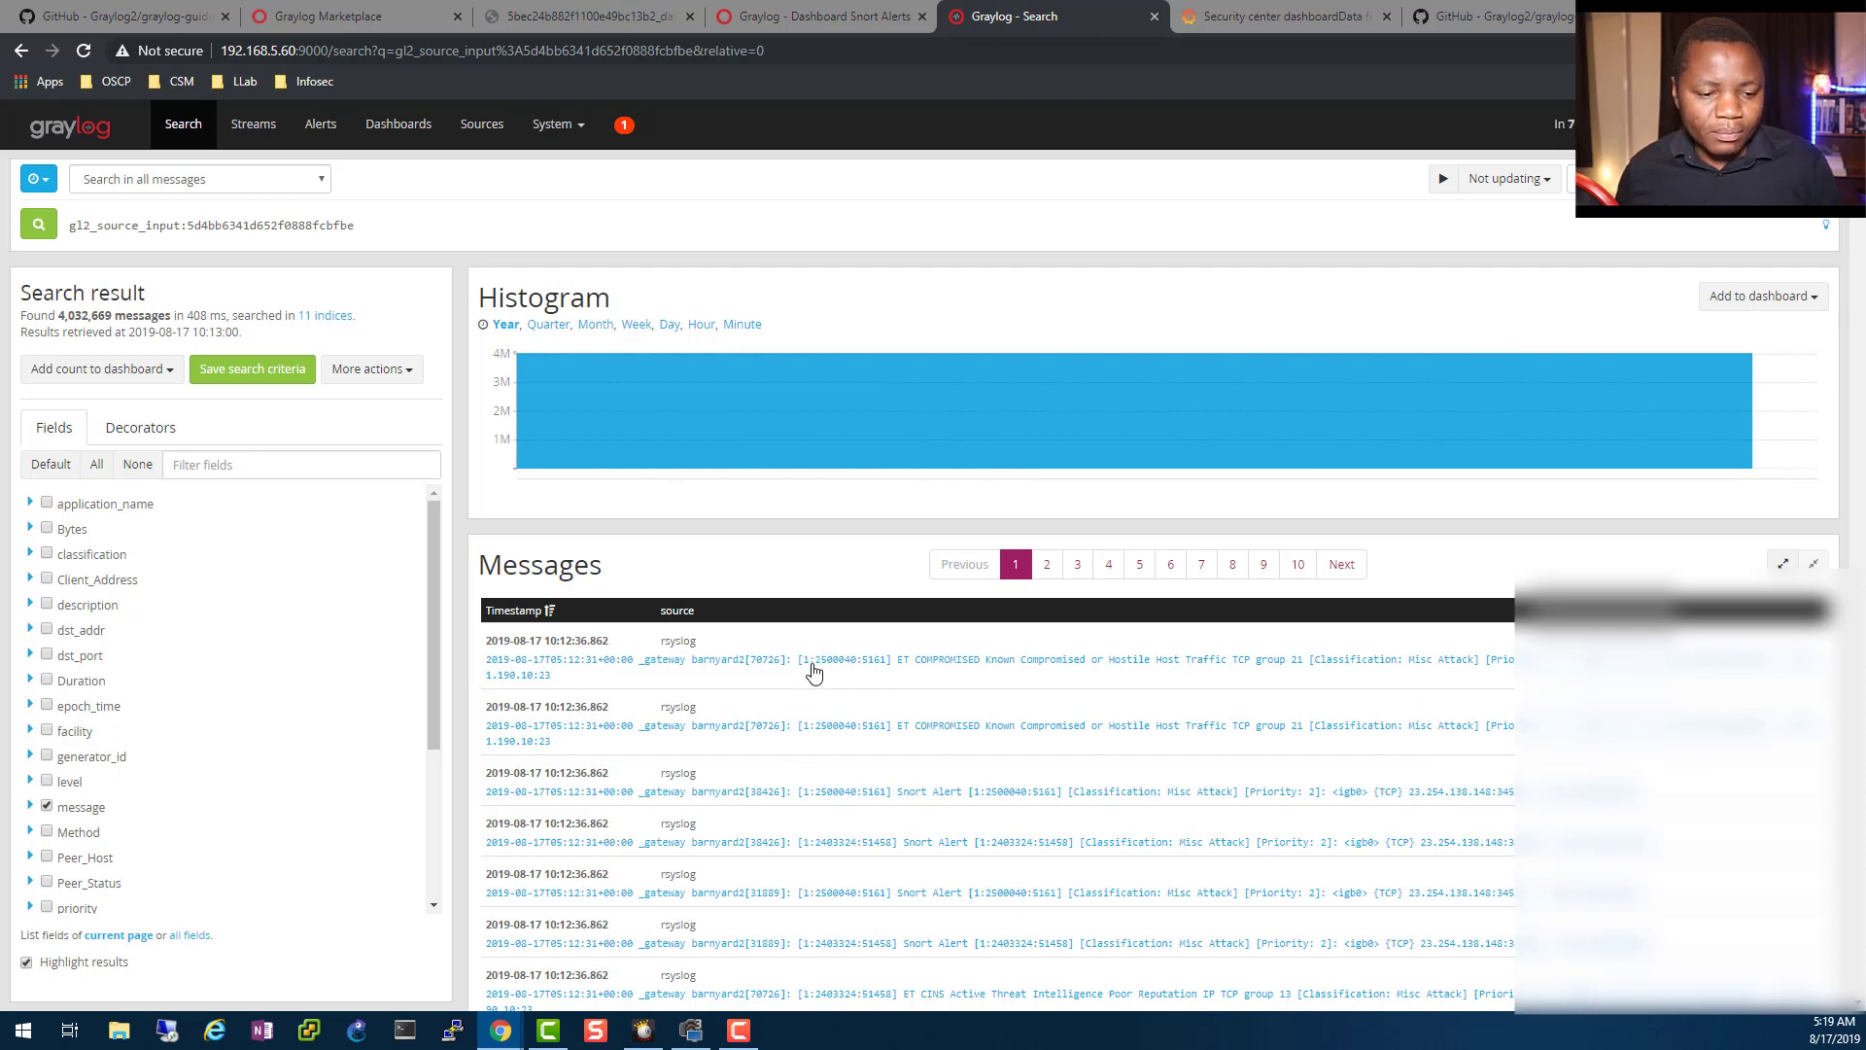
{"action": "mouse_move", "coordinate": [647, 663]}
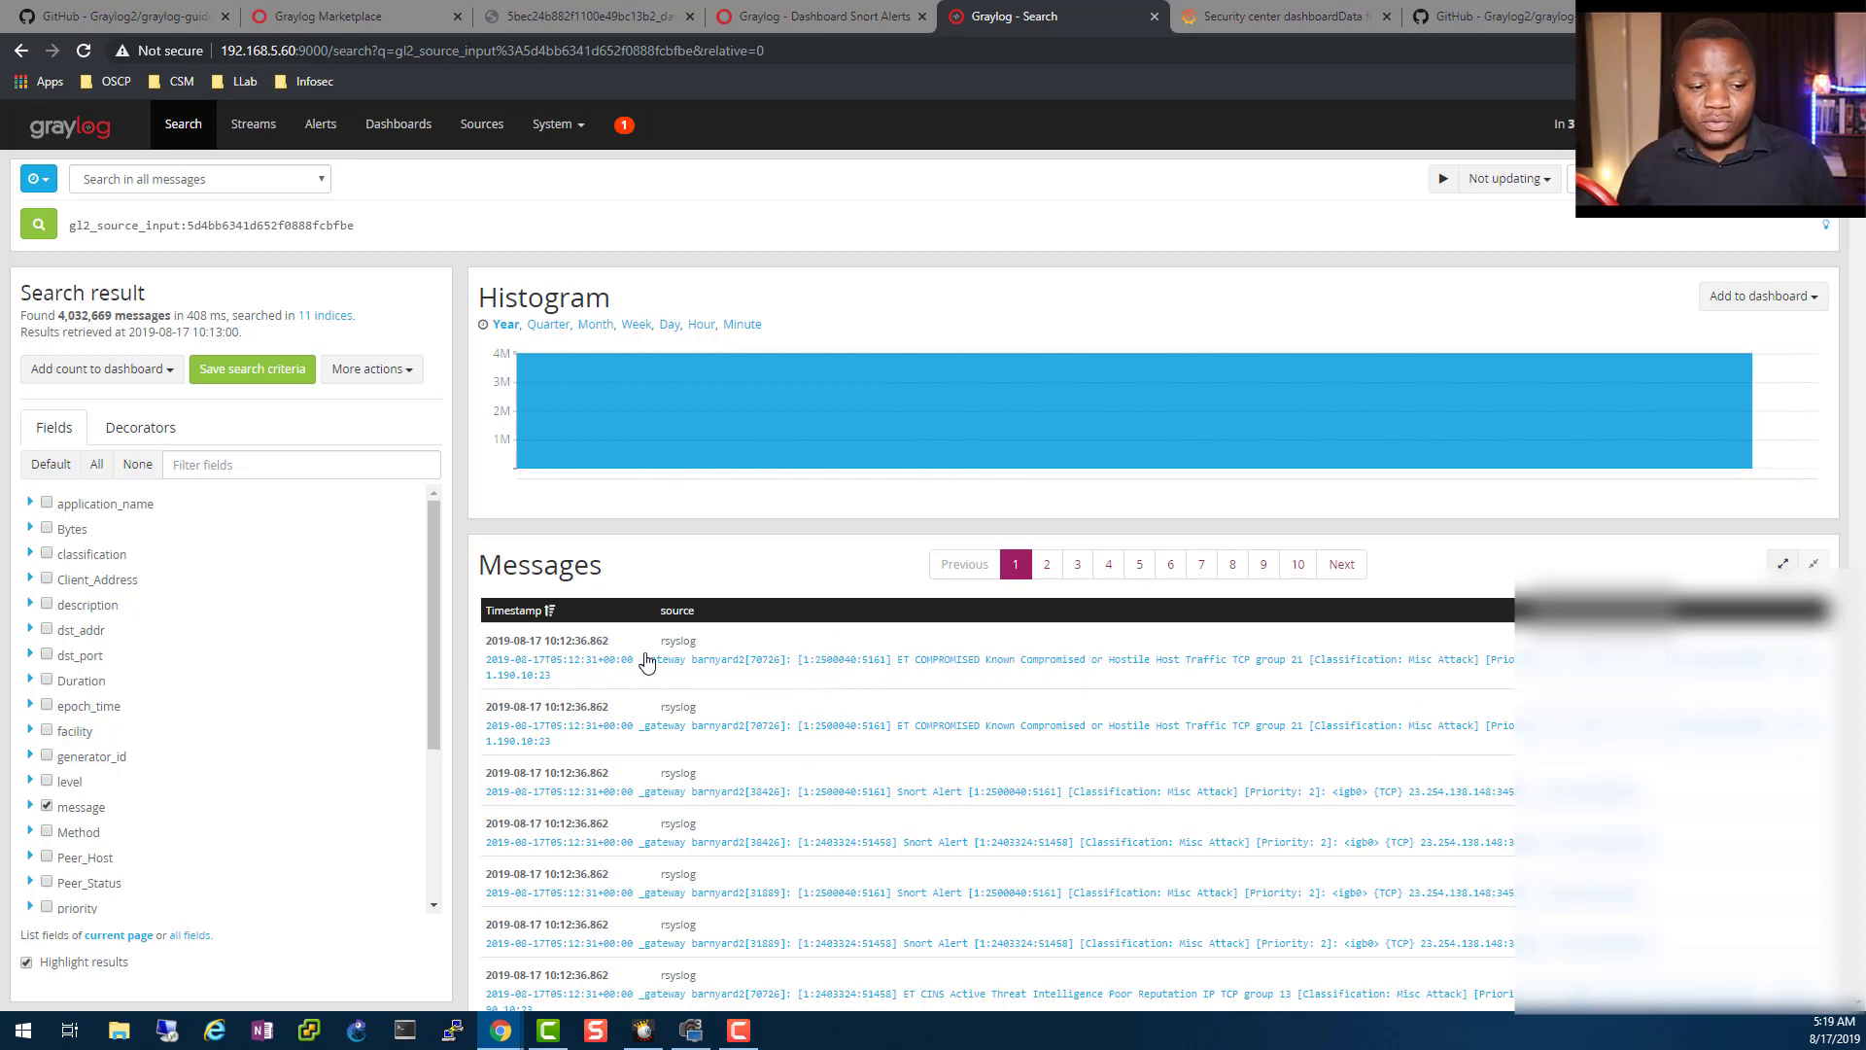
{"action": "mouse_move", "coordinate": [553, 634]}
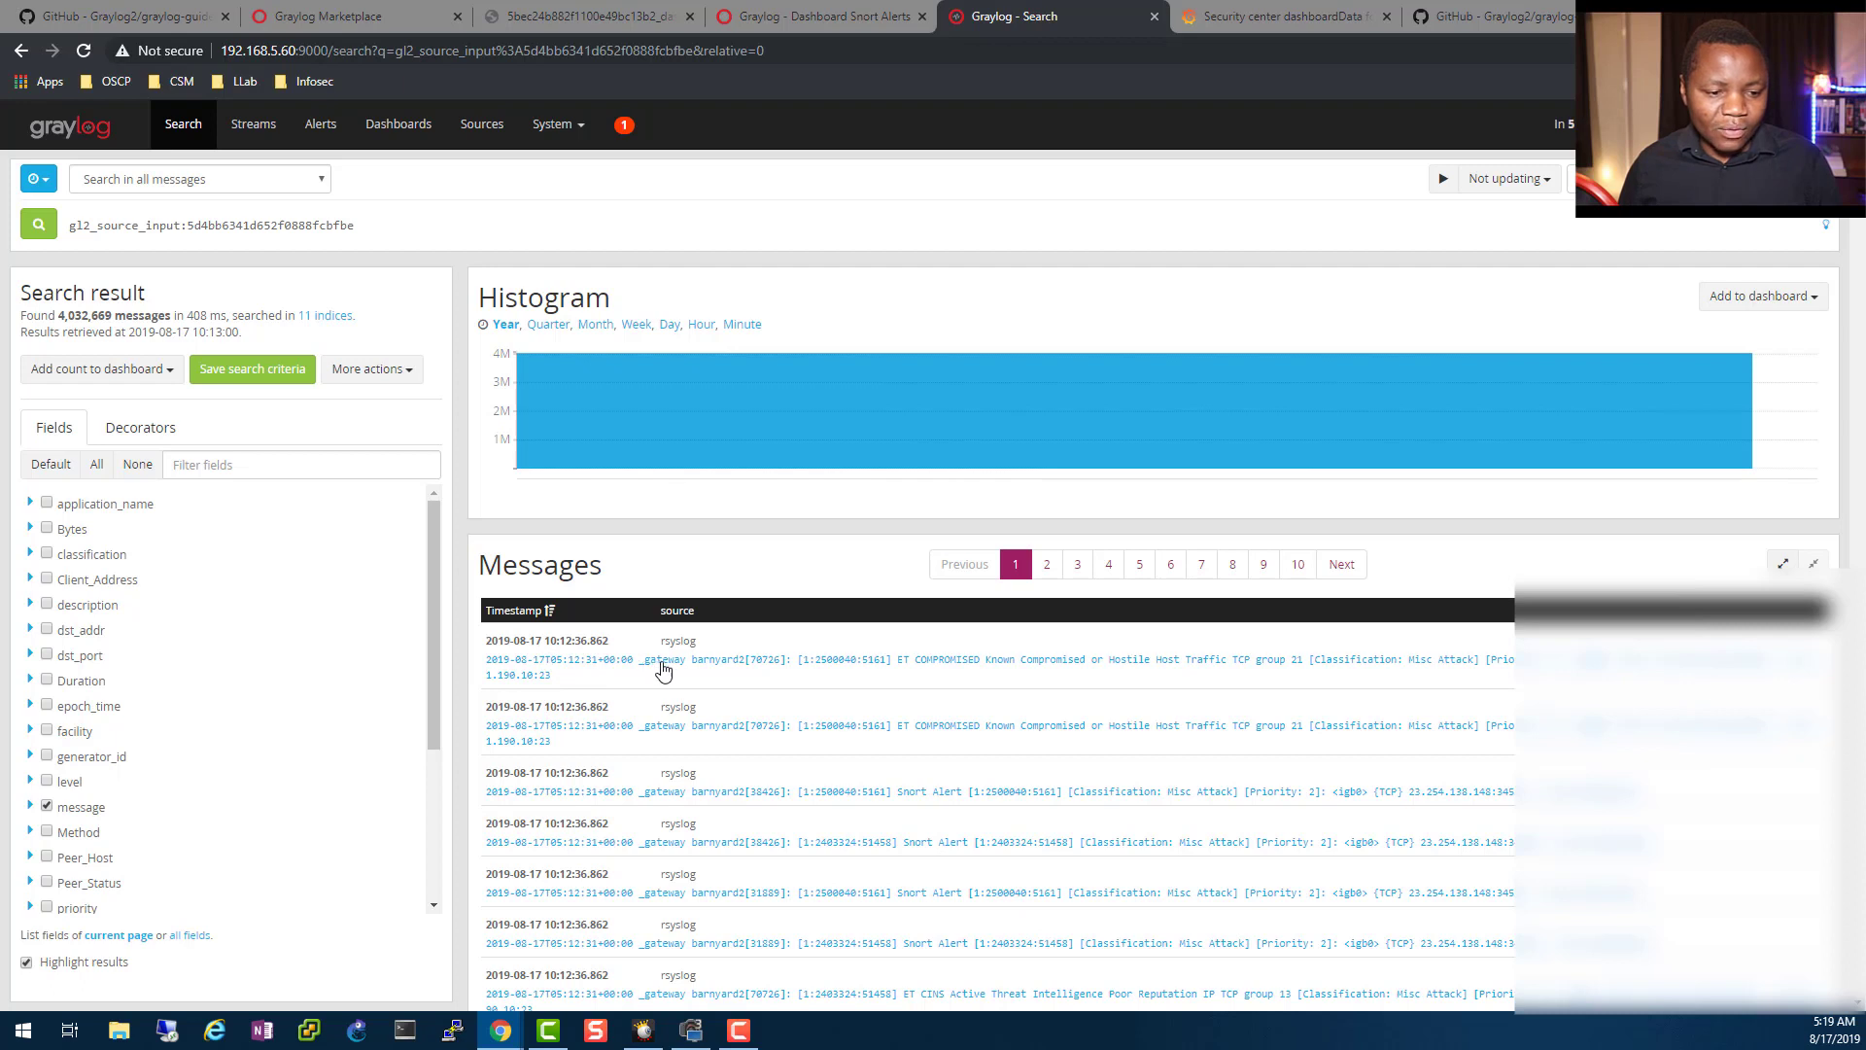
{"action": "mouse_move", "coordinate": [985, 689]}
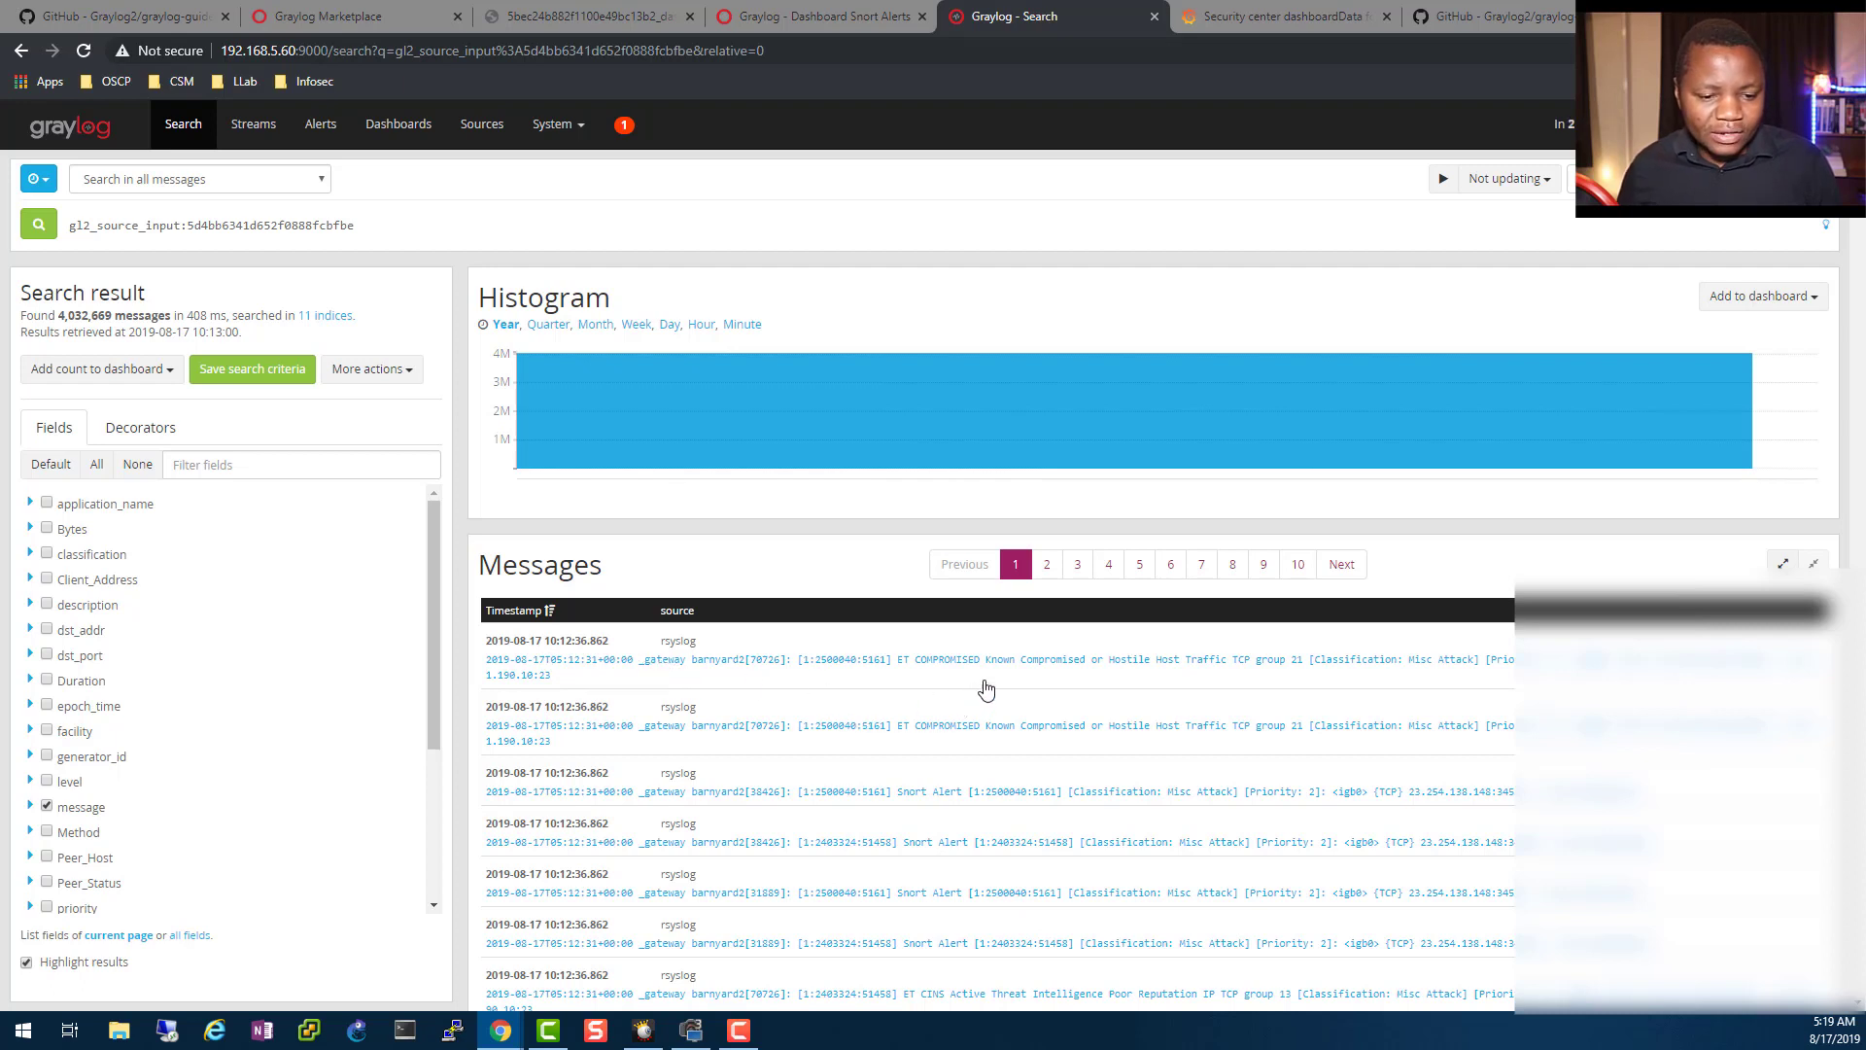
{"action": "mouse_move", "coordinate": [1361, 690]}
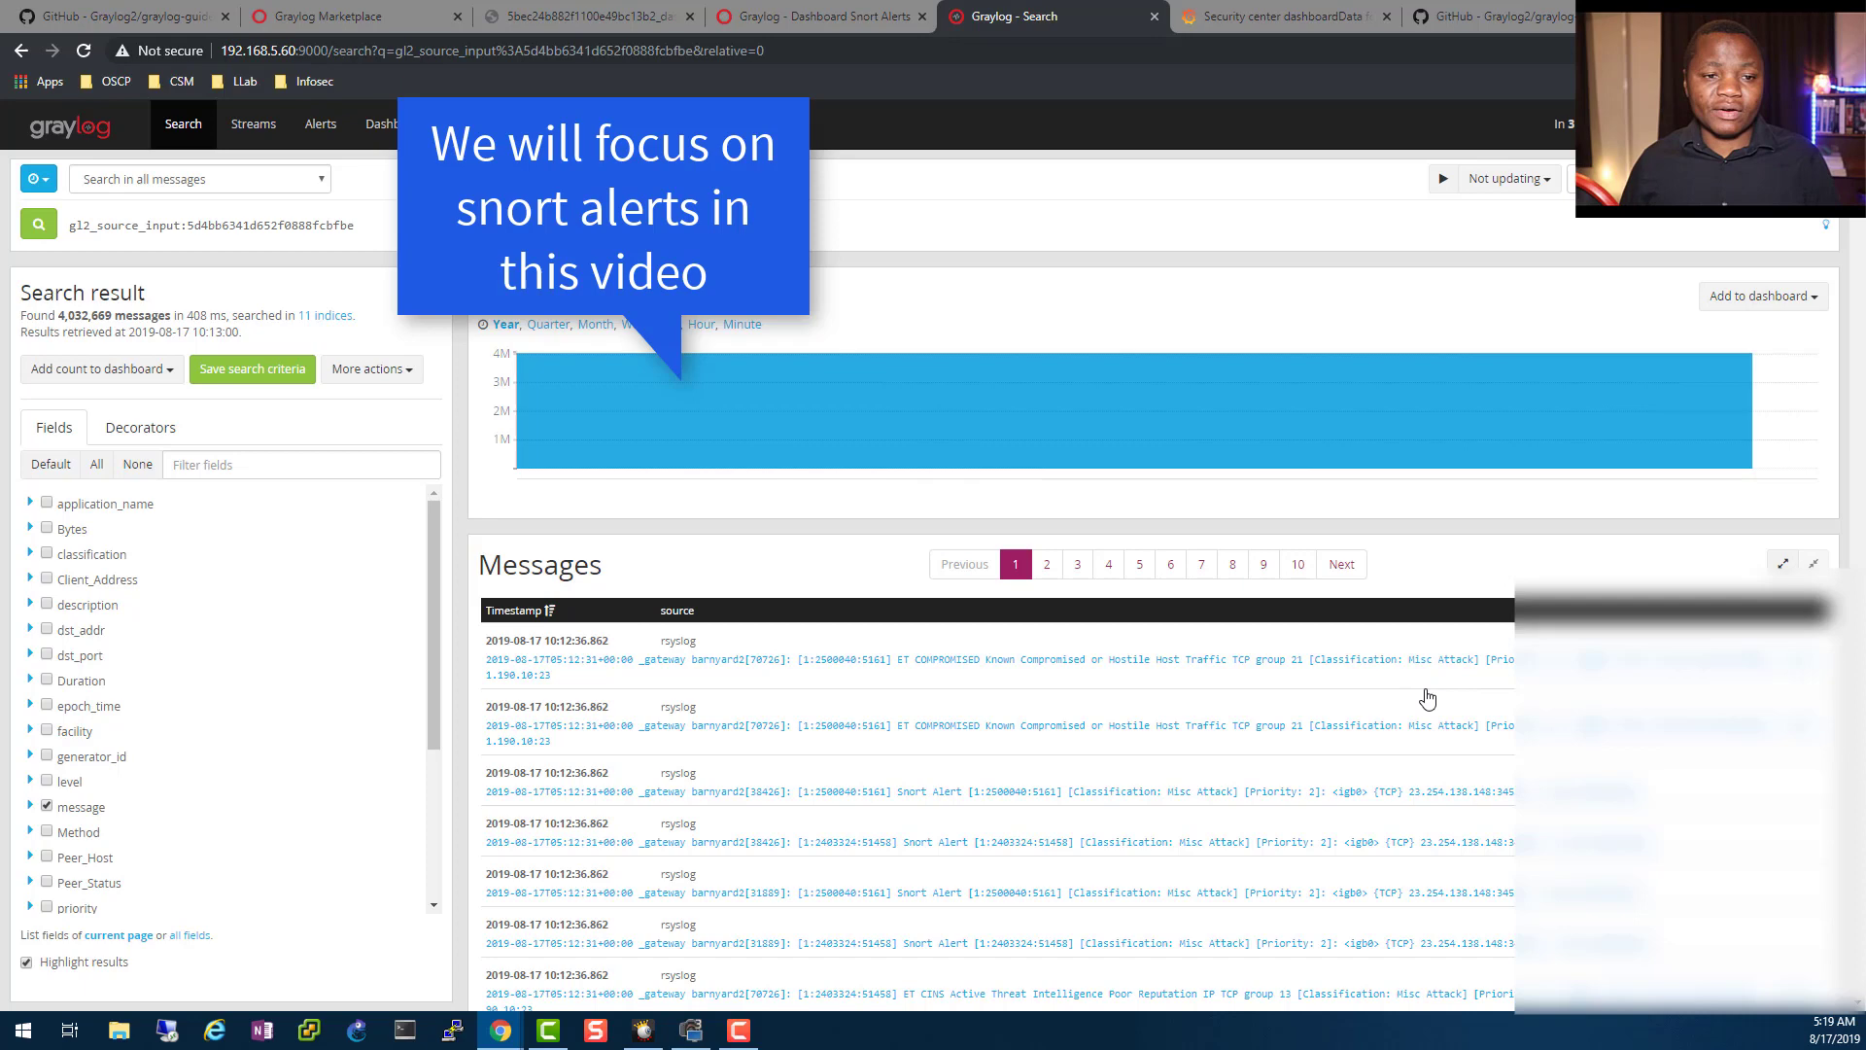
- Glance at the Snort Alerts dashboard, then return to the Snort input's message search results
{"action": "left_click", "coordinate": [797, 16]}
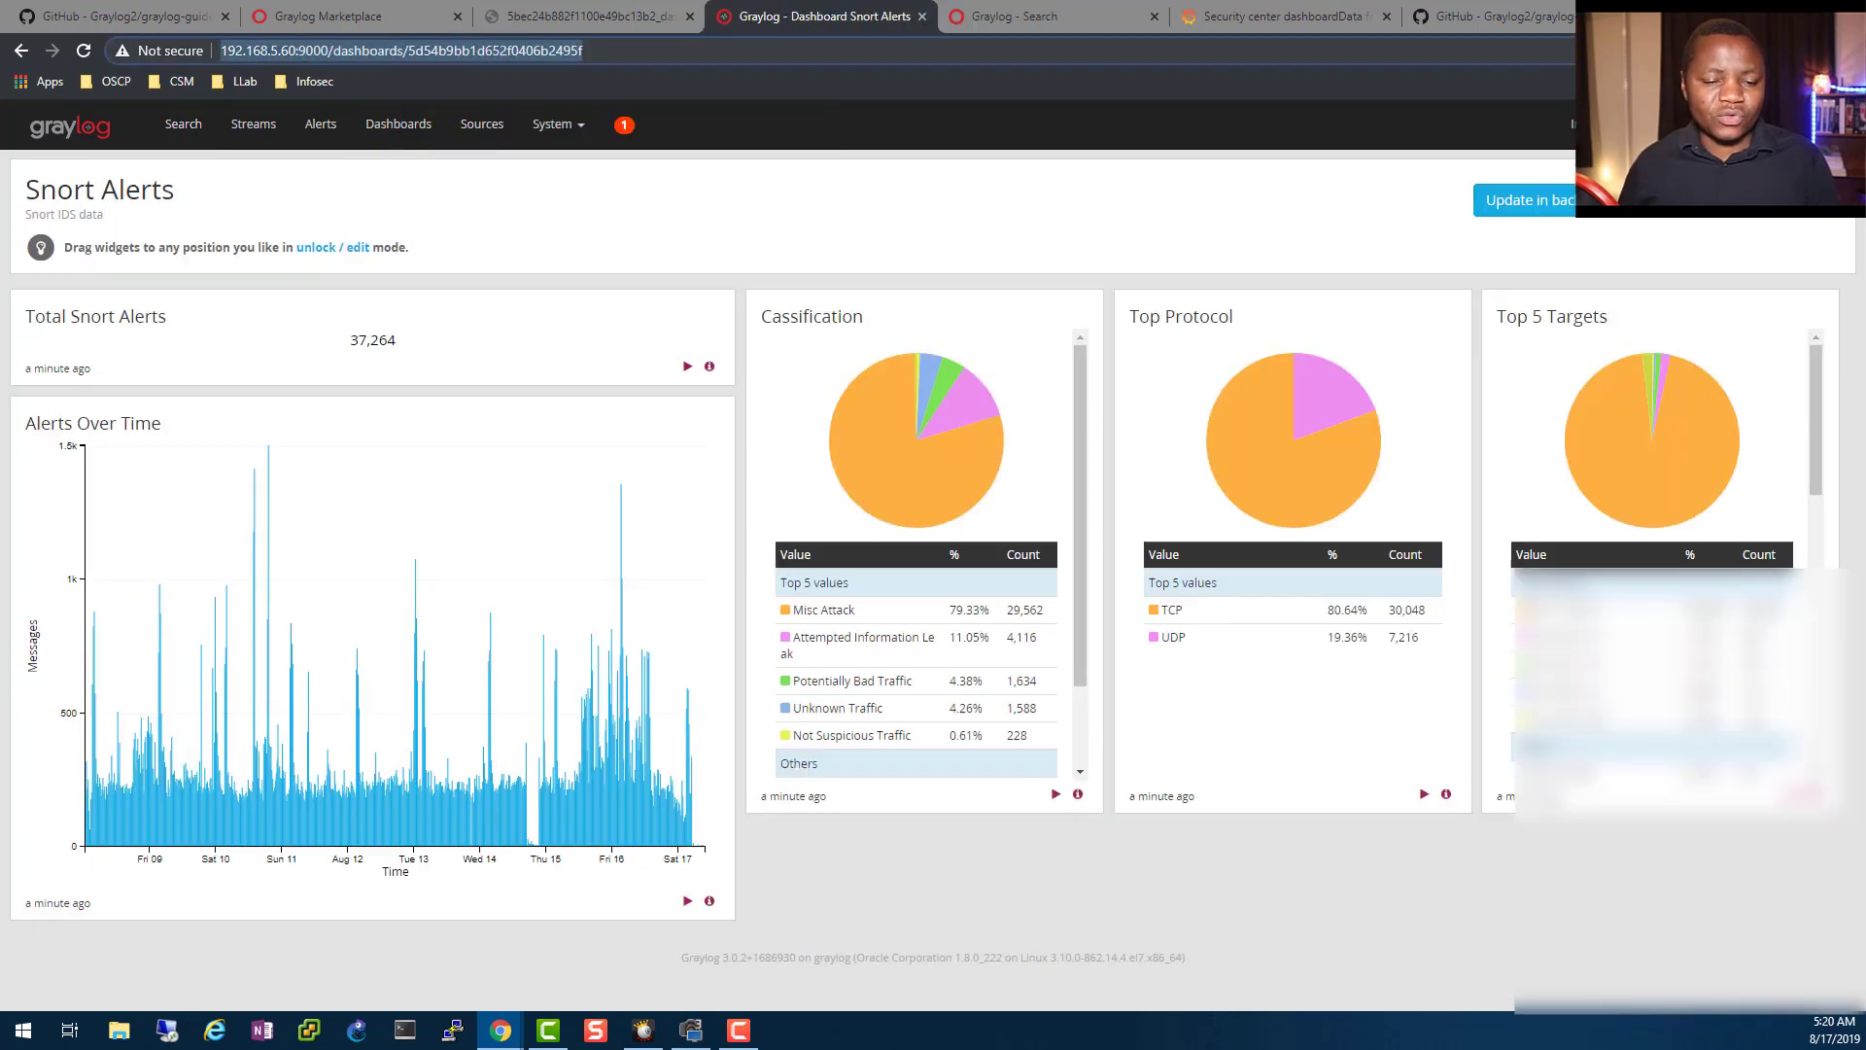
{"action": "mouse_move", "coordinate": [1653, 512]}
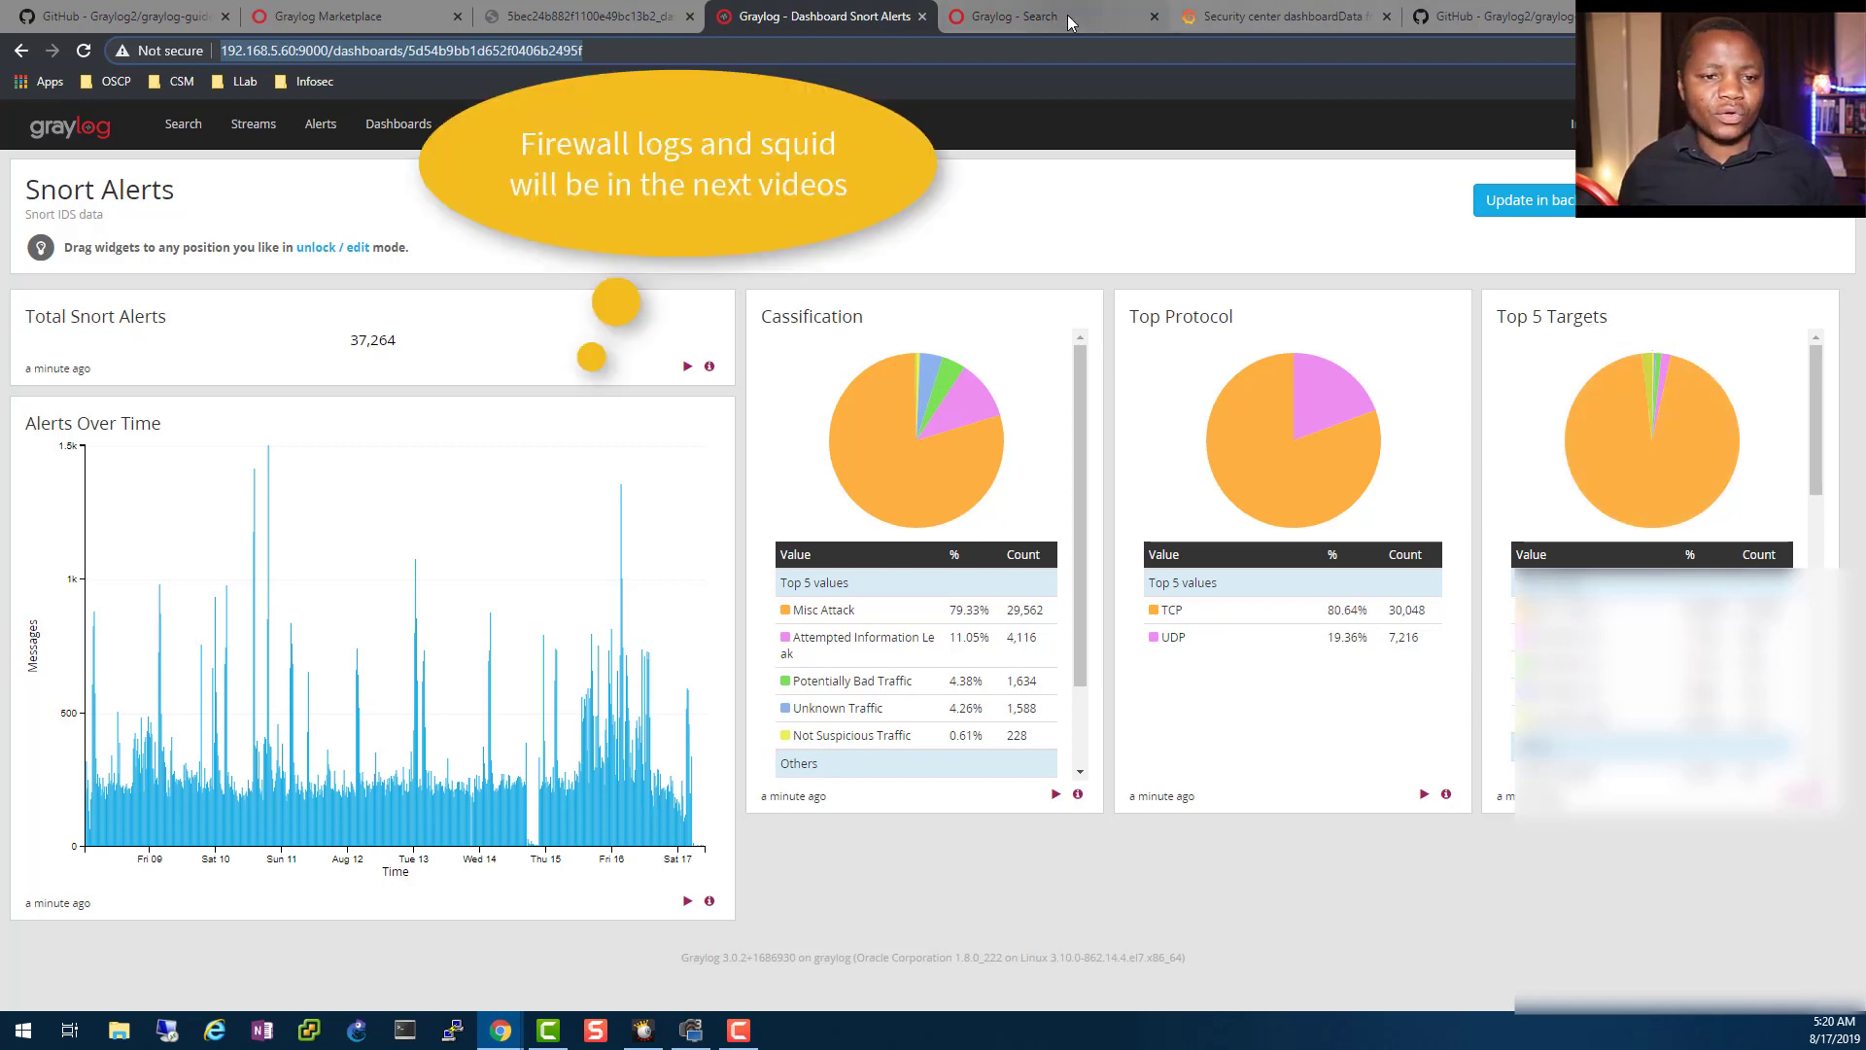
{"action": "left_click", "coordinate": [1051, 16]}
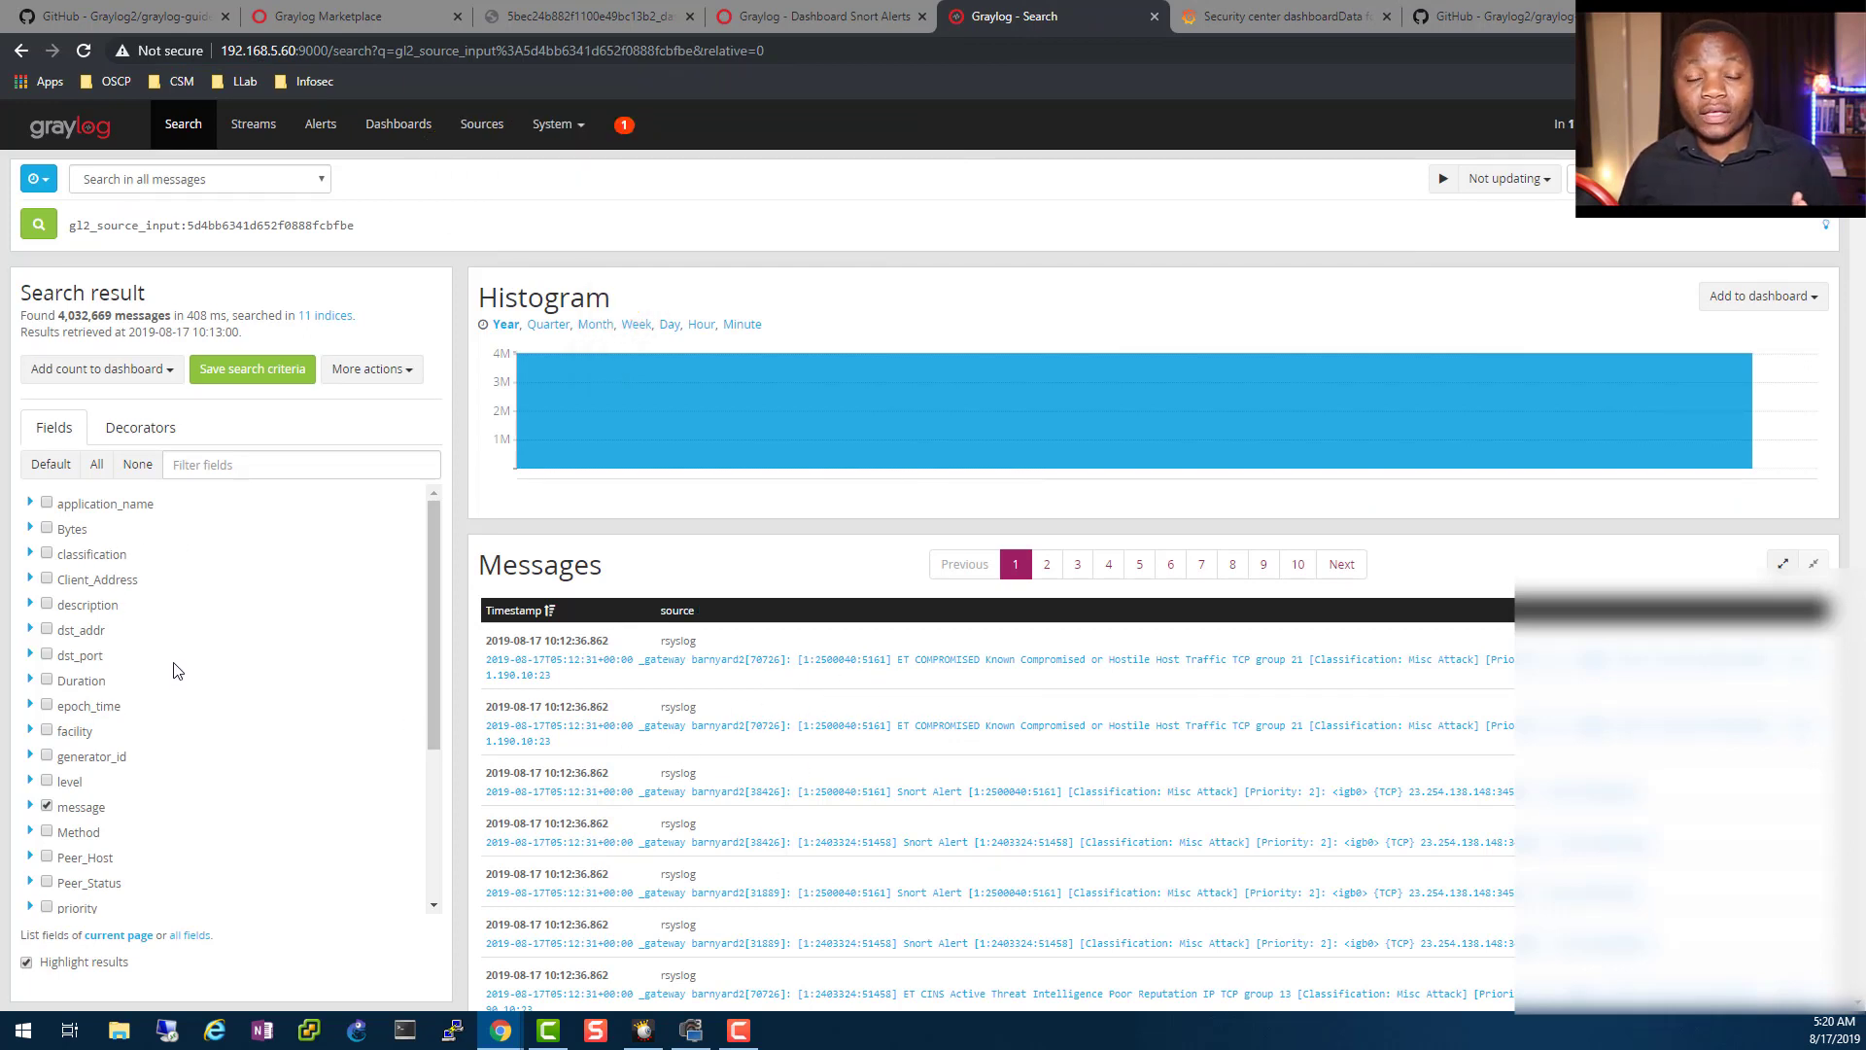
- Open the System dropdown in Graylog's top navigation bar
{"action": "left_click", "coordinate": [553, 123]}
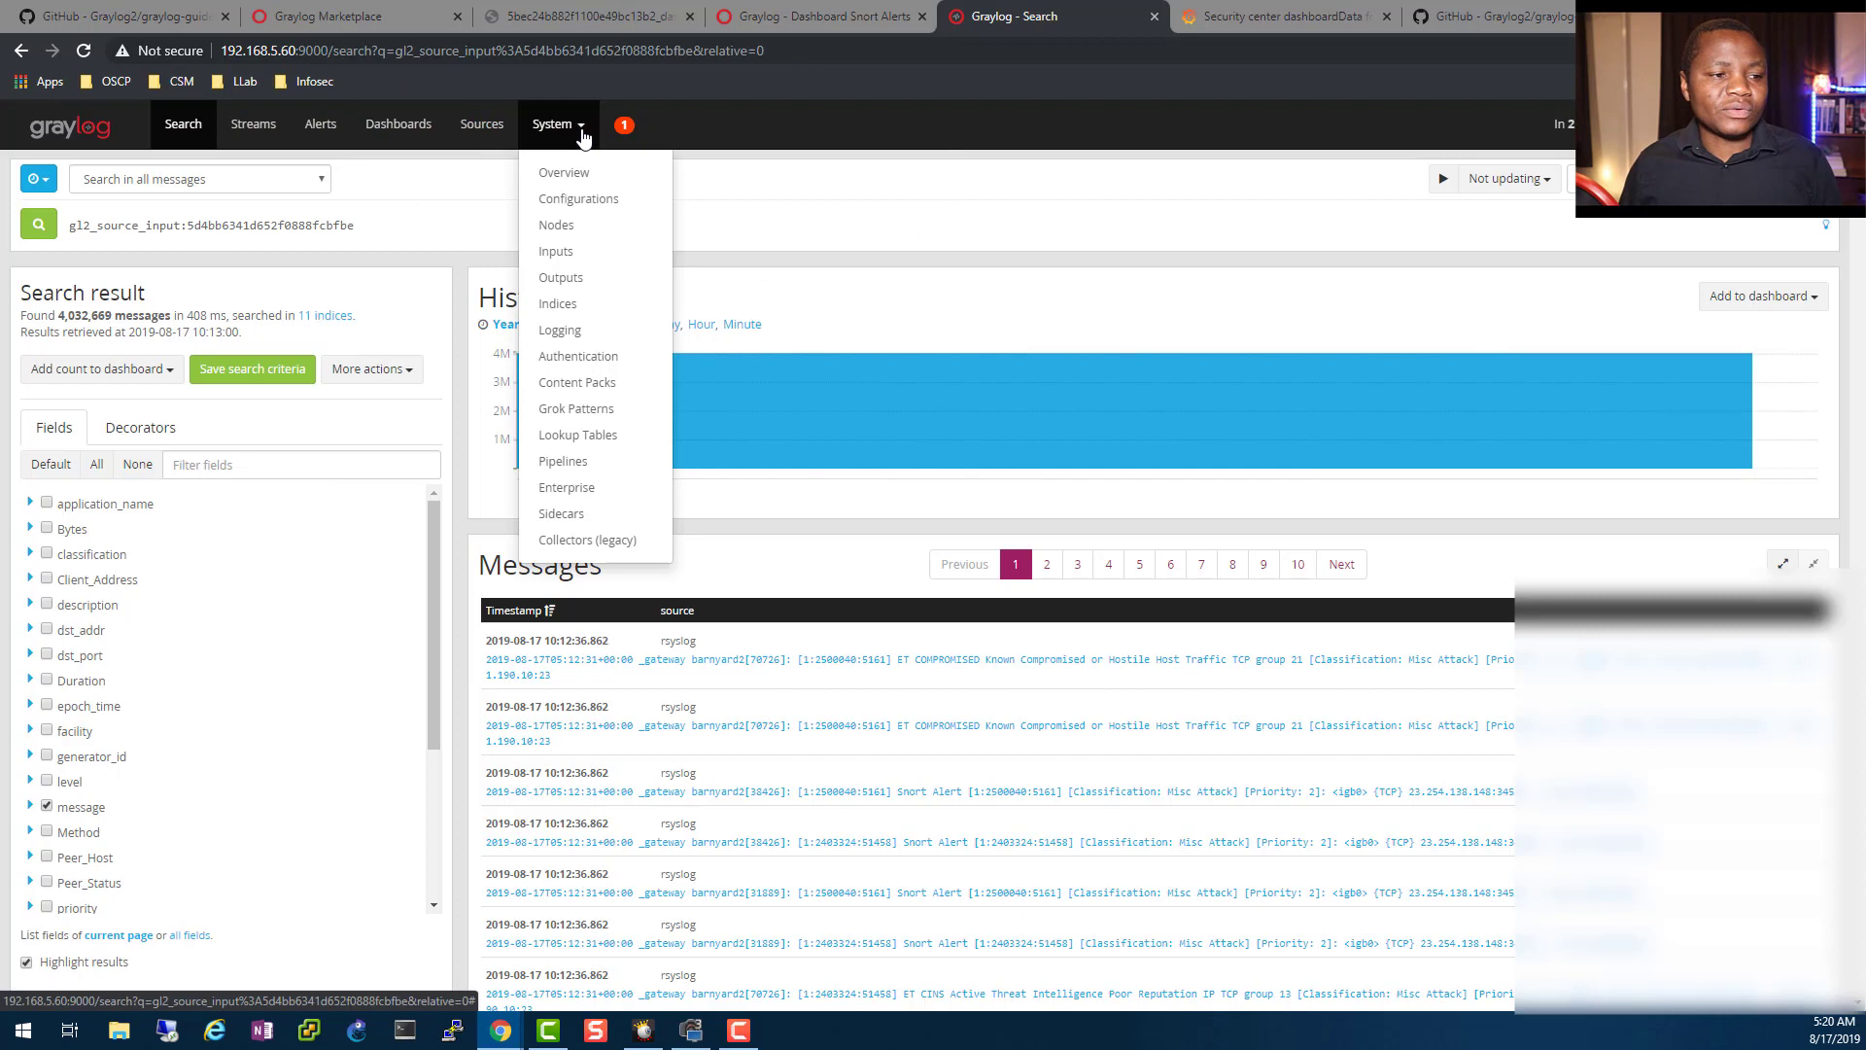
{"action": "mouse_move", "coordinate": [562, 513]}
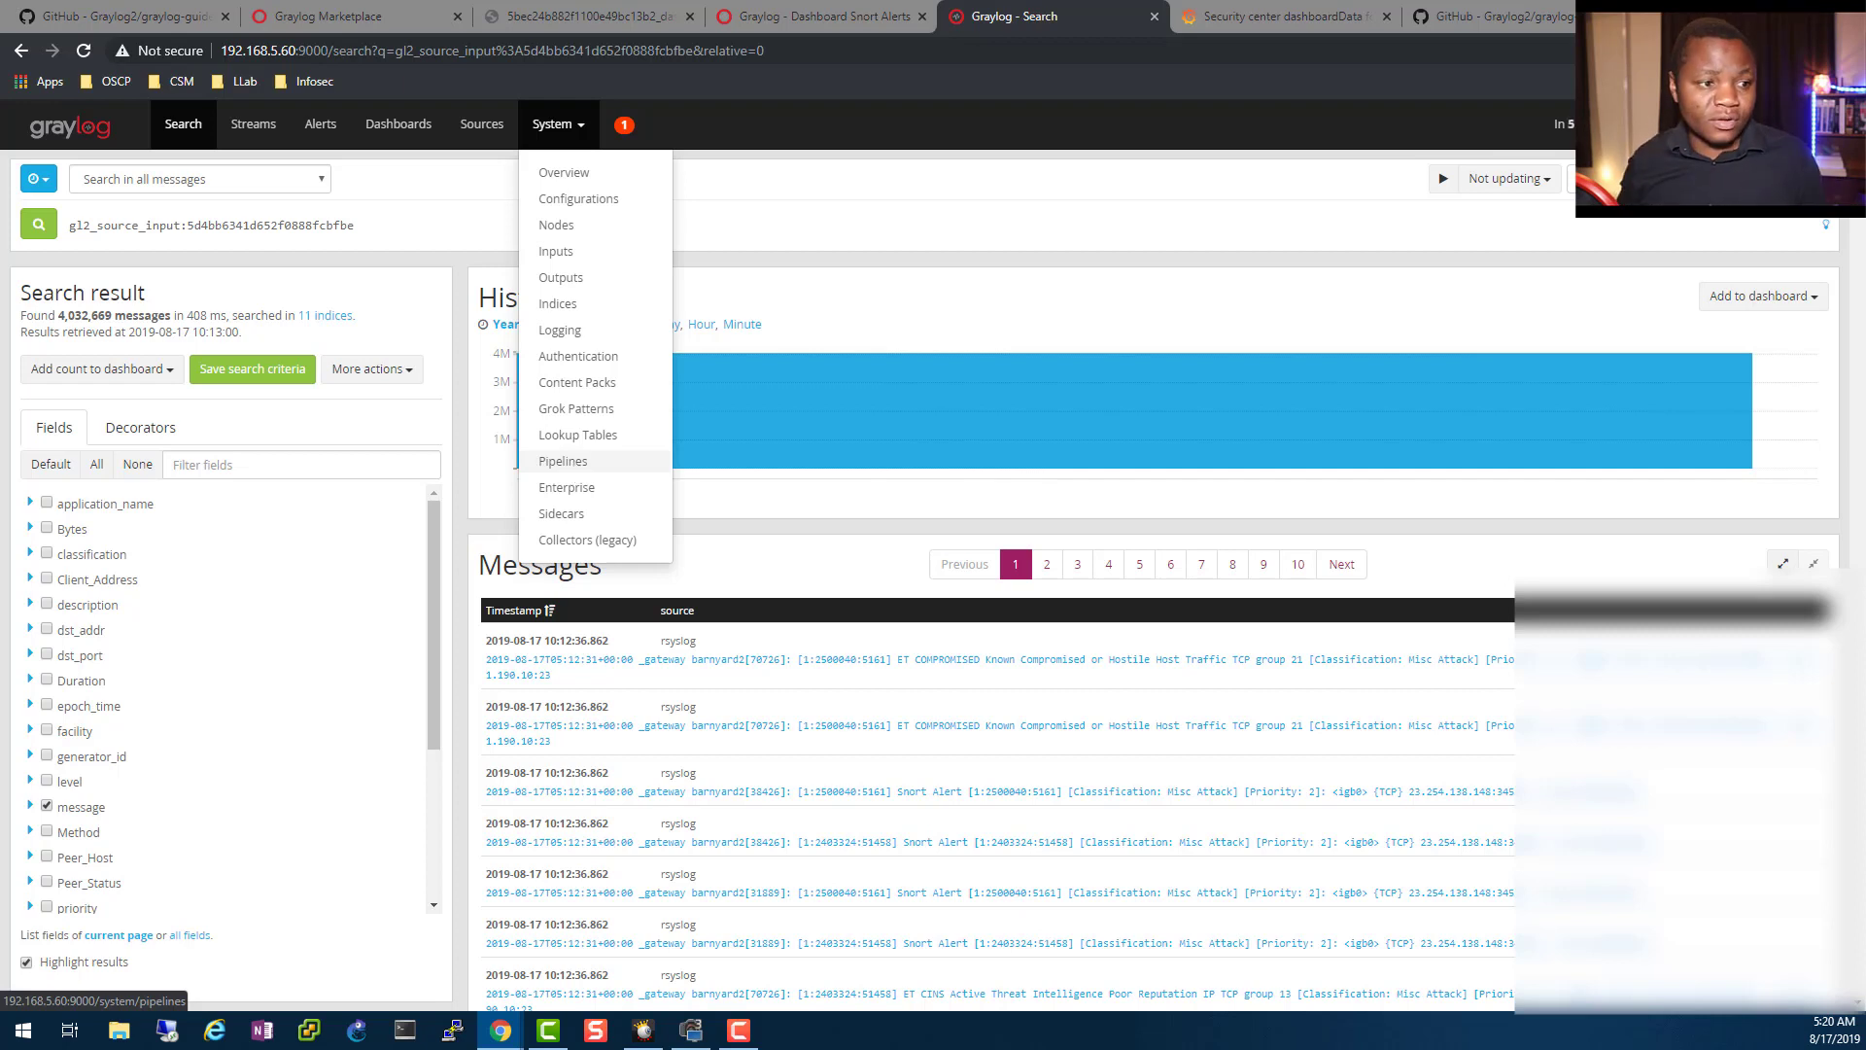
{"action": "mouse_move", "coordinate": [577, 304]}
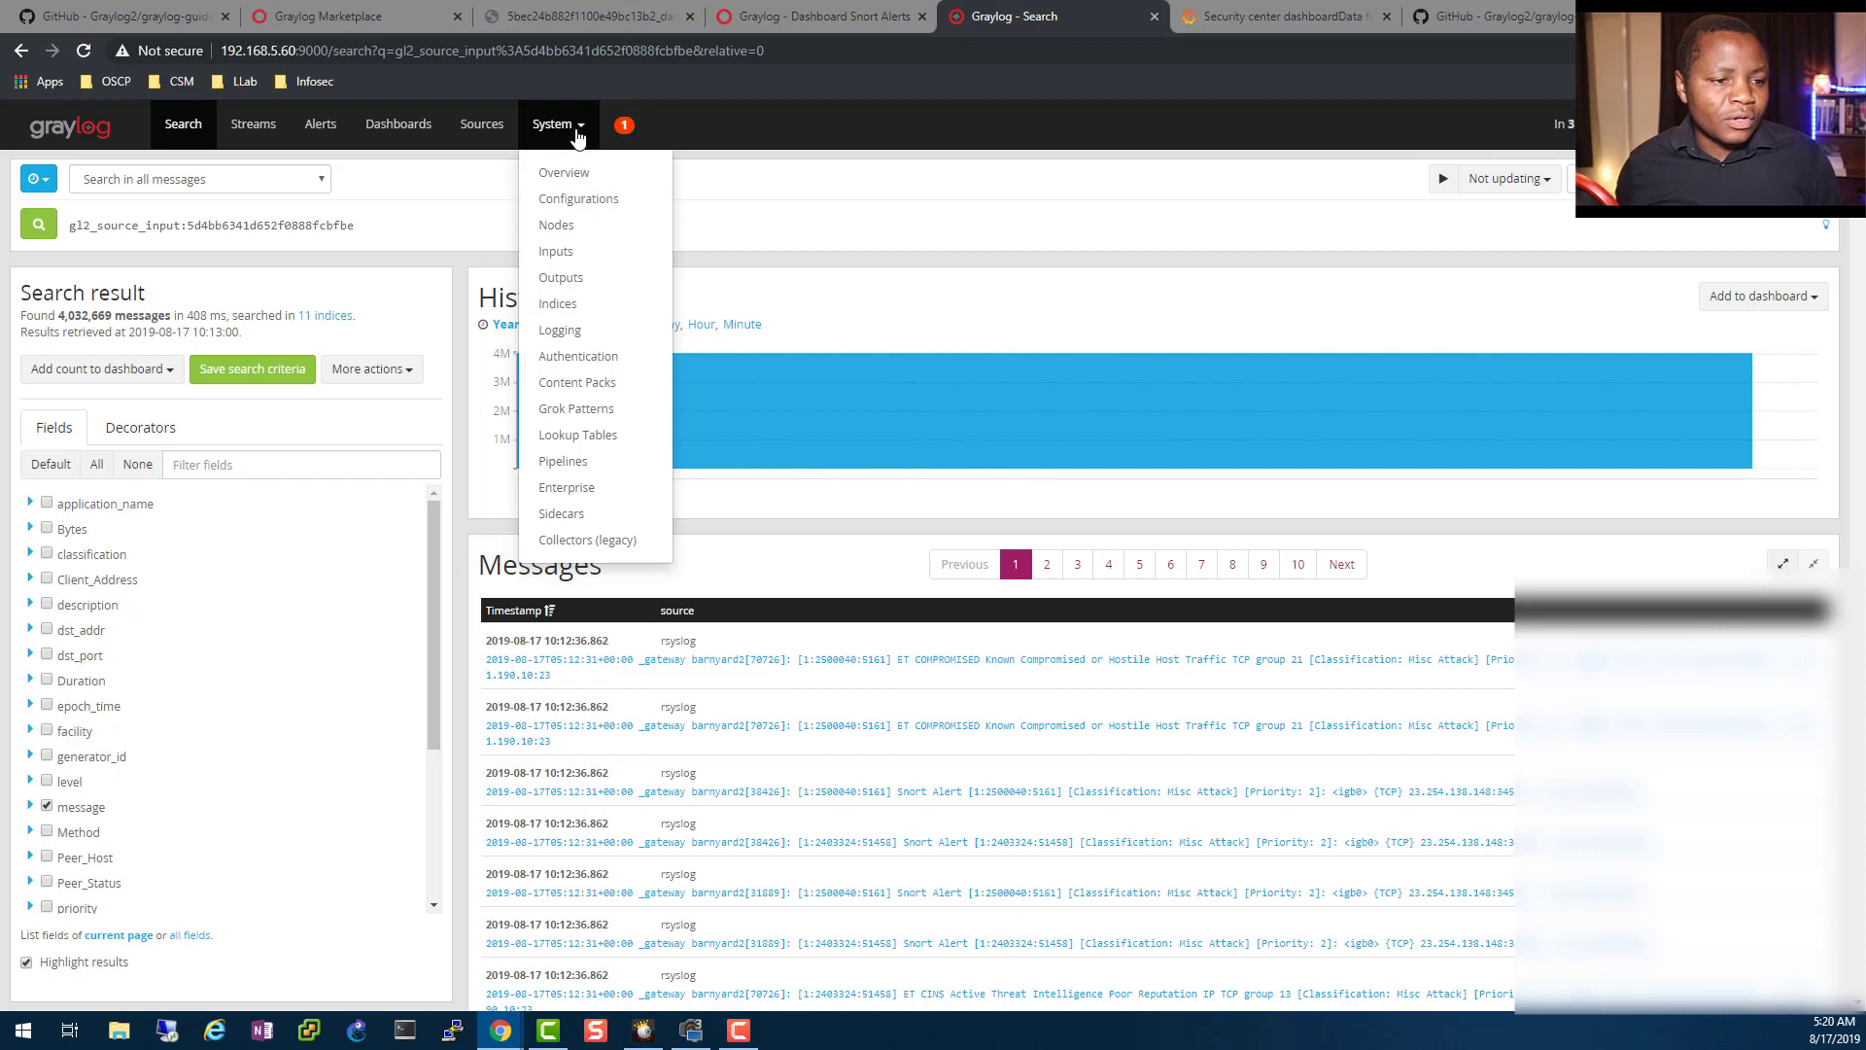
{"action": "mouse_move", "coordinate": [563, 462]}
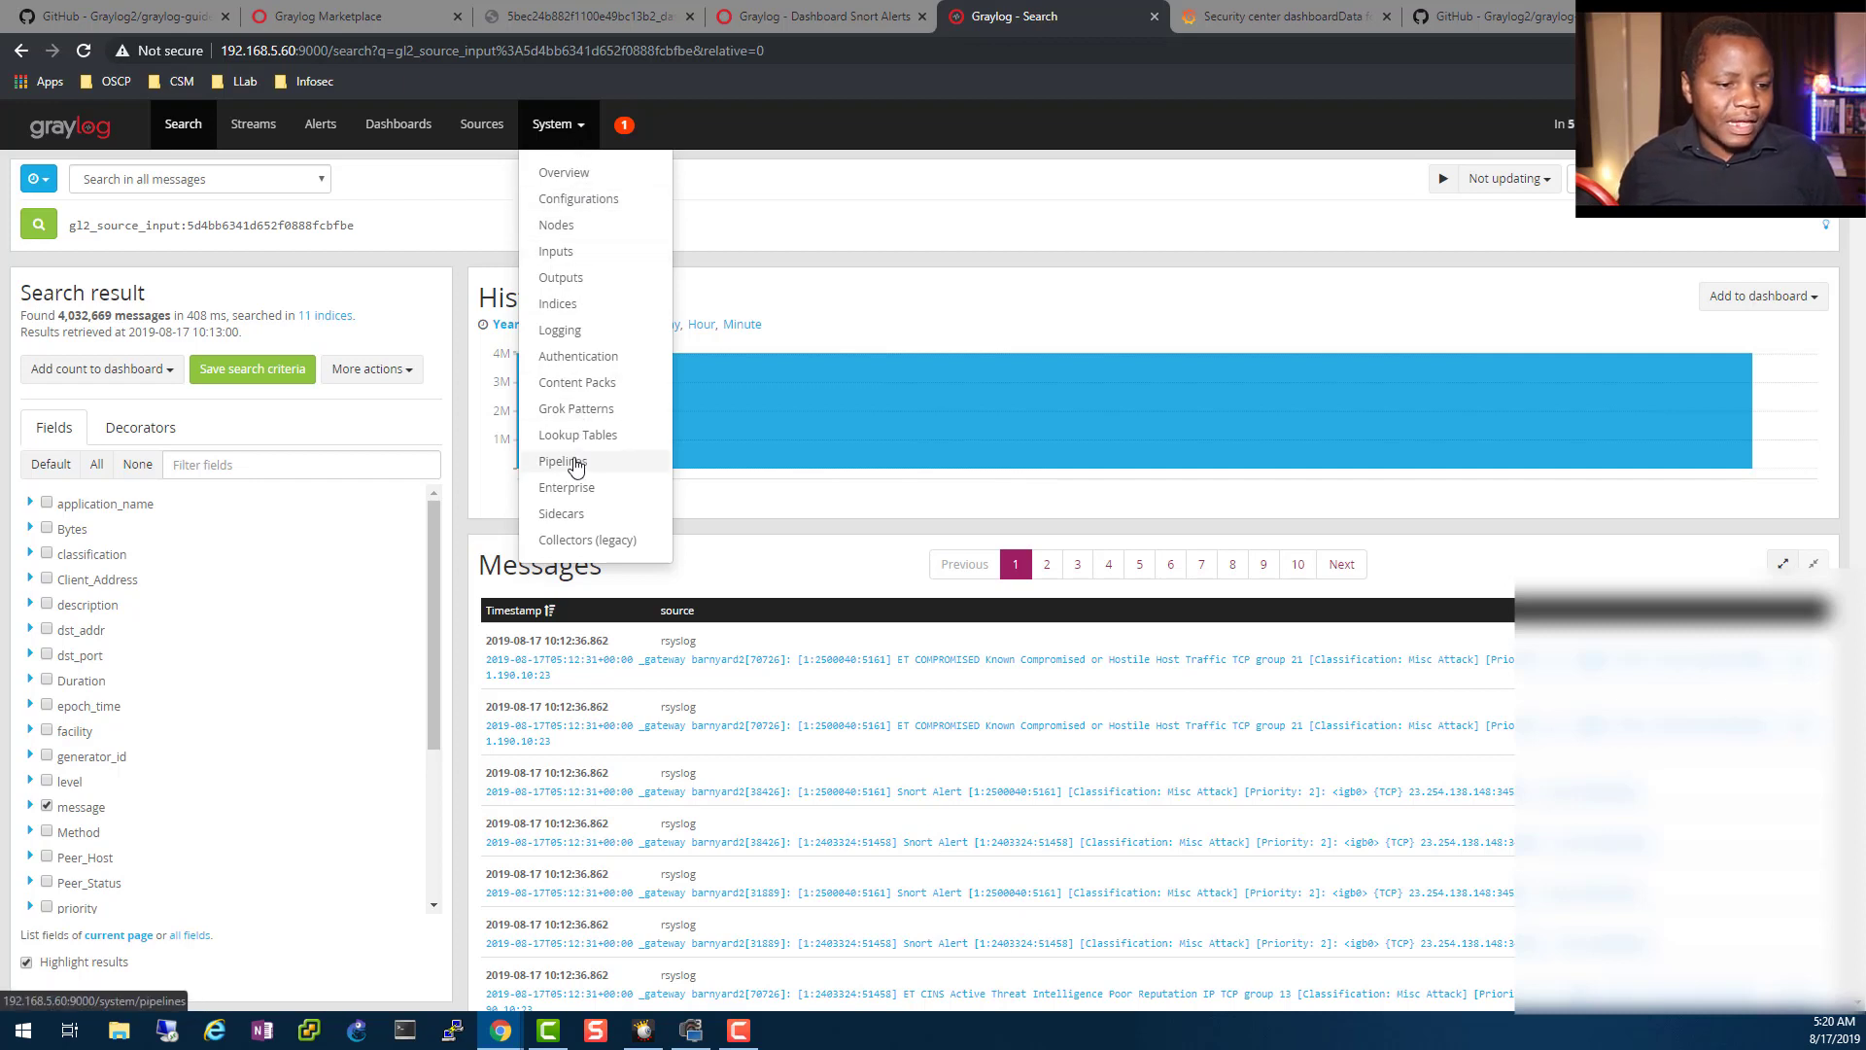
{"action": "mouse_move", "coordinate": [563, 462]}
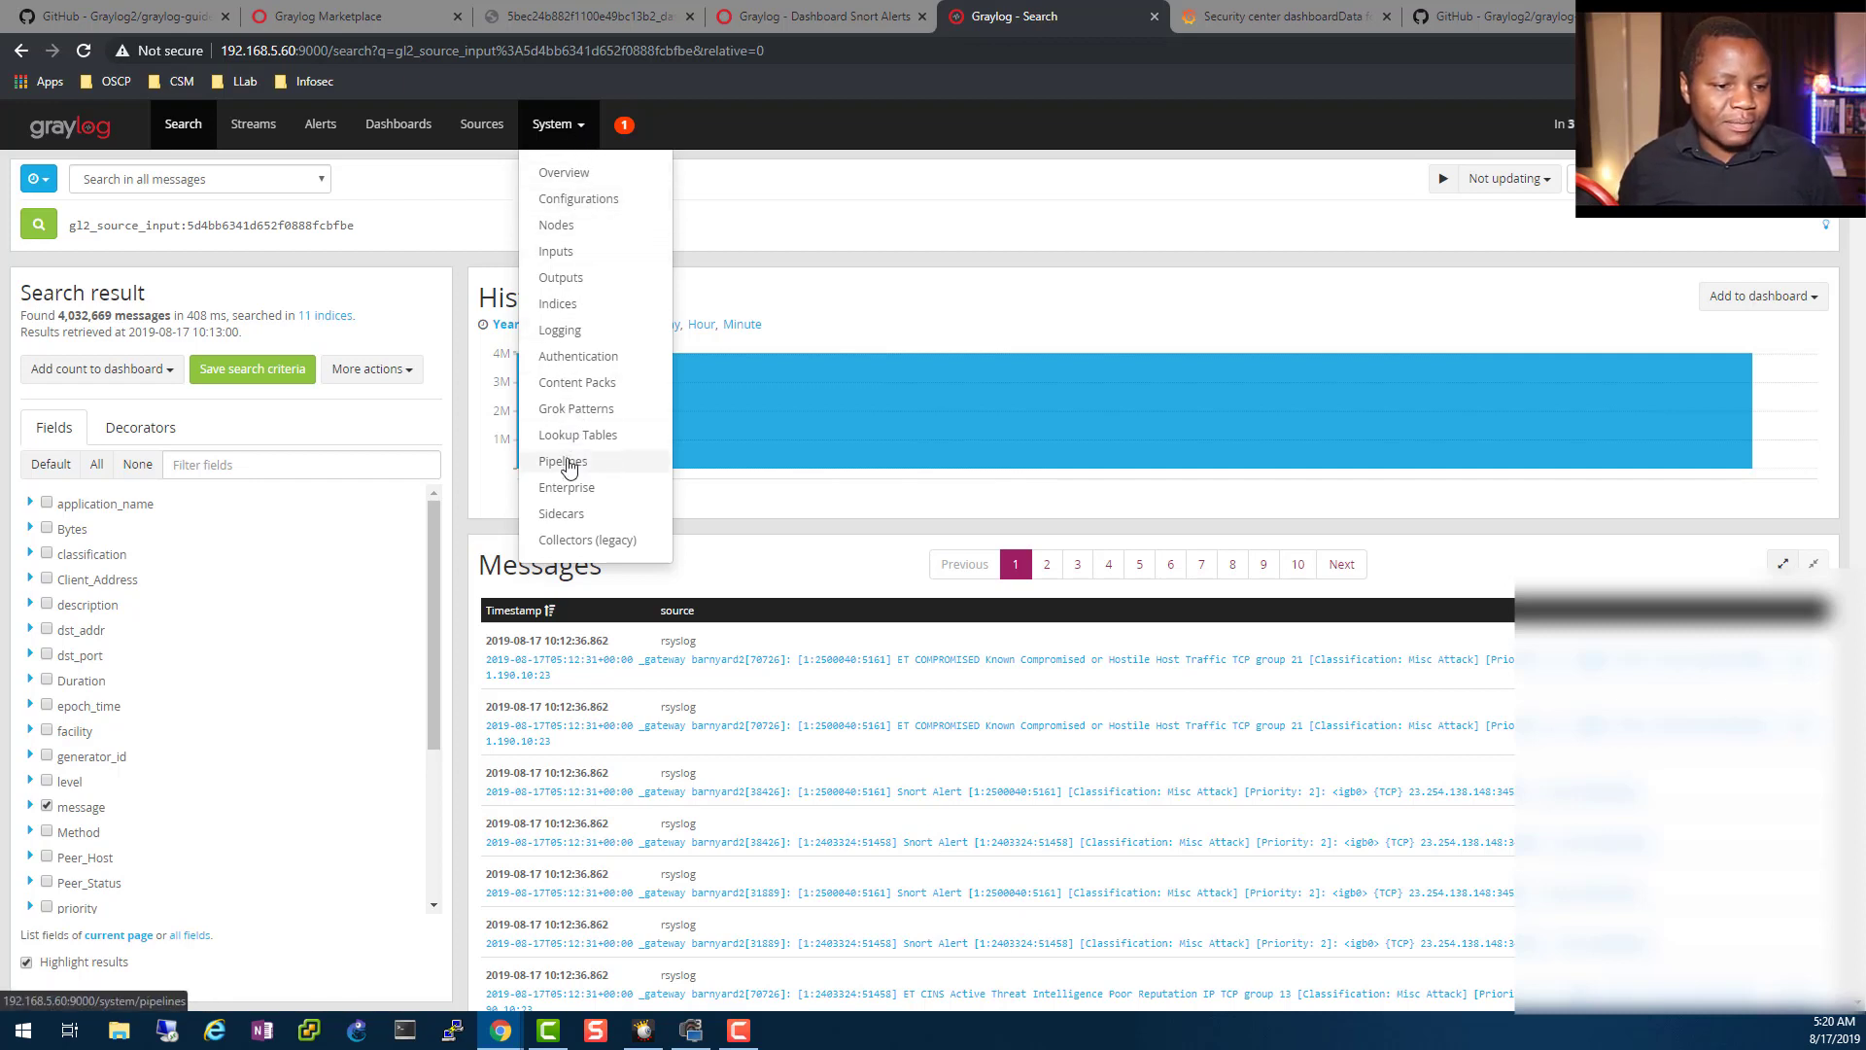
- Go to System > Pipelines and delete the unconnected snort-test pipeline
{"action": "left_click", "coordinate": [563, 460]}
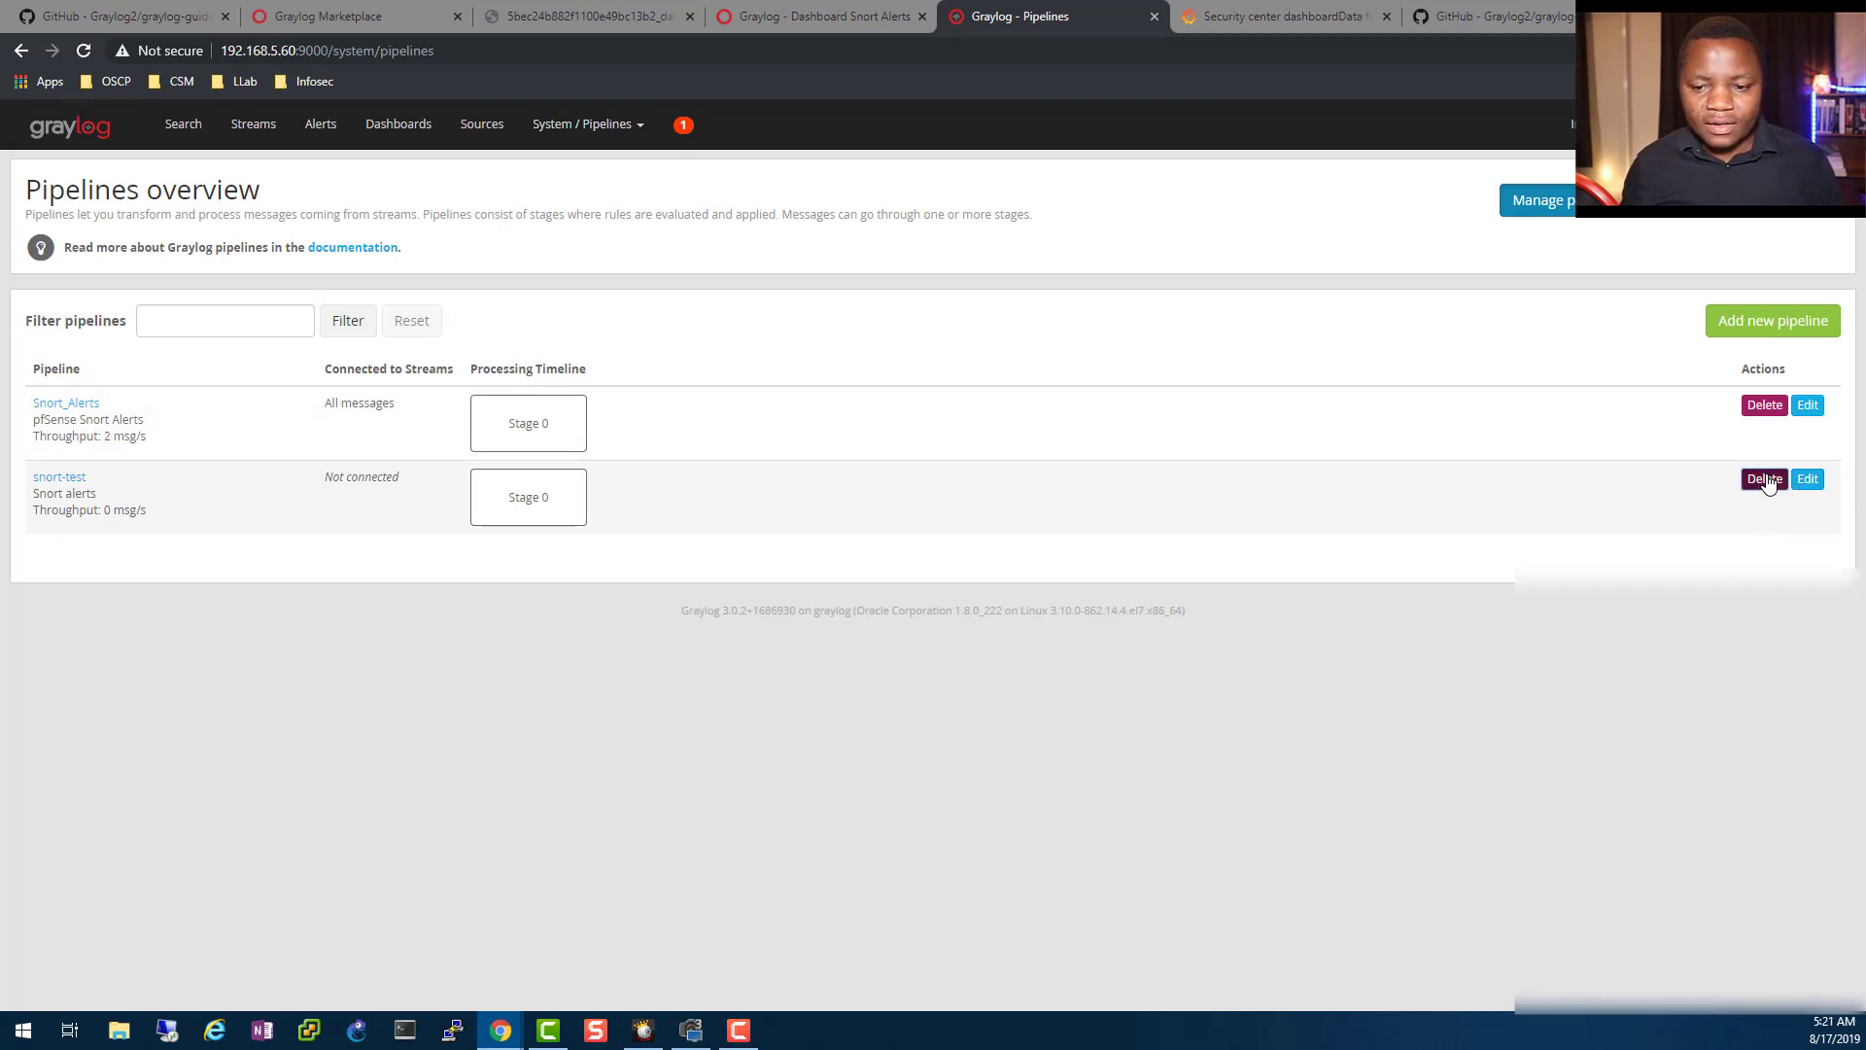
{"action": "left_click", "coordinate": [1764, 478]}
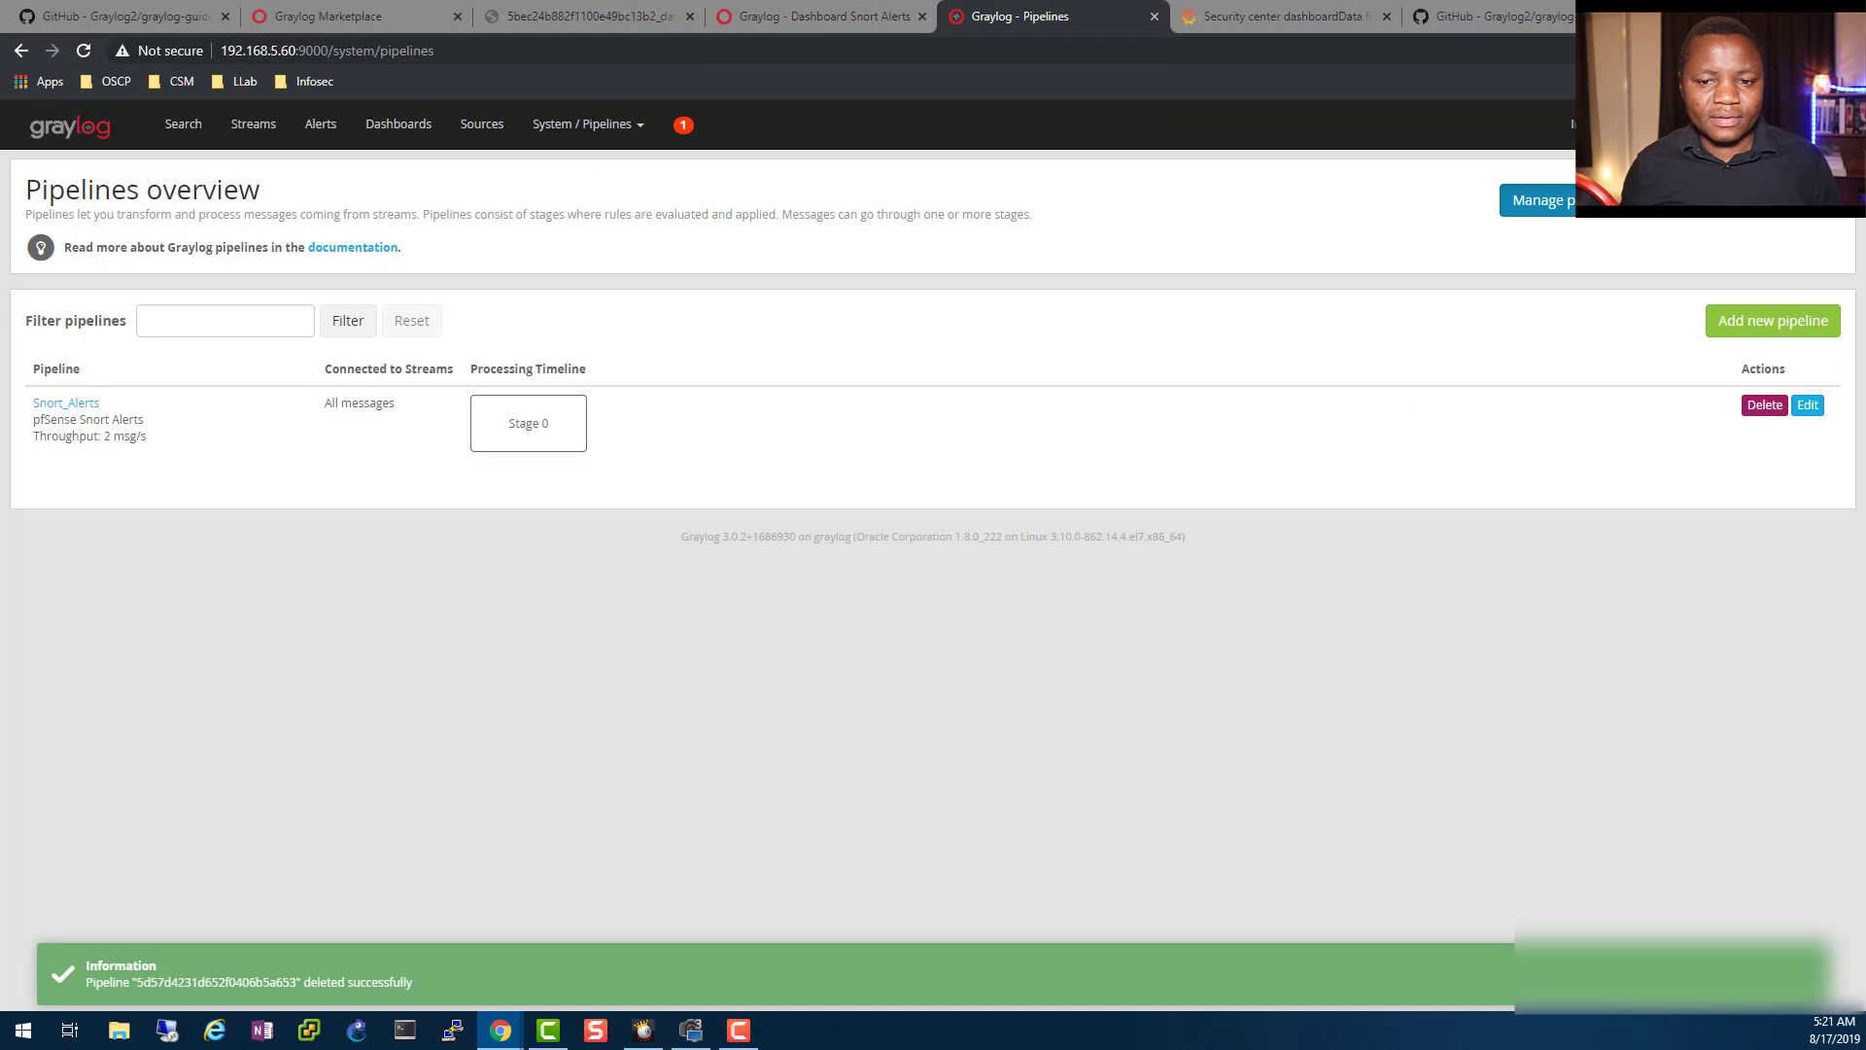
{"action": "mouse_move", "coordinate": [1772, 320]}
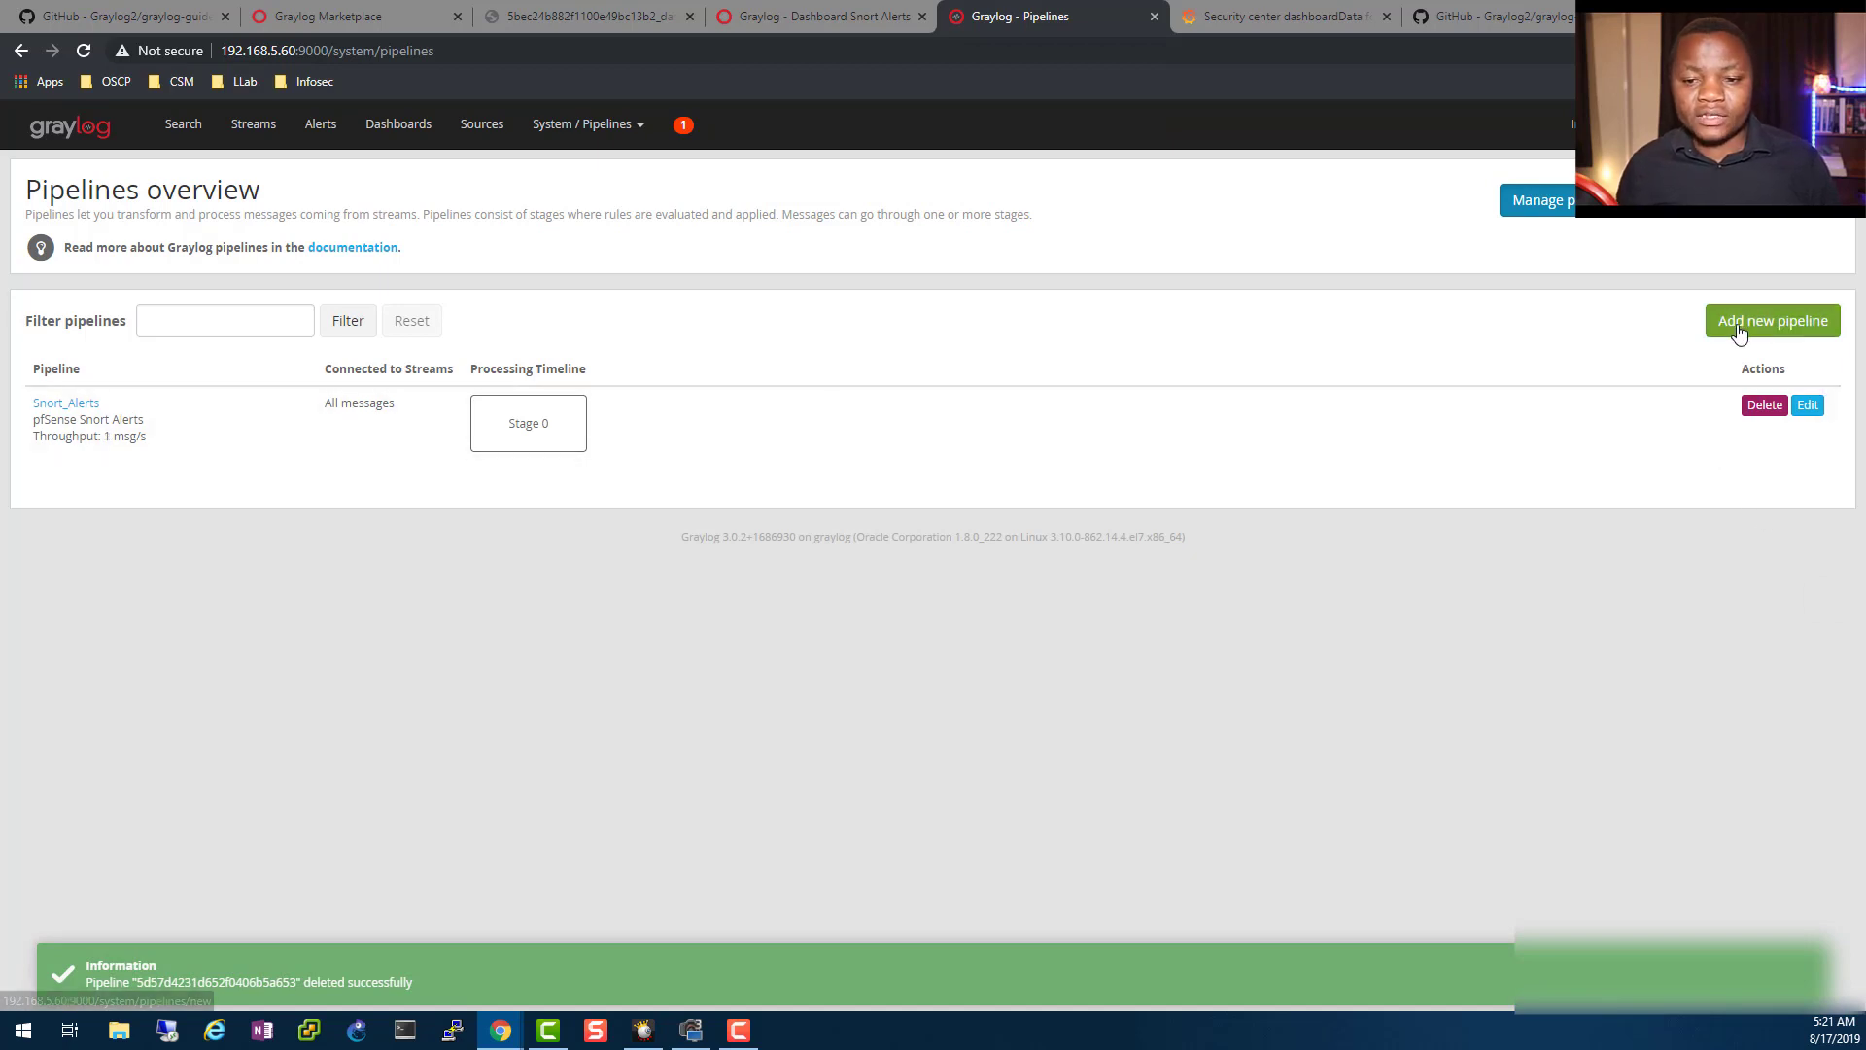
- Add and save a pipeline titled 'snort-test' with description 'Snort alerts'
{"action": "left_click", "coordinate": [1771, 320]}
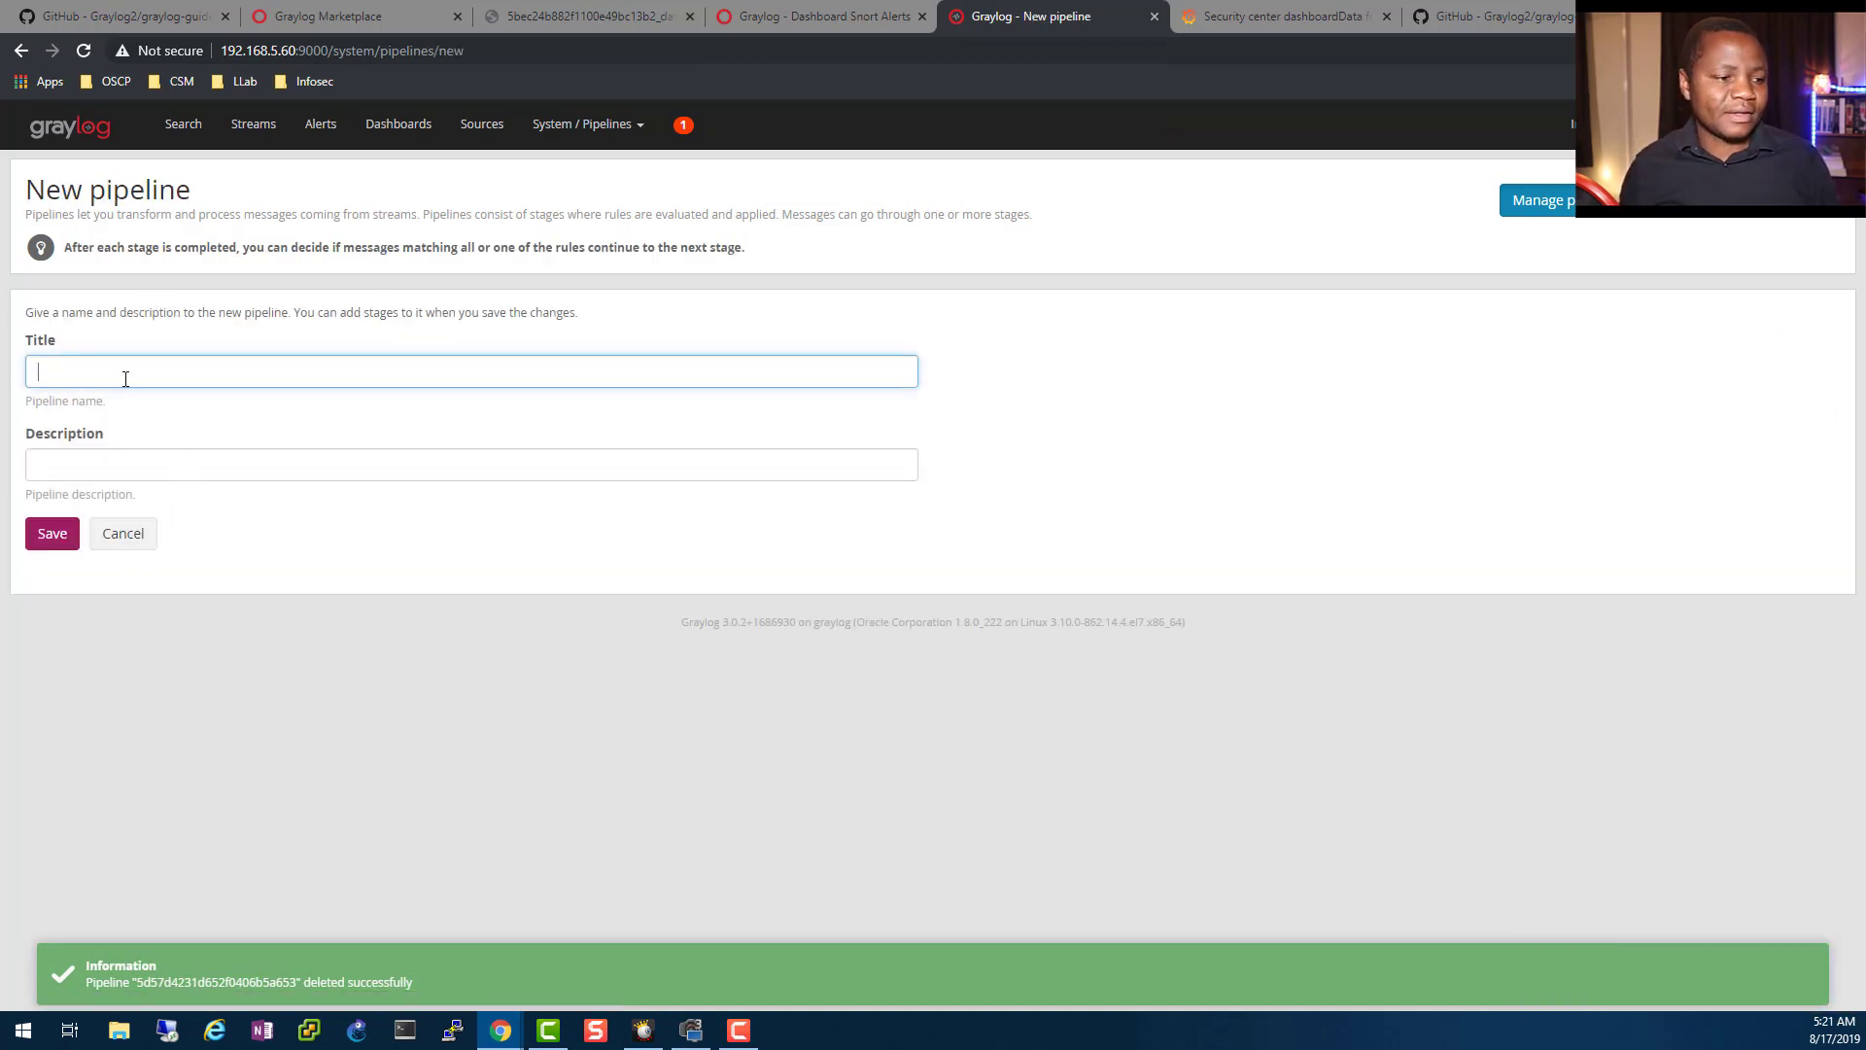
{"action": "type", "text": "sno"}
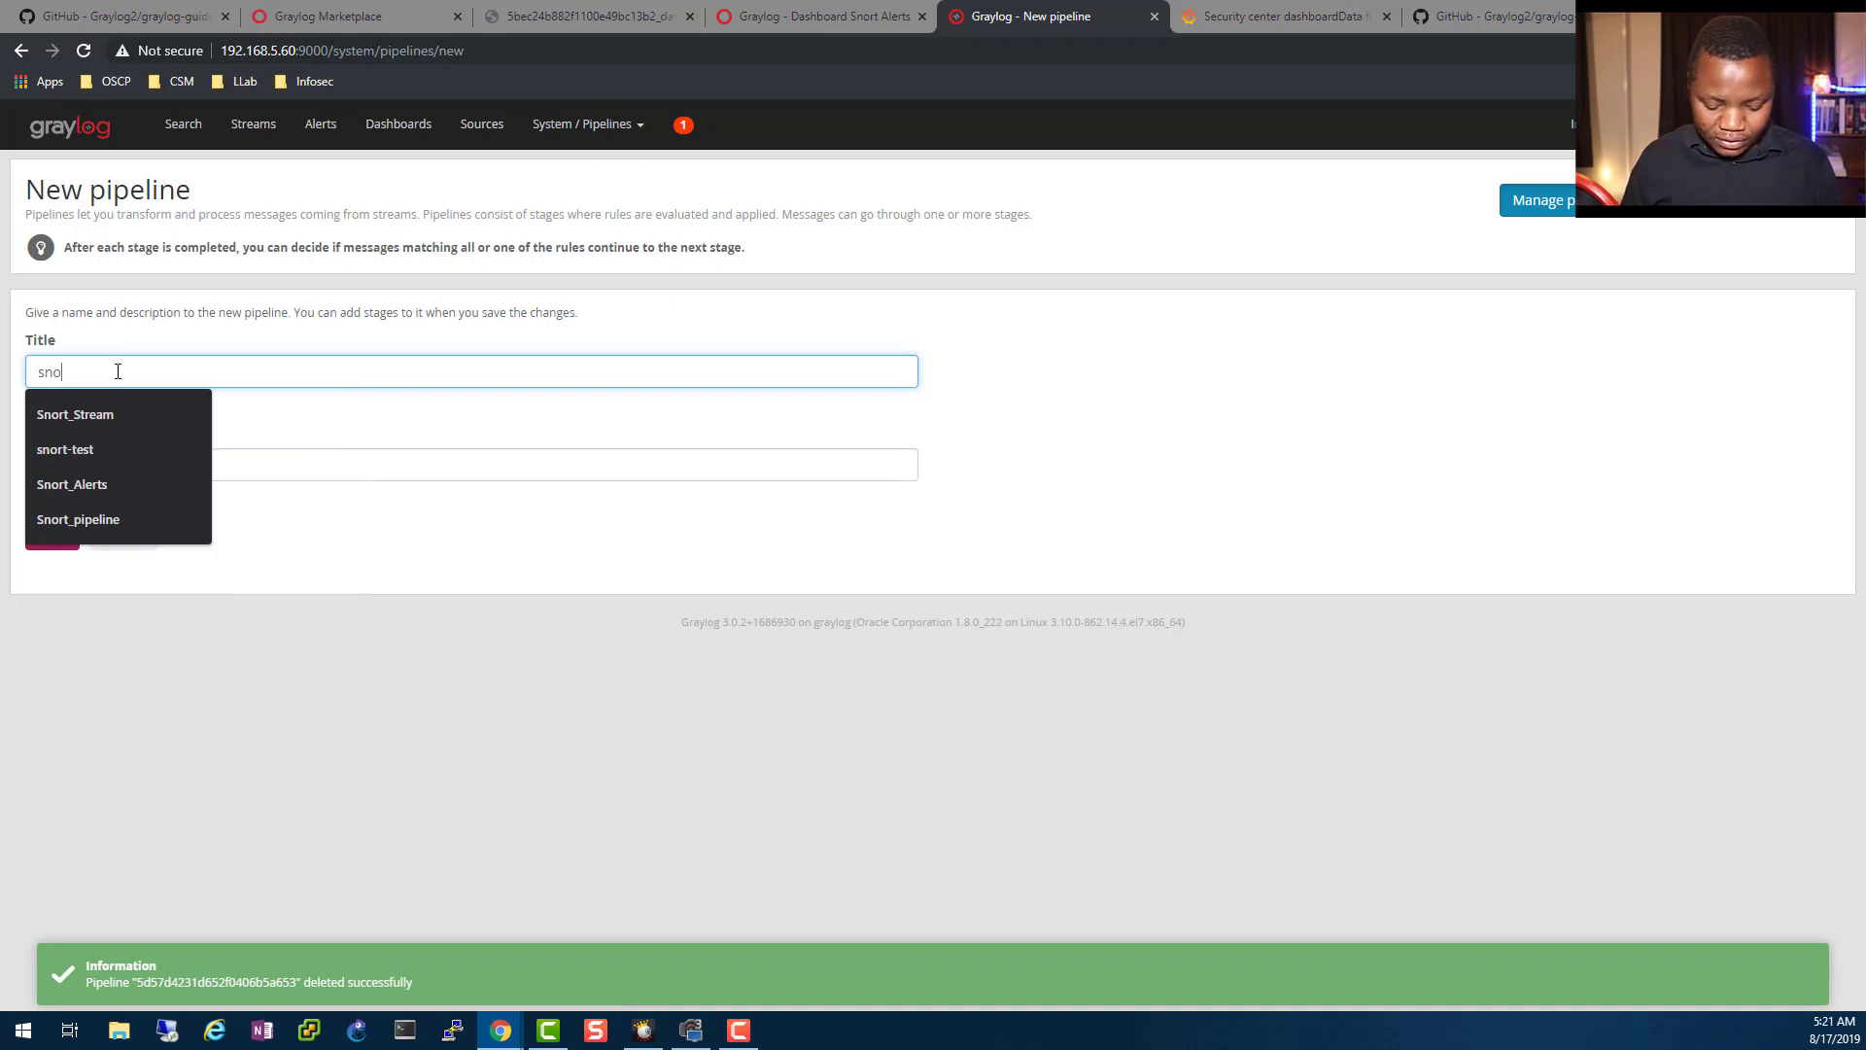
{"action": "left_click", "coordinate": [64, 449]}
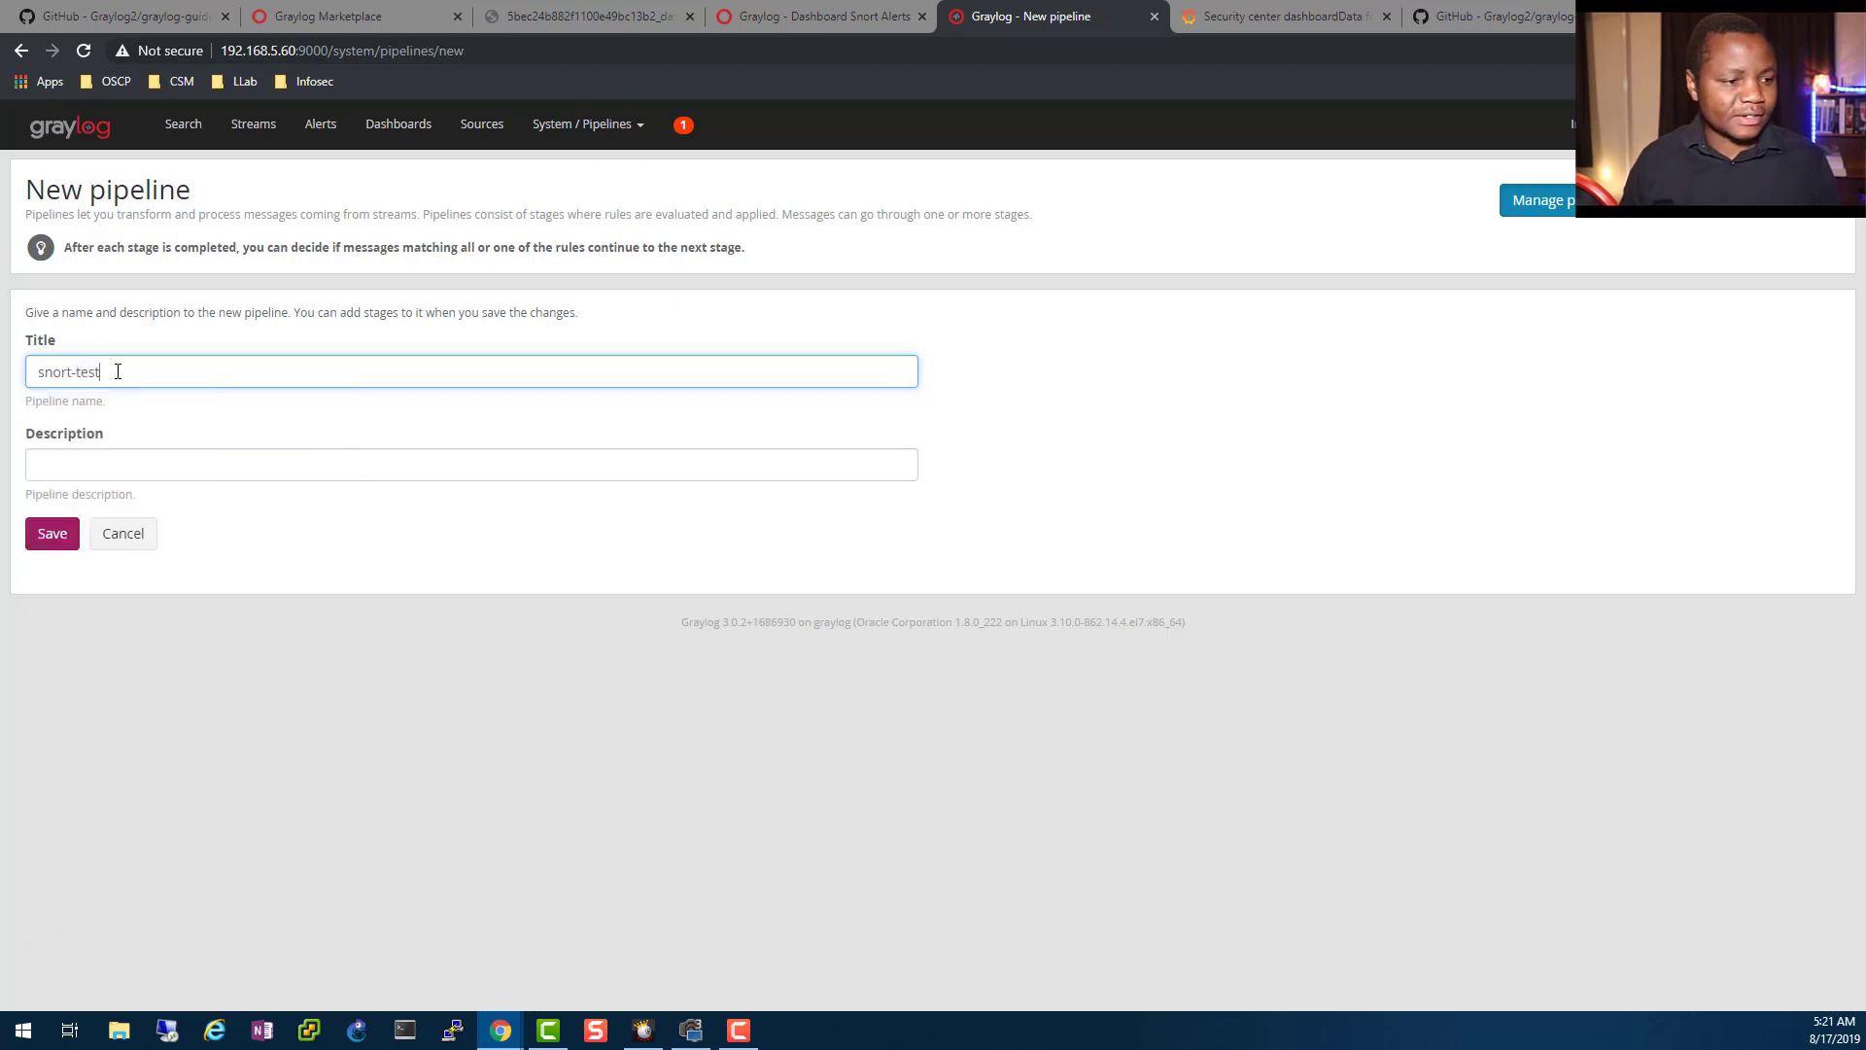
{"action": "left_click", "coordinate": [470, 462]}
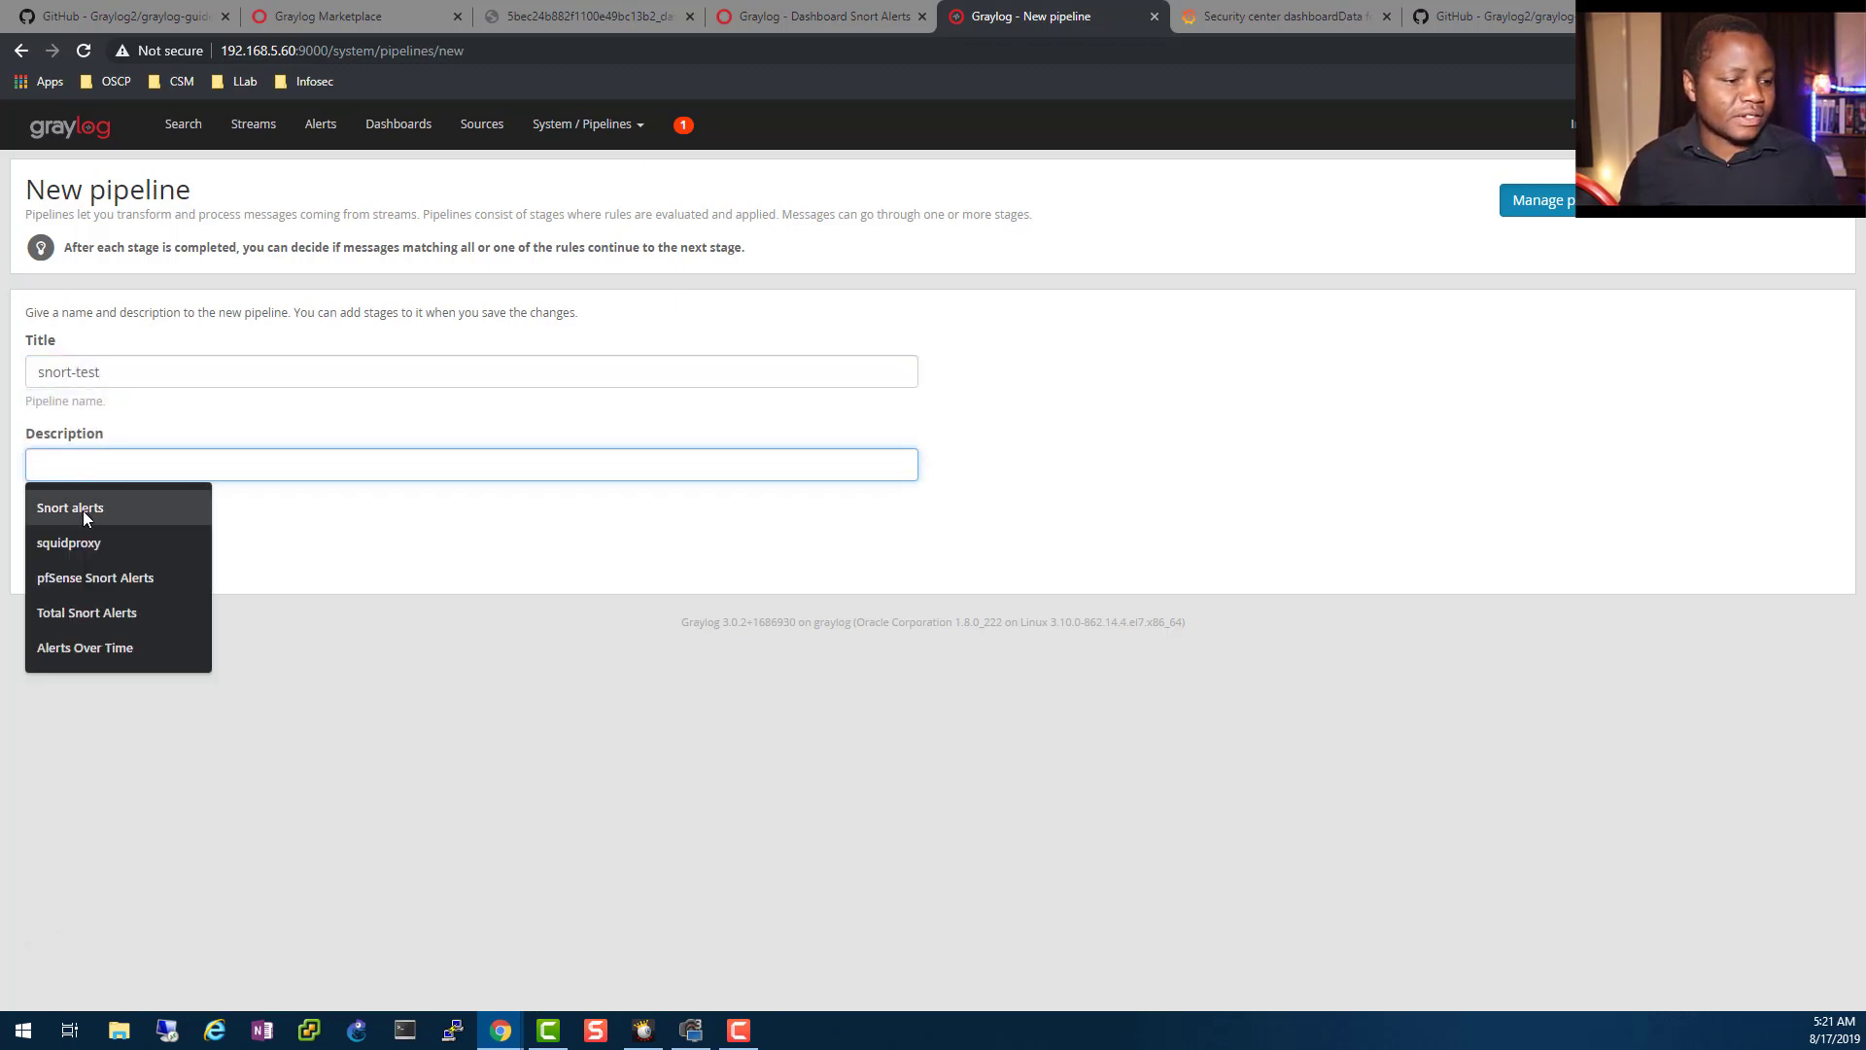
{"action": "left_click", "coordinate": [70, 507]}
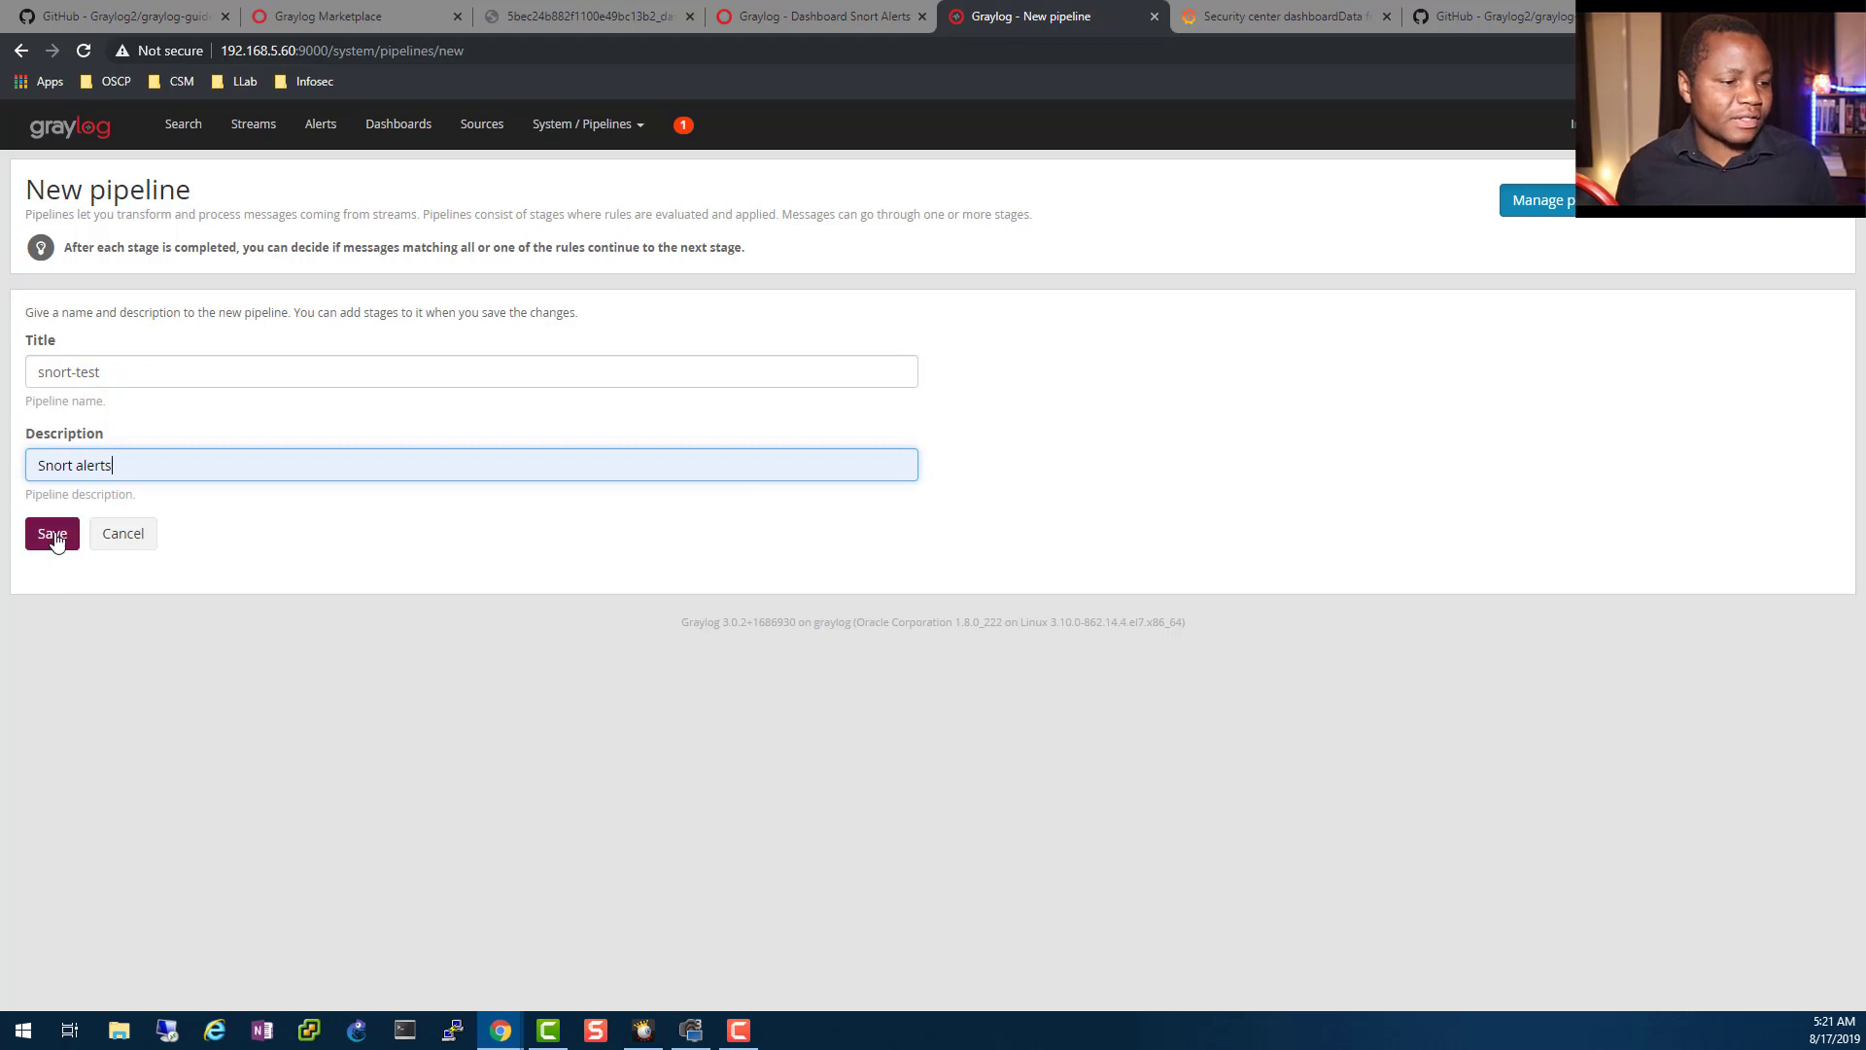
{"action": "left_click", "coordinate": [51, 534]}
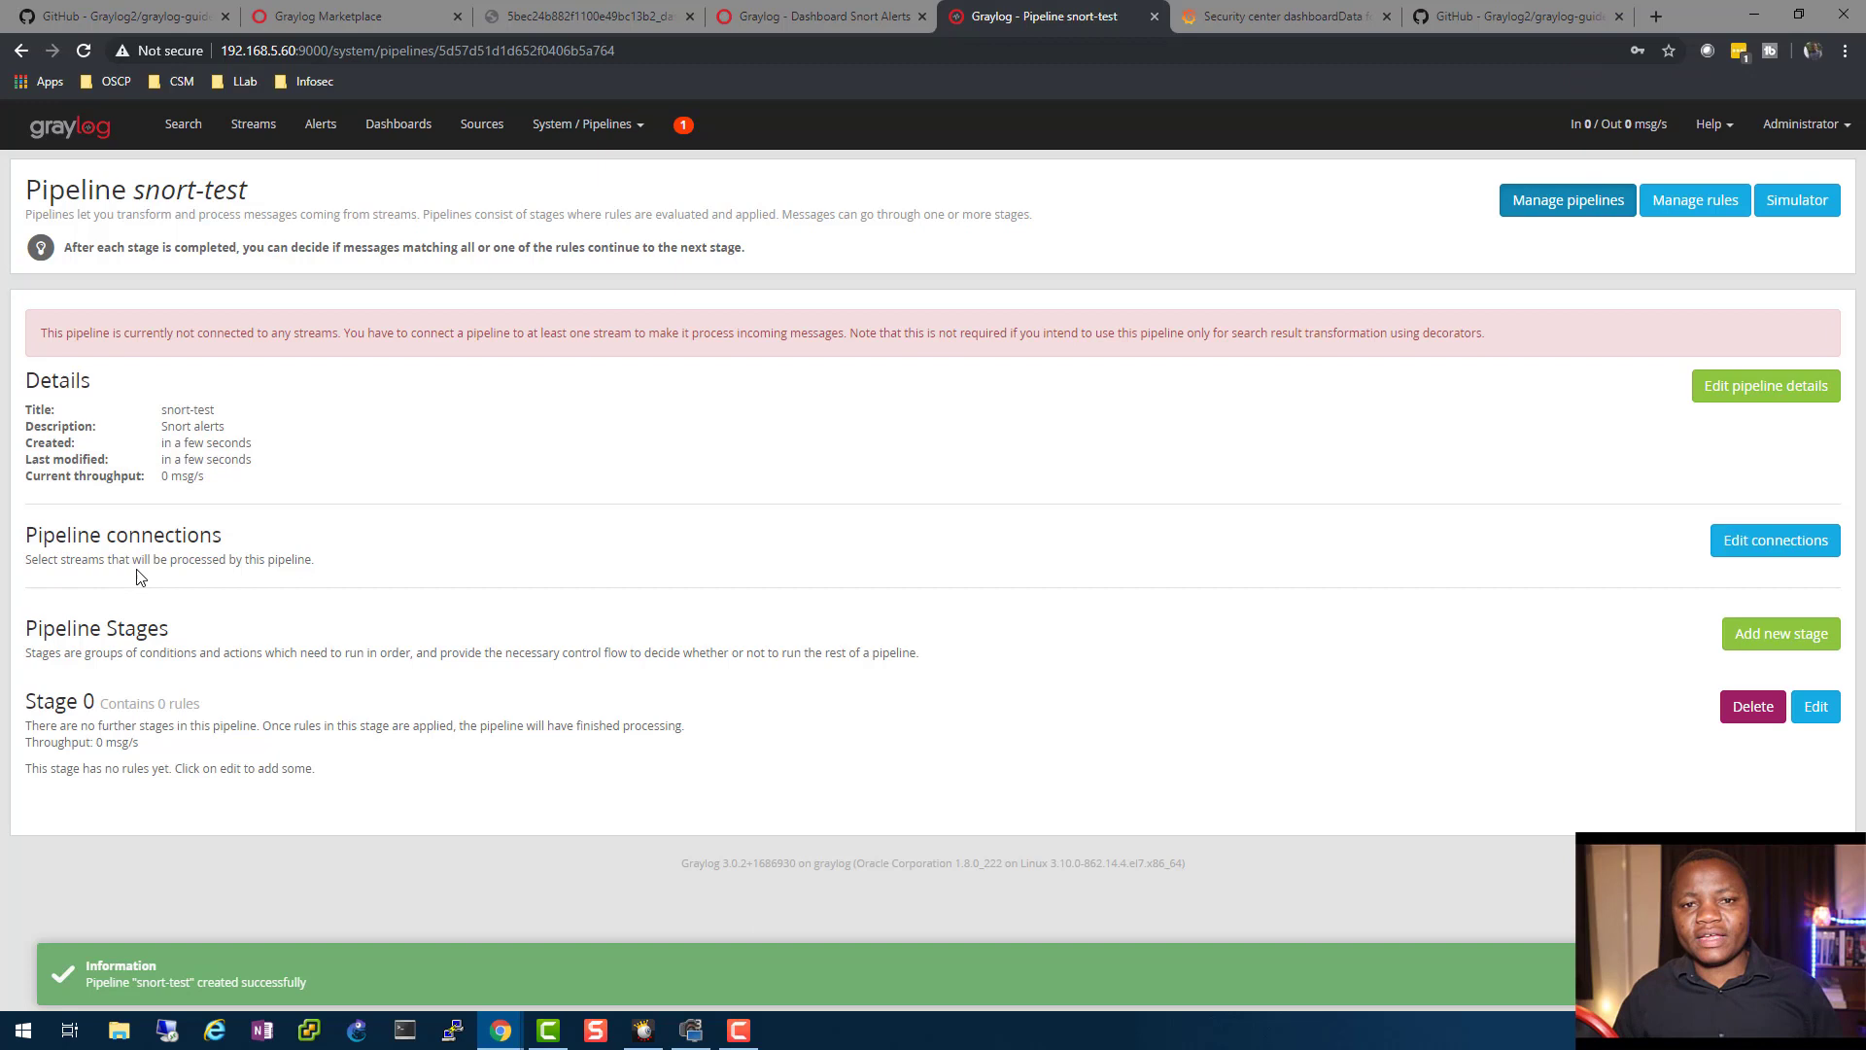
{"action": "mouse_move", "coordinate": [452, 694]}
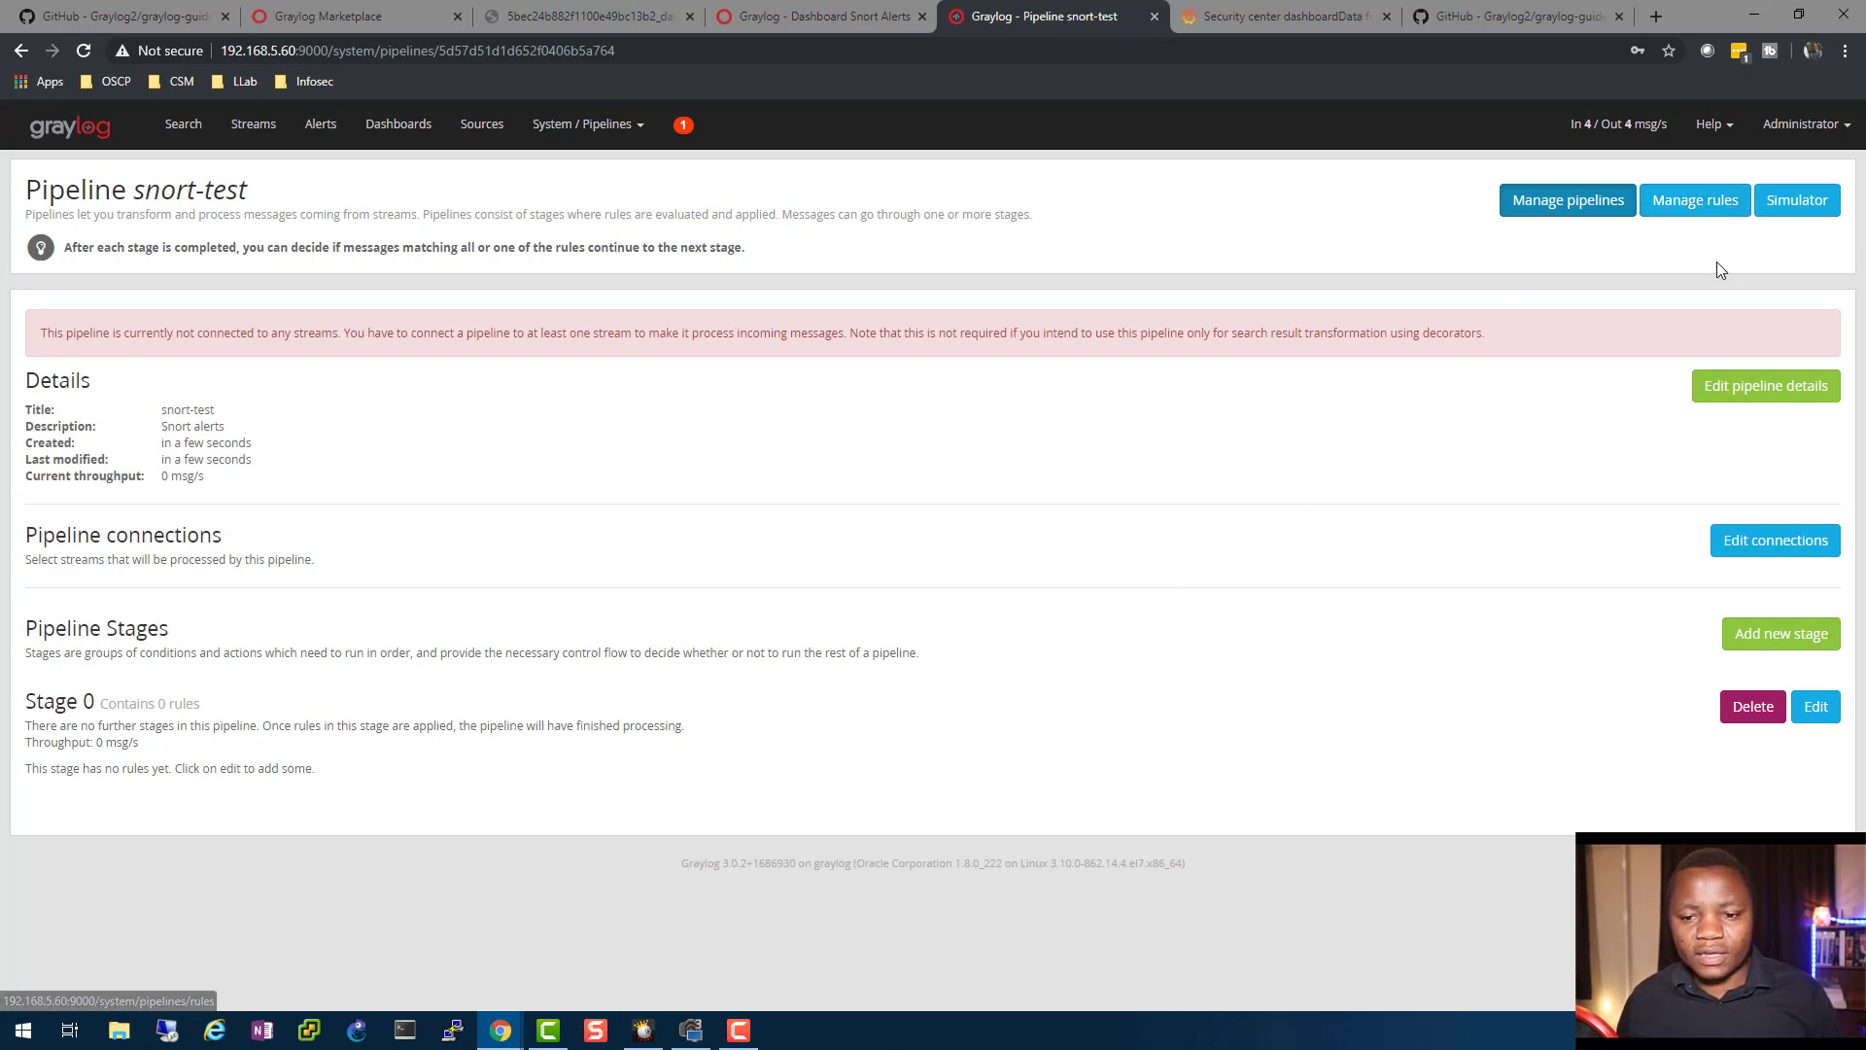
- Start a new pipeline rule from the rules list and describe it as 'snort-rule'
{"action": "left_click", "coordinate": [1695, 201]}
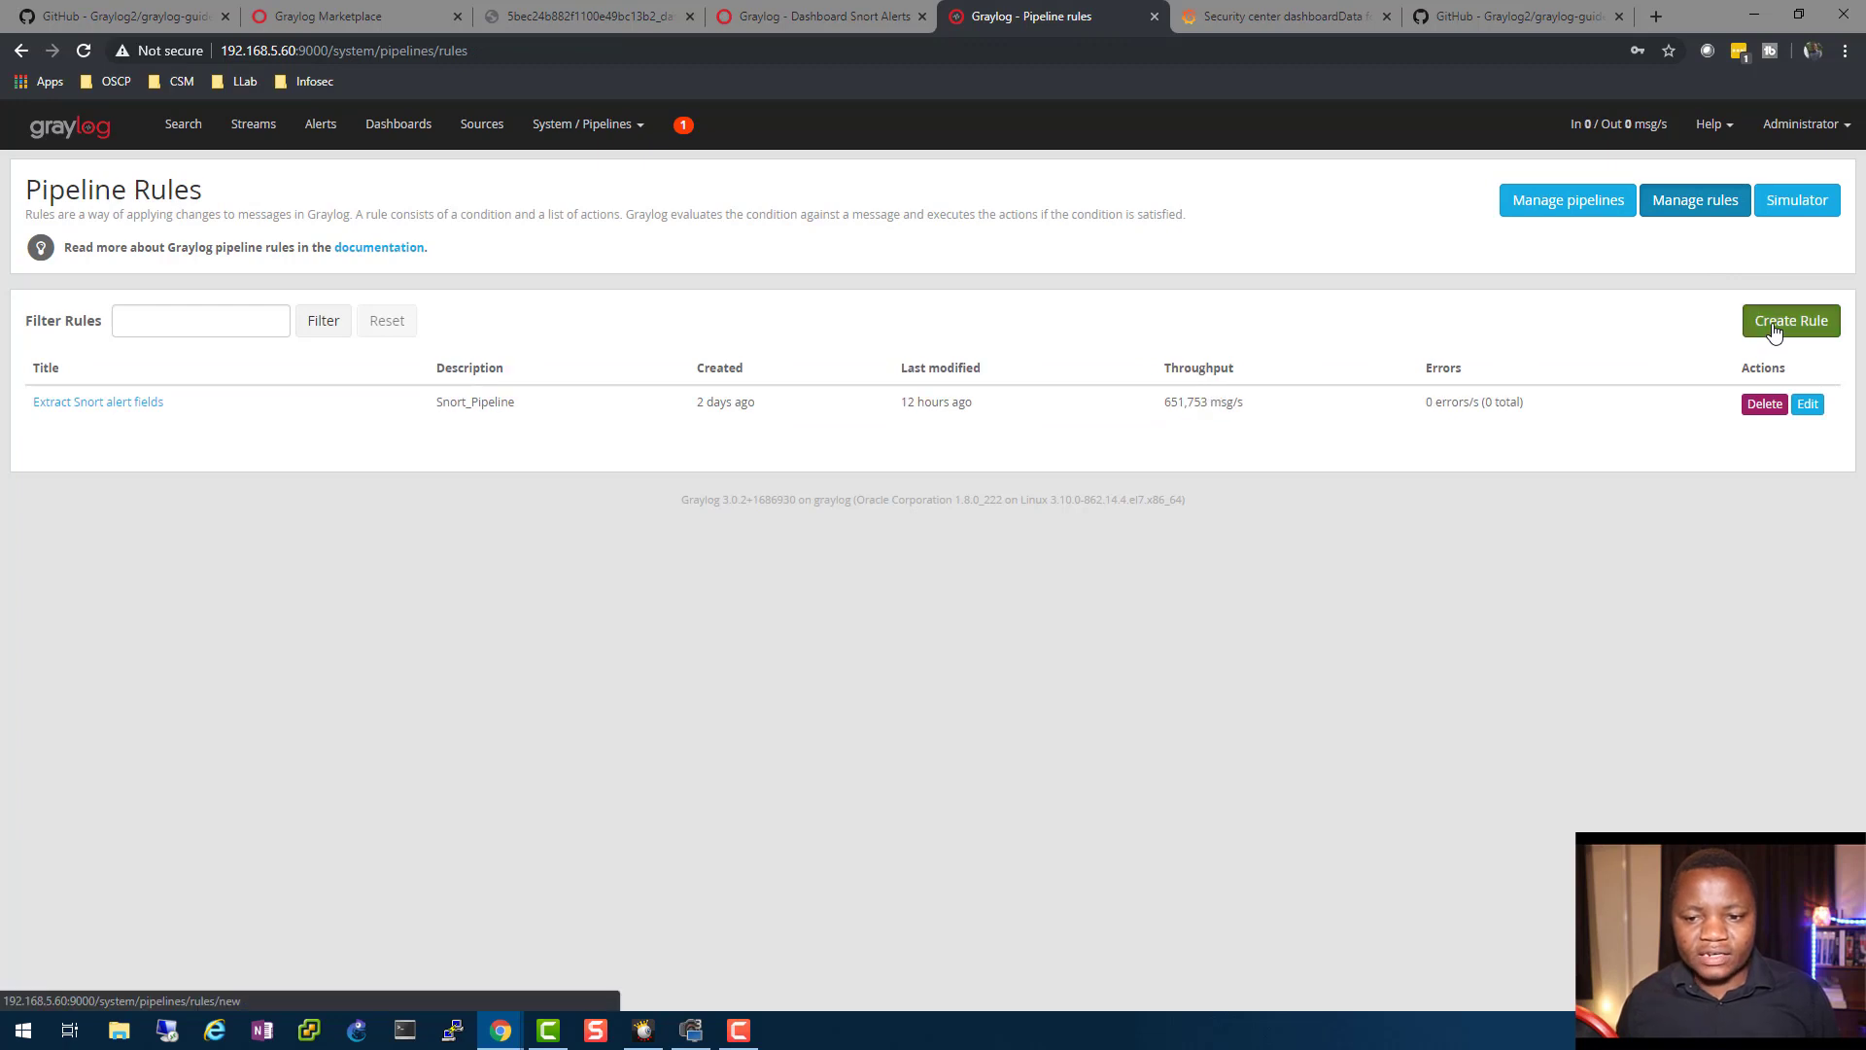
{"action": "left_click", "coordinate": [1792, 320]}
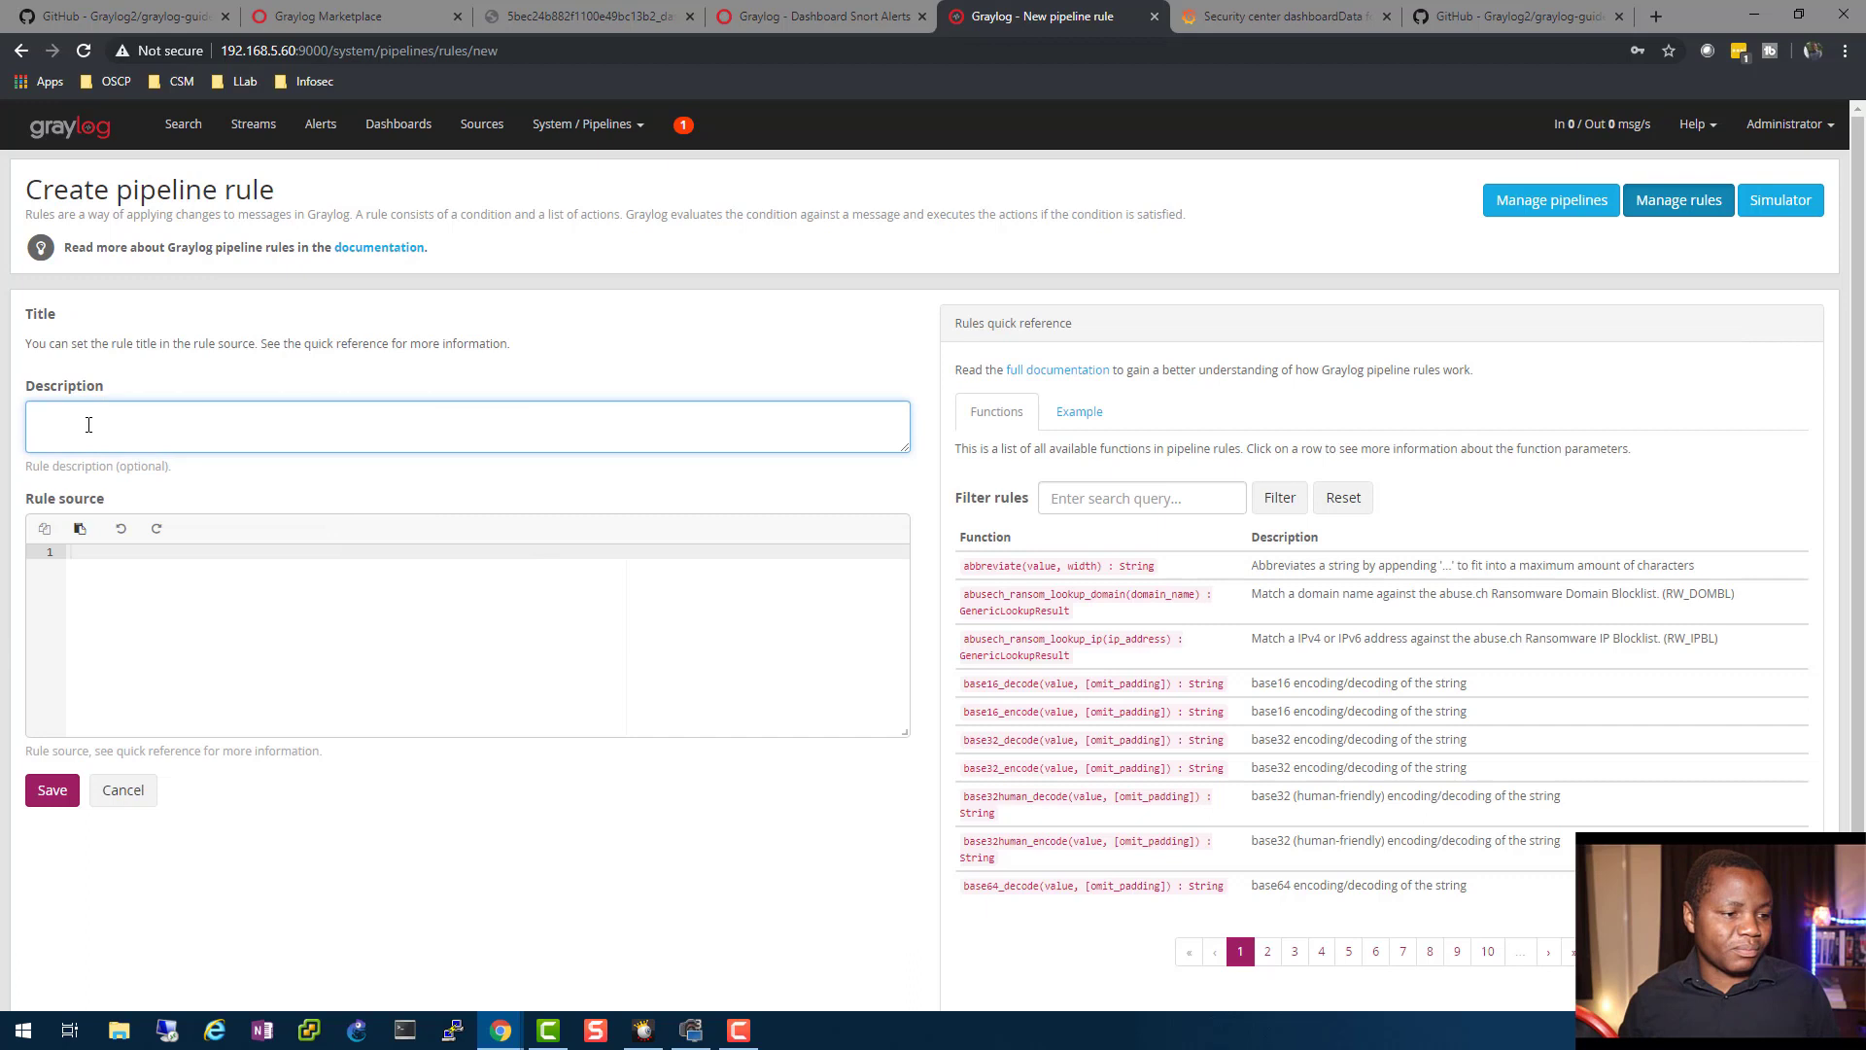
{"action": "left_click", "coordinate": [465, 426]}
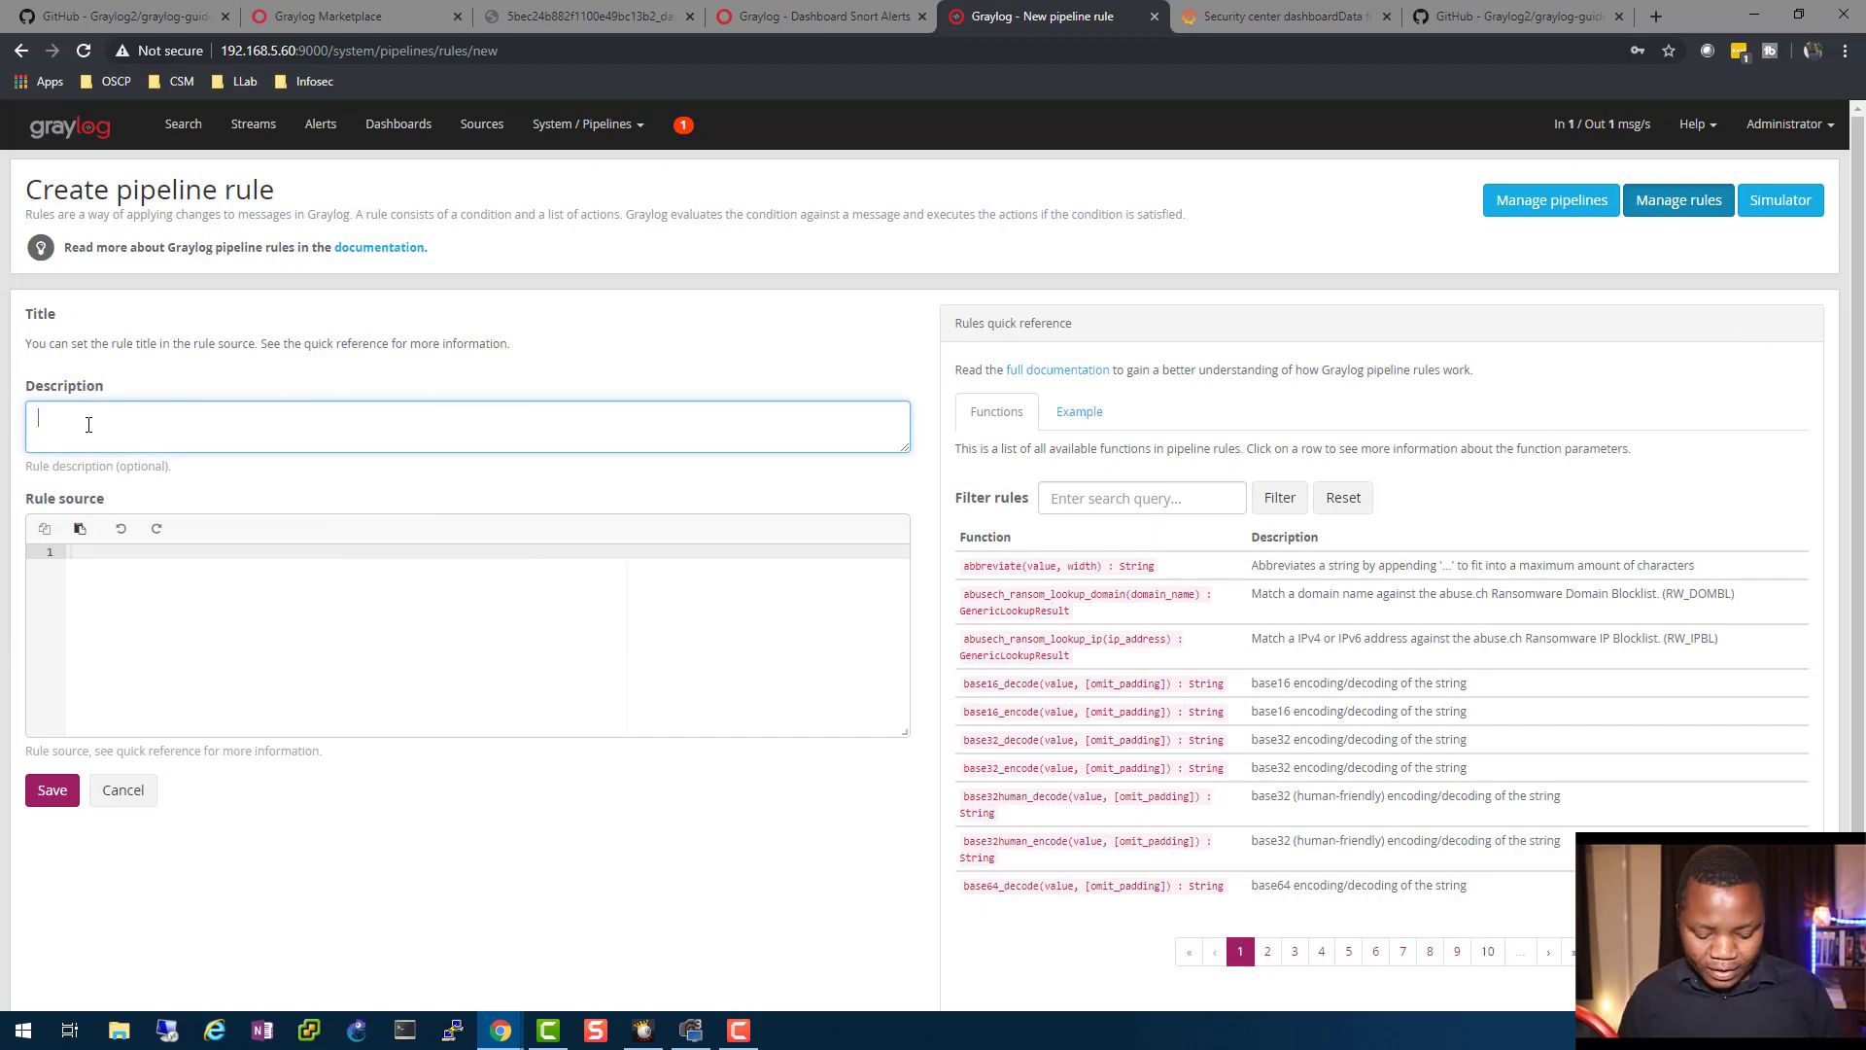
{"action": "type", "text": "snort-r"}
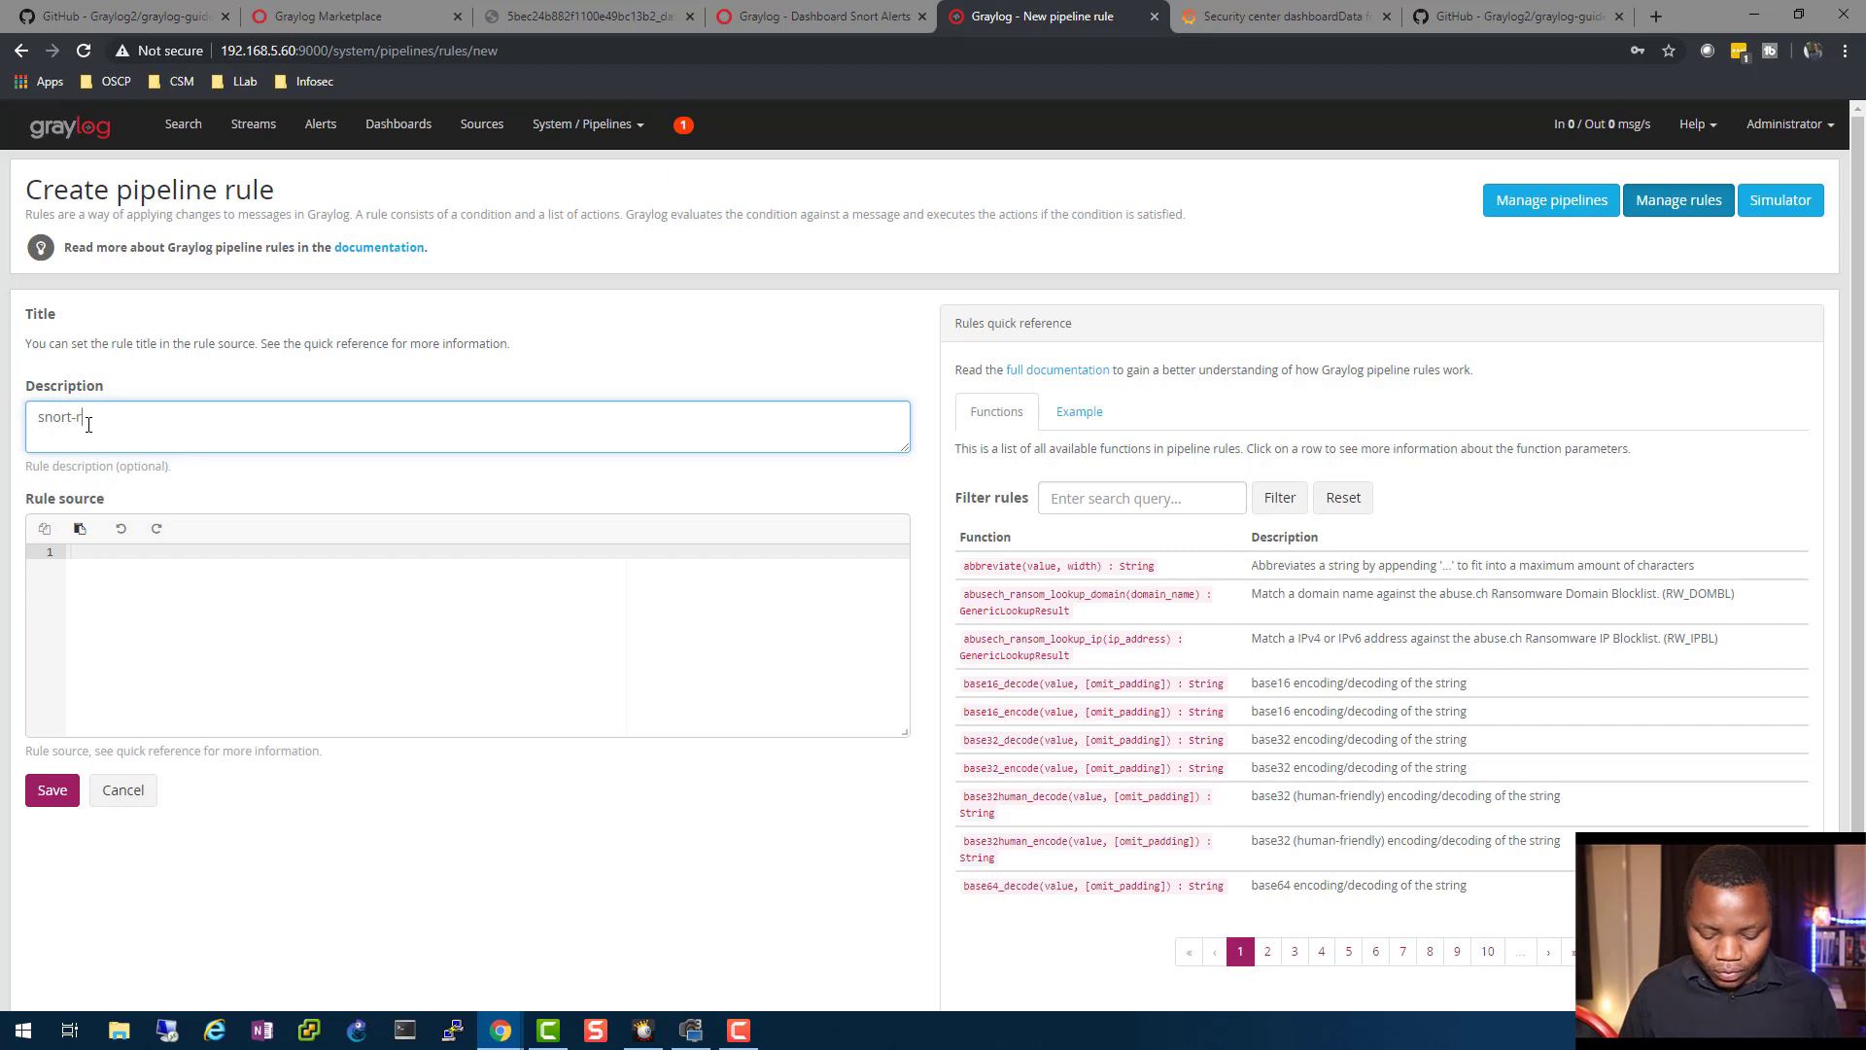
{"action": "type", "text": "ule"}
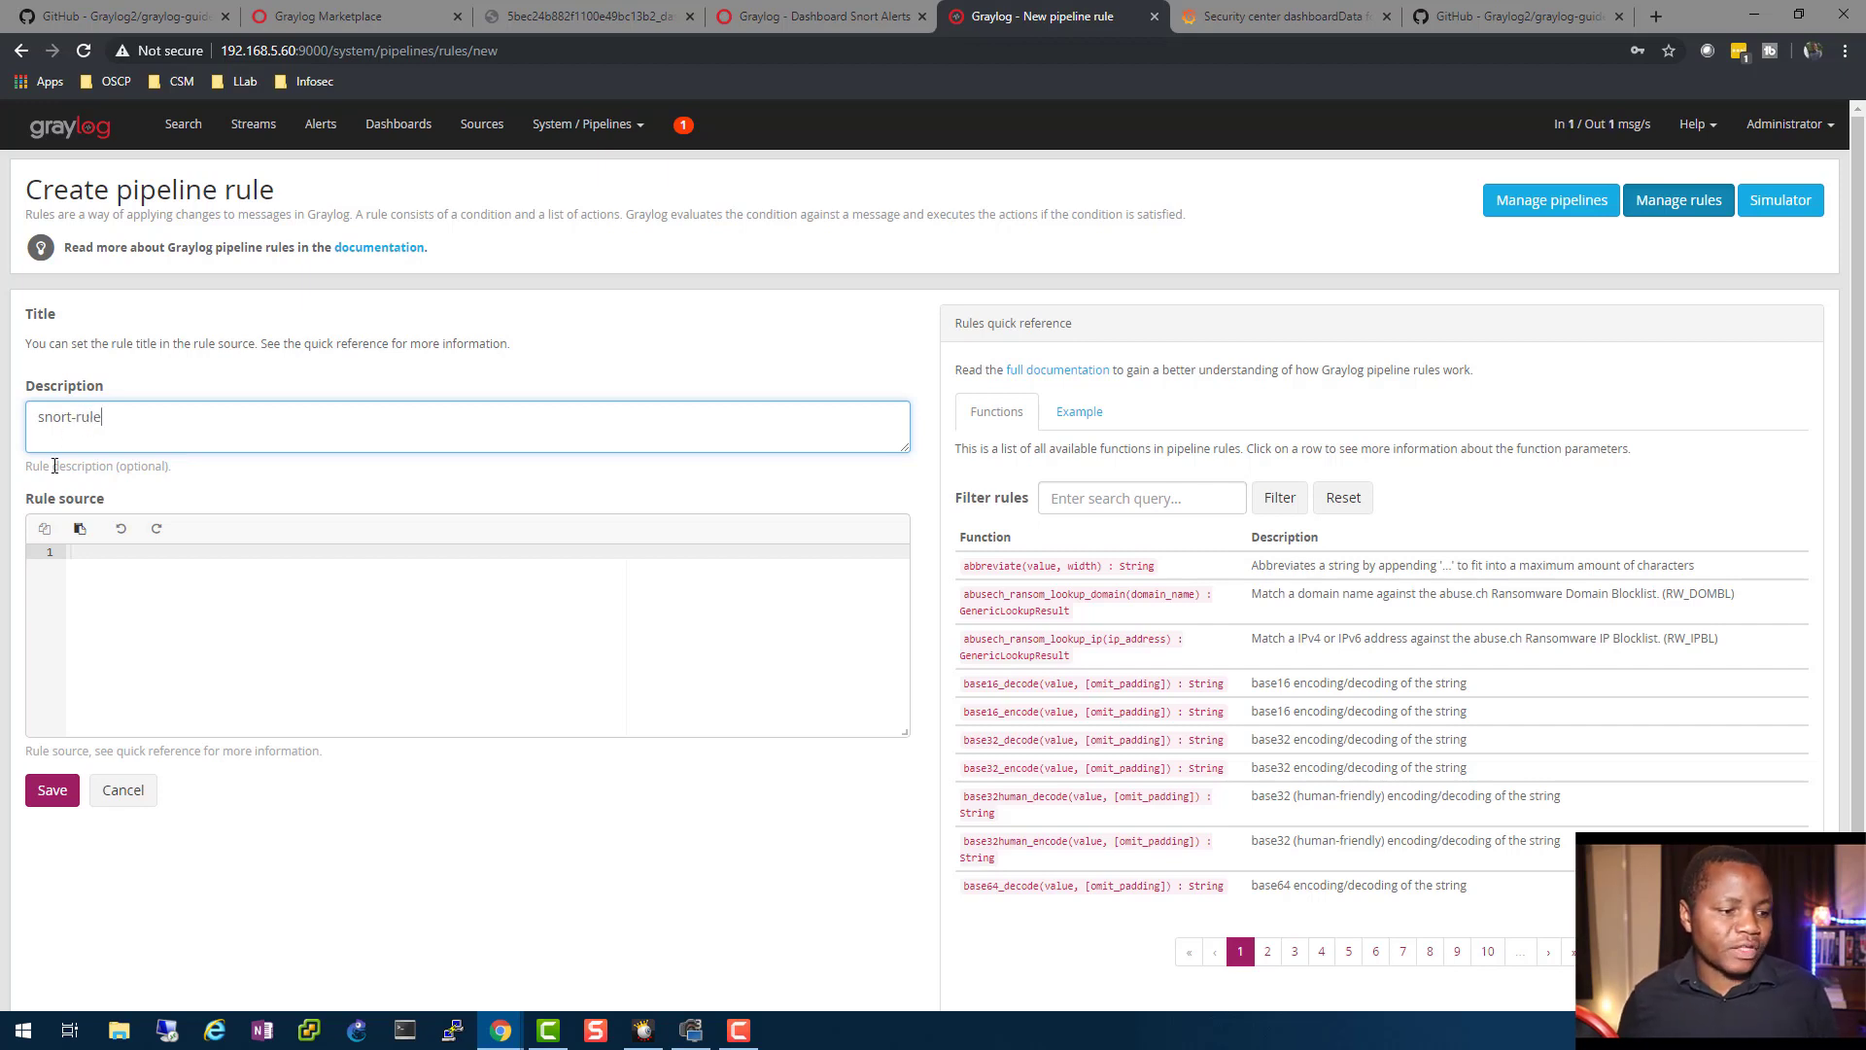
{"action": "left_click", "coordinate": [107, 552]}
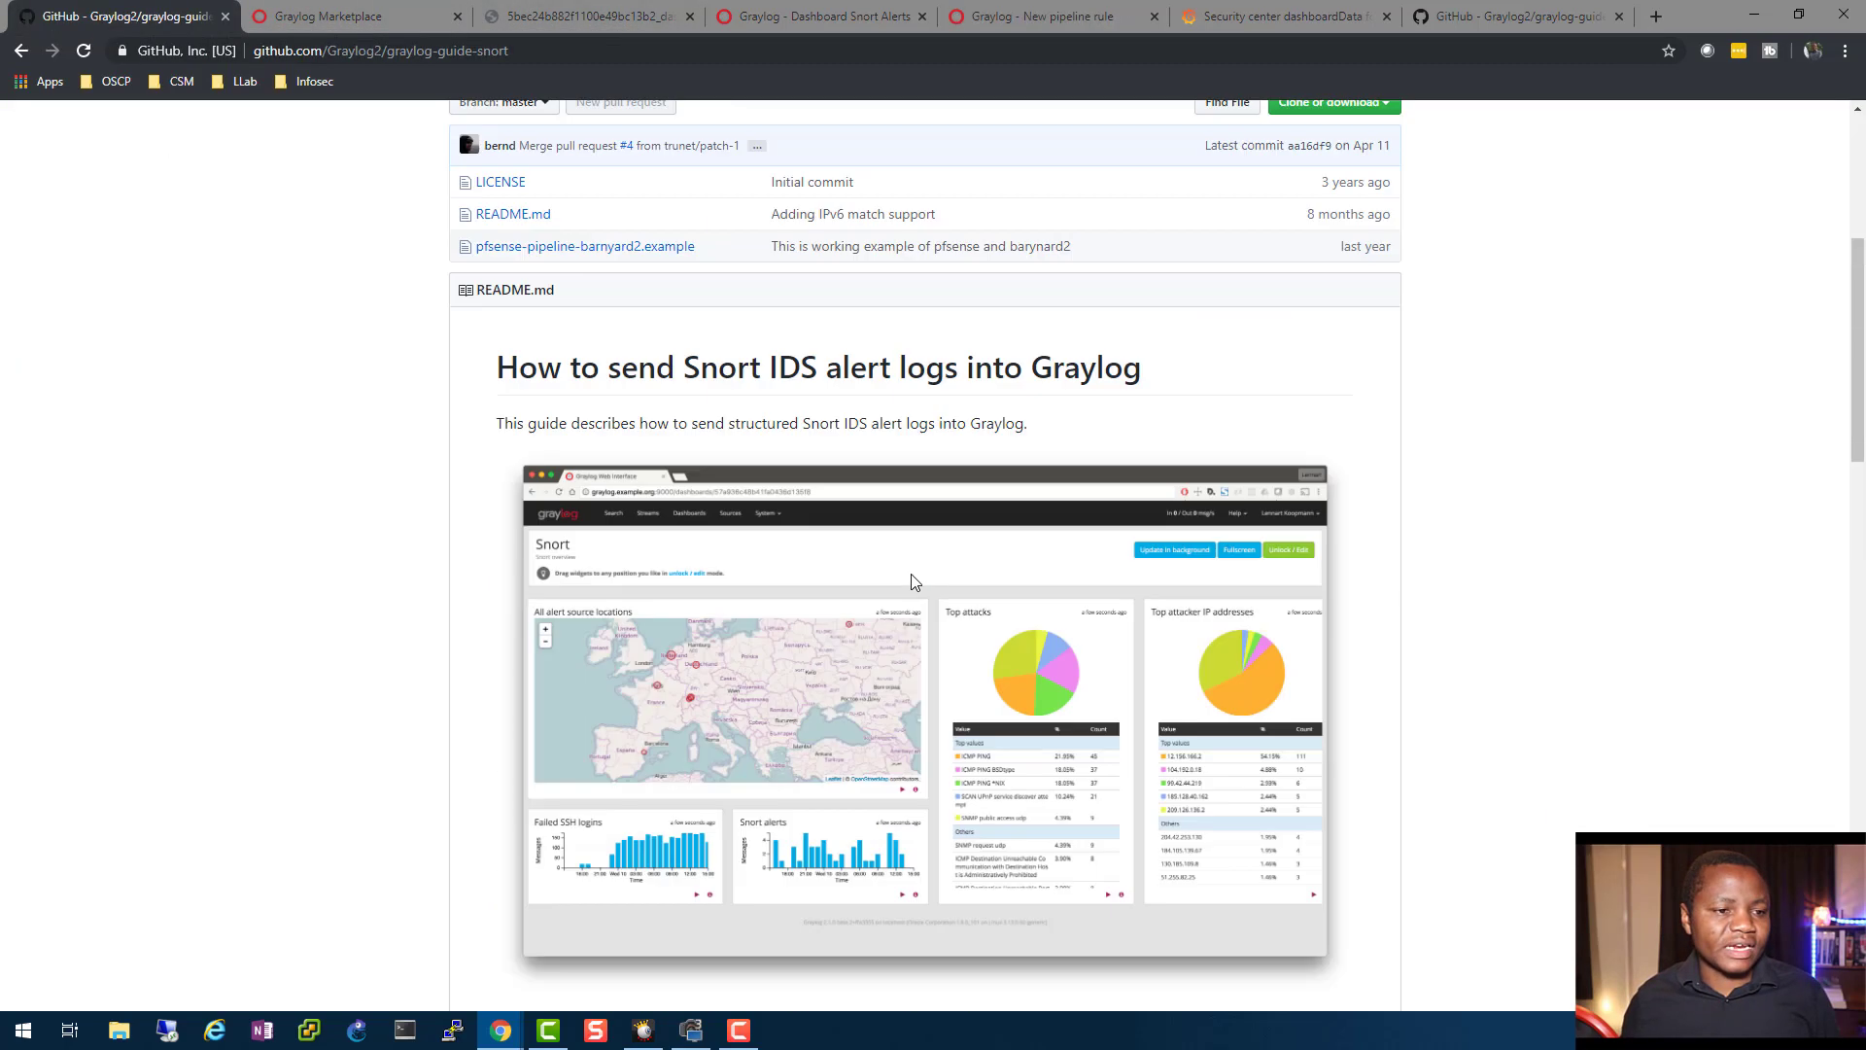
- Check the Snort Alerts dashboard, then scroll the GitHub Snort guide to Configuring Graylog
{"action": "scroll", "scroll_direction": "up", "scroll_amount": 3}
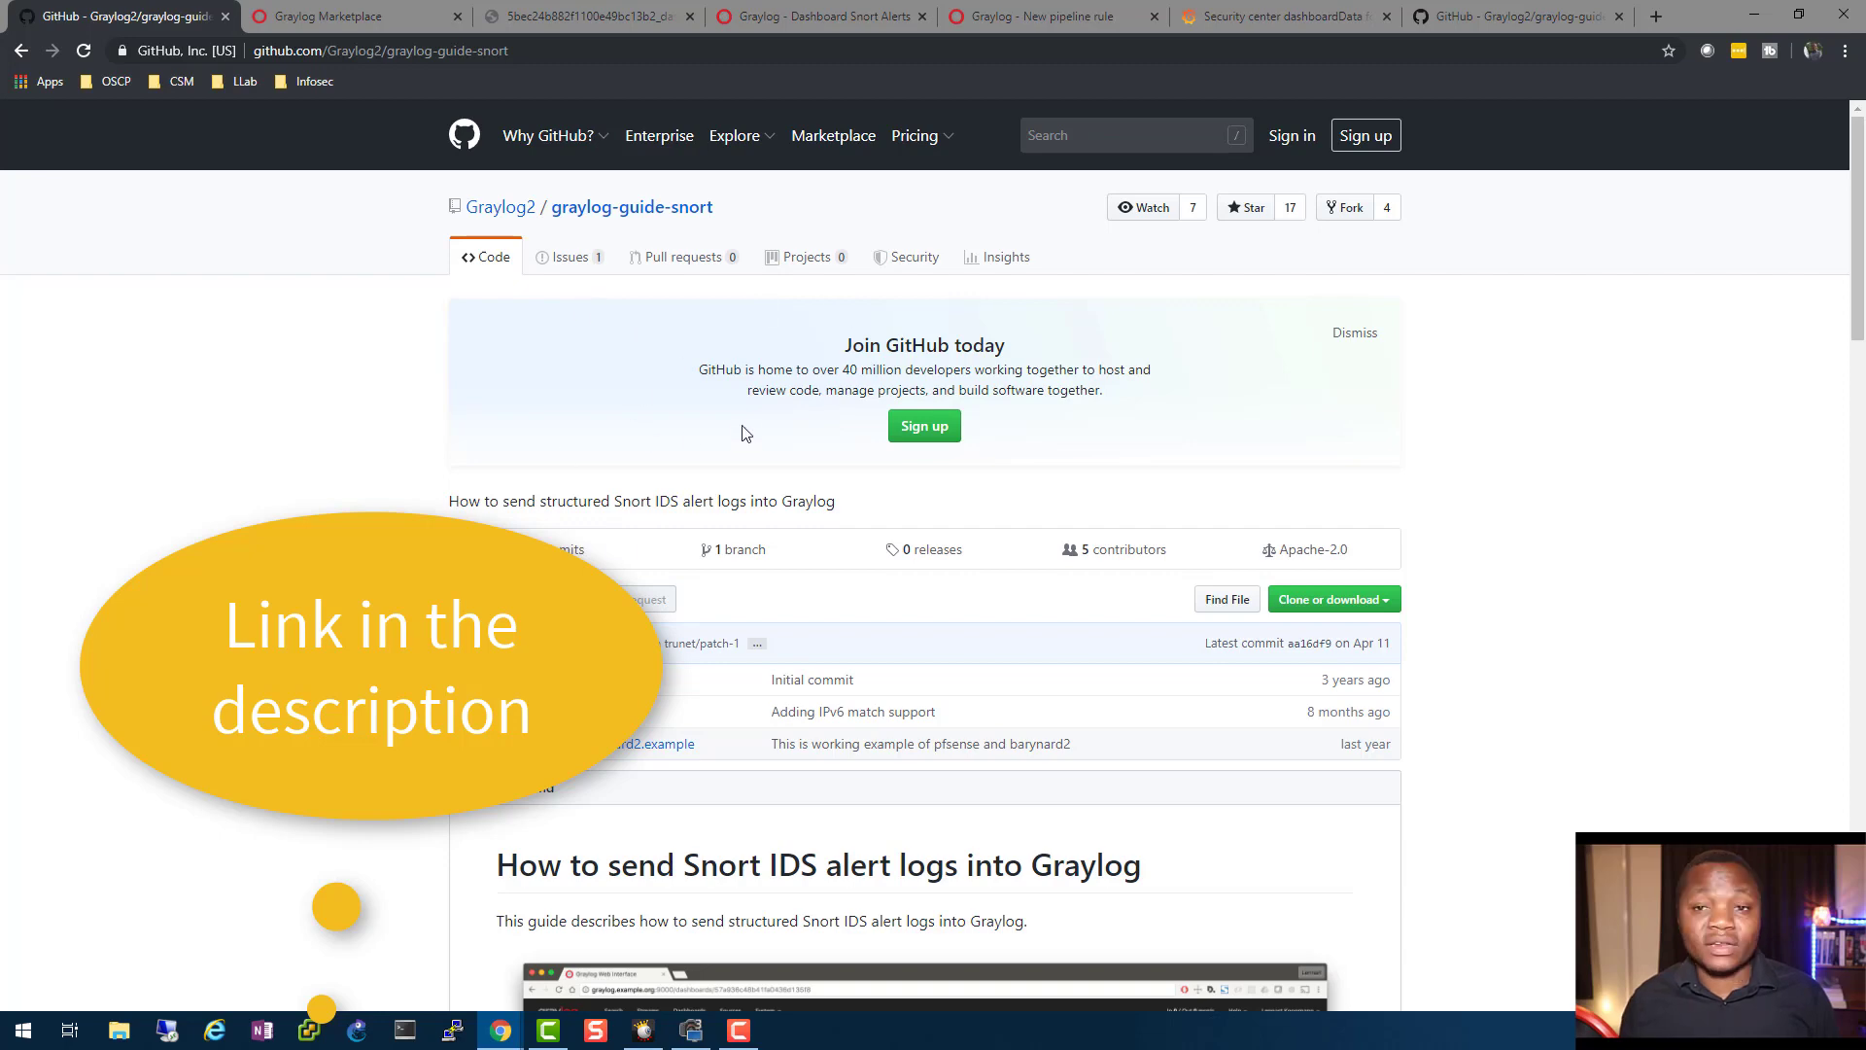
{"action": "scroll", "scroll_direction": "down", "scroll_amount": 3}
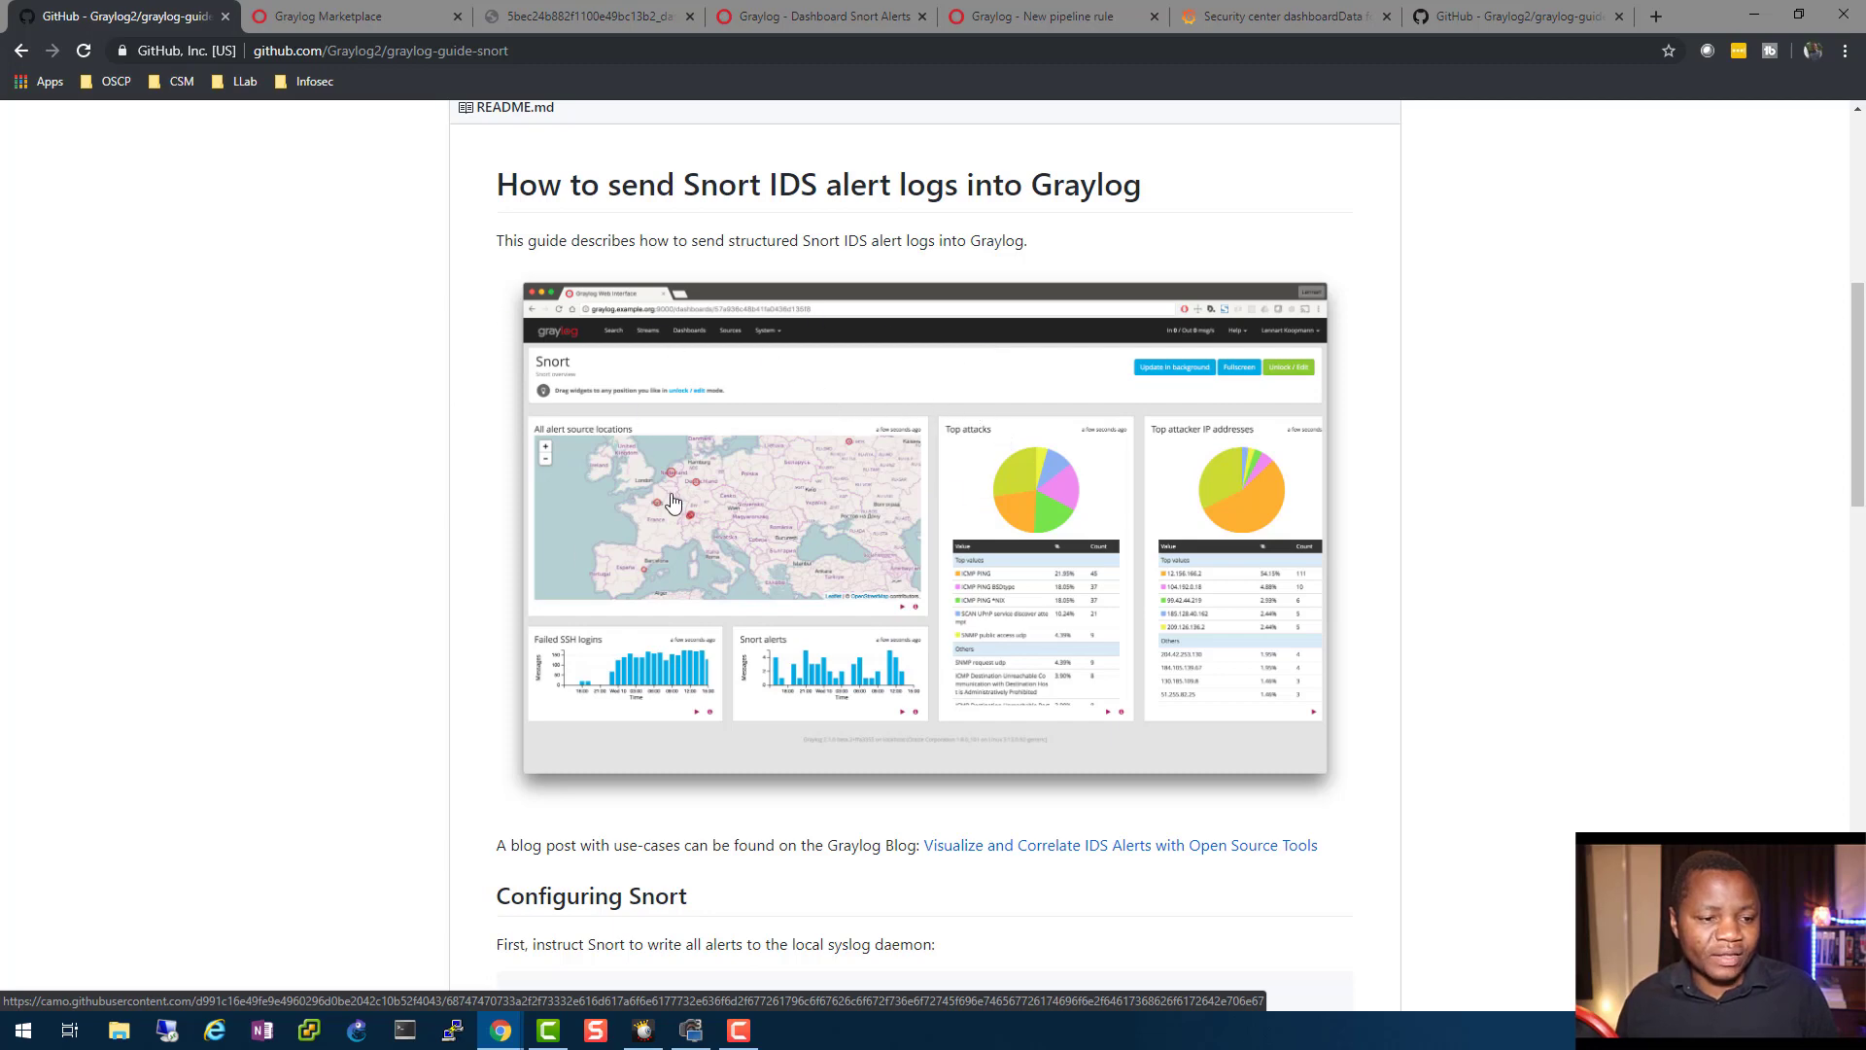
{"action": "mouse_move", "coordinate": [1099, 536]}
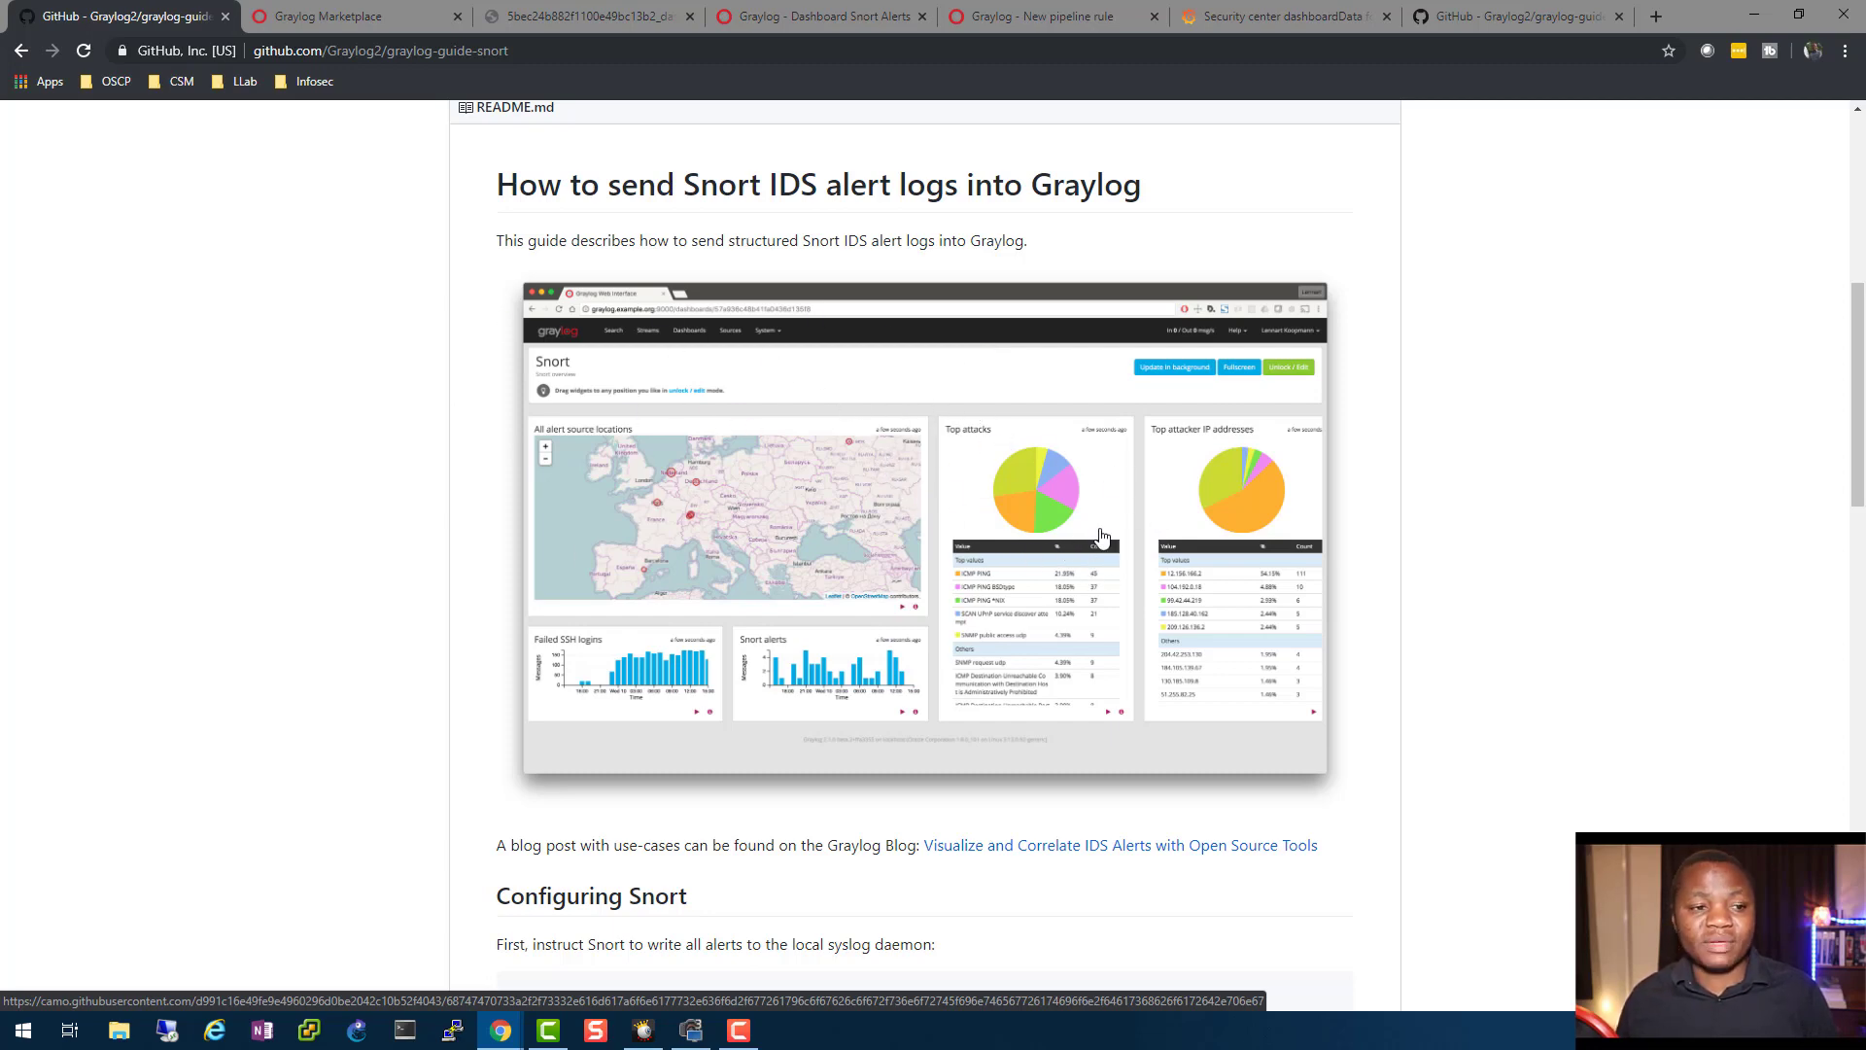
{"action": "left_click", "coordinate": [817, 15]}
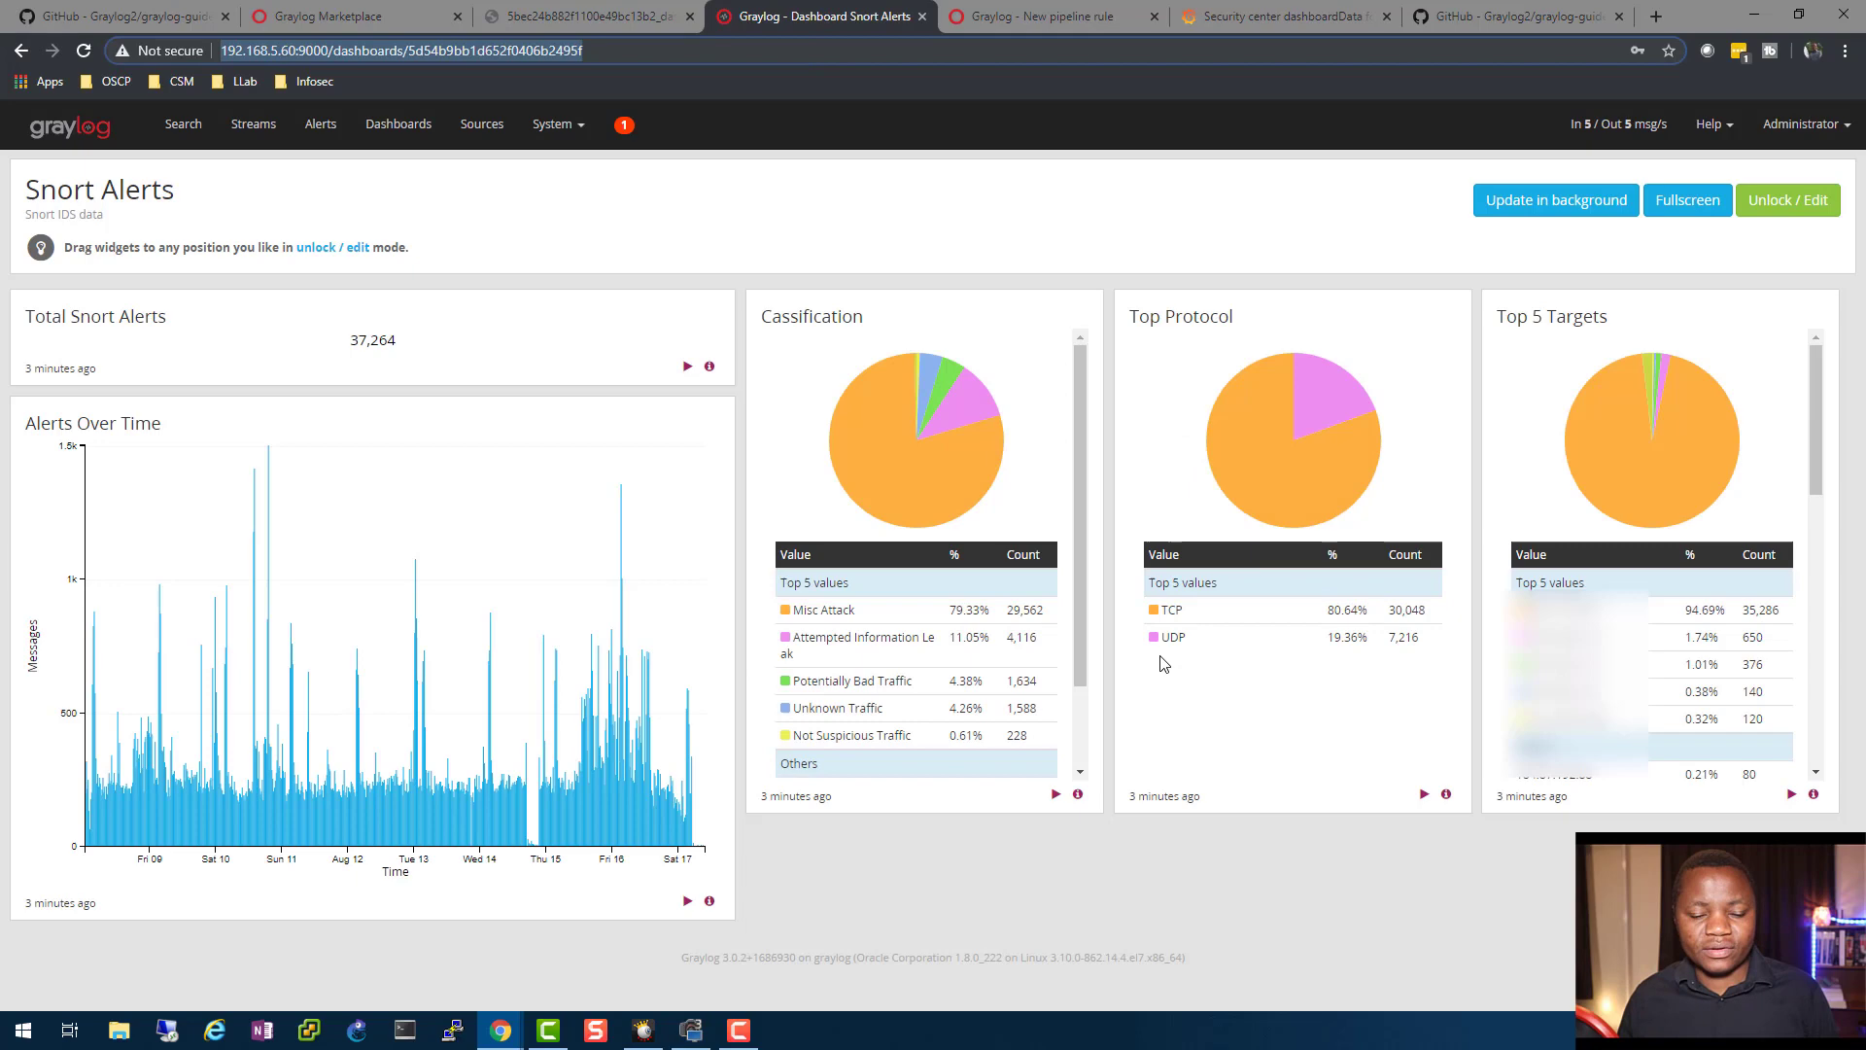
{"action": "mouse_move", "coordinate": [765, 356]}
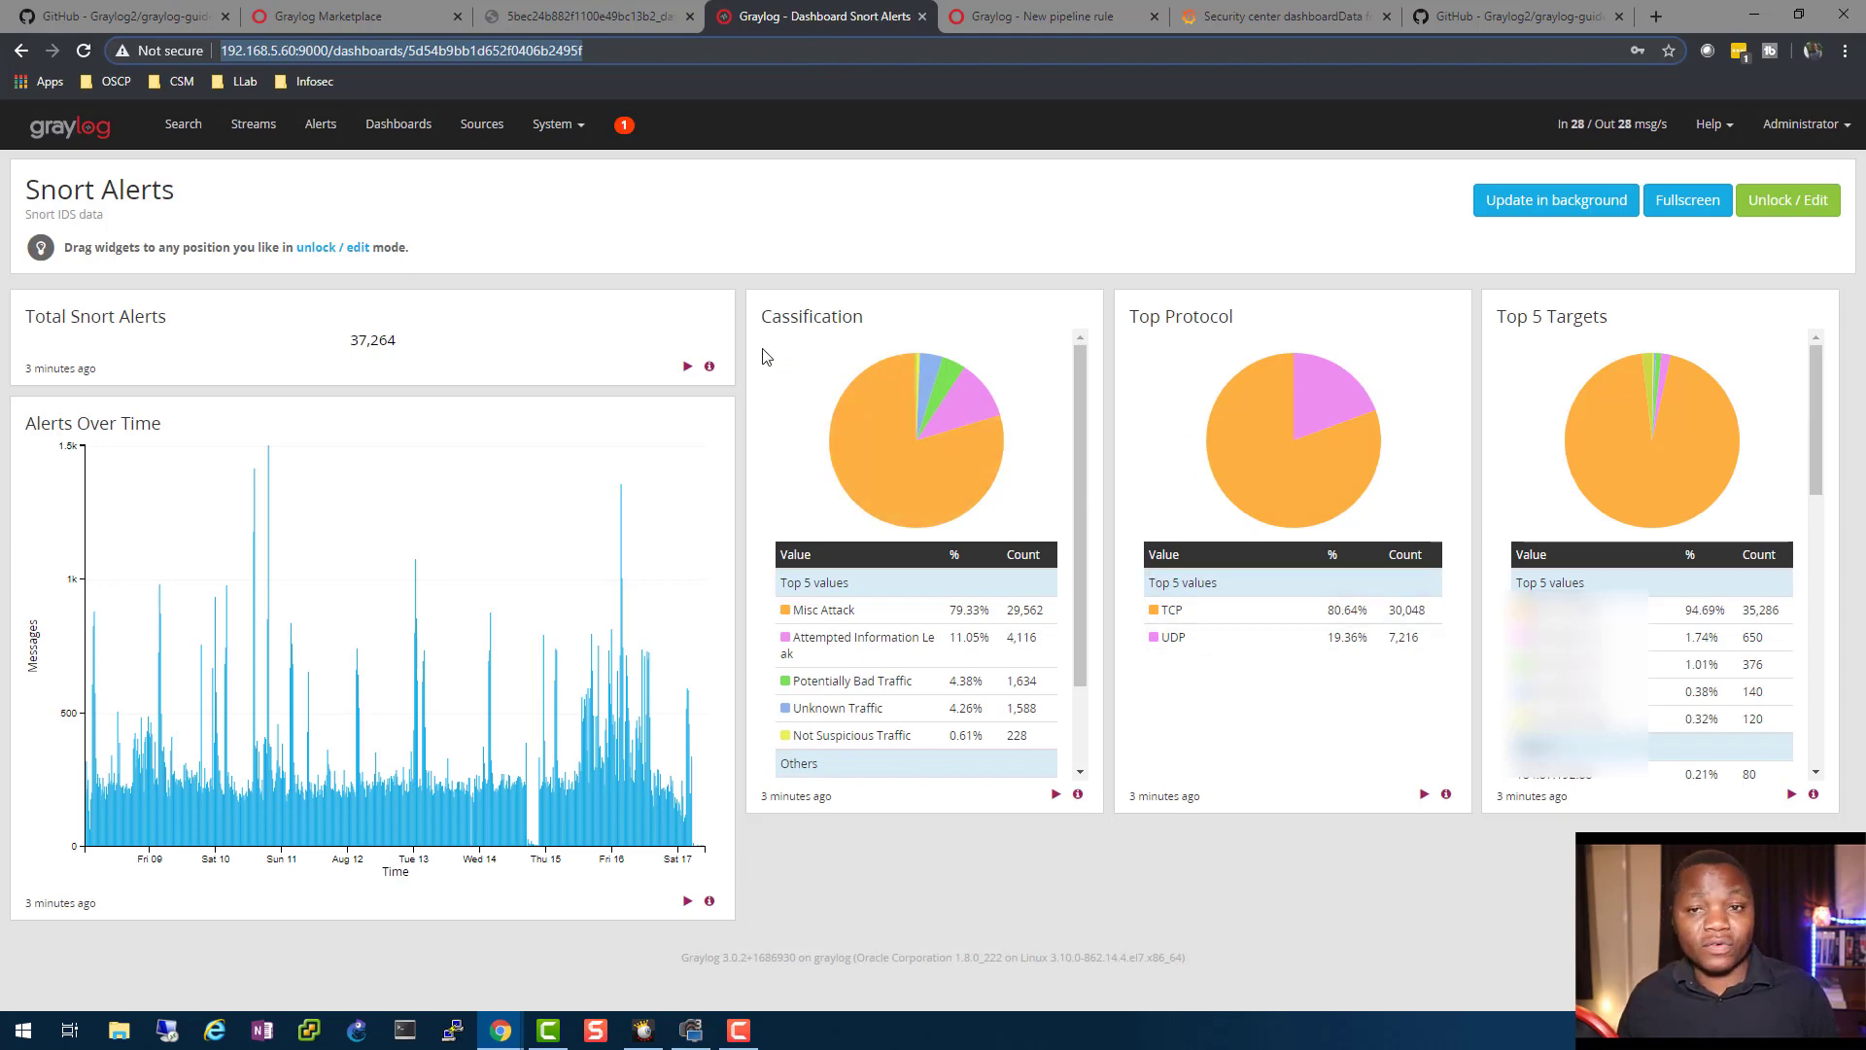
{"action": "mouse_move", "coordinate": [112, 16]}
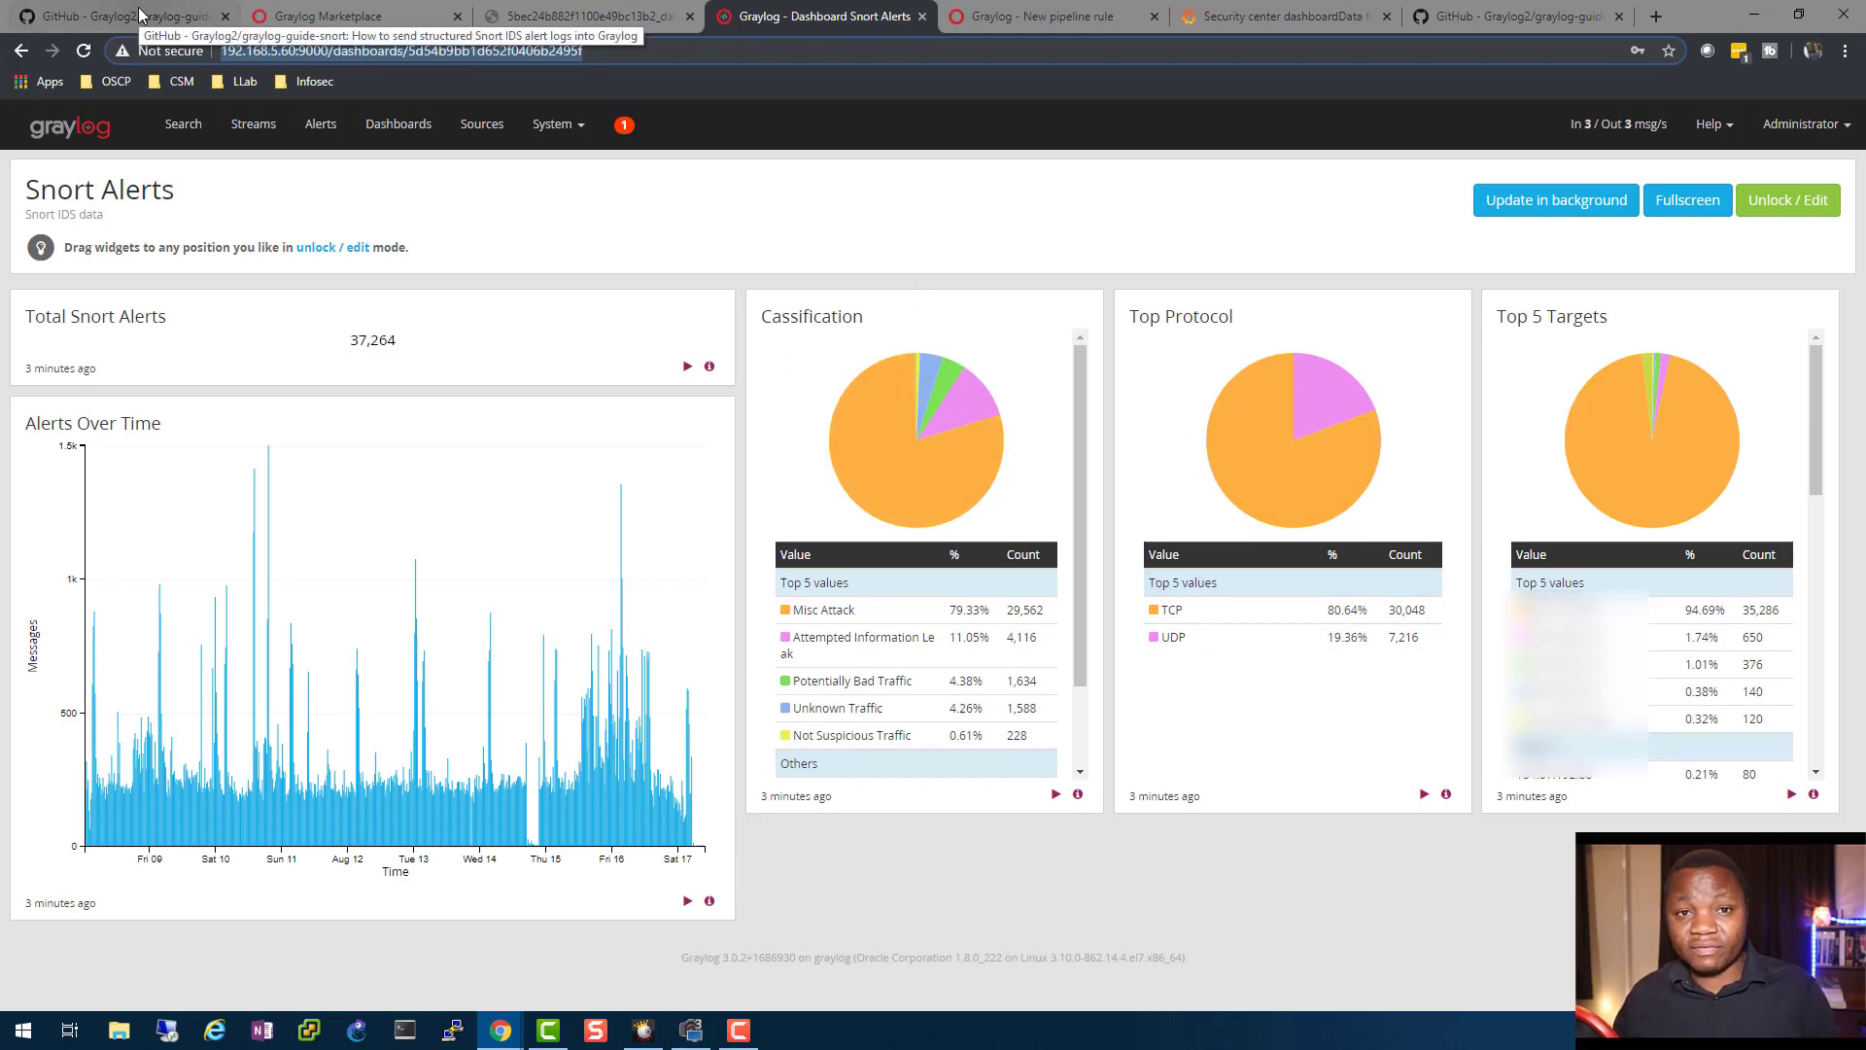
{"action": "left_click", "coordinate": [119, 15]}
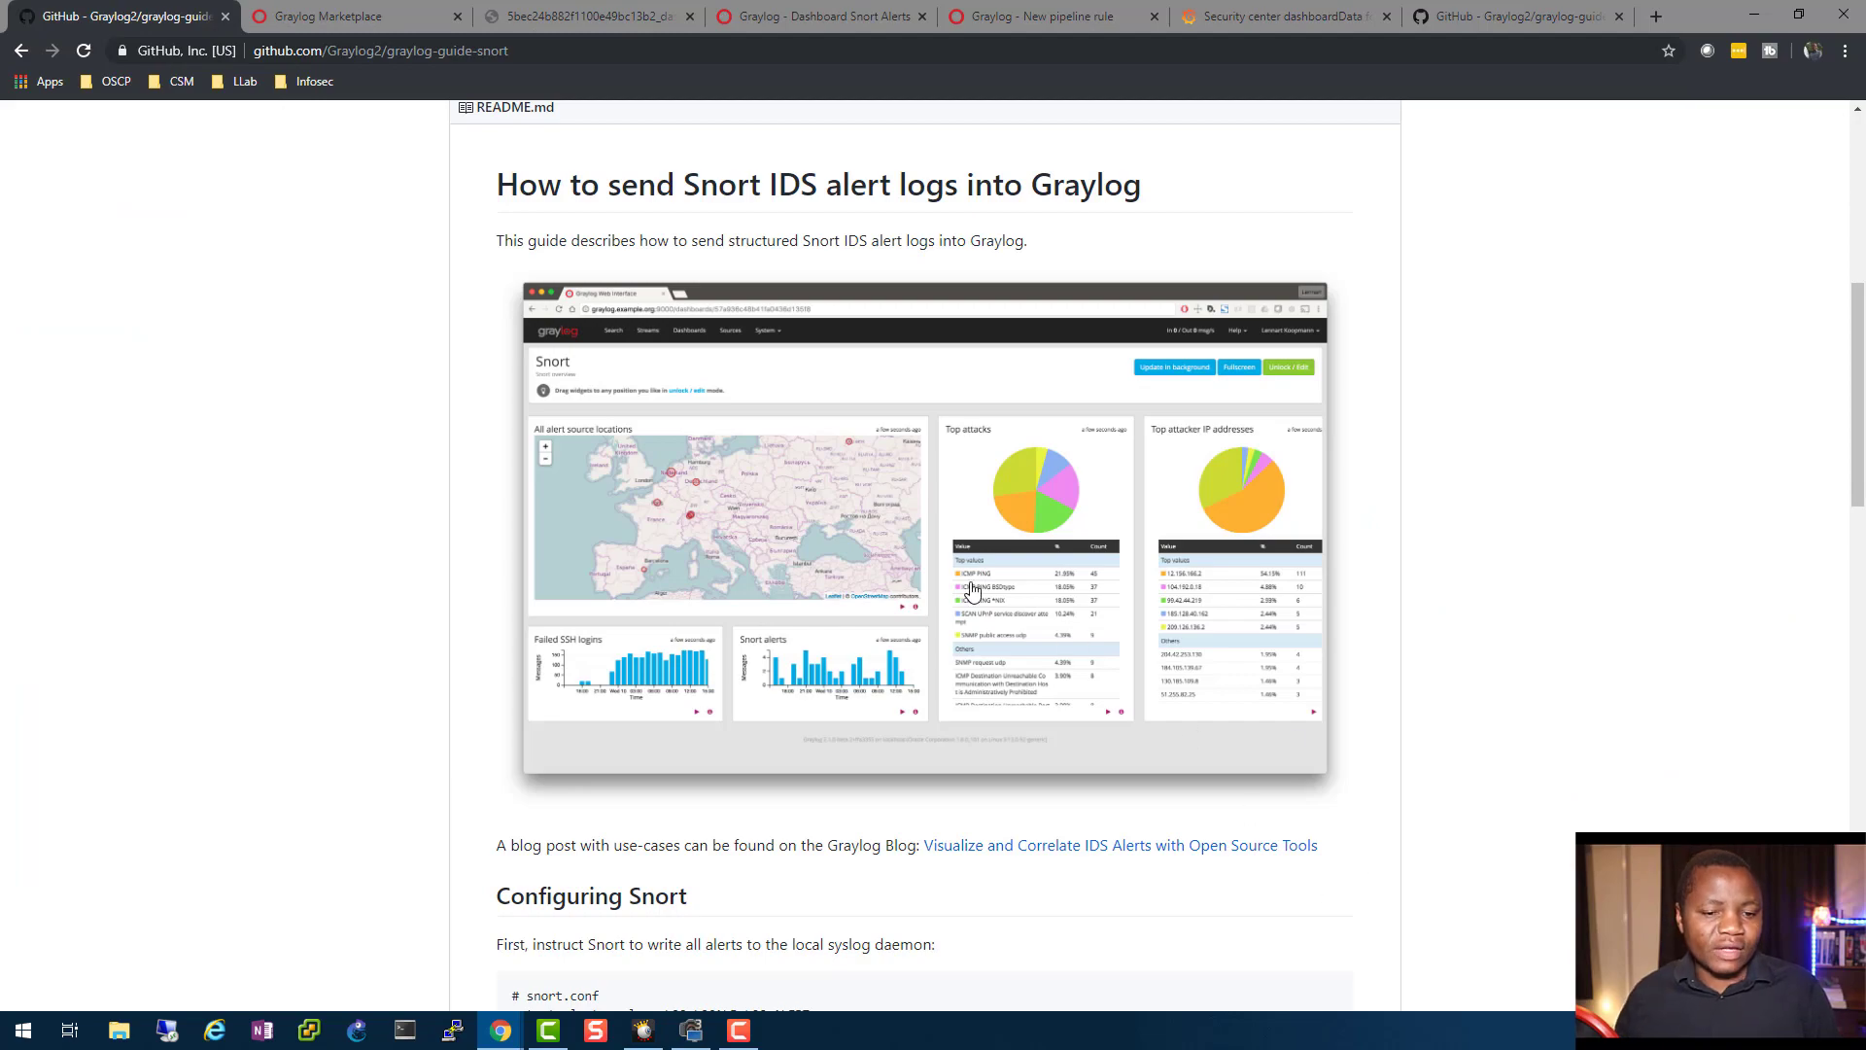
{"action": "scroll", "scroll_direction": "down", "scroll_amount": 3}
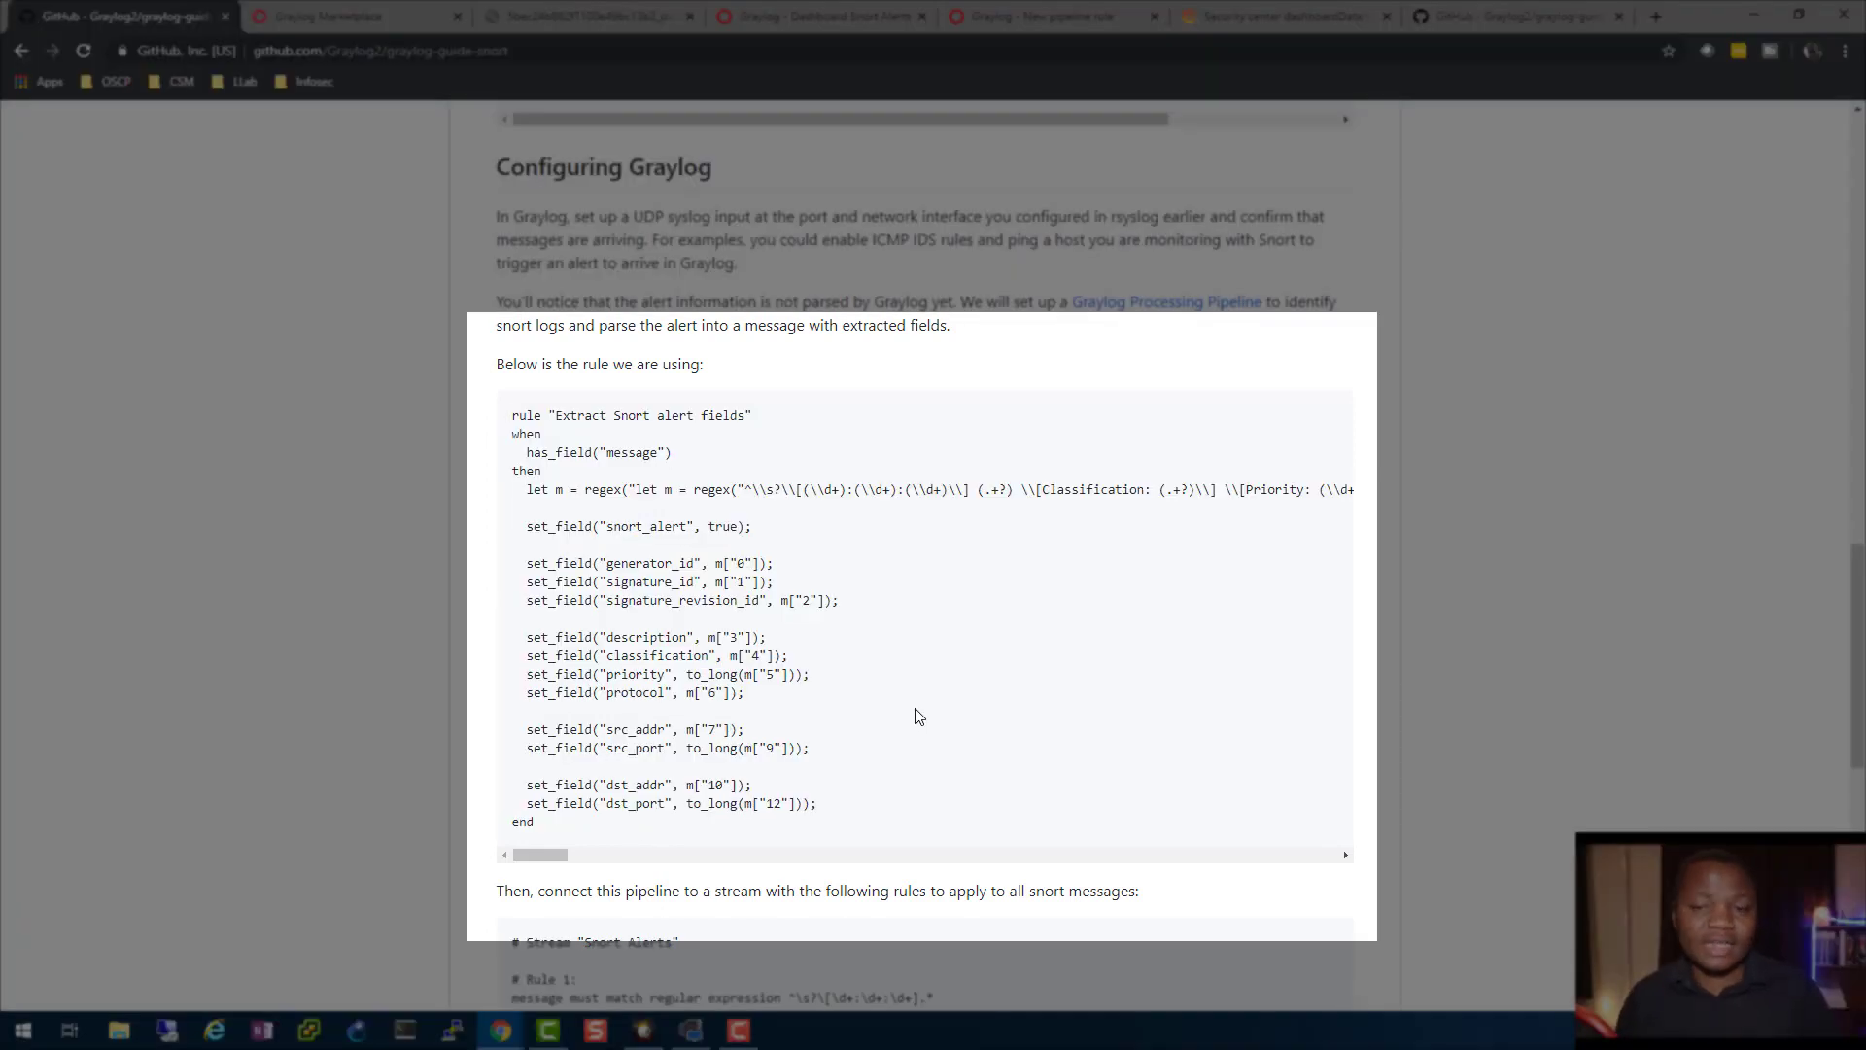
{"action": "mouse_move", "coordinate": [749, 509]}
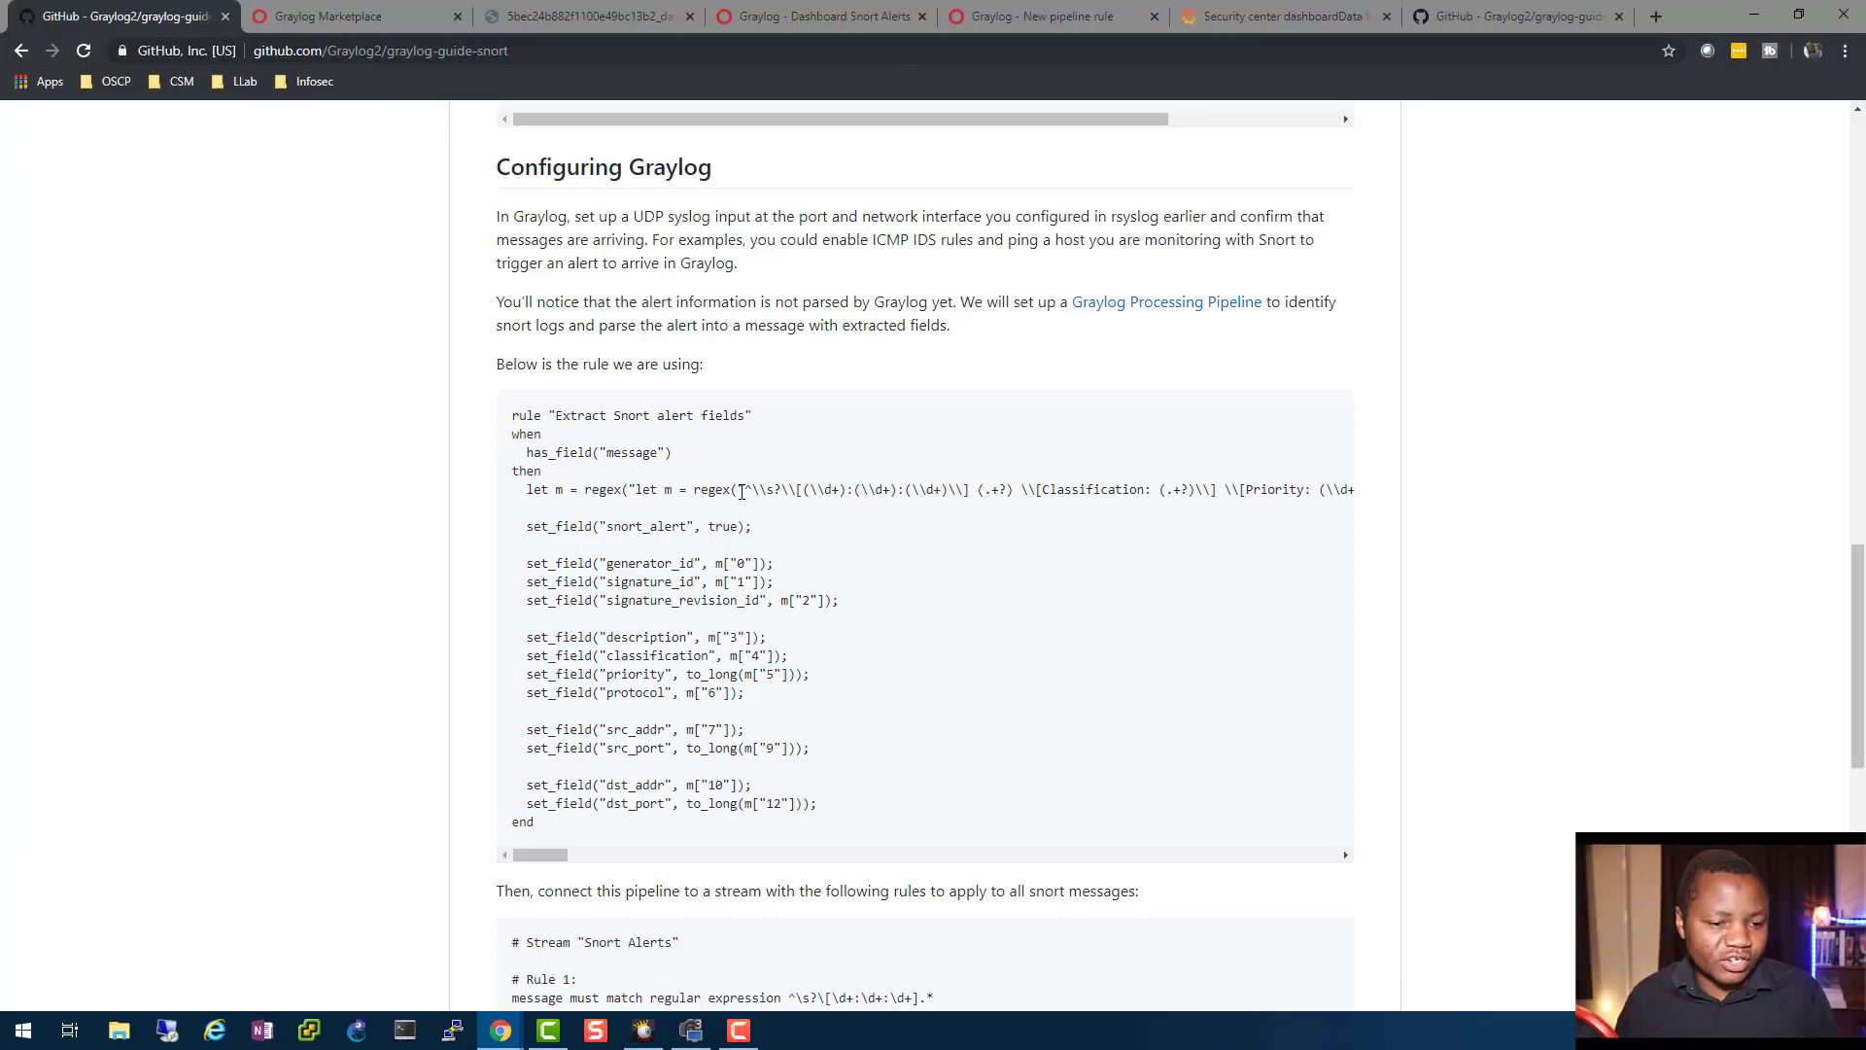
- Select and copy the Extract Snort alert fields rule code from the guide
{"action": "left_click_drag", "start_coordinate": [738, 489], "coordinate": [1351, 489]}
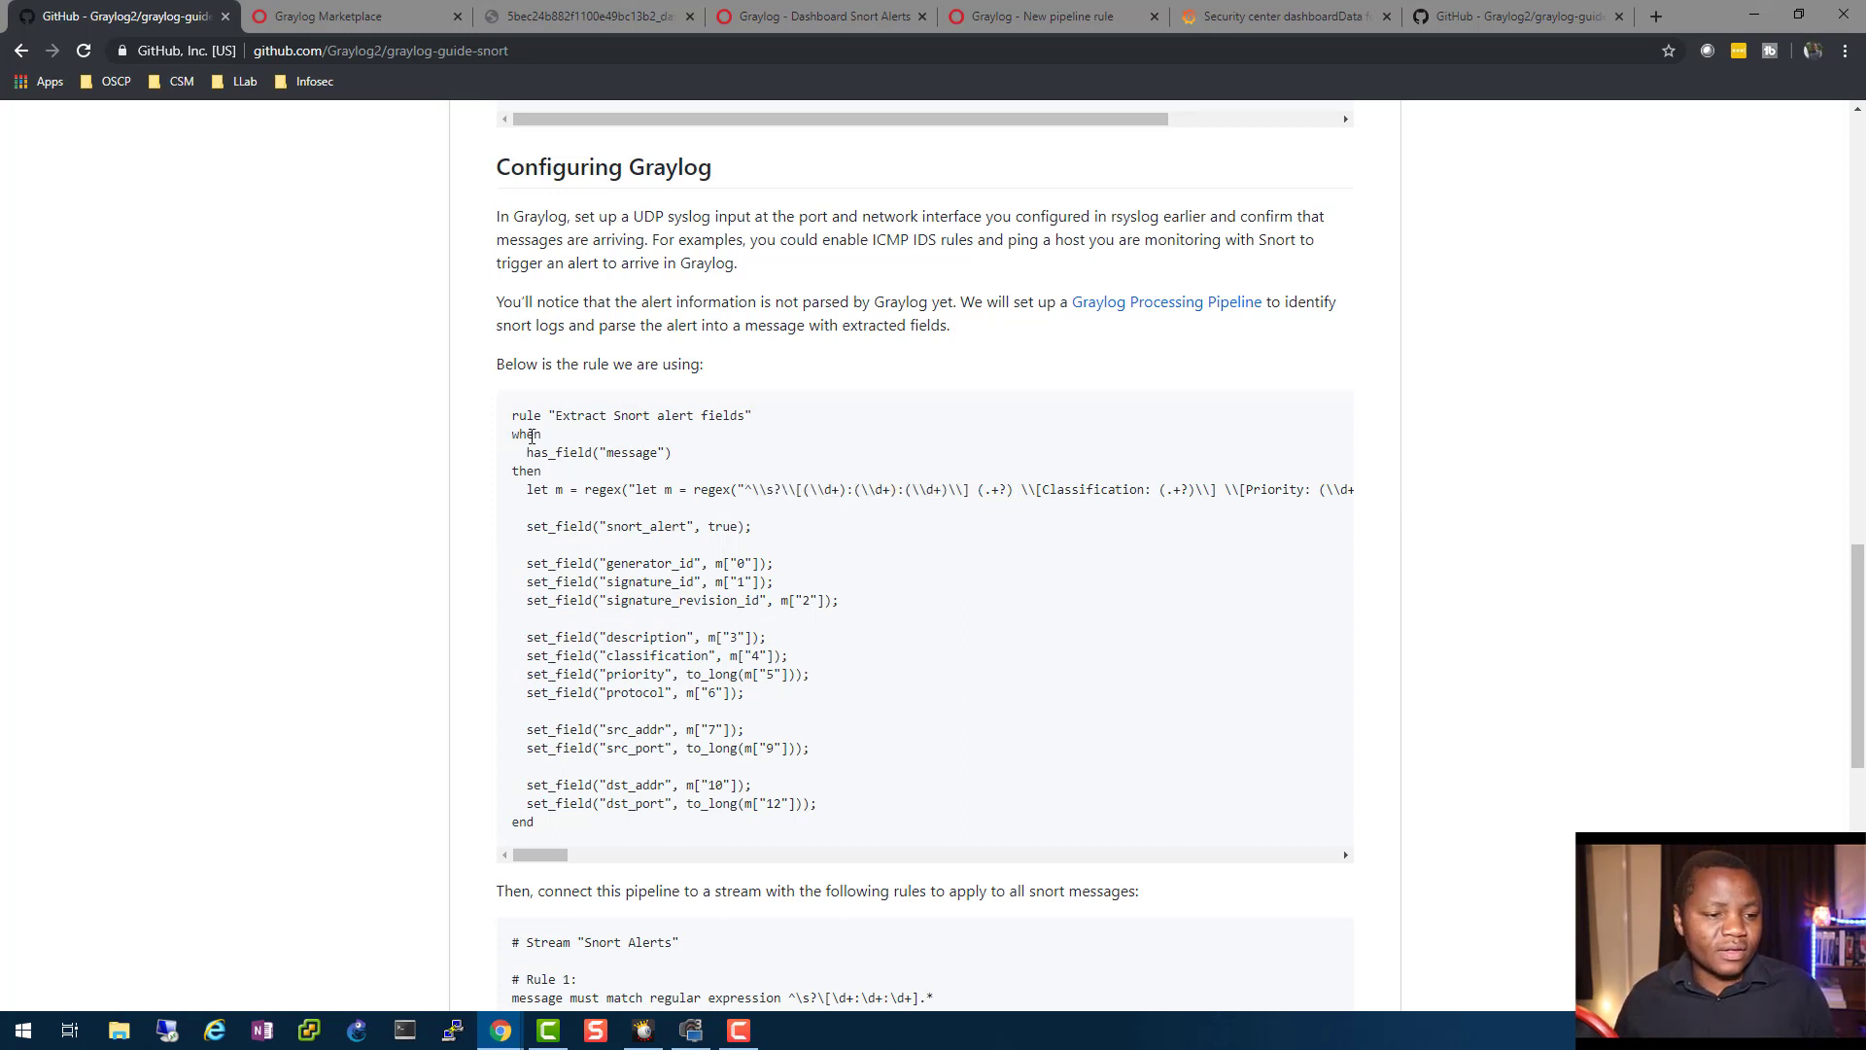
{"action": "left_click_drag", "start_coordinate": [513, 414], "coordinate": [839, 600]}
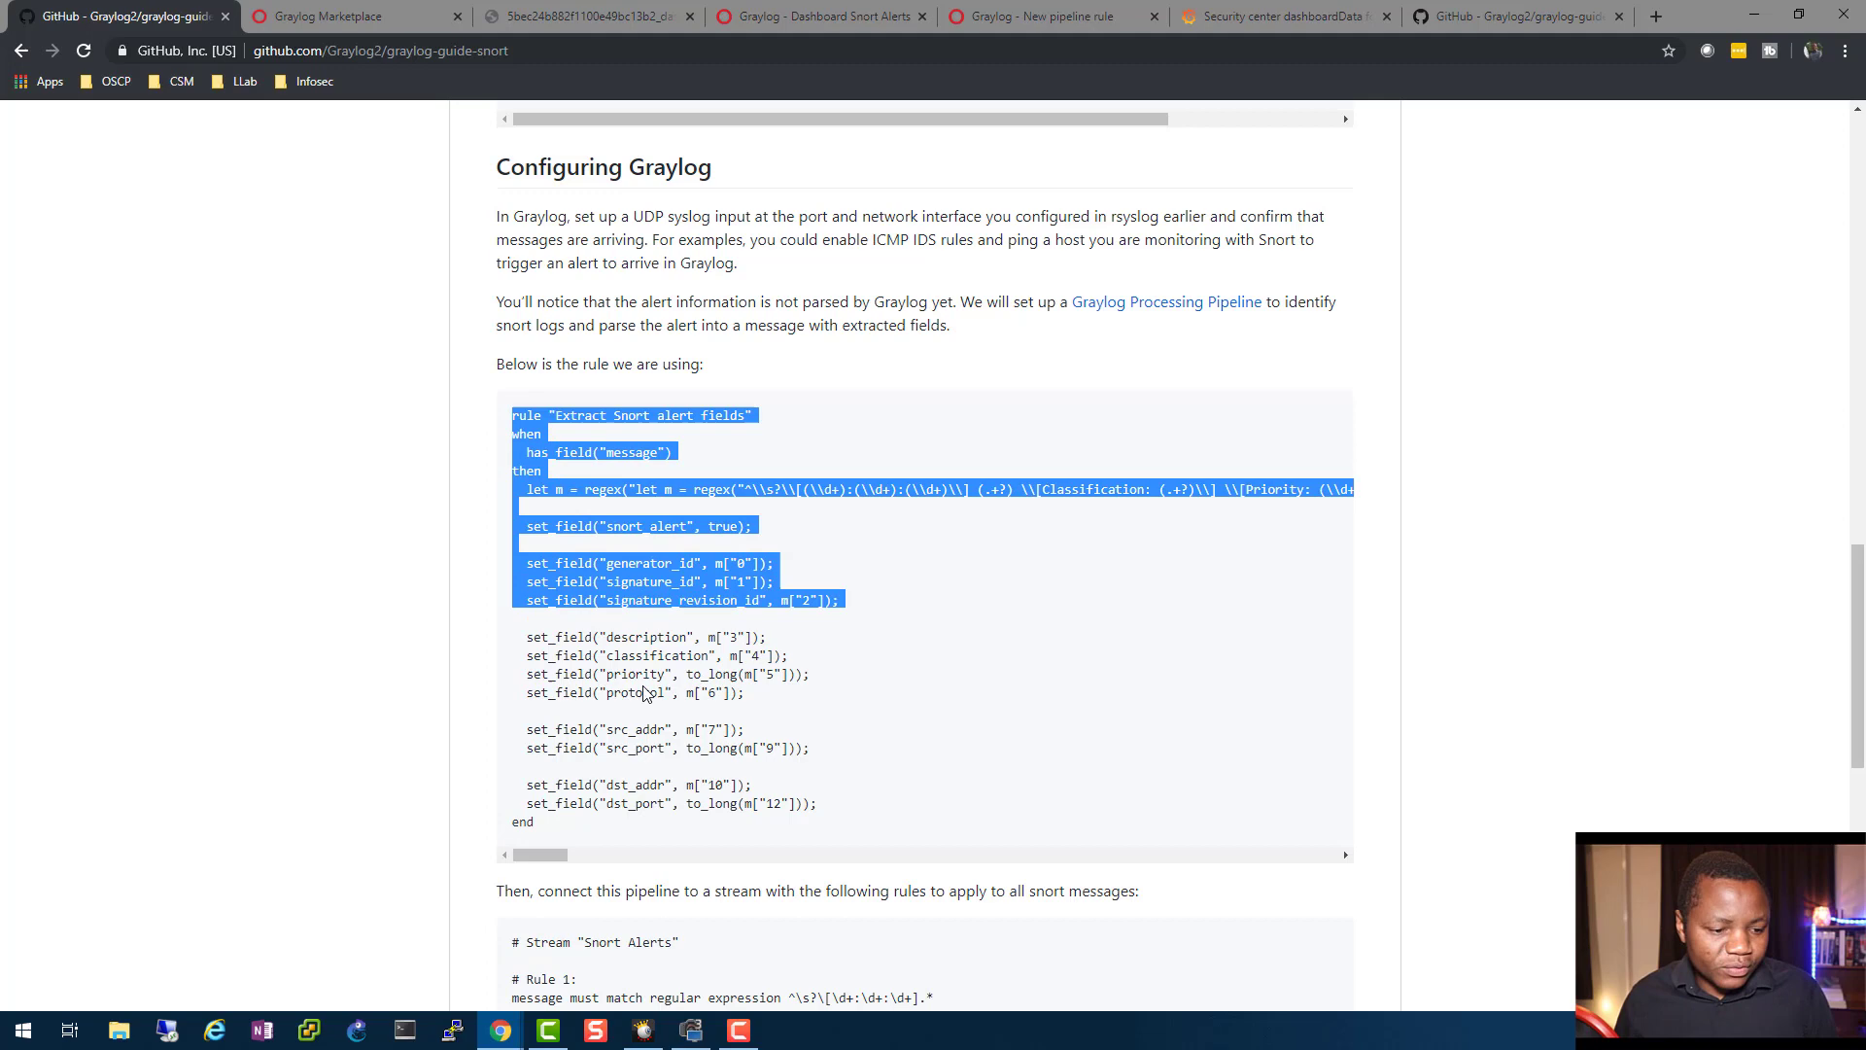
{"action": "right_click", "coordinate": [732, 642]}
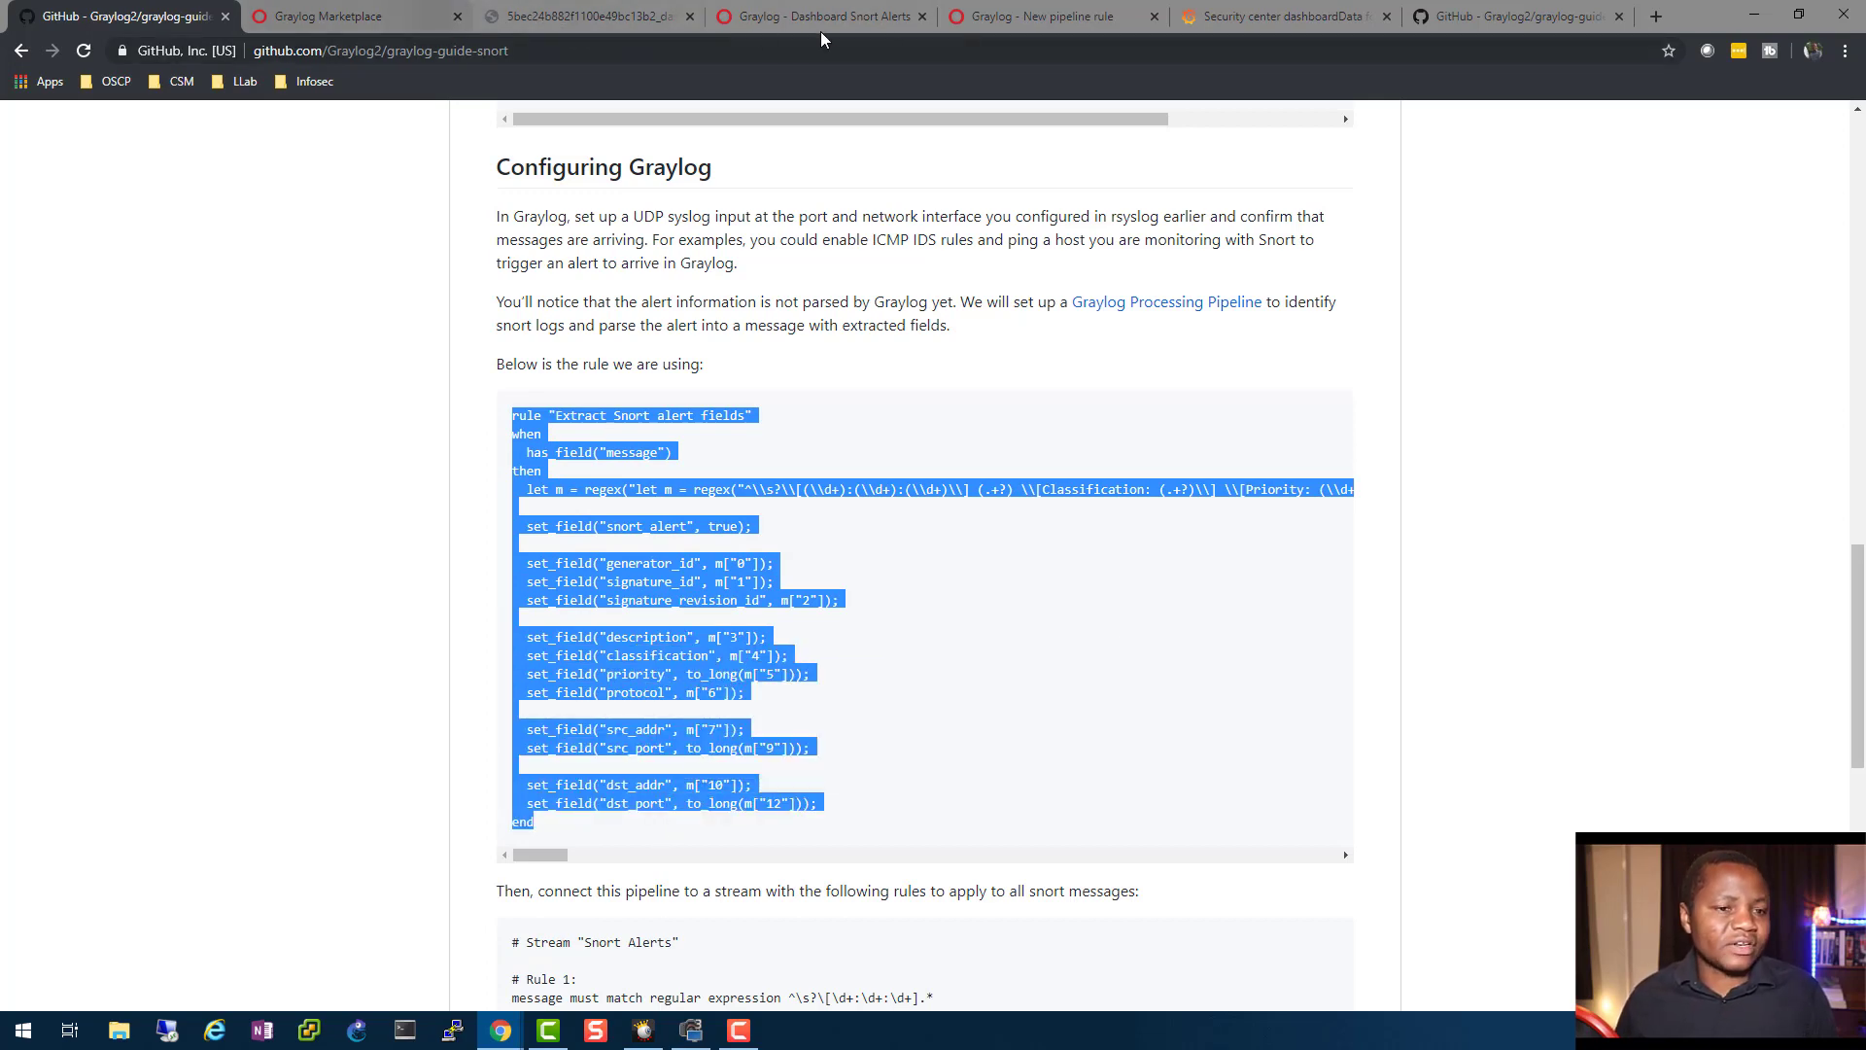
{"action": "left_click", "coordinate": [819, 16]}
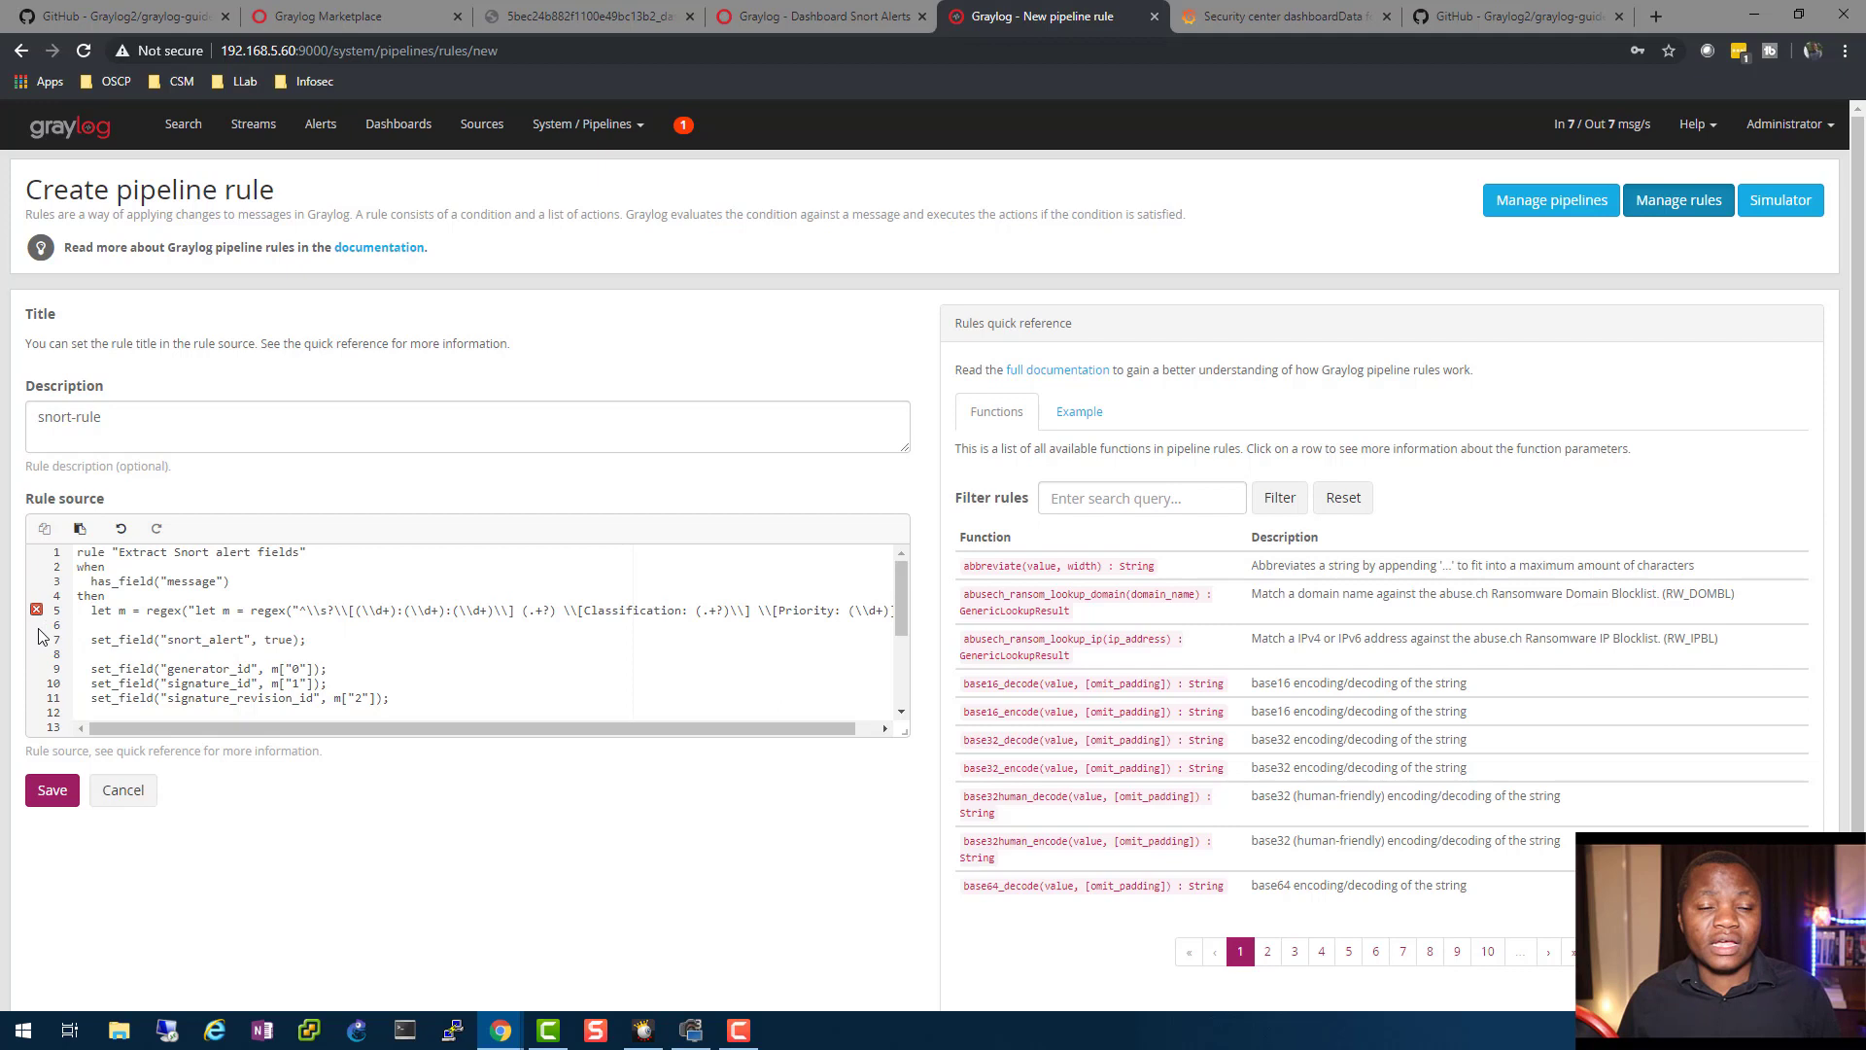
{"action": "mouse_move", "coordinate": [36, 609]}
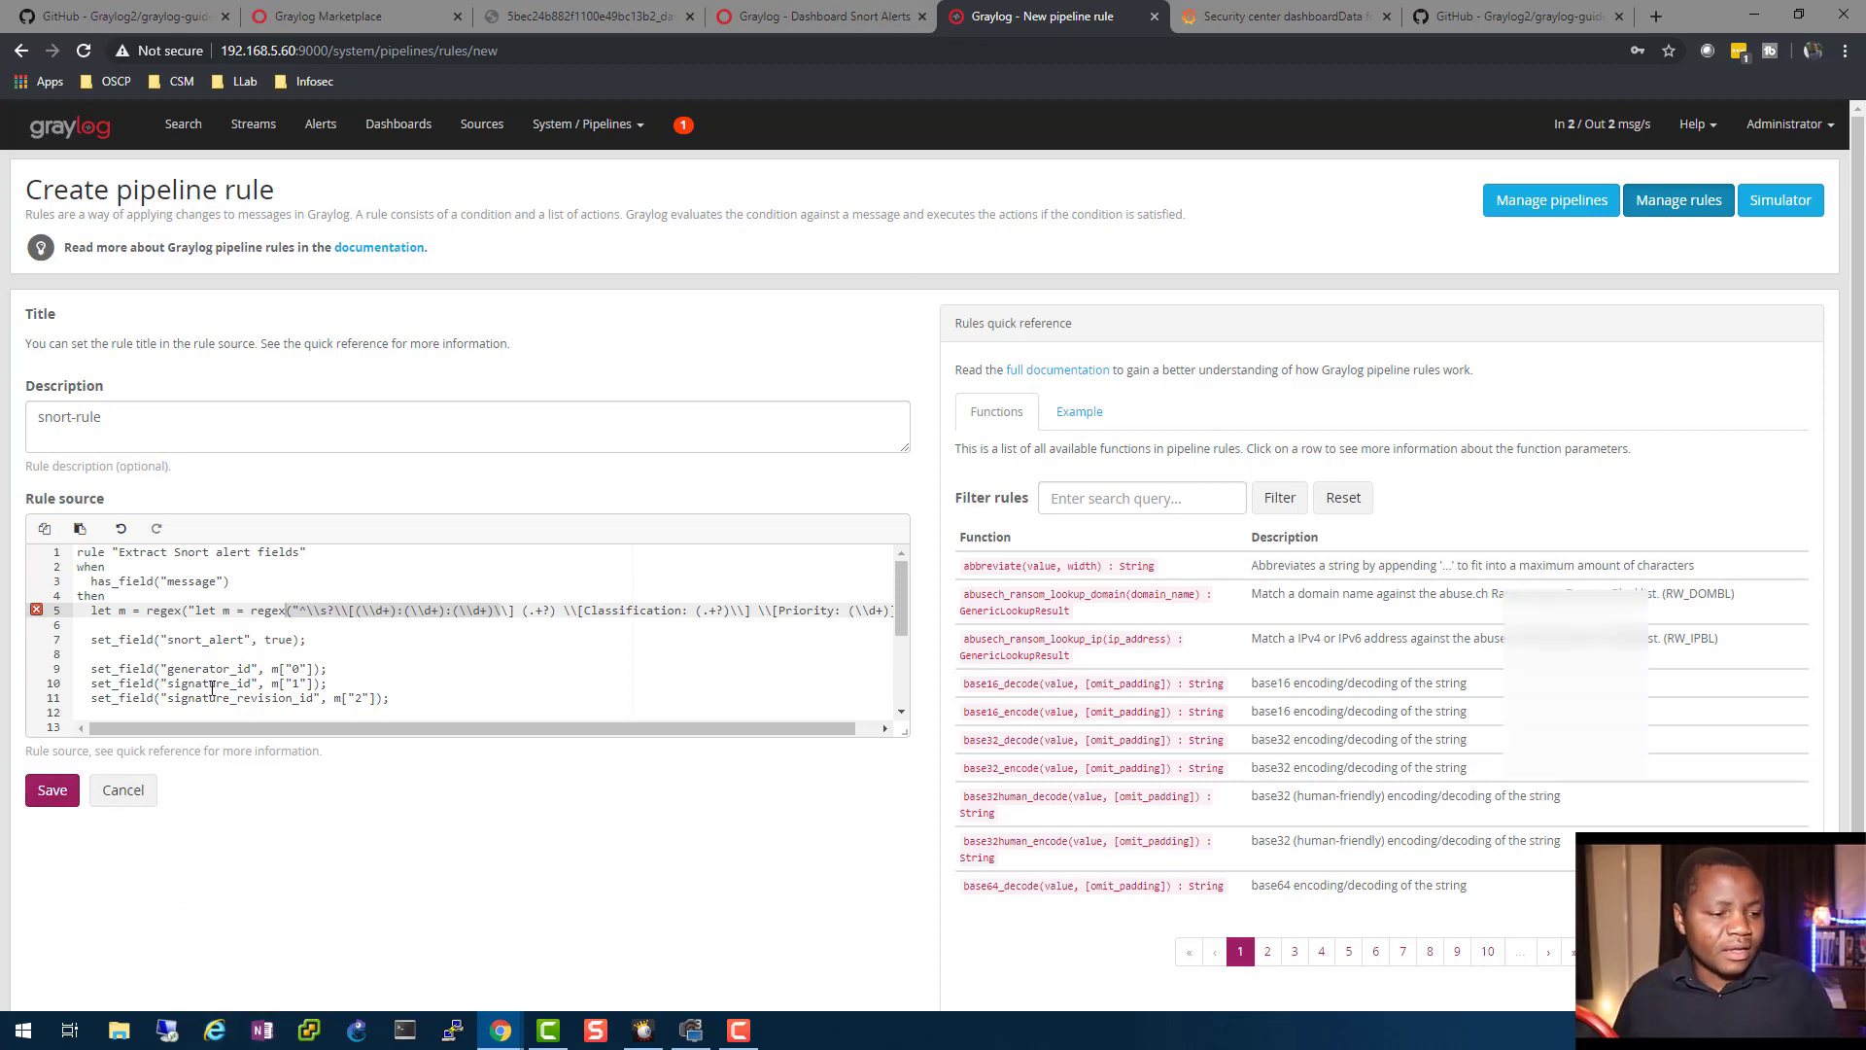
- Switch to the Snort Alerts dashboard showing 37,264 total alerts
{"action": "left_click", "coordinate": [817, 16]}
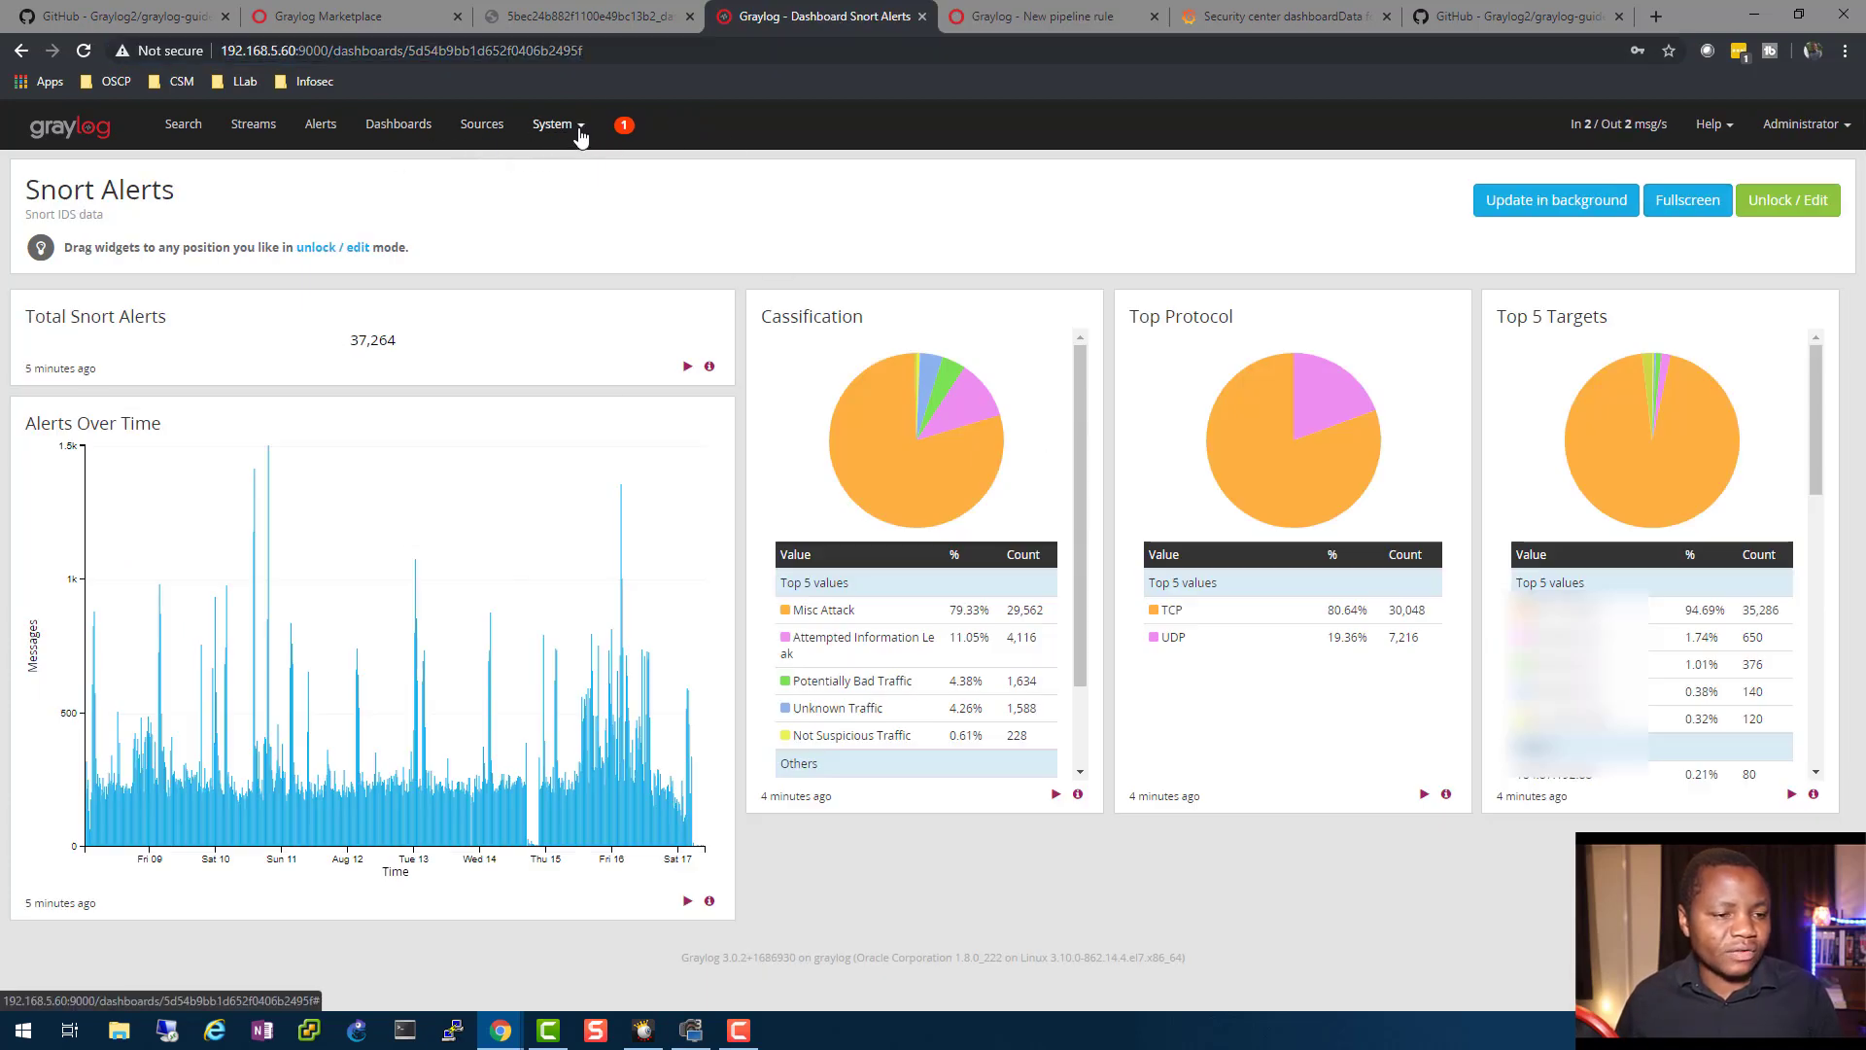
- Inspect the Snort_Alerts pipeline's Extract Snort alert fields rule, then return to the new rule
{"action": "left_click", "coordinate": [551, 123]}
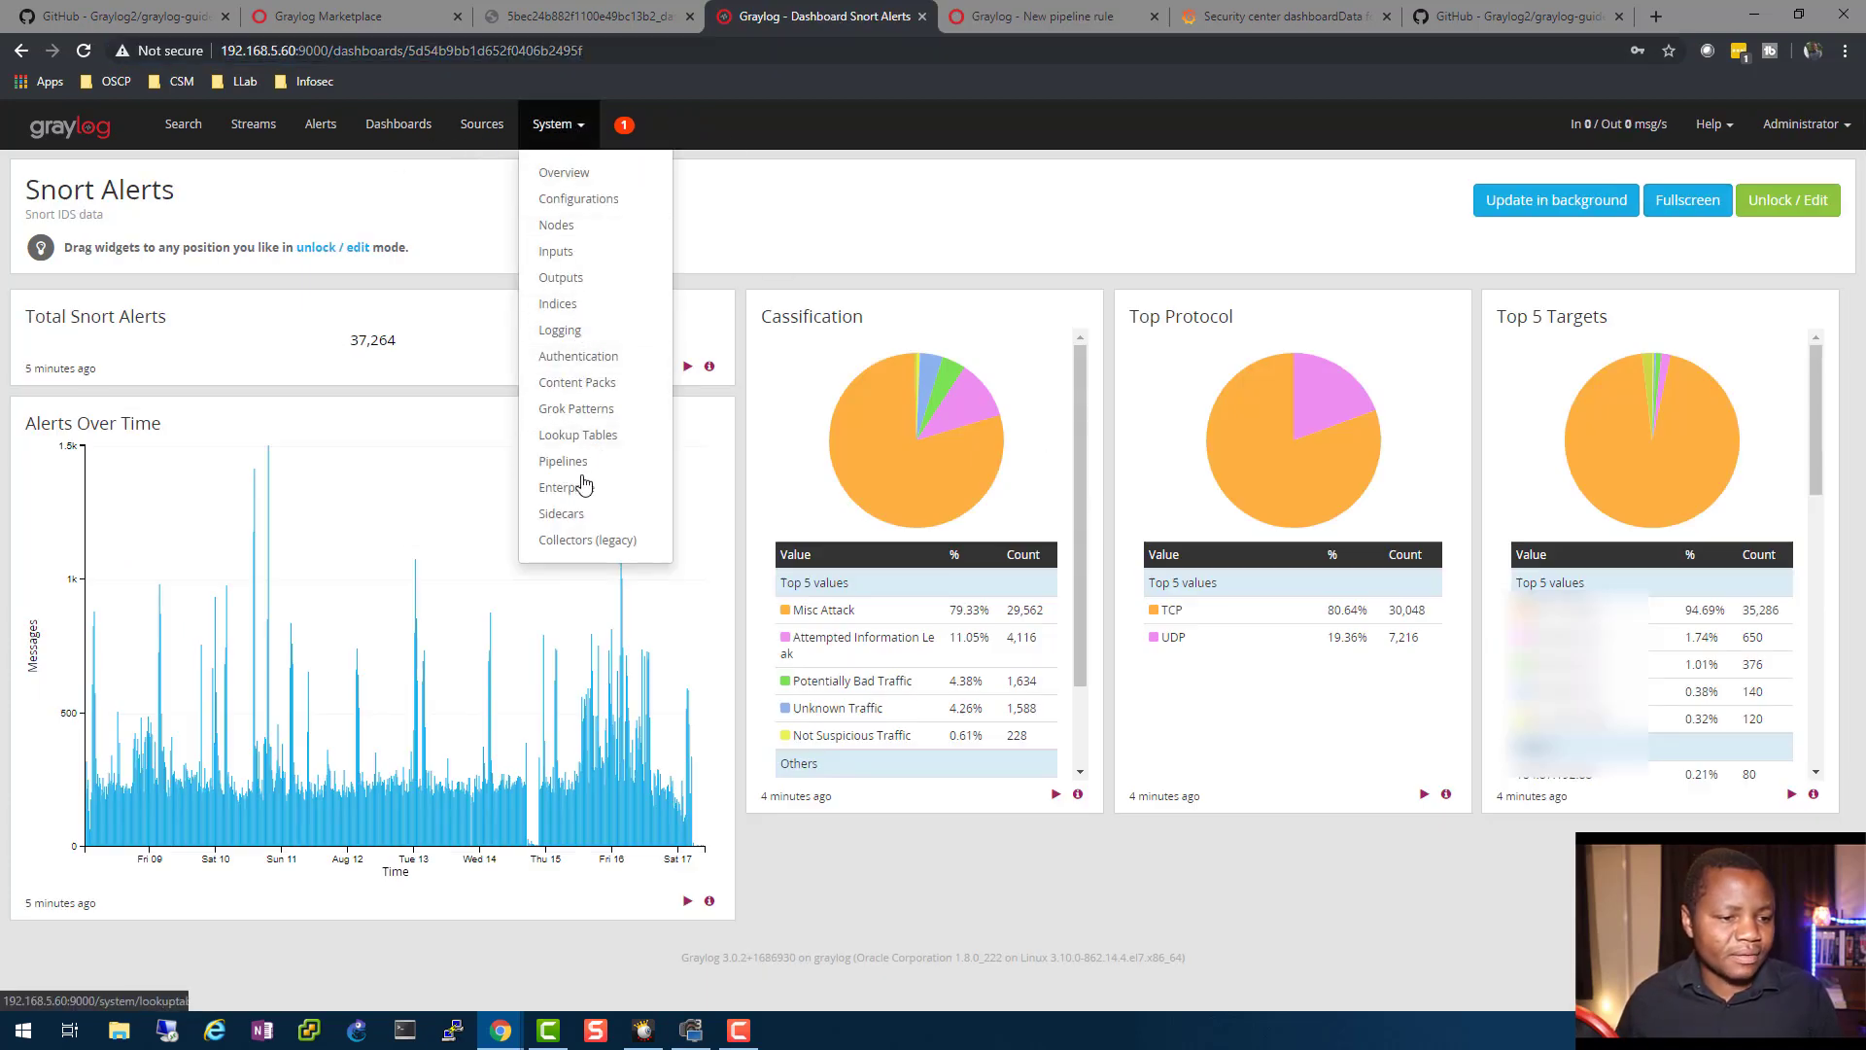
{"action": "left_click", "coordinate": [562, 461]}
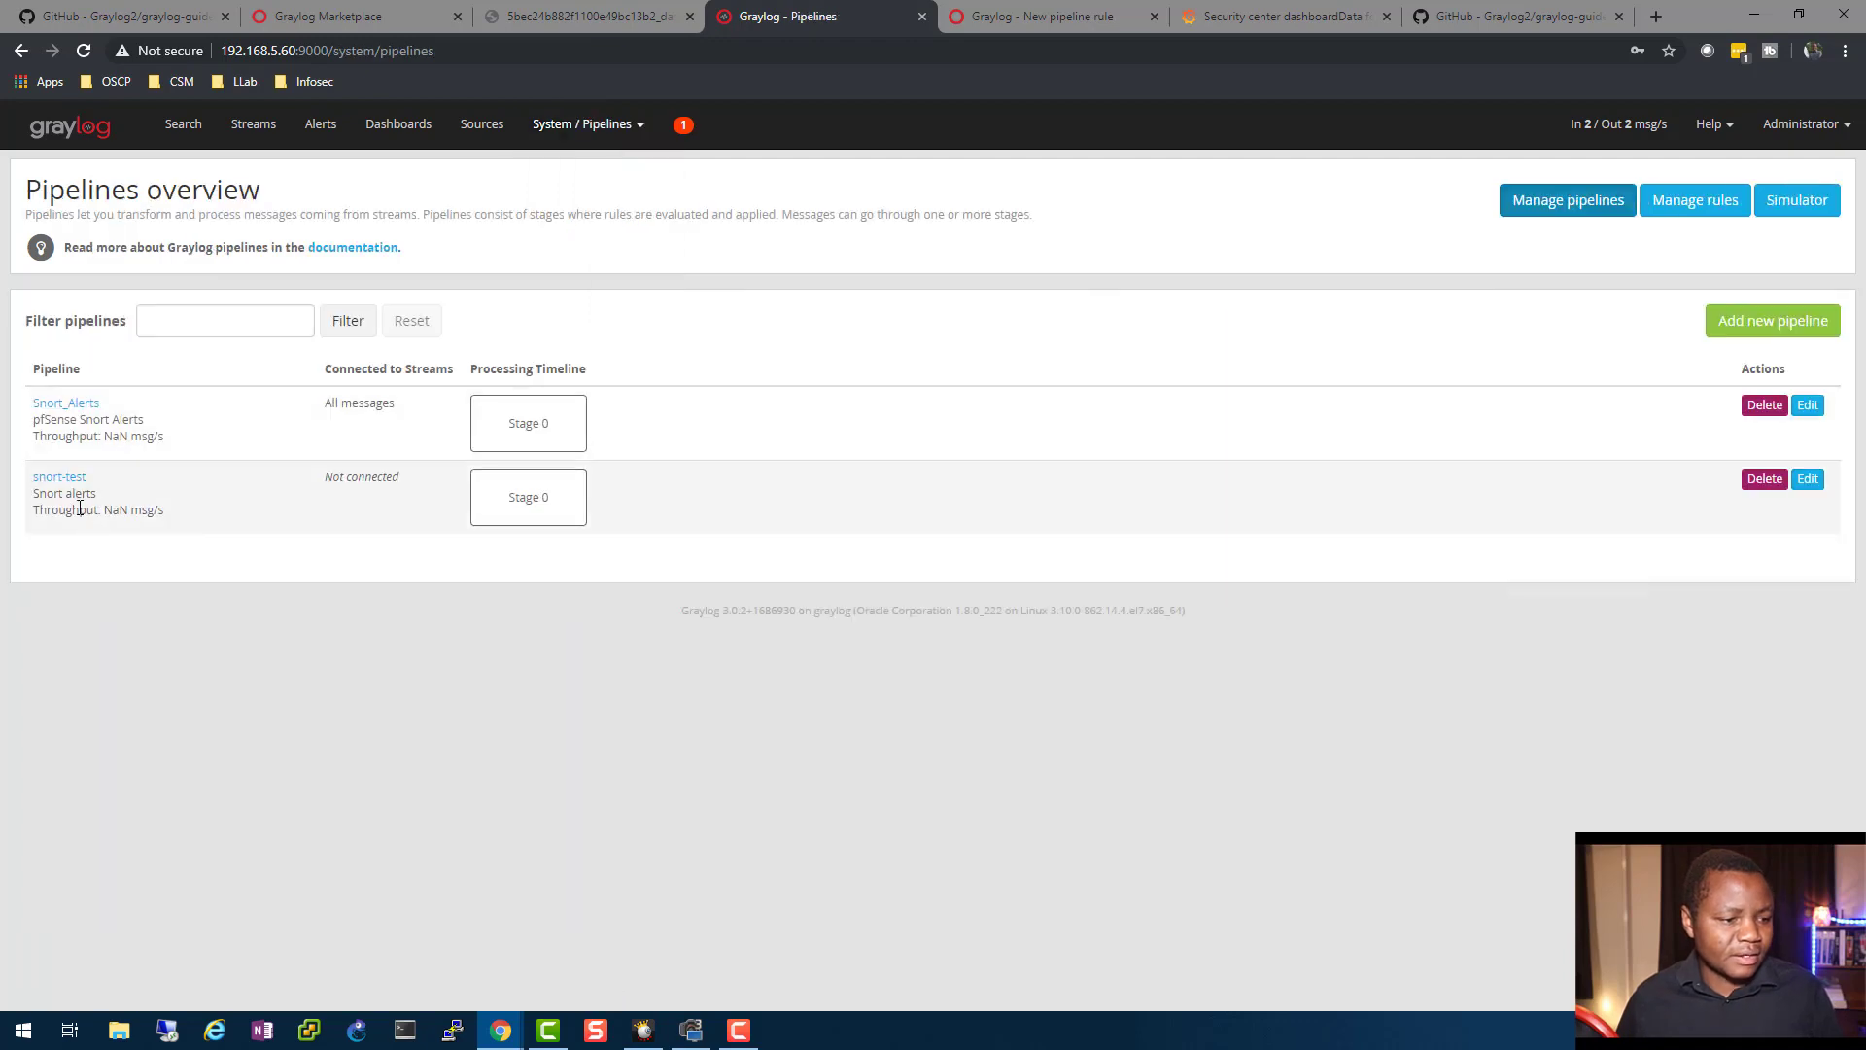
{"action": "left_click", "coordinate": [65, 402]}
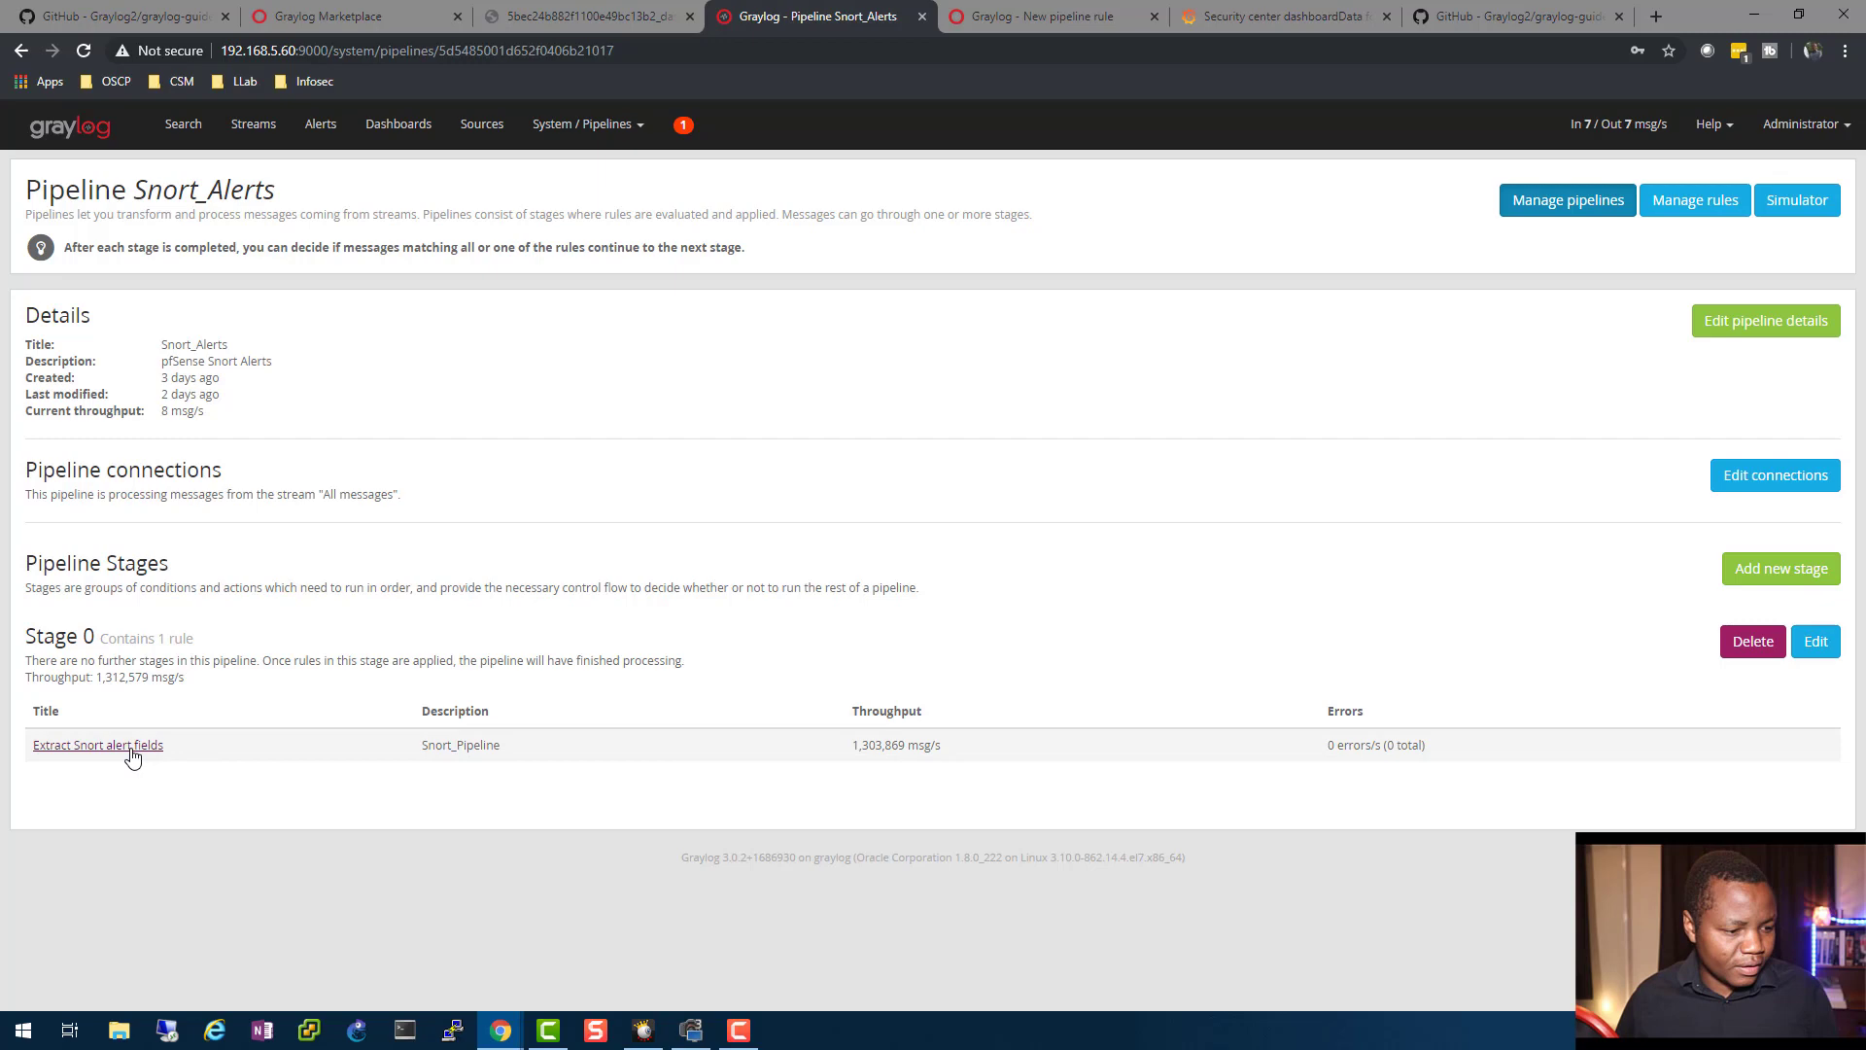
{"action": "left_click", "coordinate": [96, 744]}
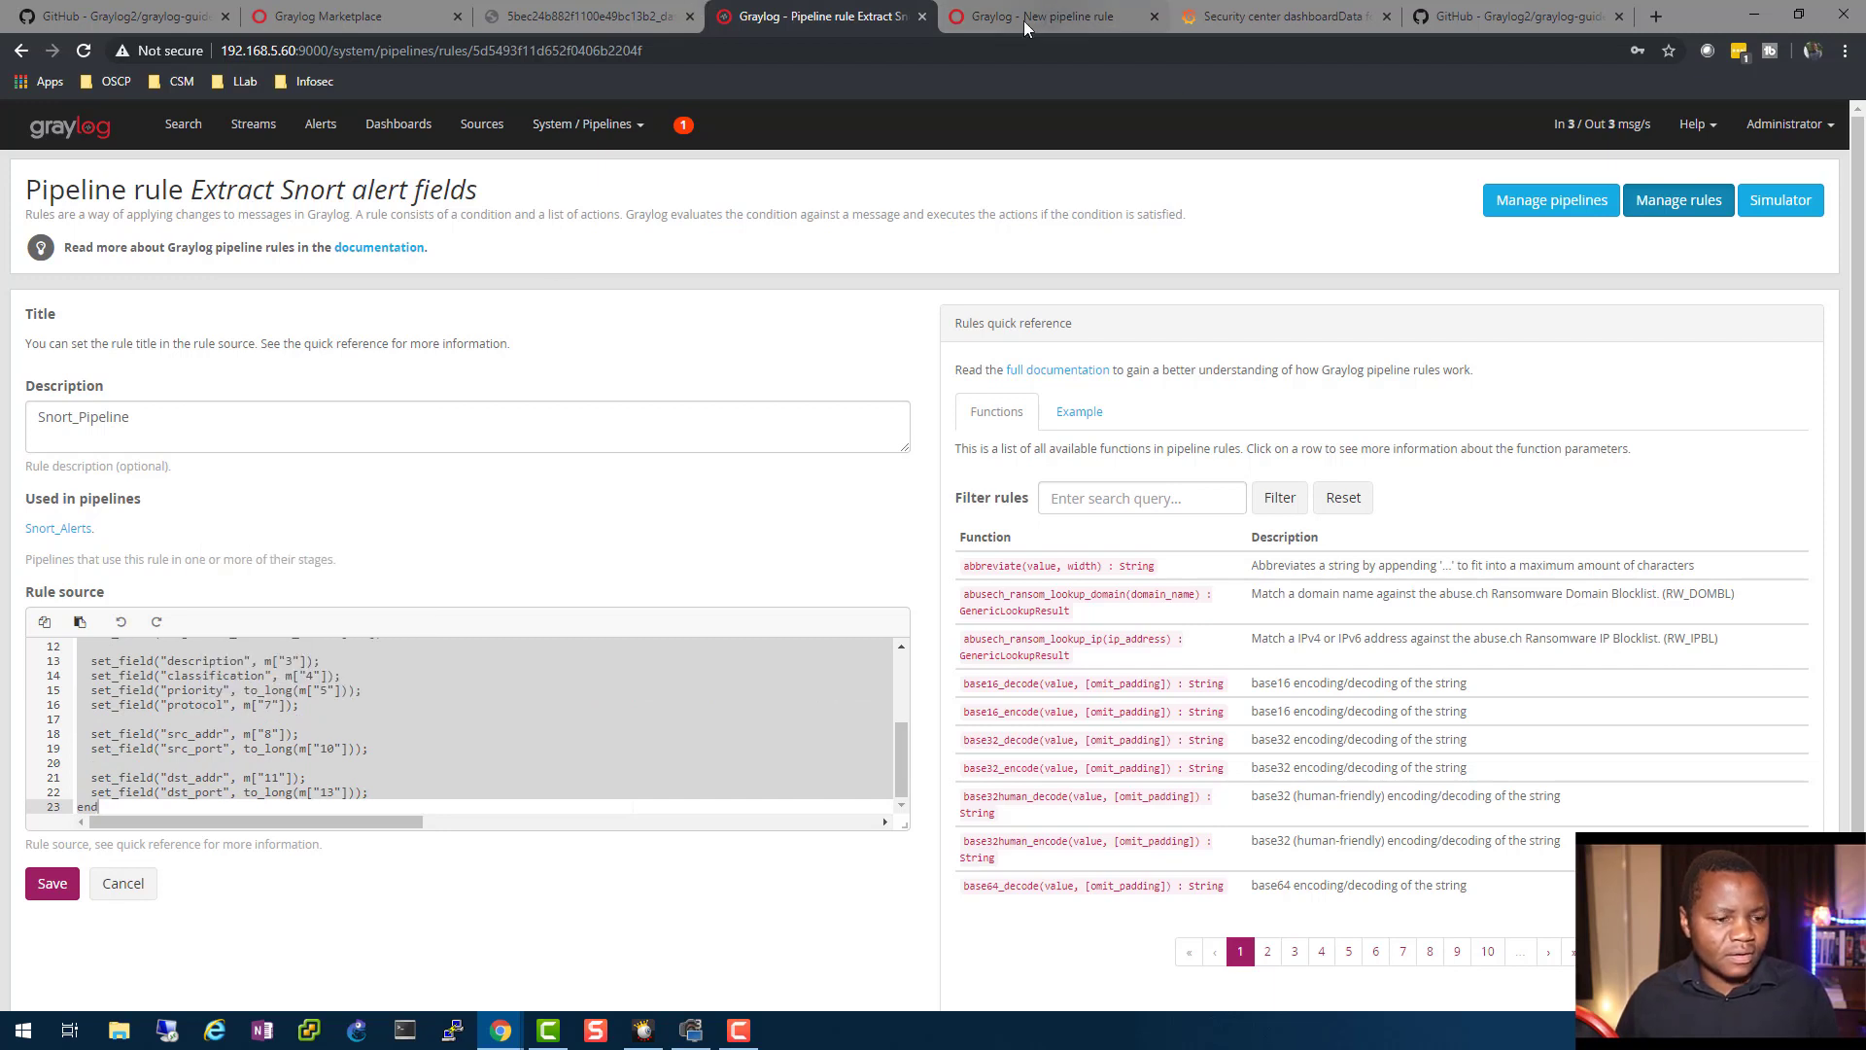
{"action": "left_click", "coordinate": [1054, 16]}
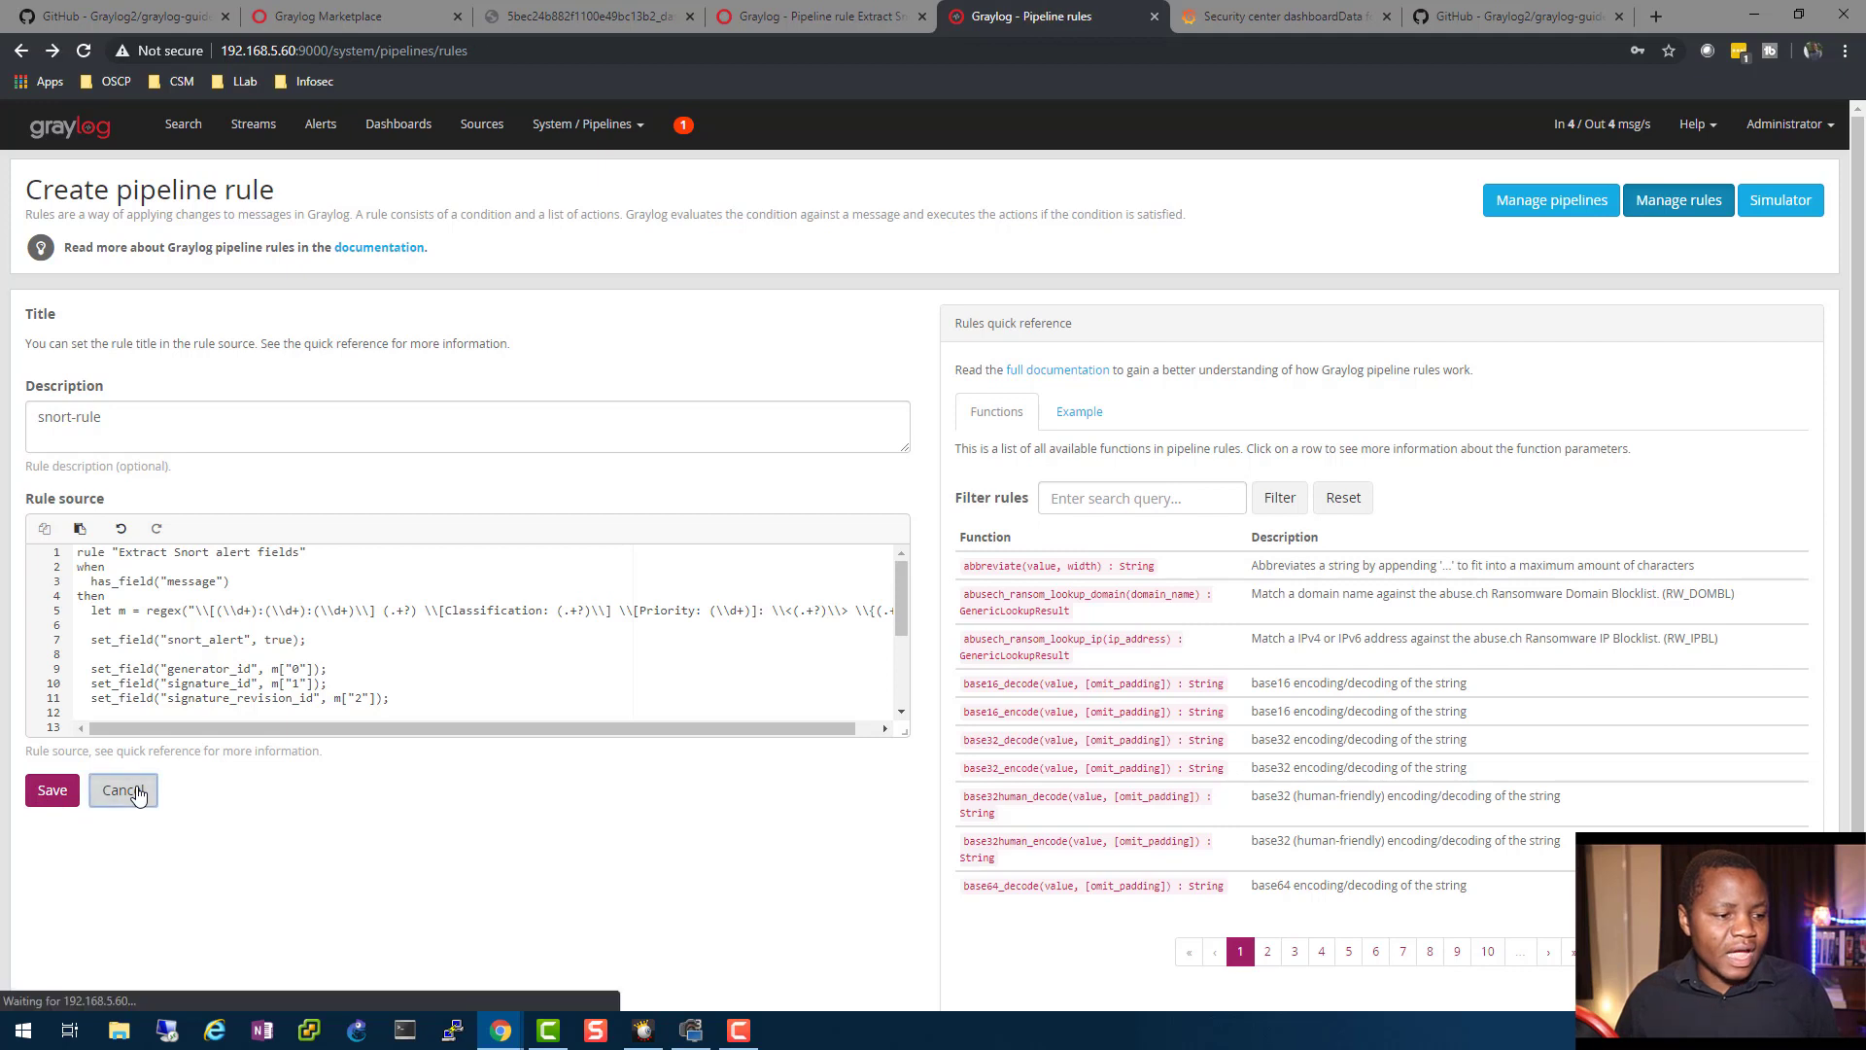
- Leave the rule form and reopen Snort_Alerts' Extract Snort alert fields rule via Pipelines
{"action": "left_click", "coordinate": [124, 790]}
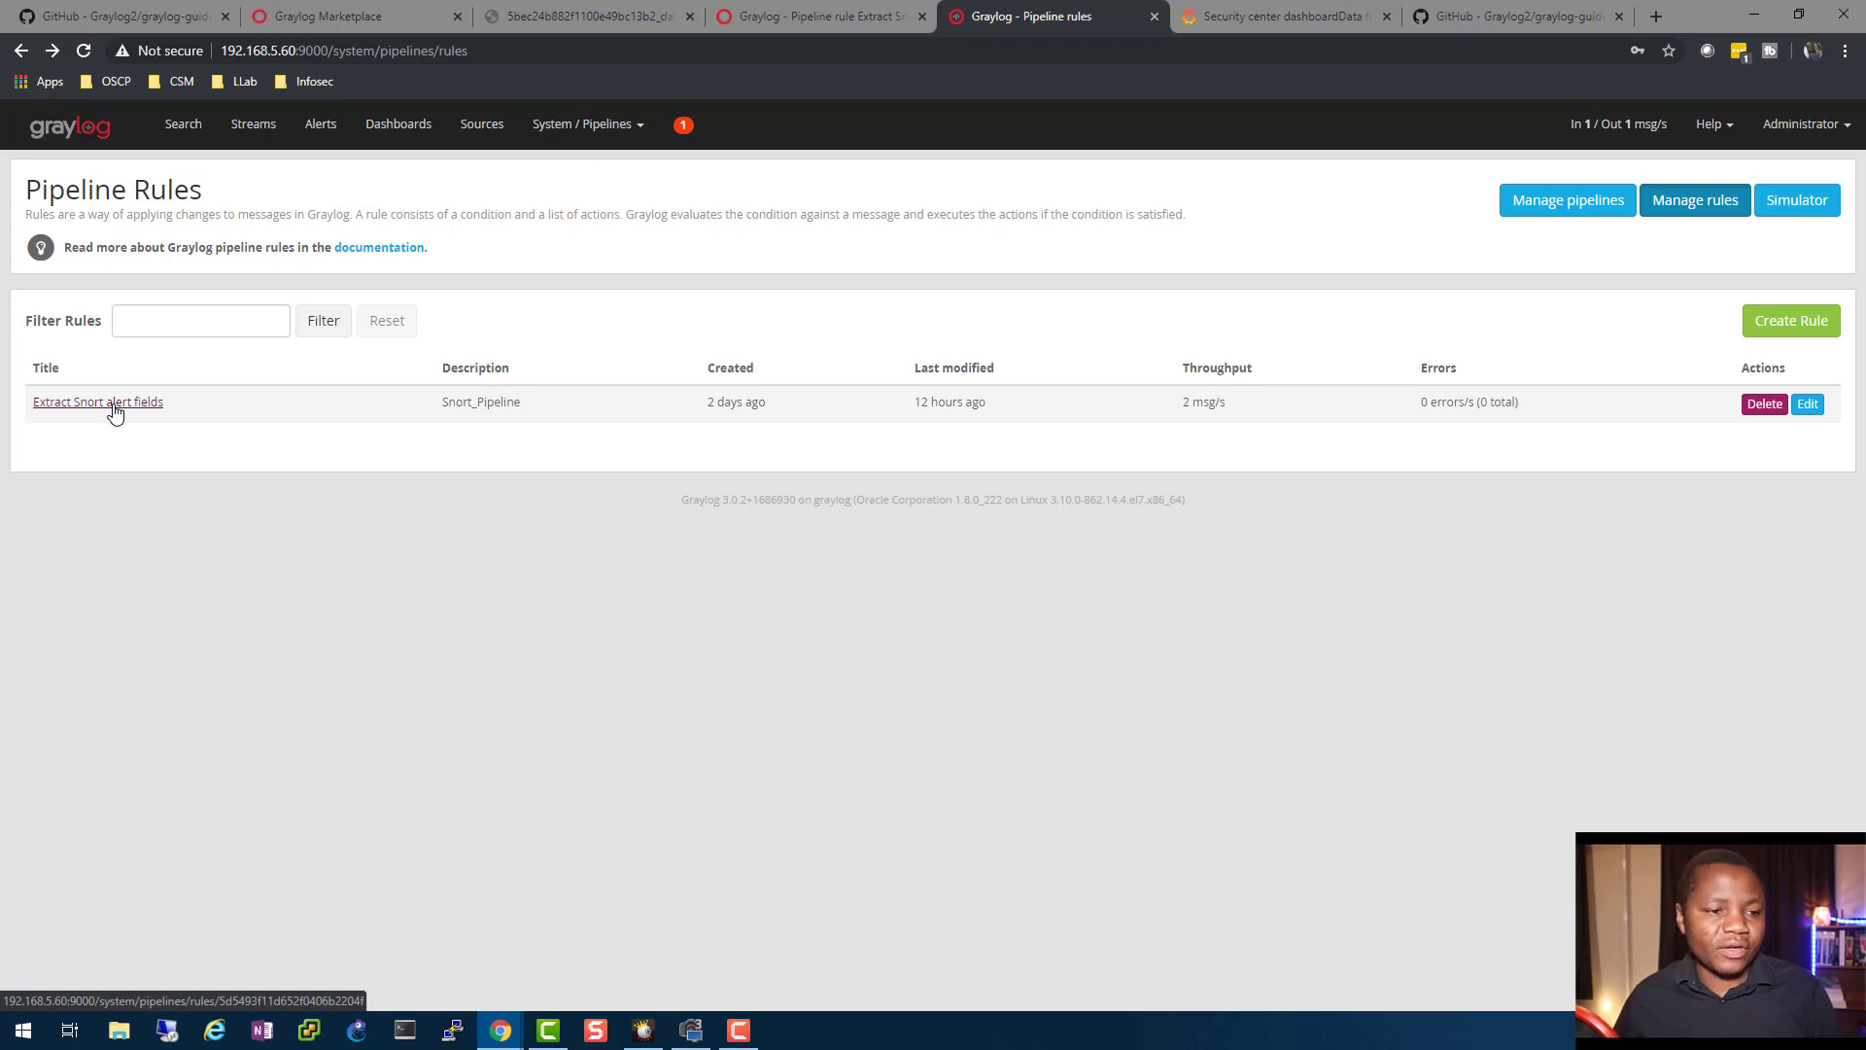
{"action": "mouse_move", "coordinate": [599, 318]}
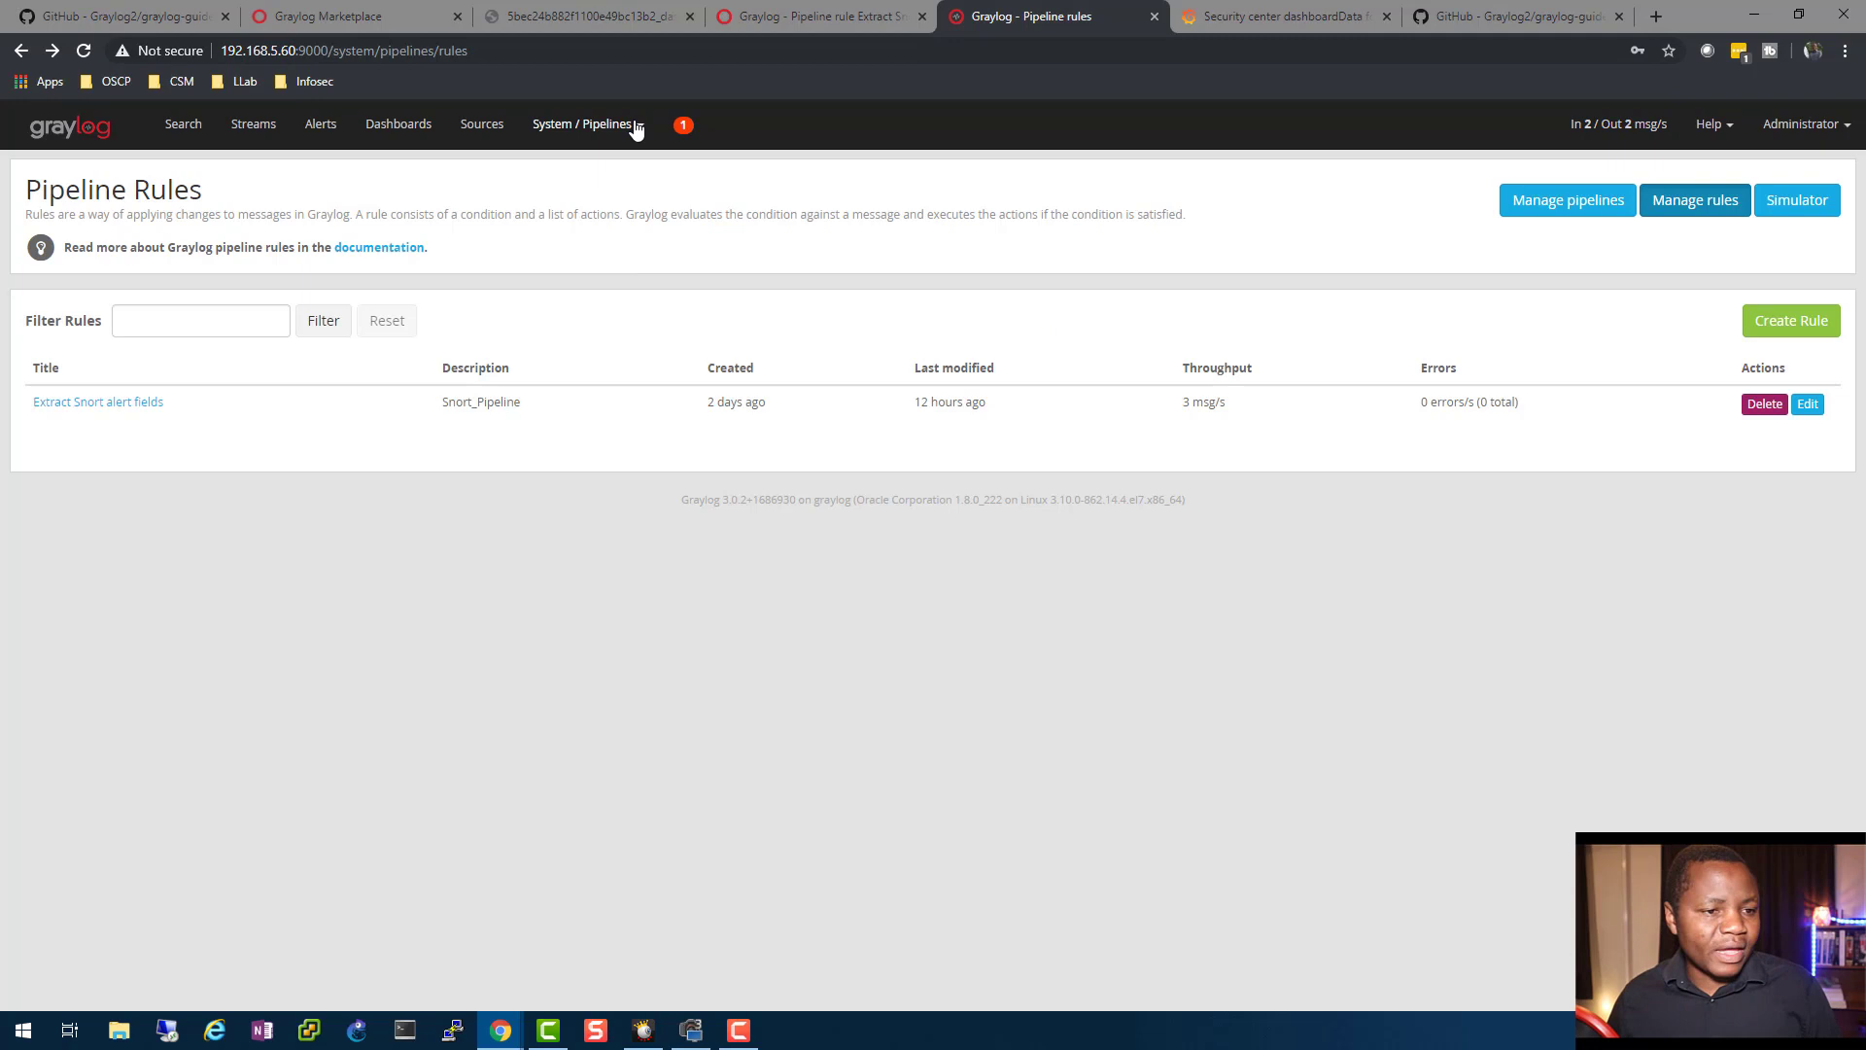
{"action": "left_click", "coordinate": [587, 124]}
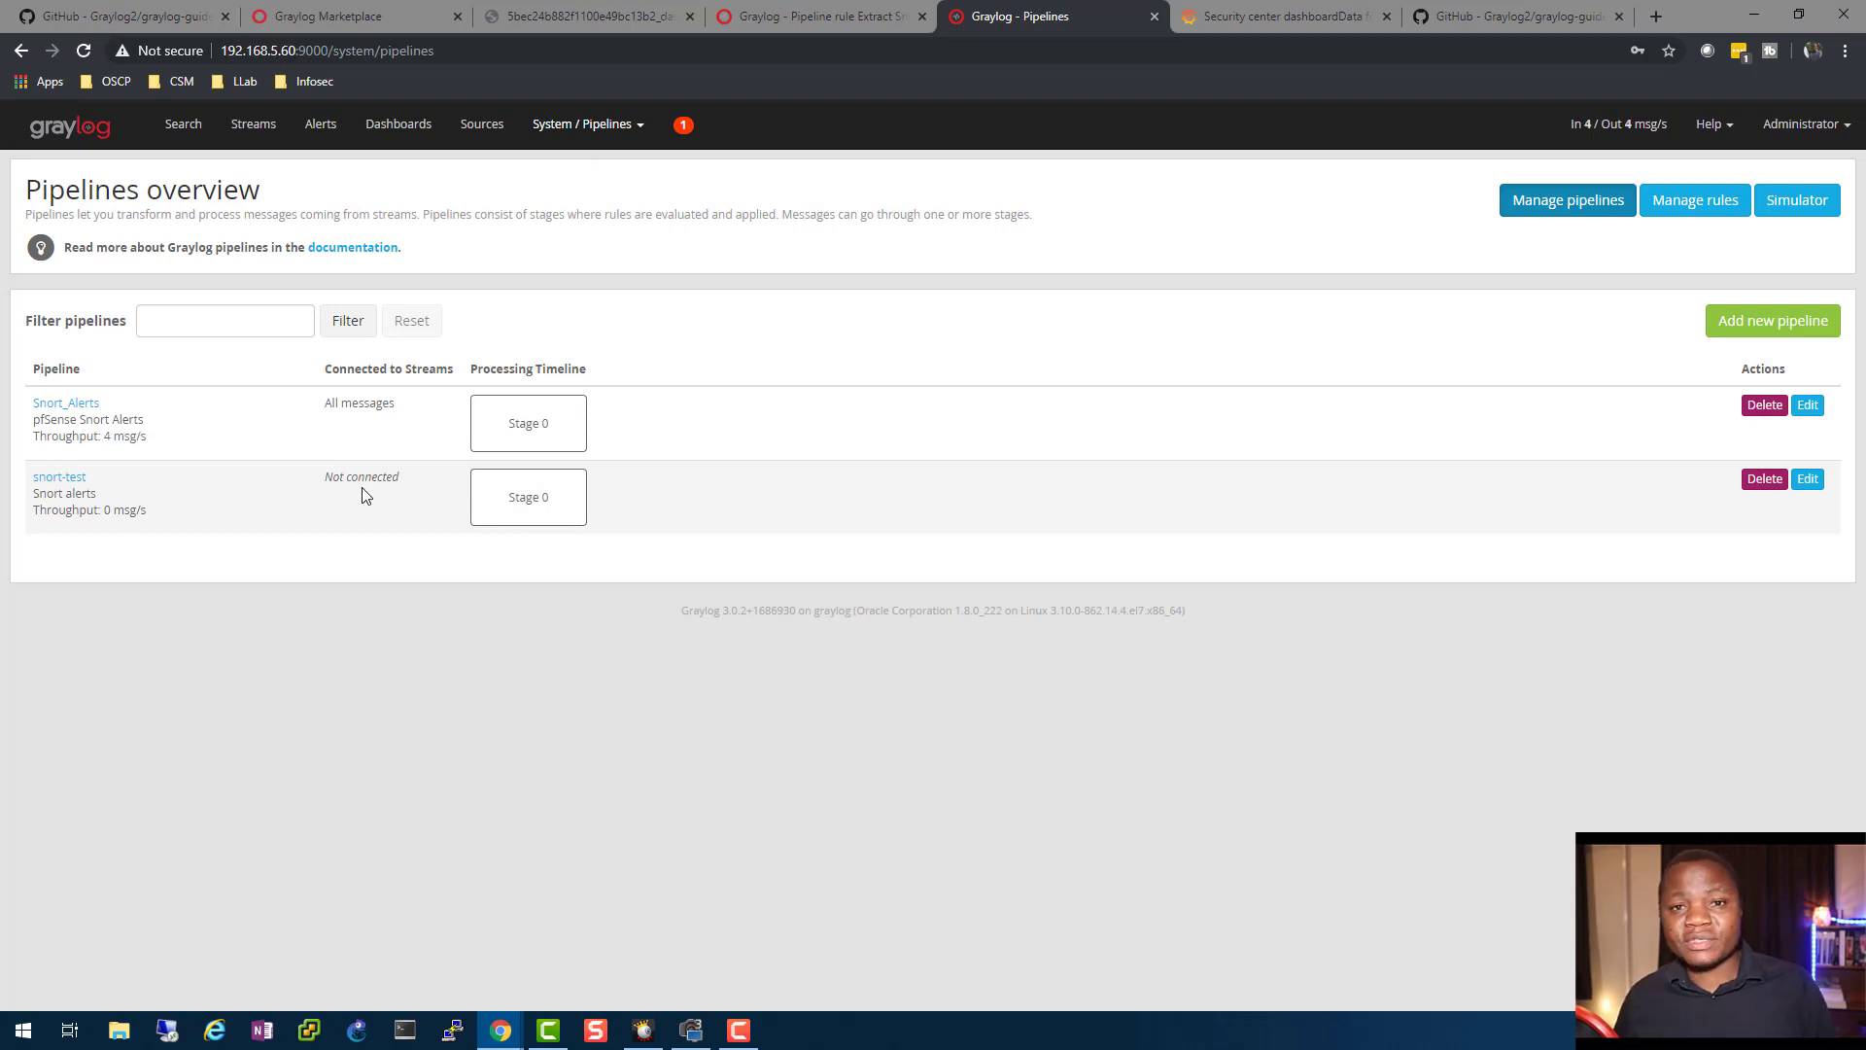
{"action": "mouse_move", "coordinate": [271, 461]}
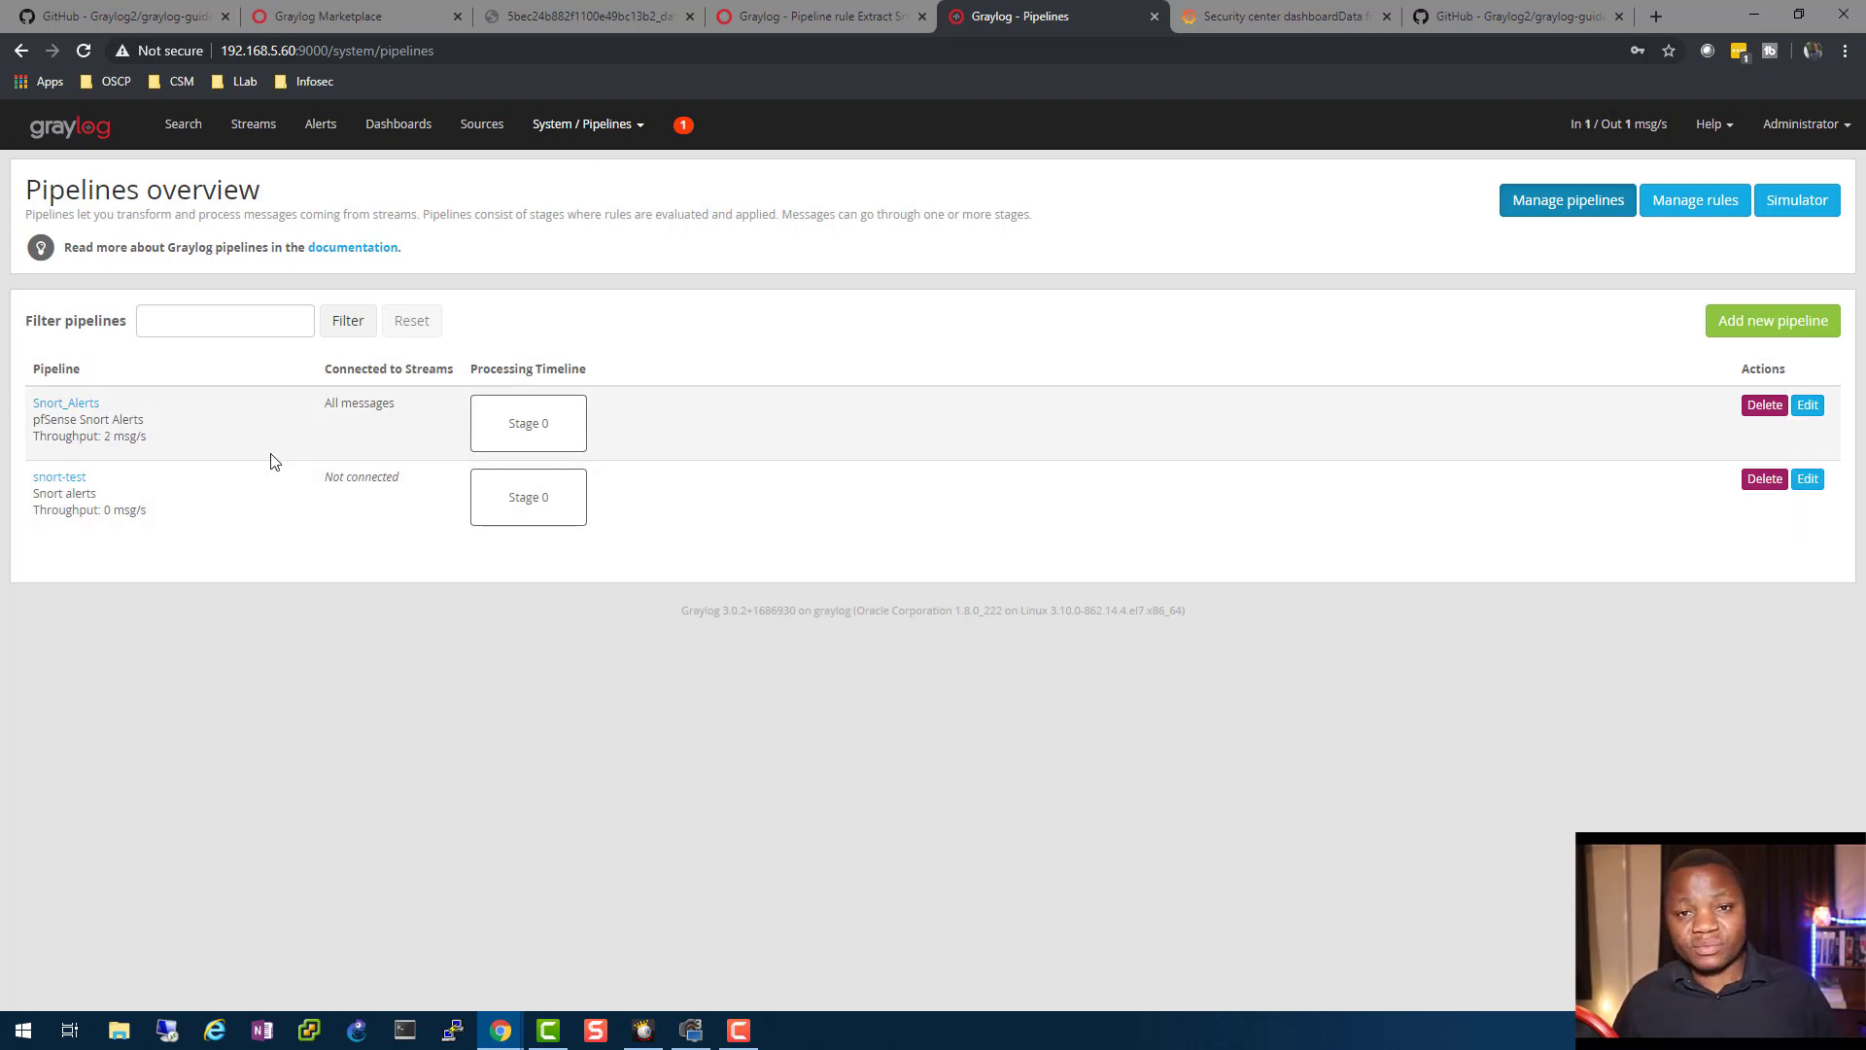
{"action": "mouse_move", "coordinate": [507, 569]}
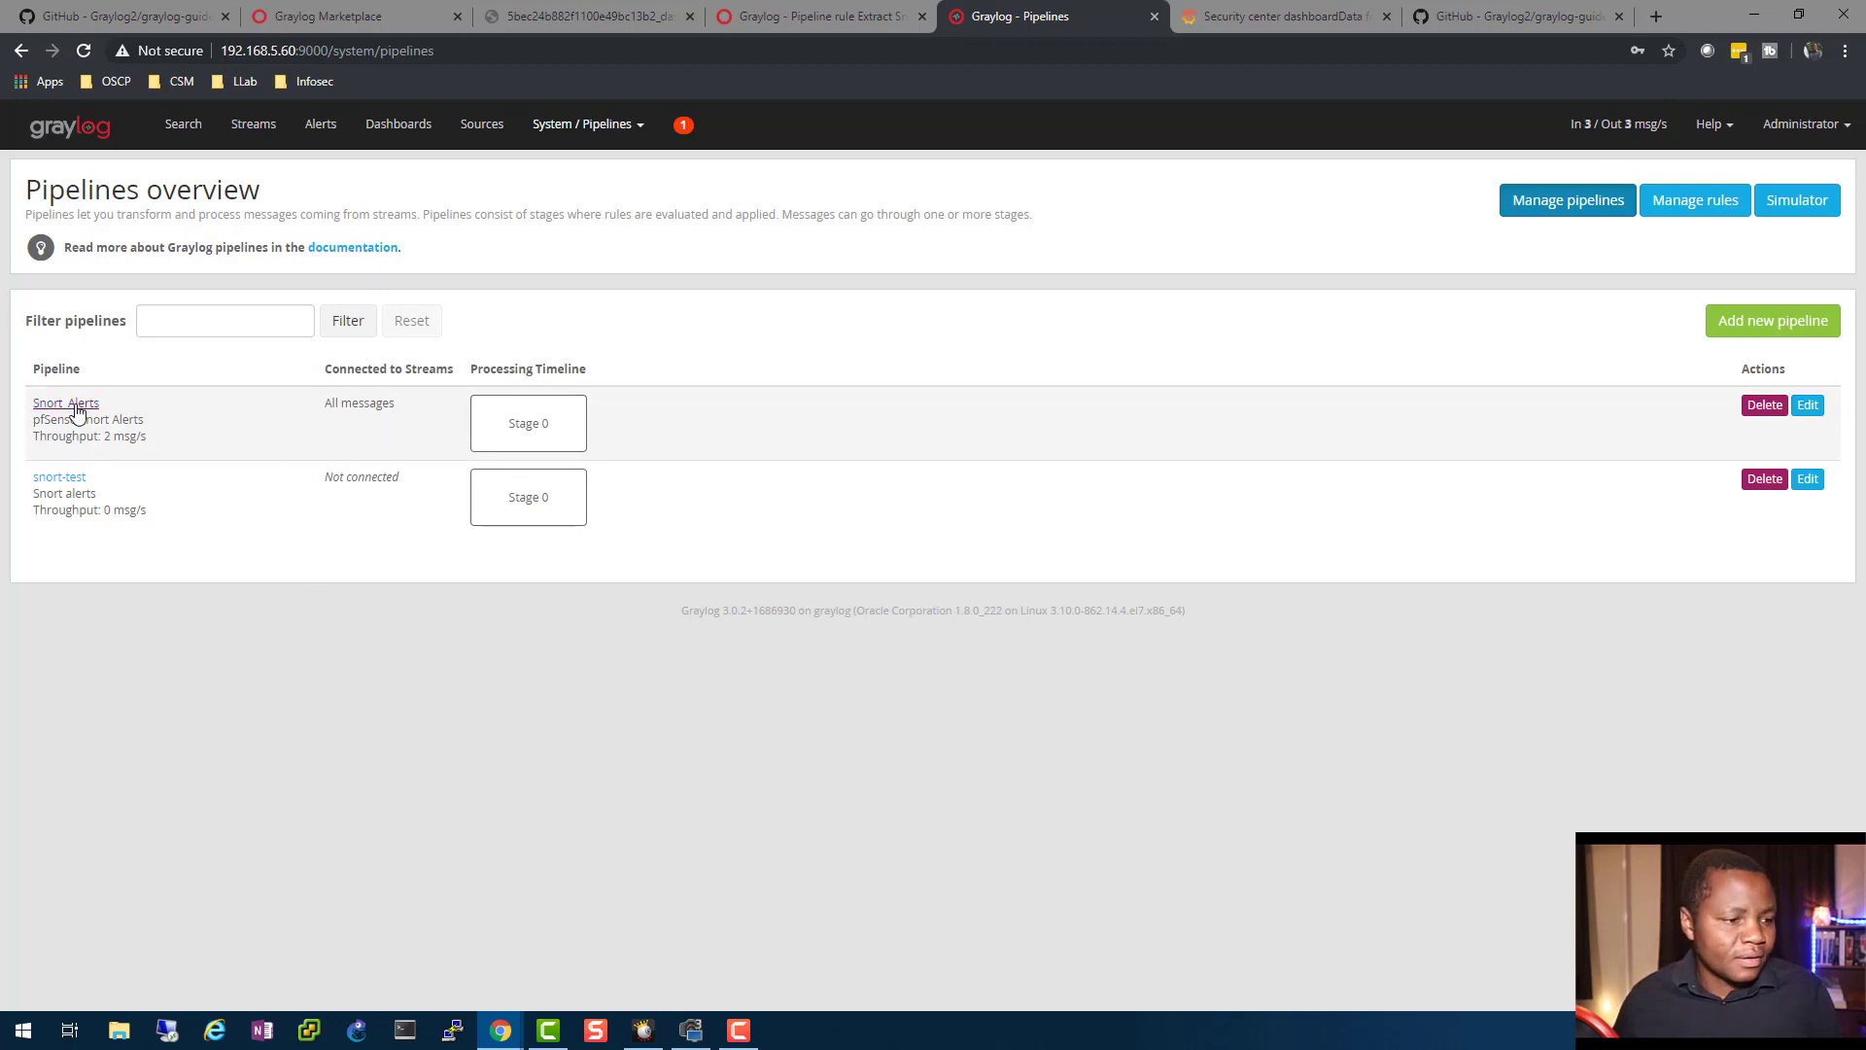
{"action": "left_click", "coordinate": [65, 403]}
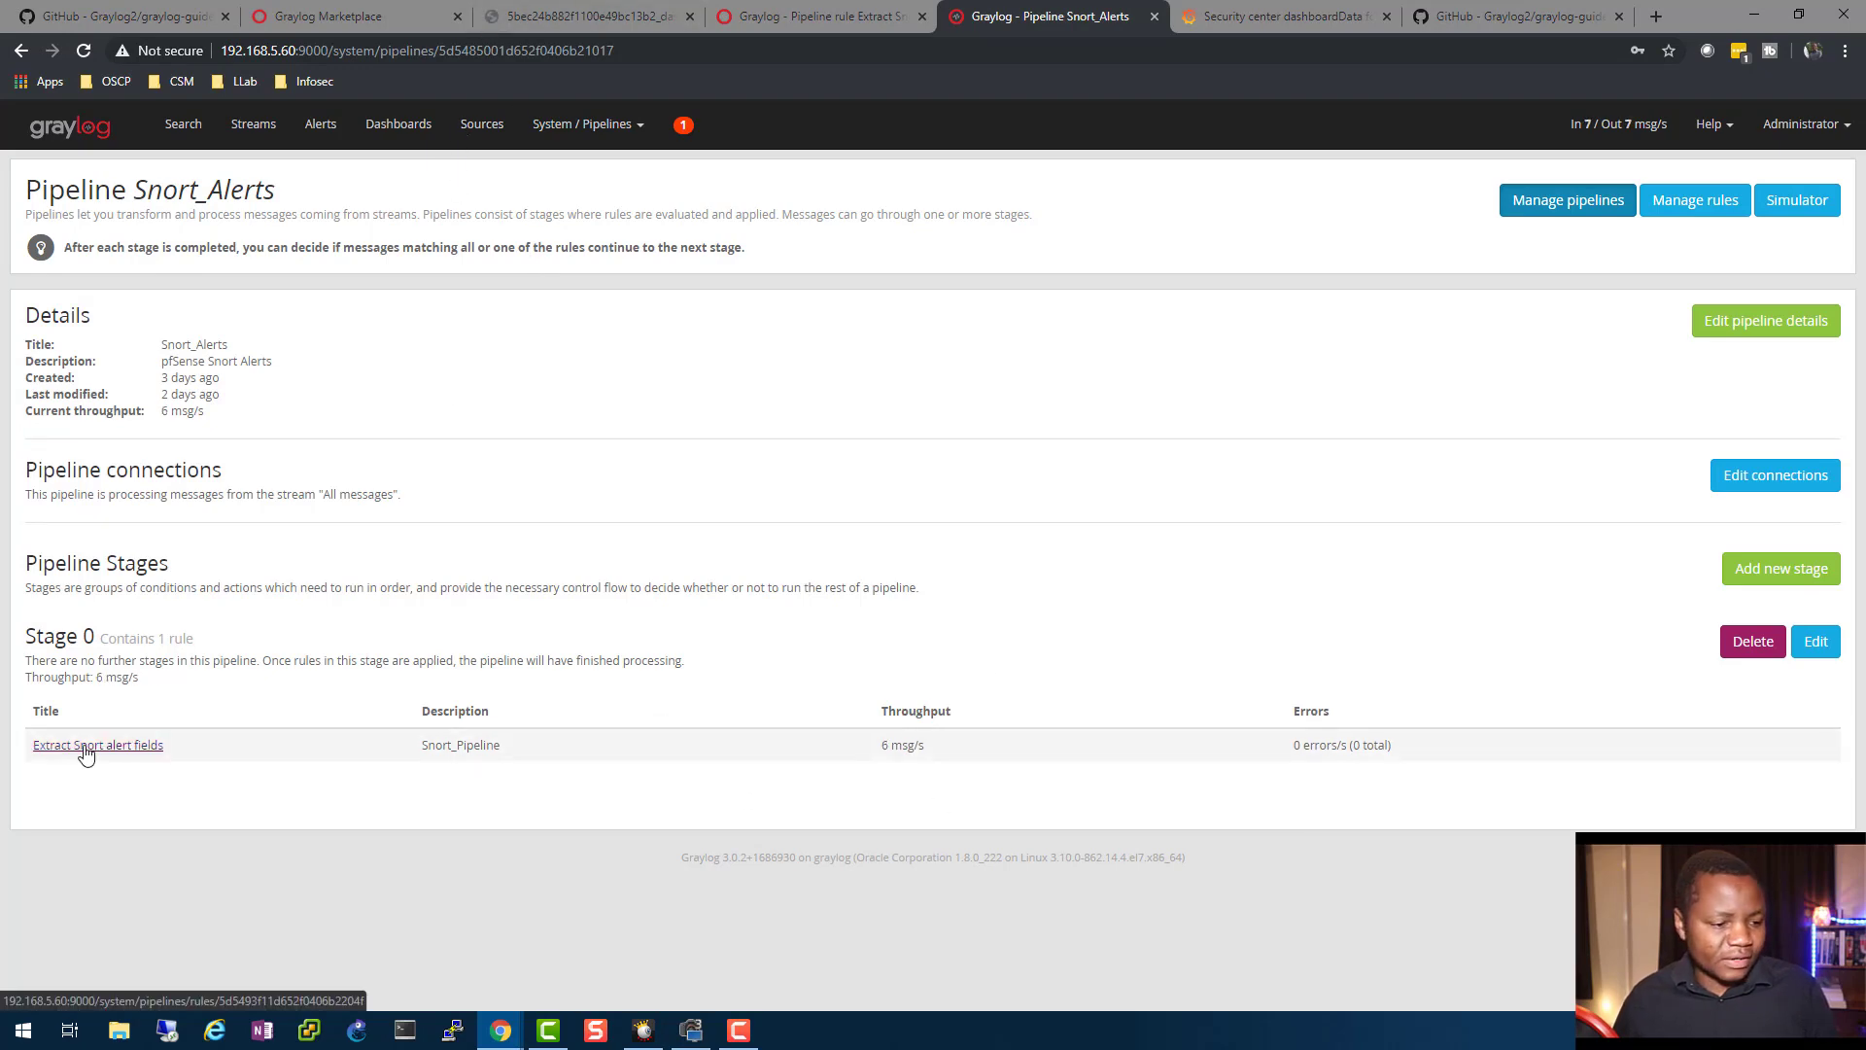
{"action": "left_click", "coordinate": [96, 744]}
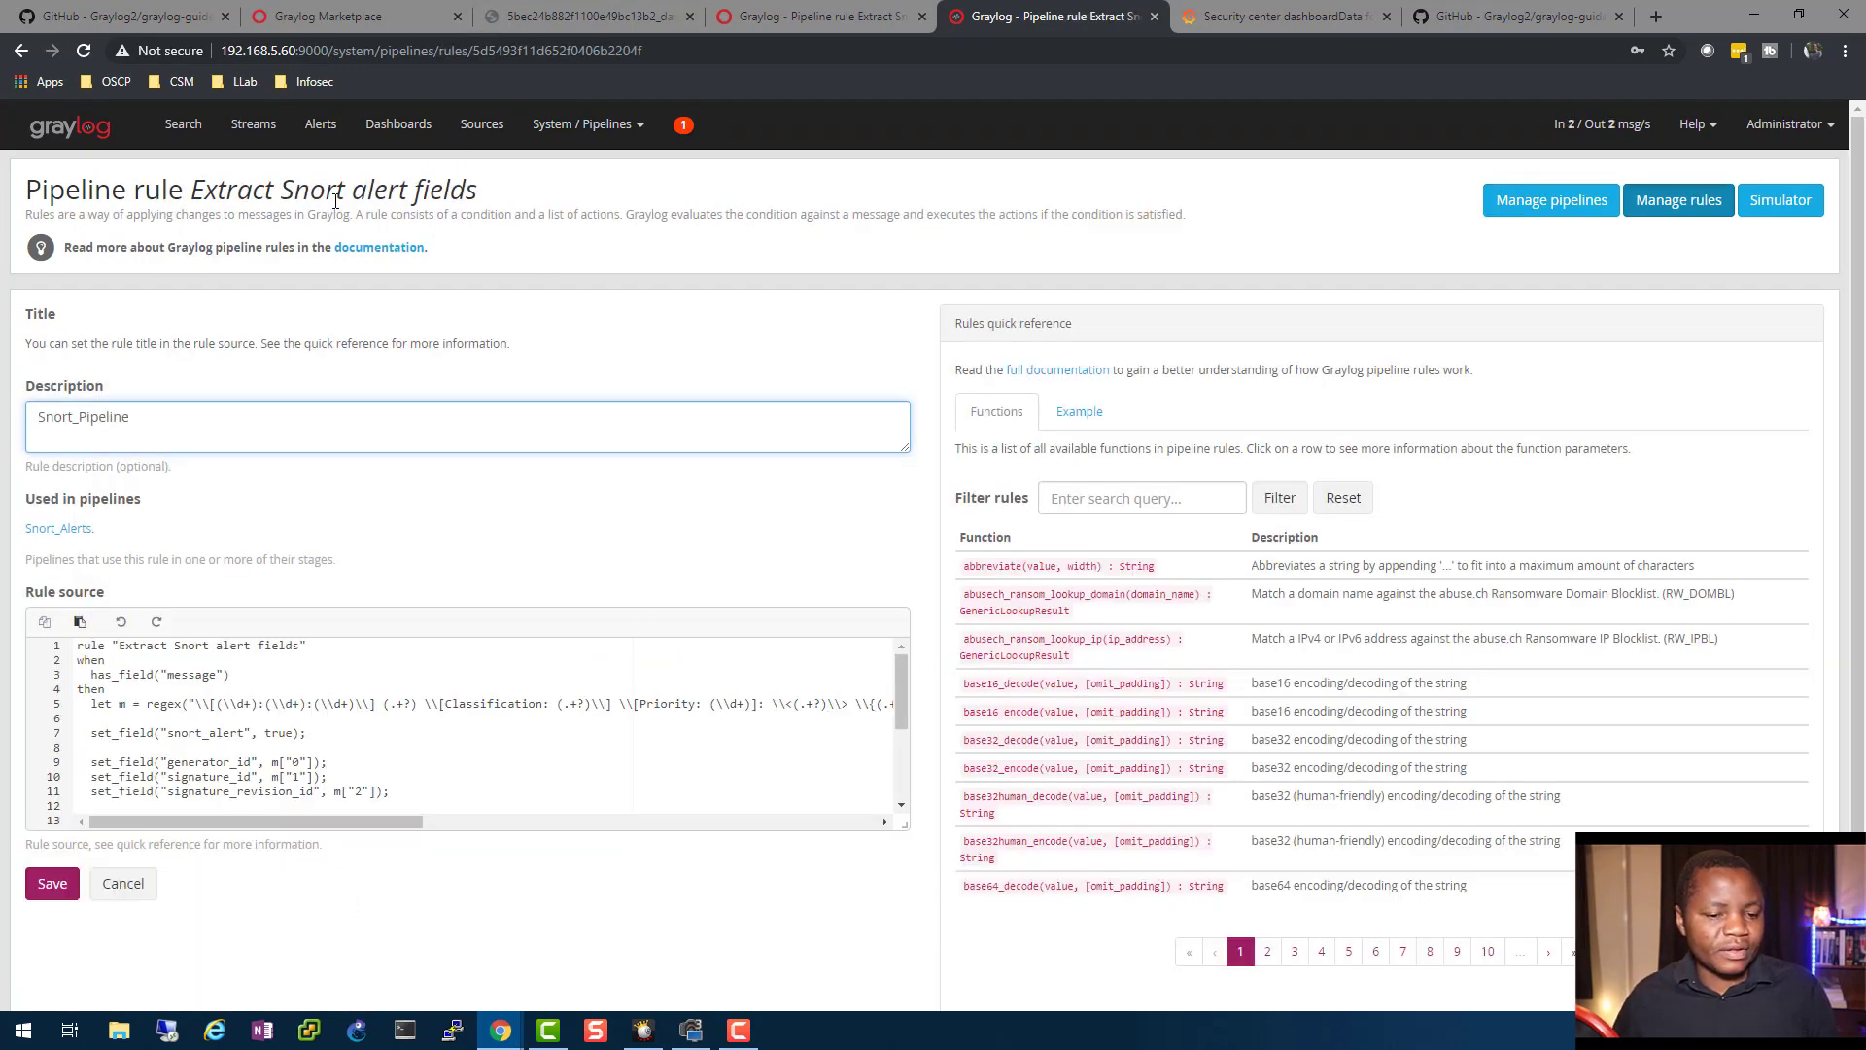
- Go to Streams and open the Create Stream form
{"action": "left_click", "coordinate": [252, 124]}
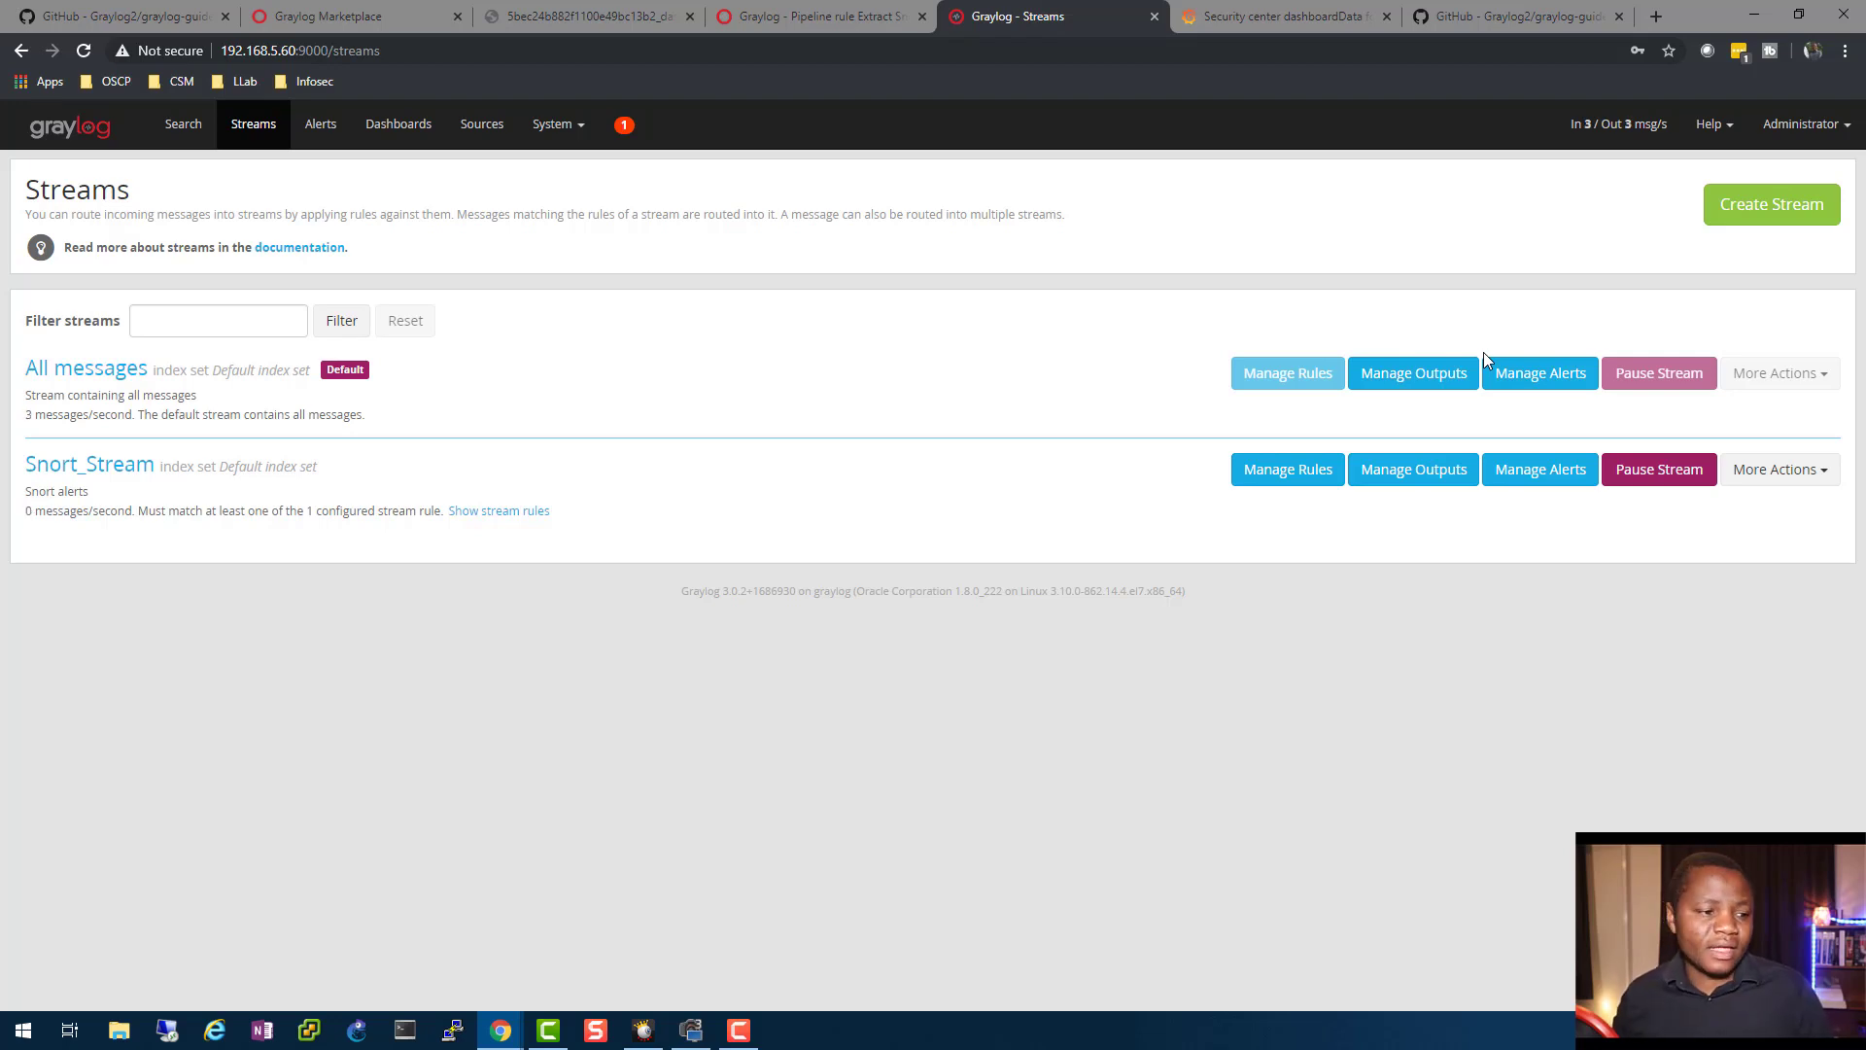
{"action": "mouse_move", "coordinate": [1504, 409]}
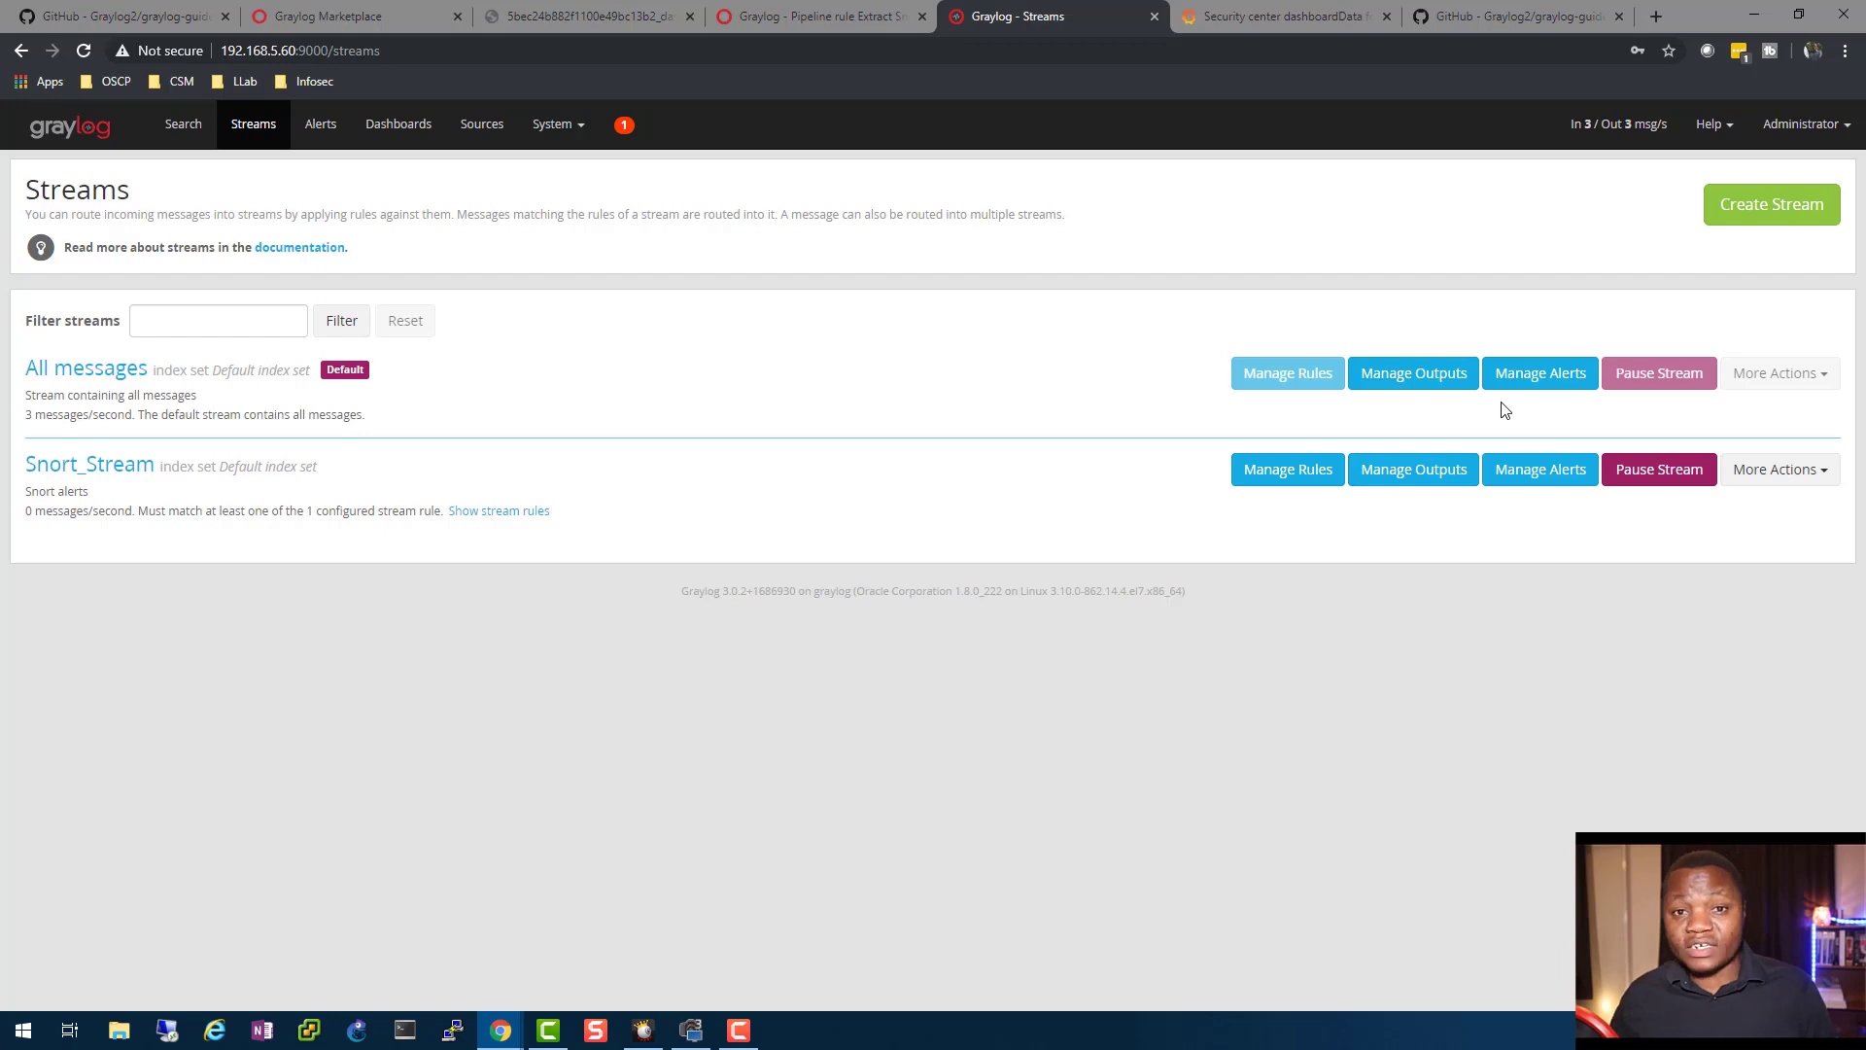
{"action": "mouse_move", "coordinate": [1475, 435]}
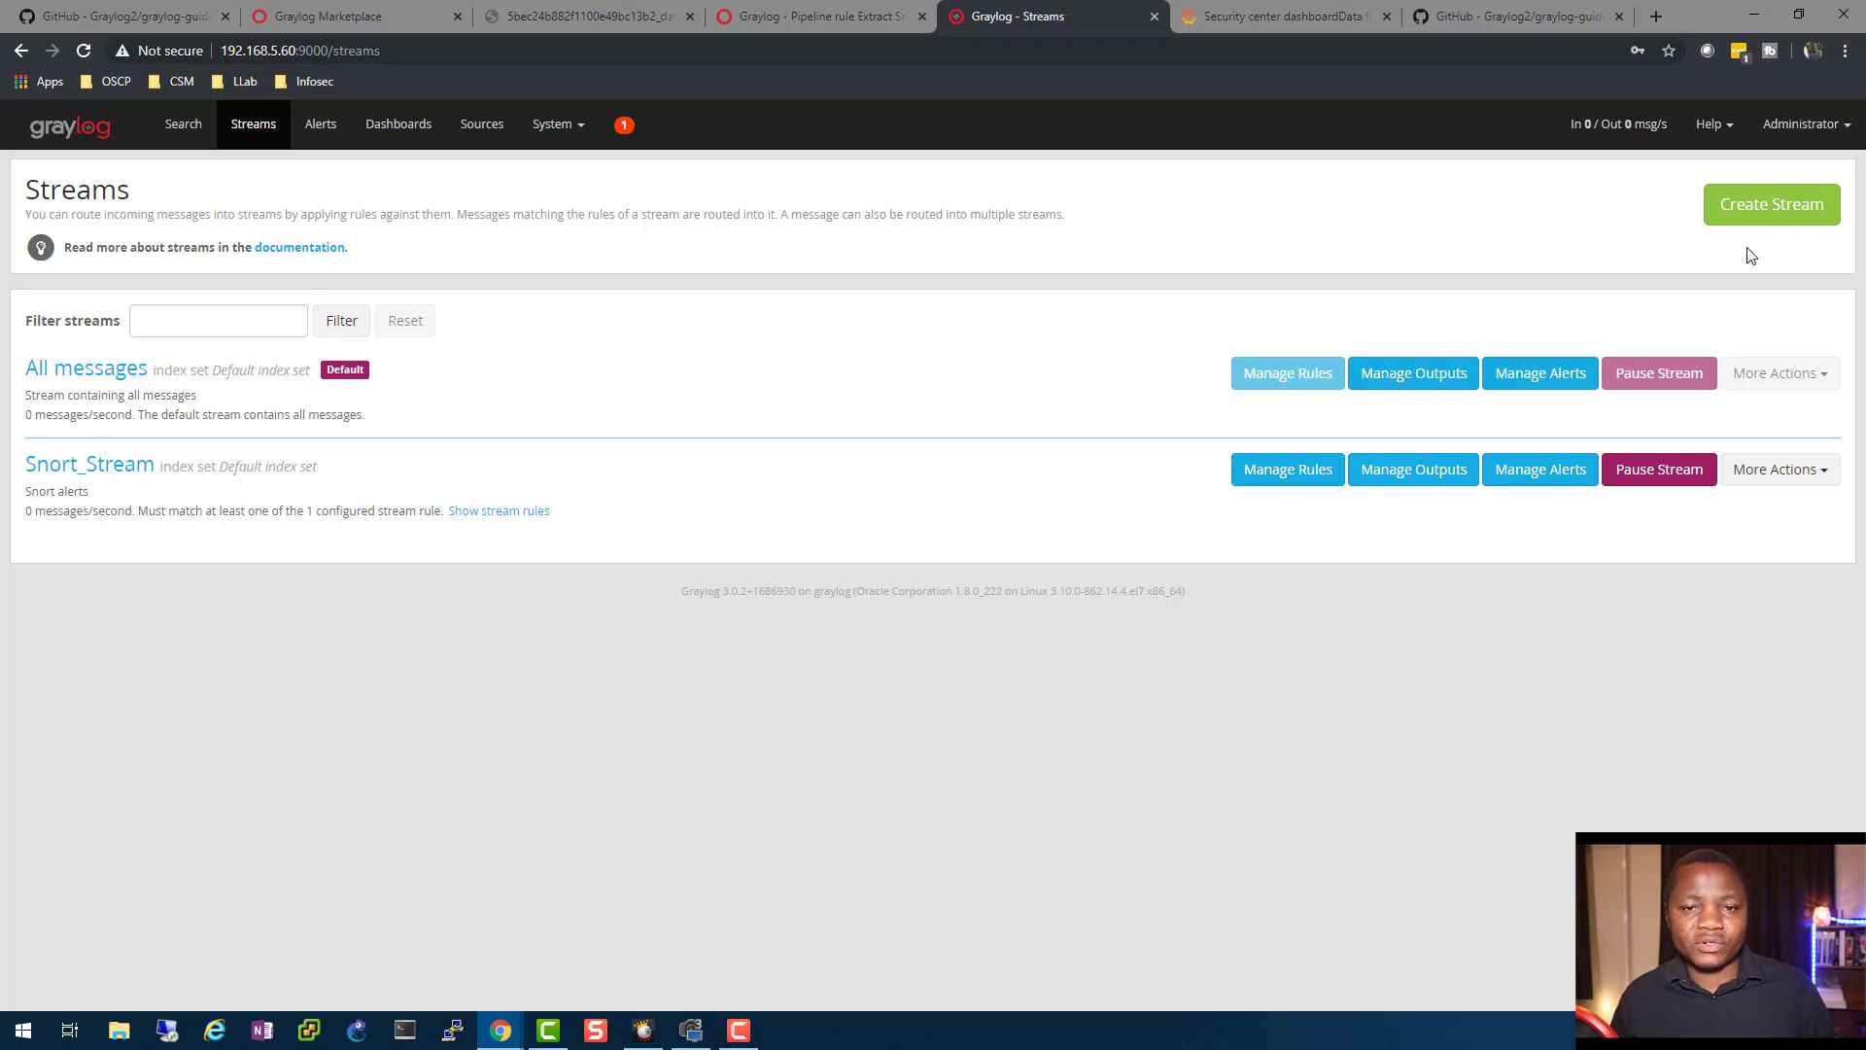
{"action": "mouse_move", "coordinate": [1655, 274]}
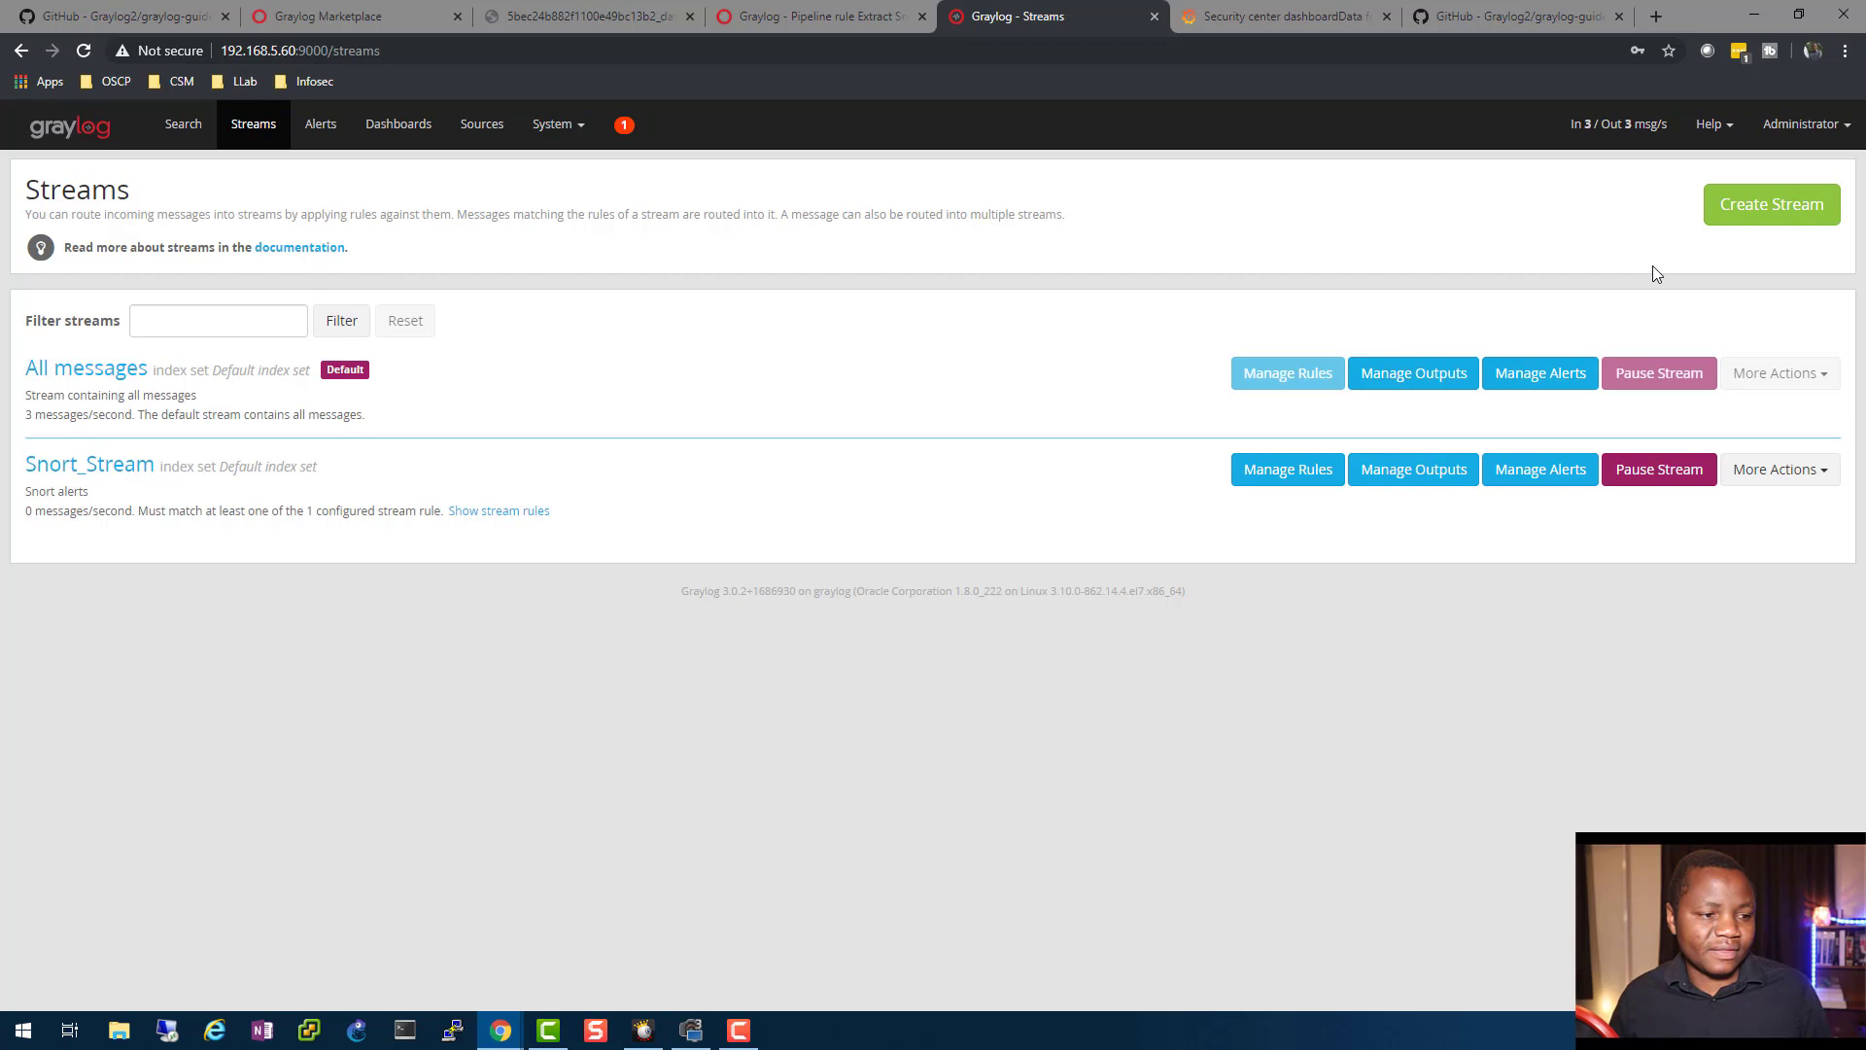
{"action": "mouse_move", "coordinate": [1772, 203]}
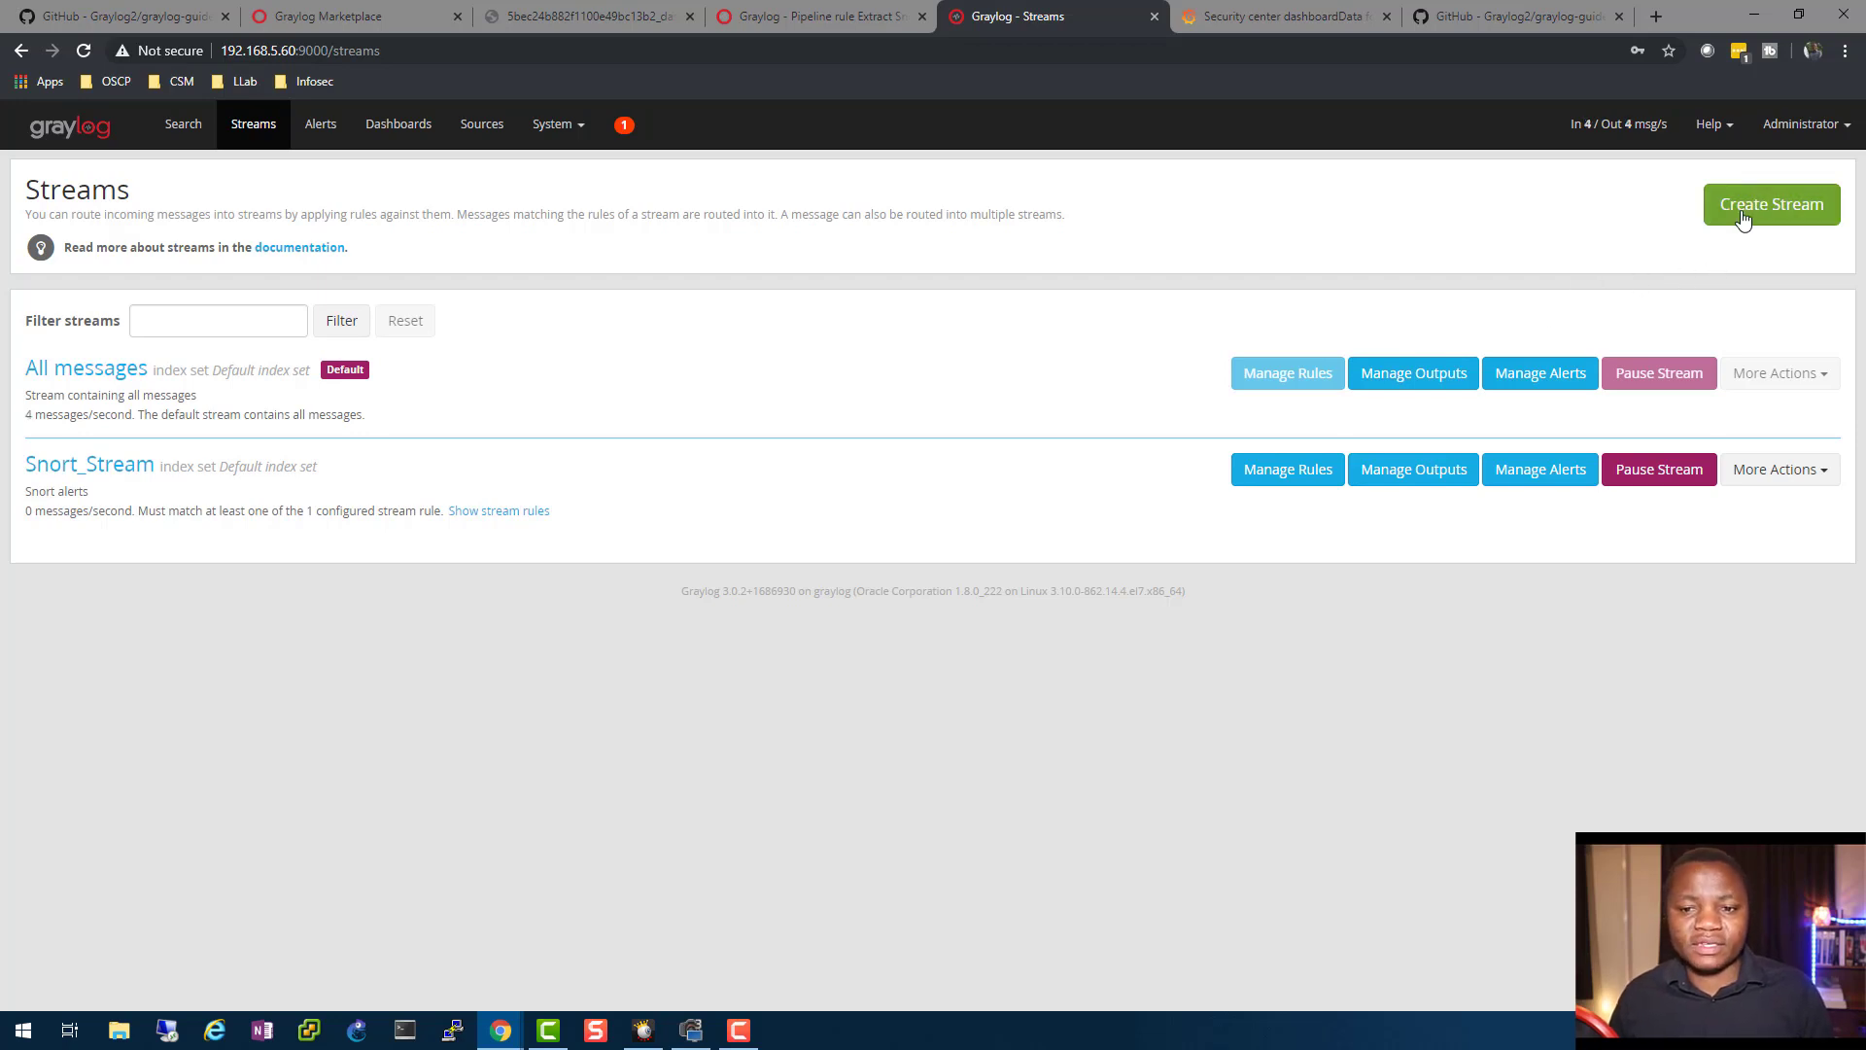
{"action": "left_click", "coordinate": [1771, 203]}
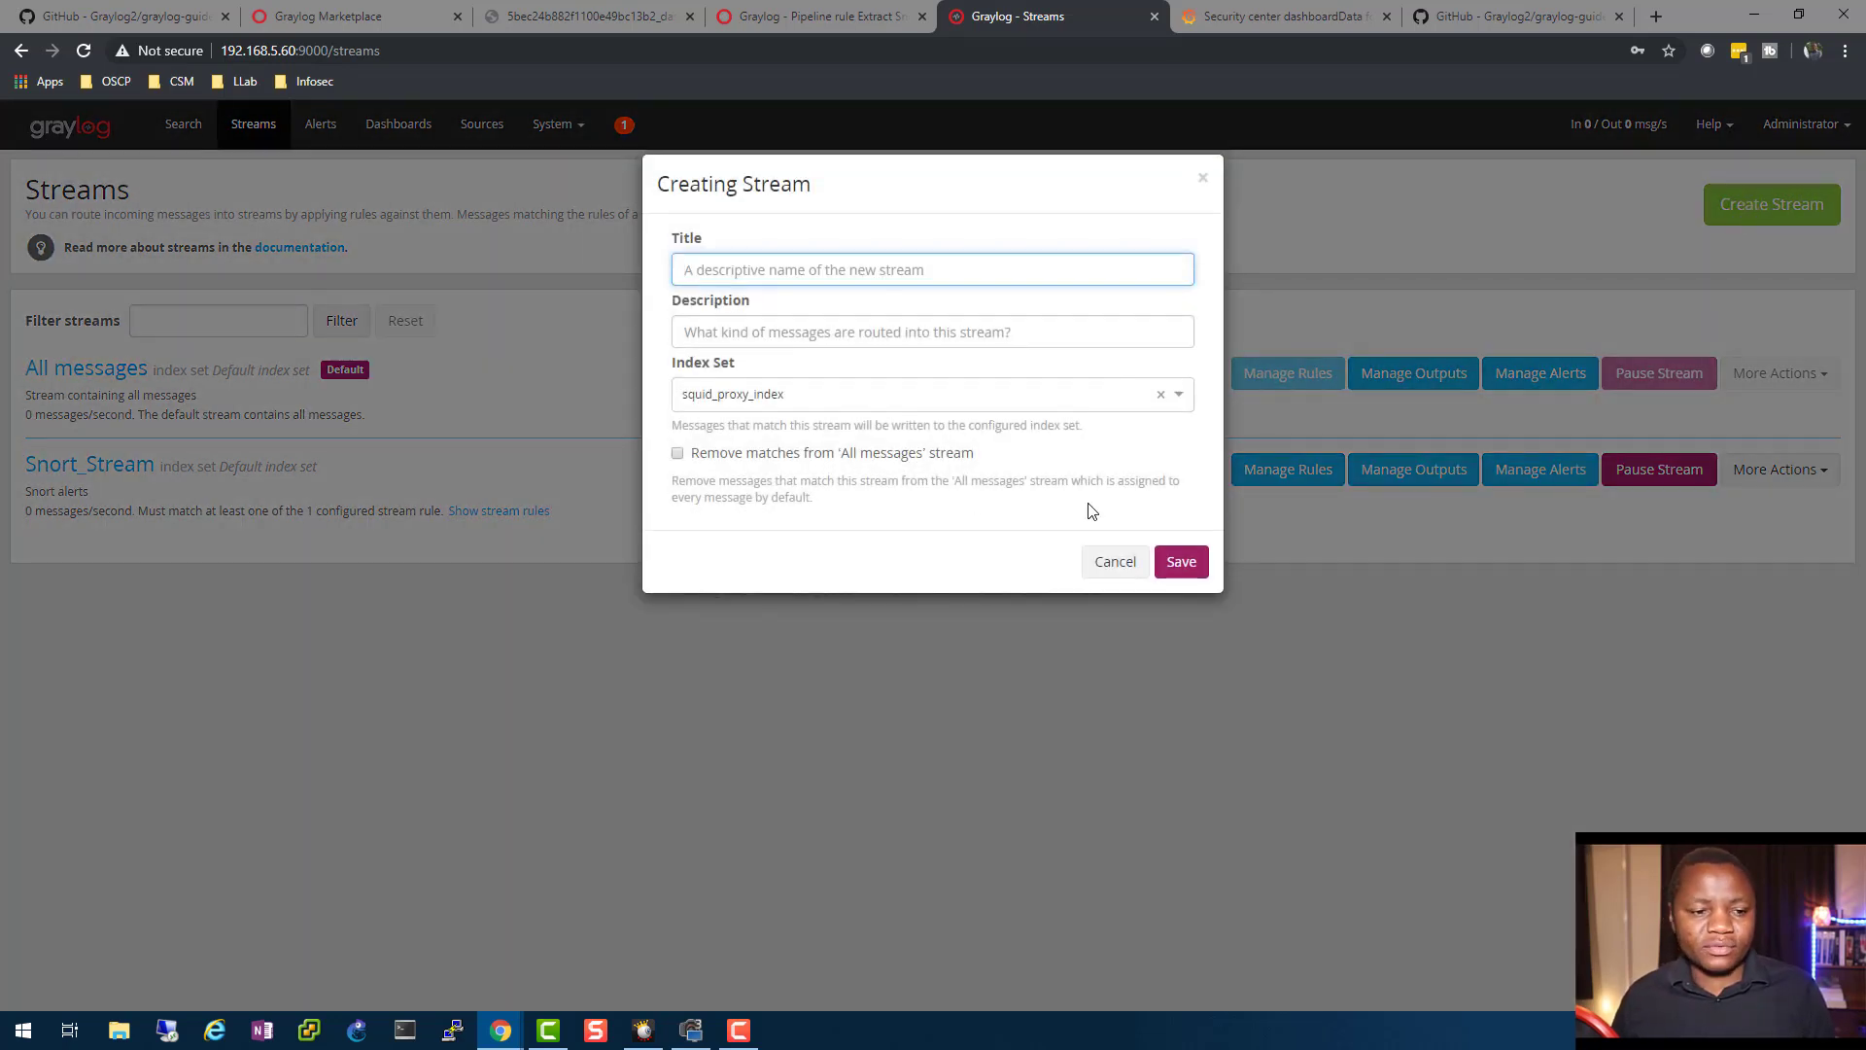
- Save stream 'Snort-stream', described 'Snort alerts', writing to the Default index set
{"action": "type", "text": "s"}
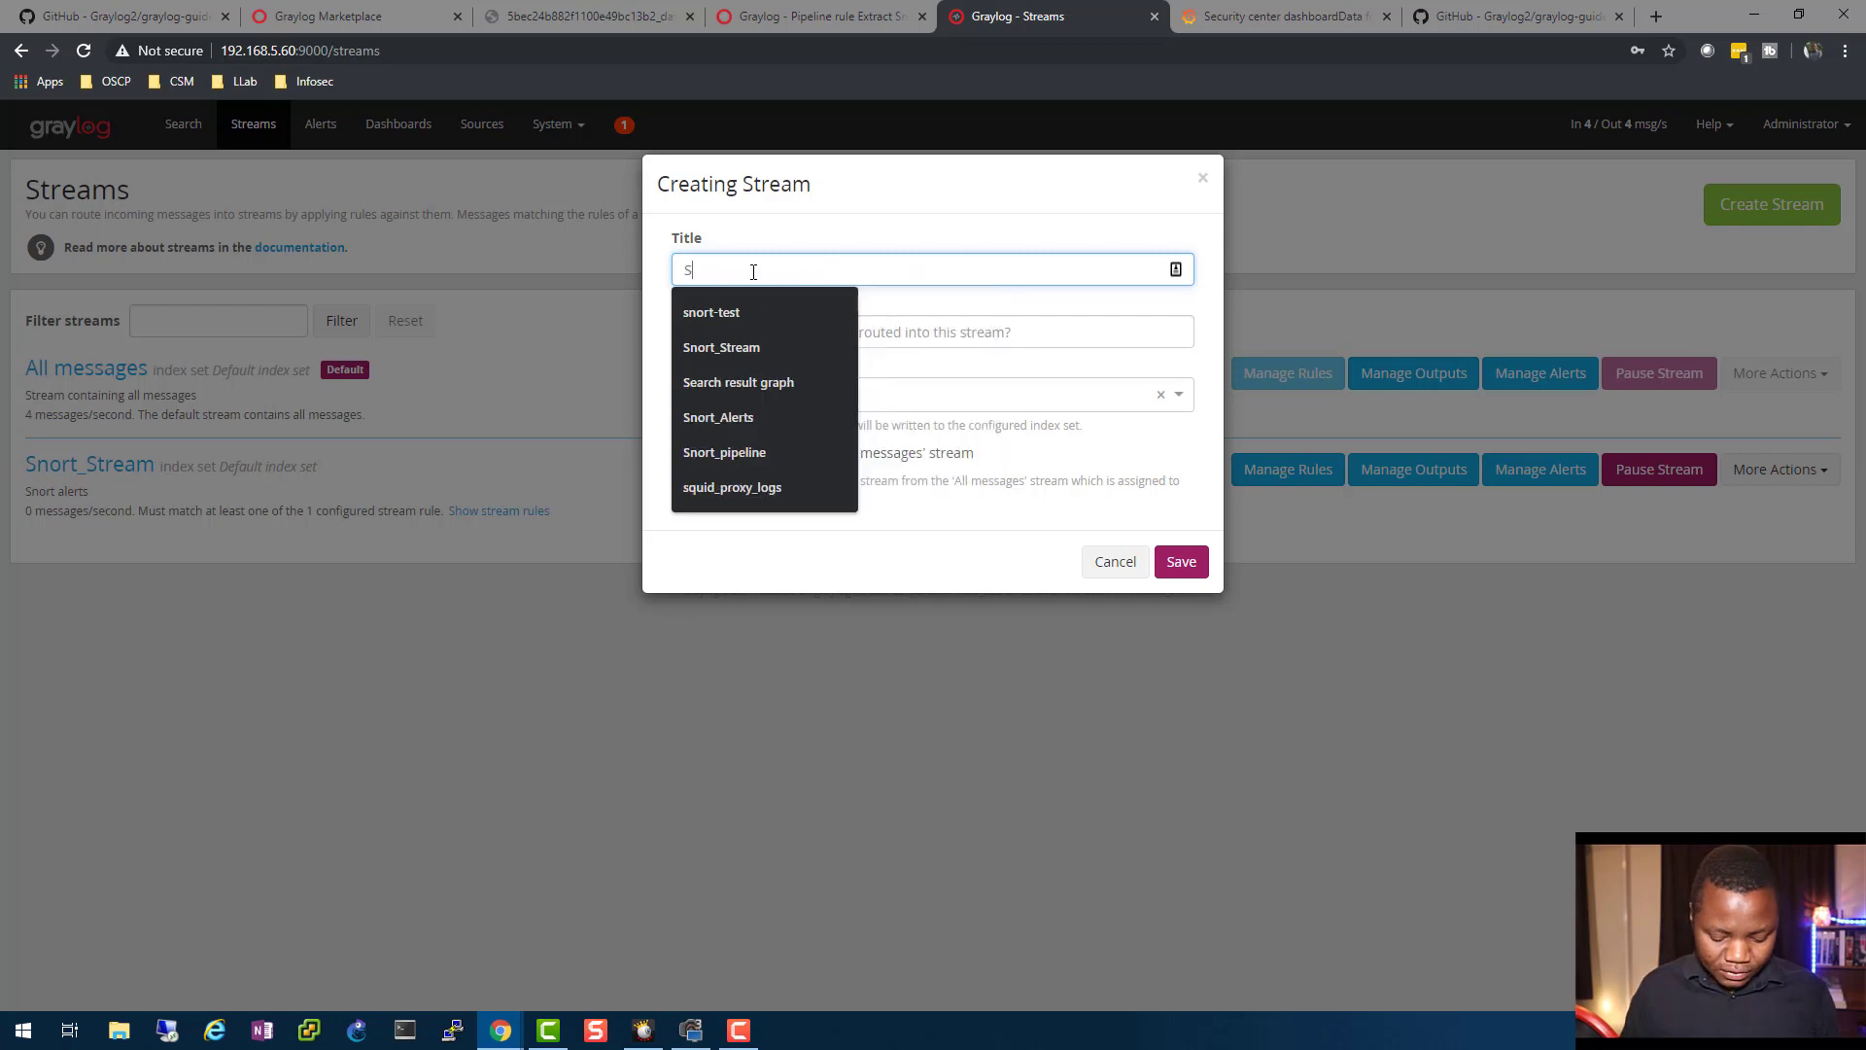
{"action": "type", "text": "Snort-stream"}
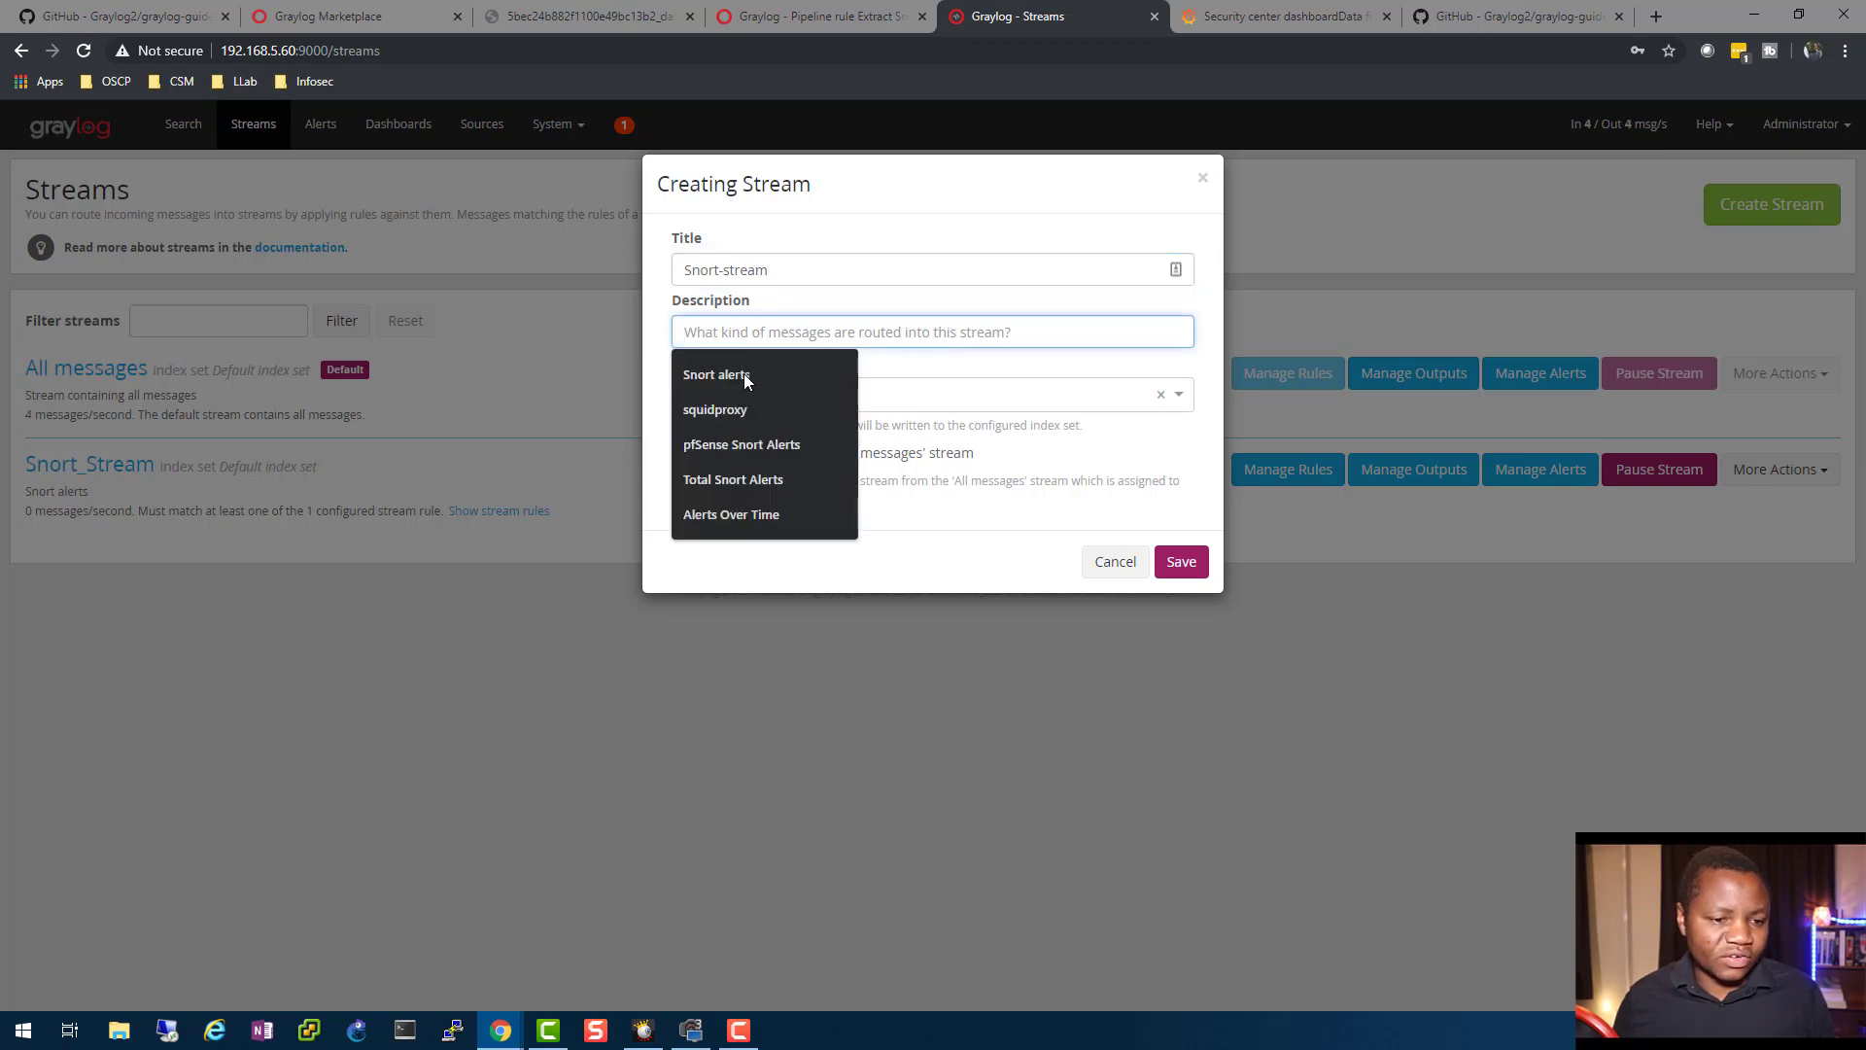
{"action": "left_click", "coordinate": [716, 373]}
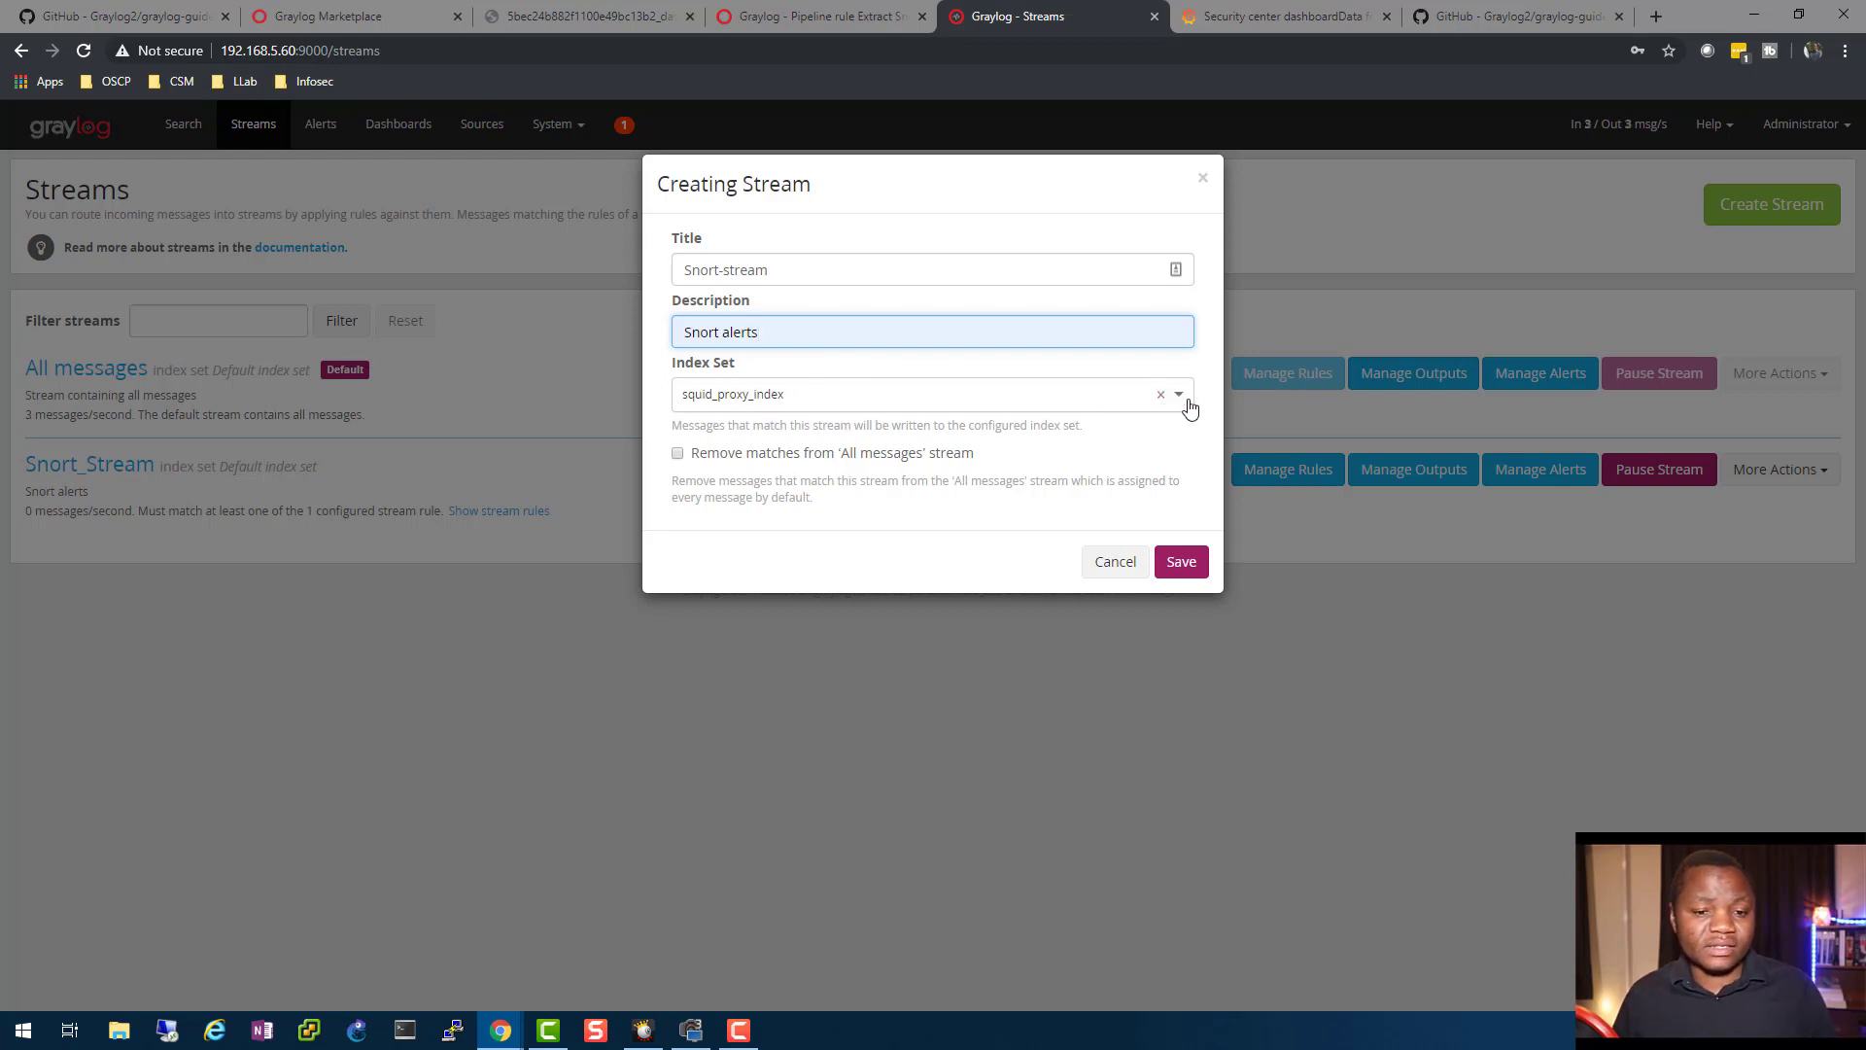
{"action": "left_click", "coordinate": [928, 394]}
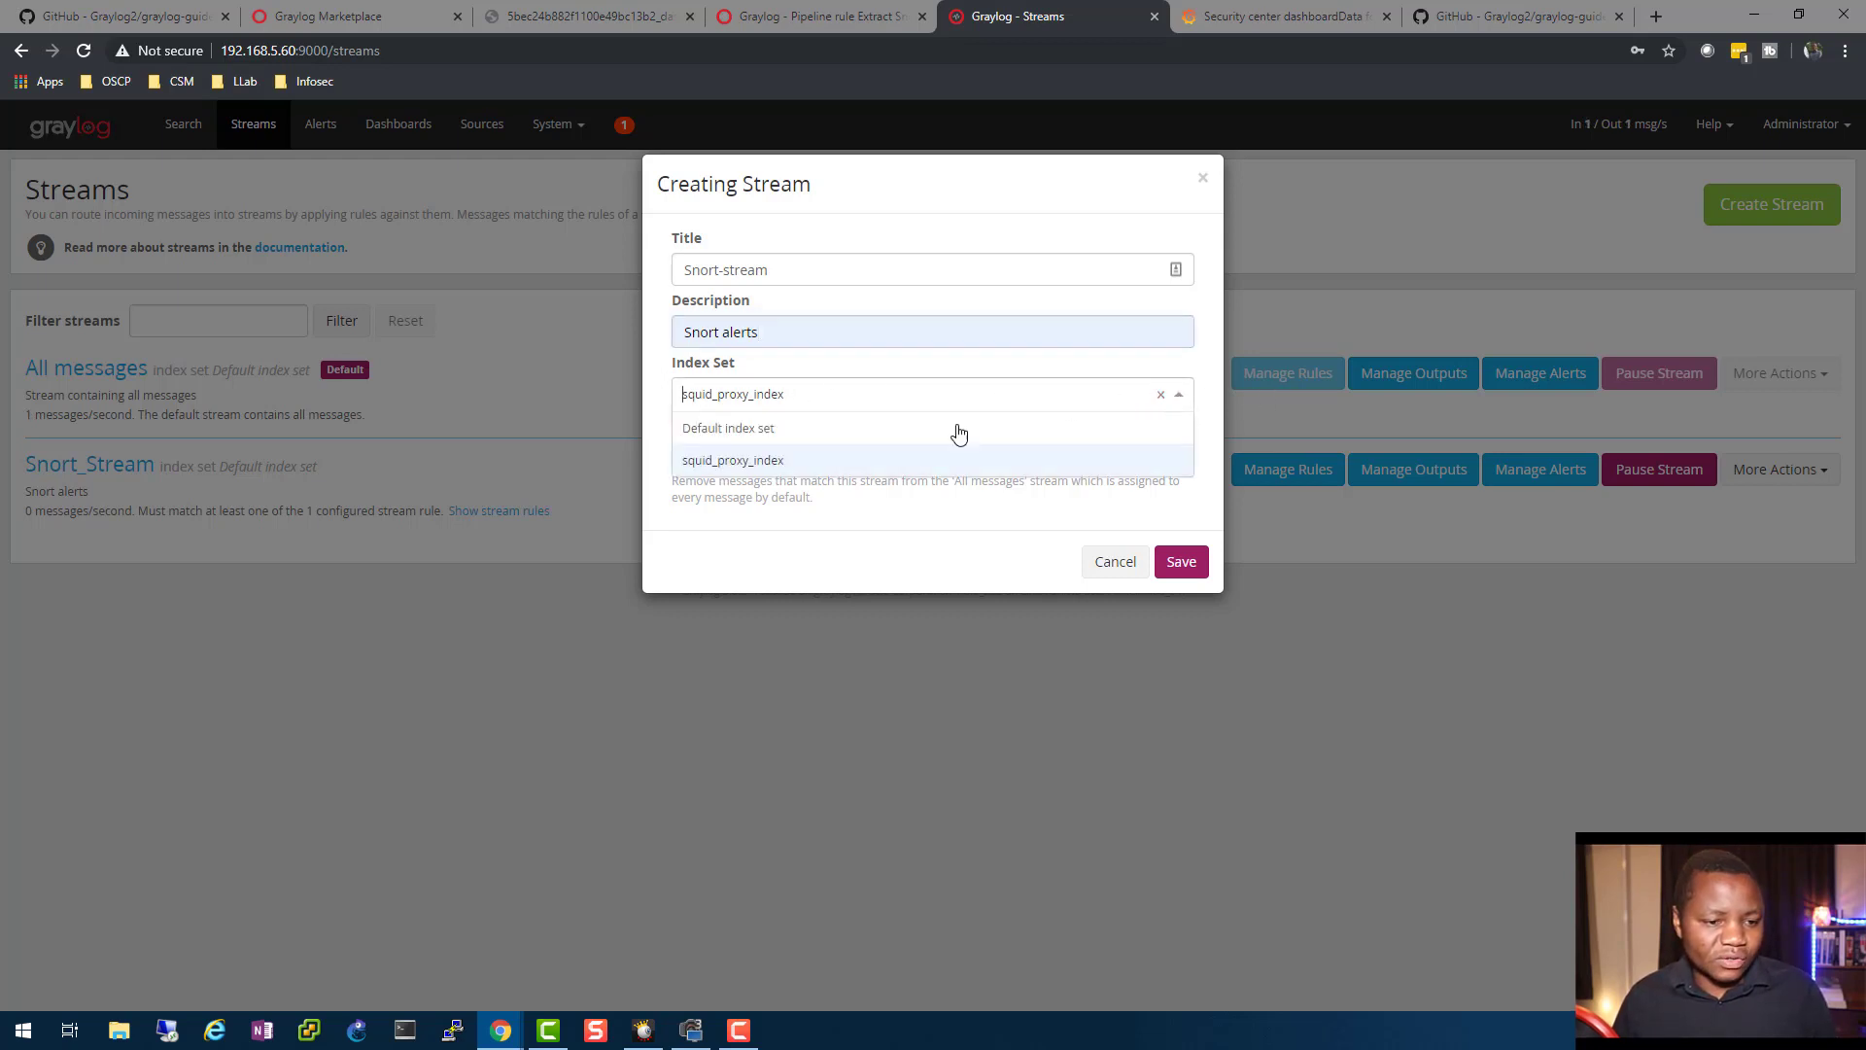
{"action": "left_click", "coordinate": [727, 427]}
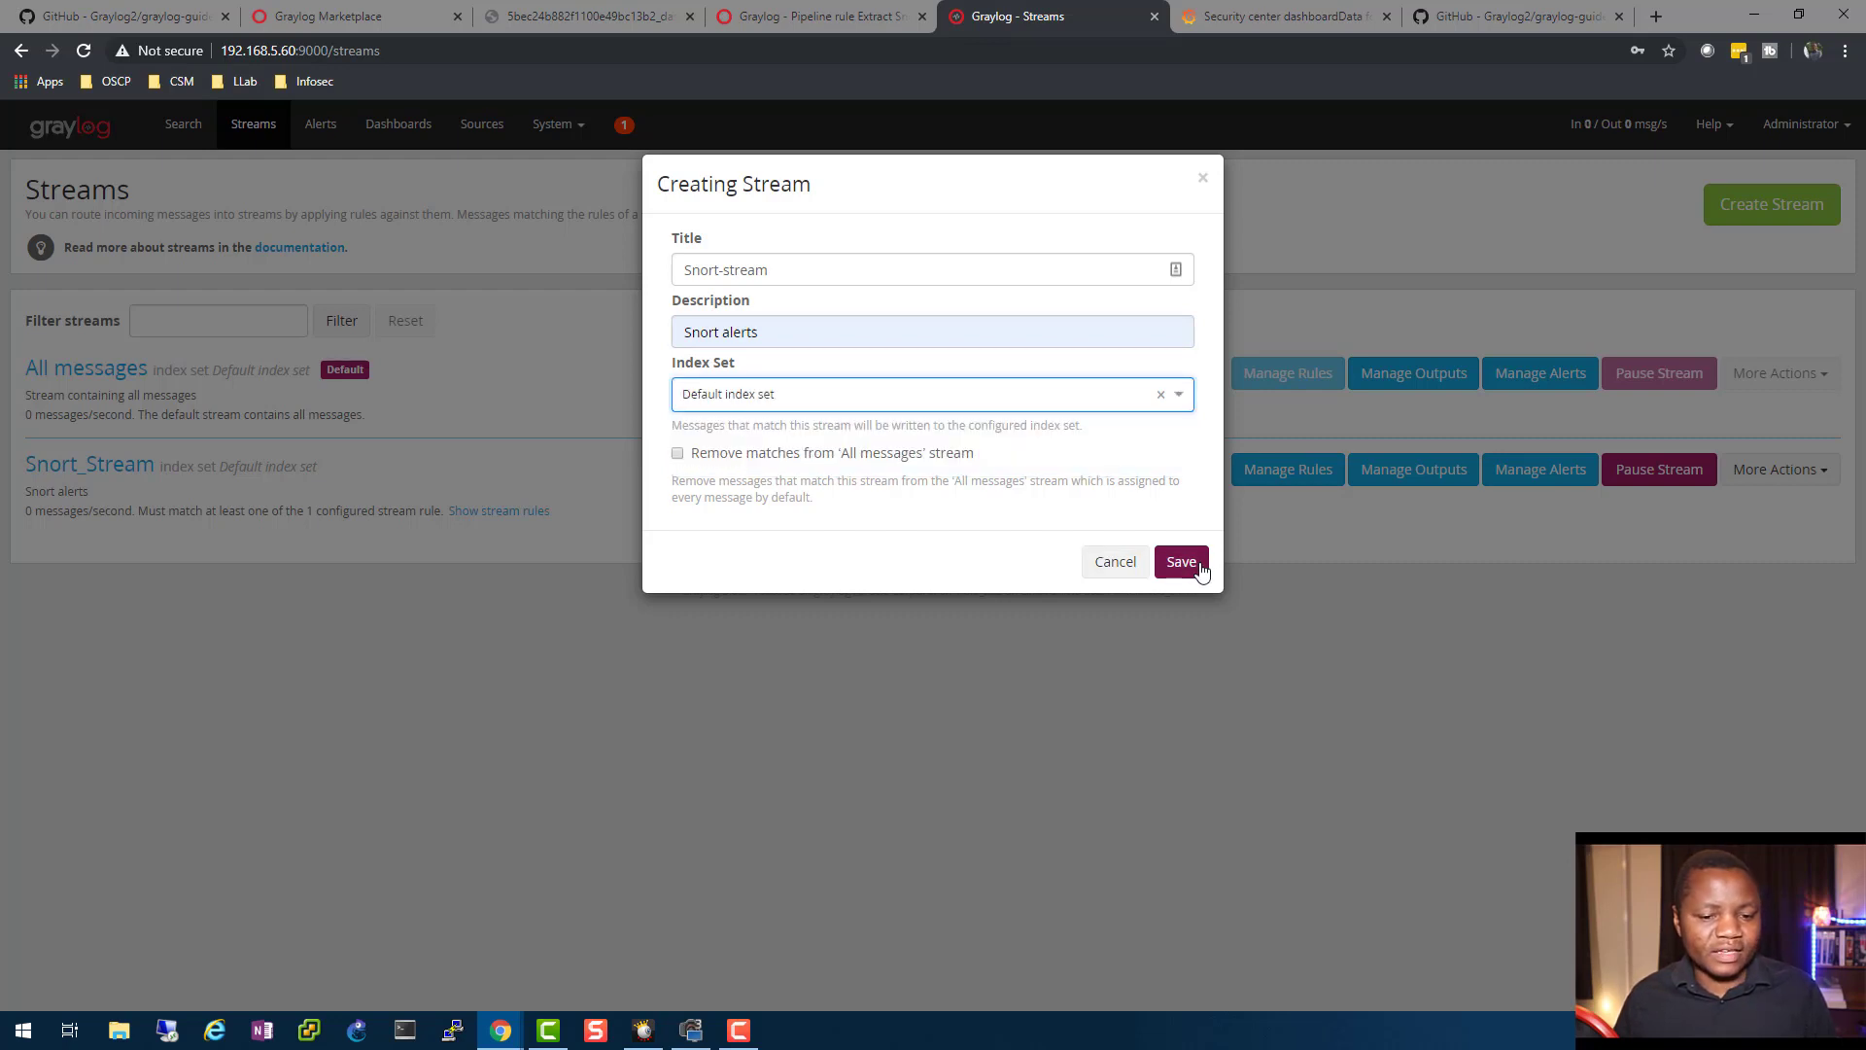
{"action": "left_click", "coordinate": [1181, 561]}
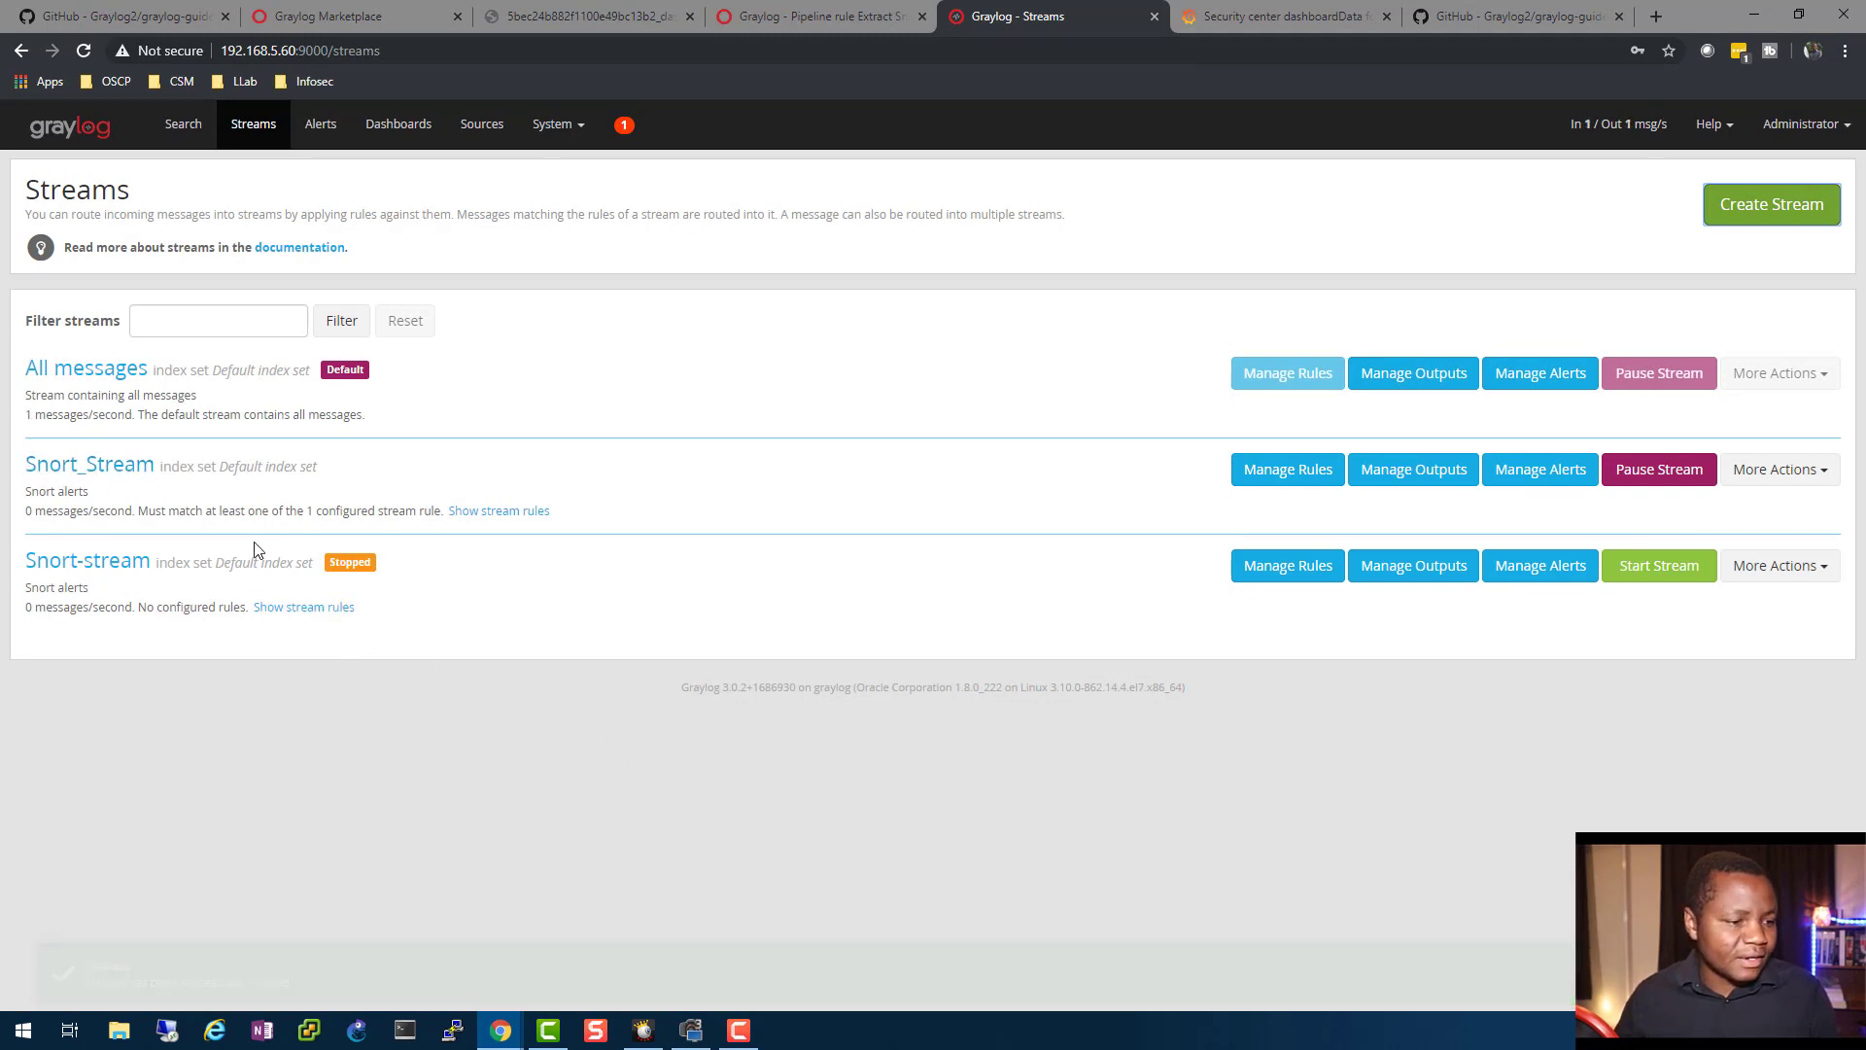
{"action": "mouse_move", "coordinate": [471, 340]}
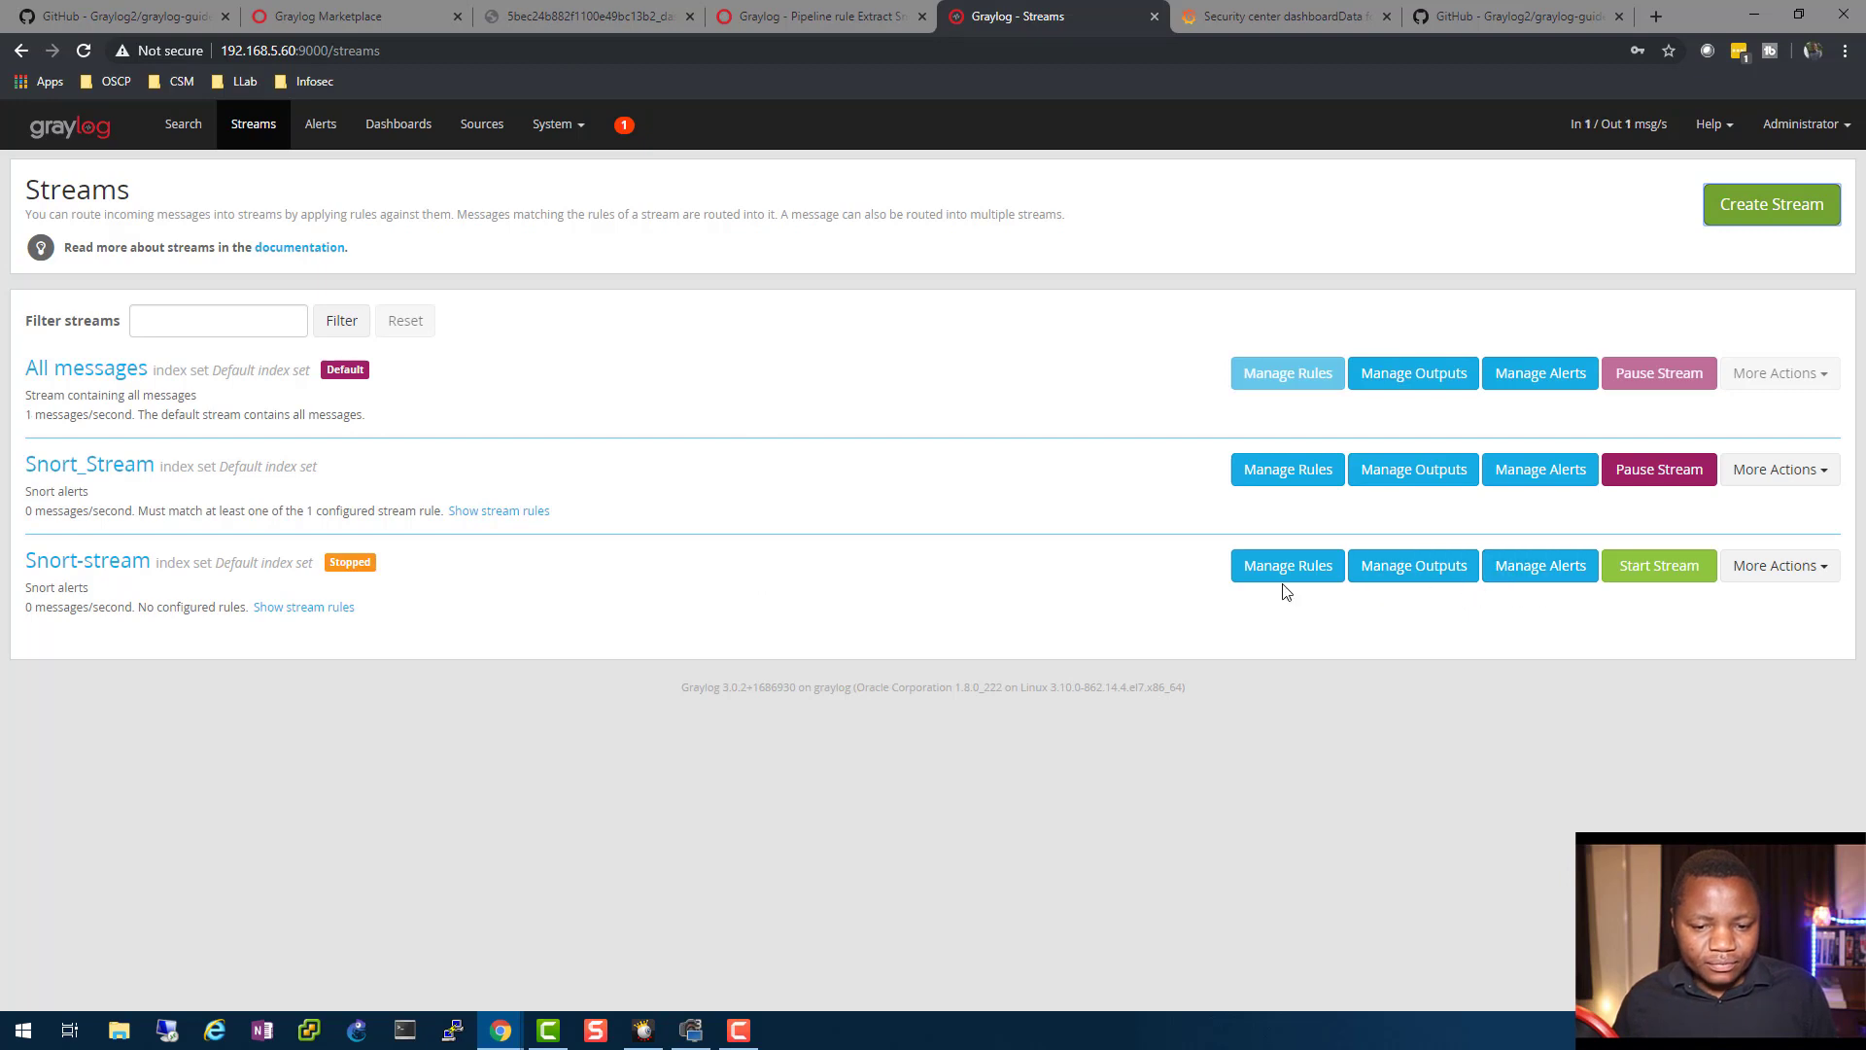
- Open Manage Rules for Snort-stream
{"action": "left_click", "coordinate": [1285, 565]}
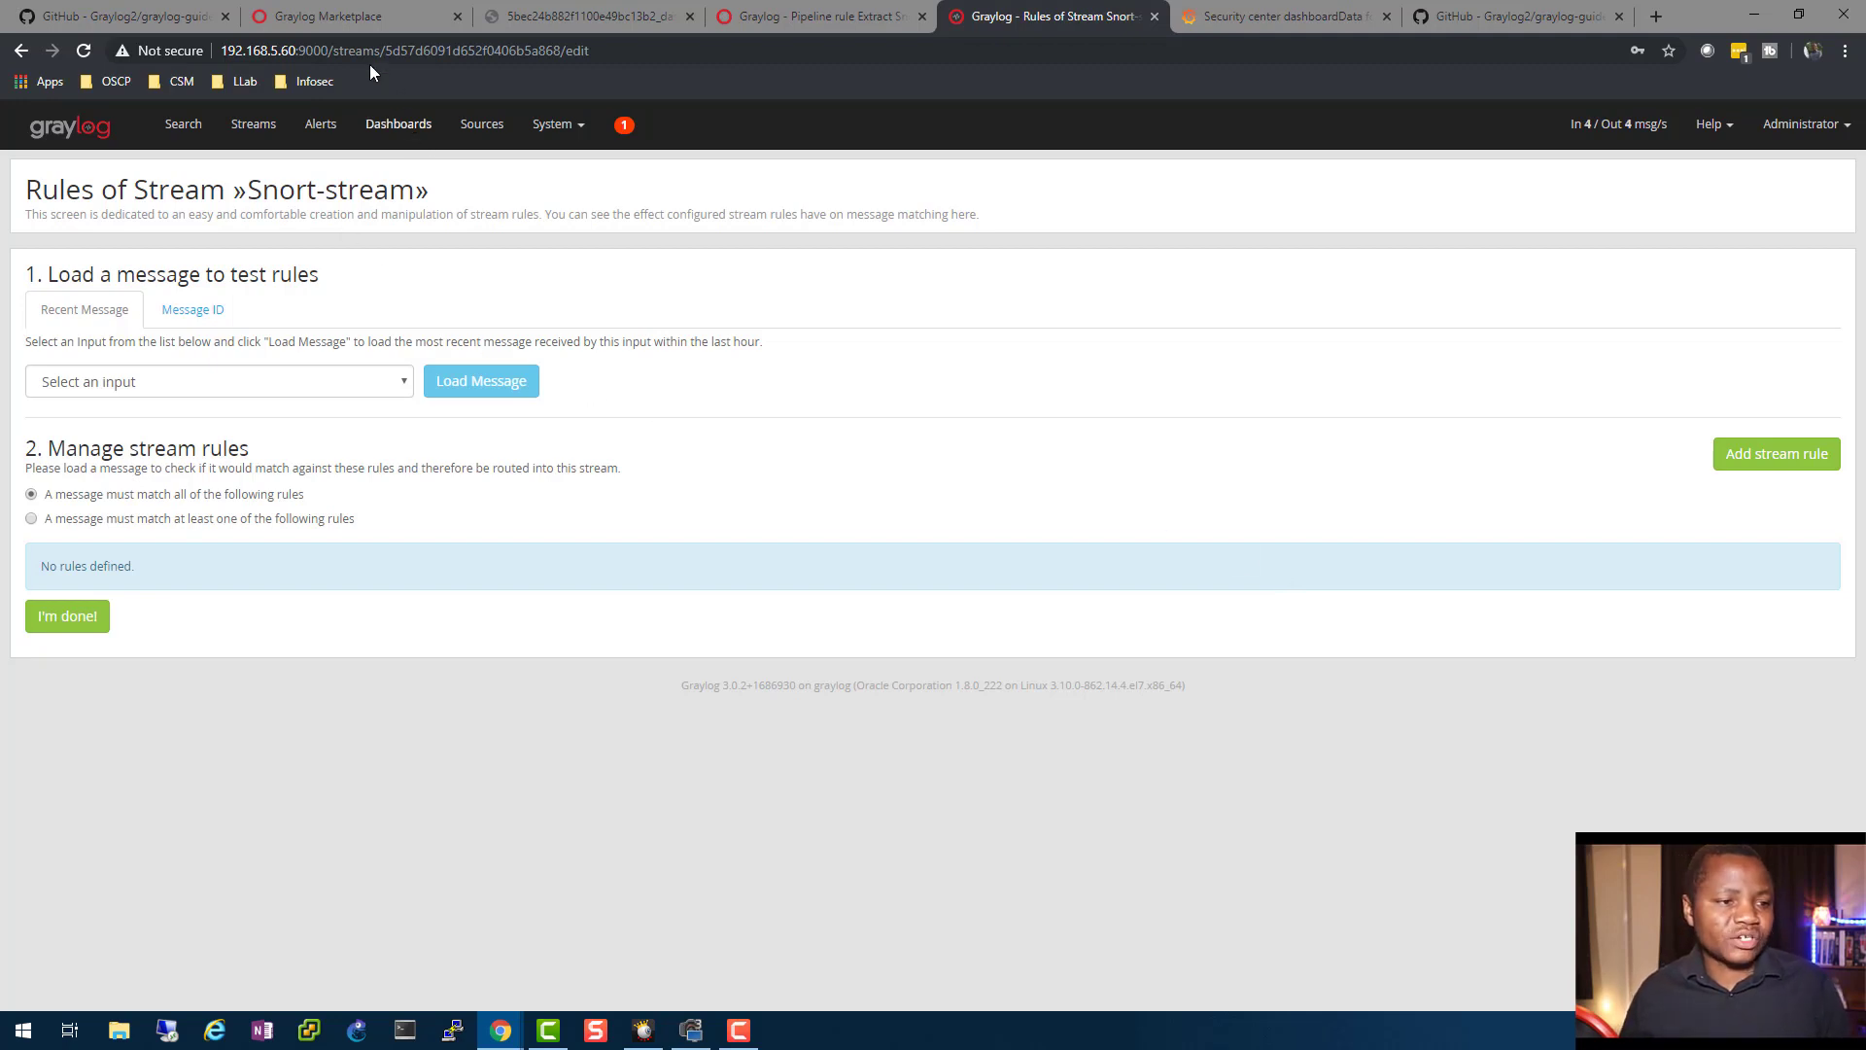
{"action": "left_click", "coordinate": [119, 16]}
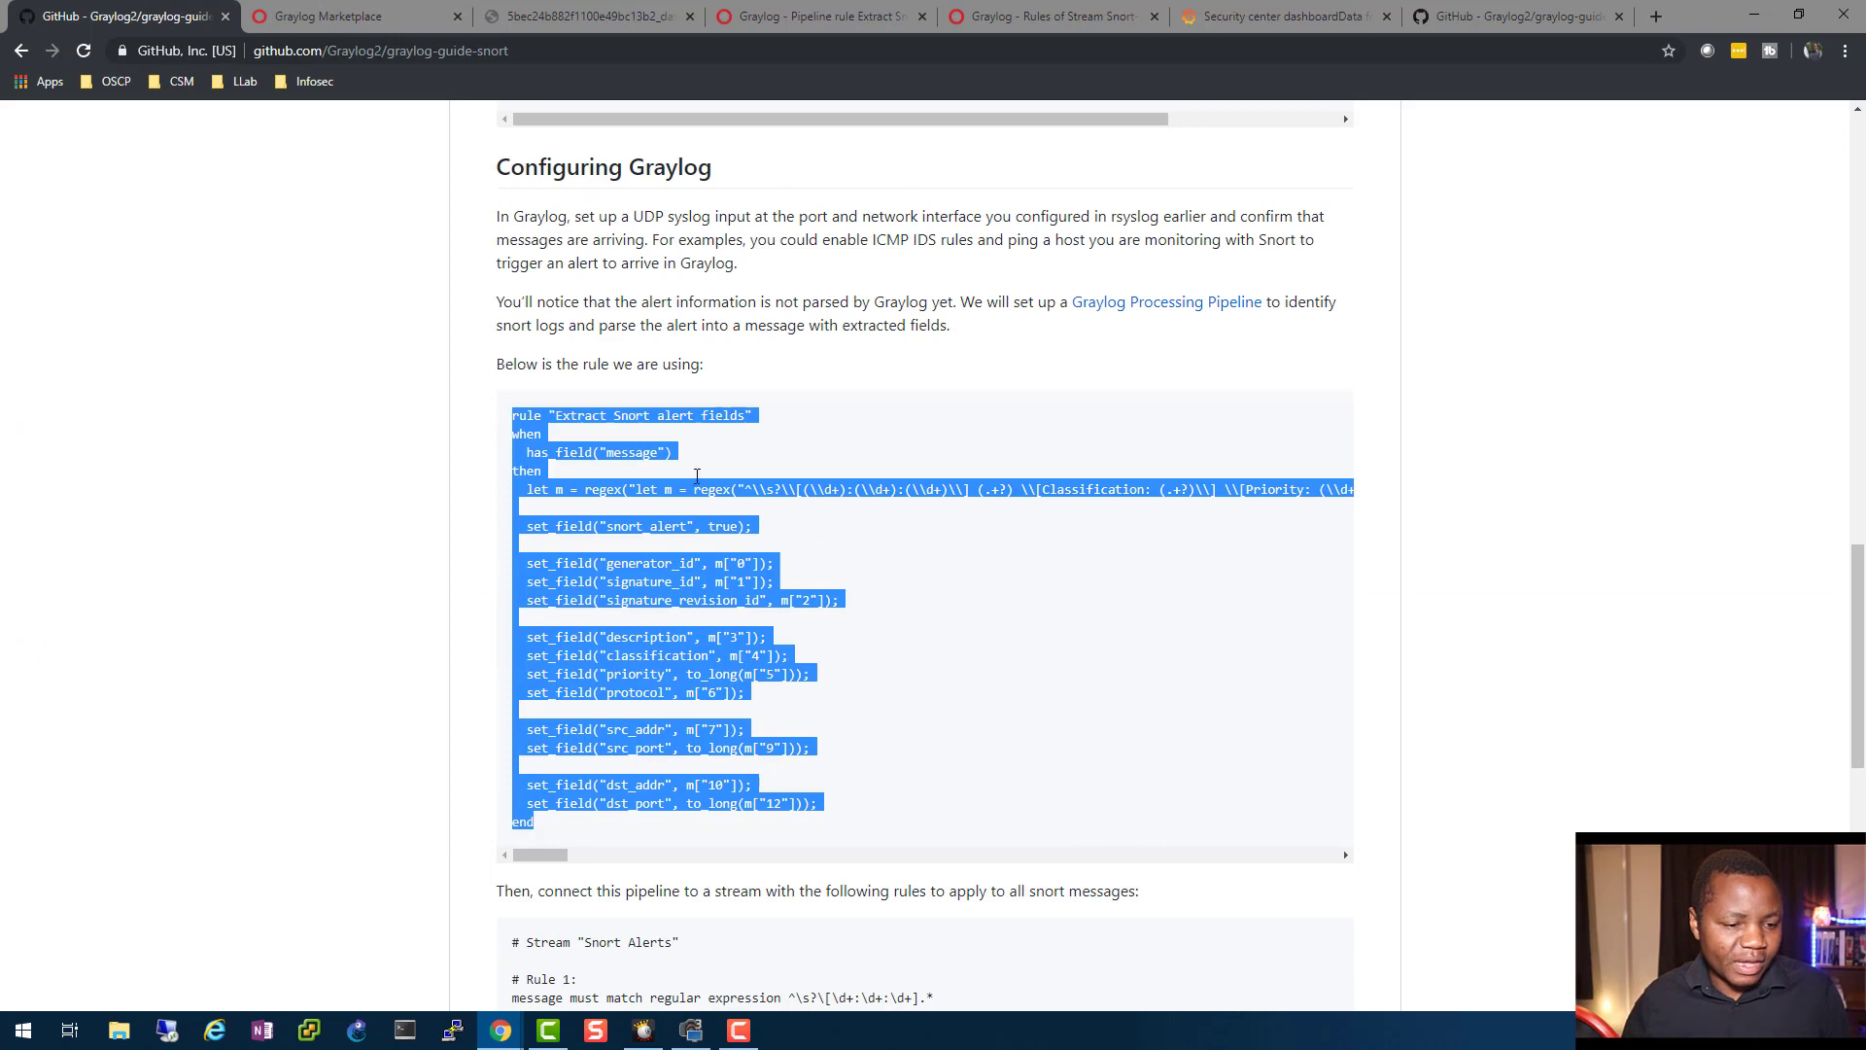
{"action": "left_click", "coordinate": [577, 473]}
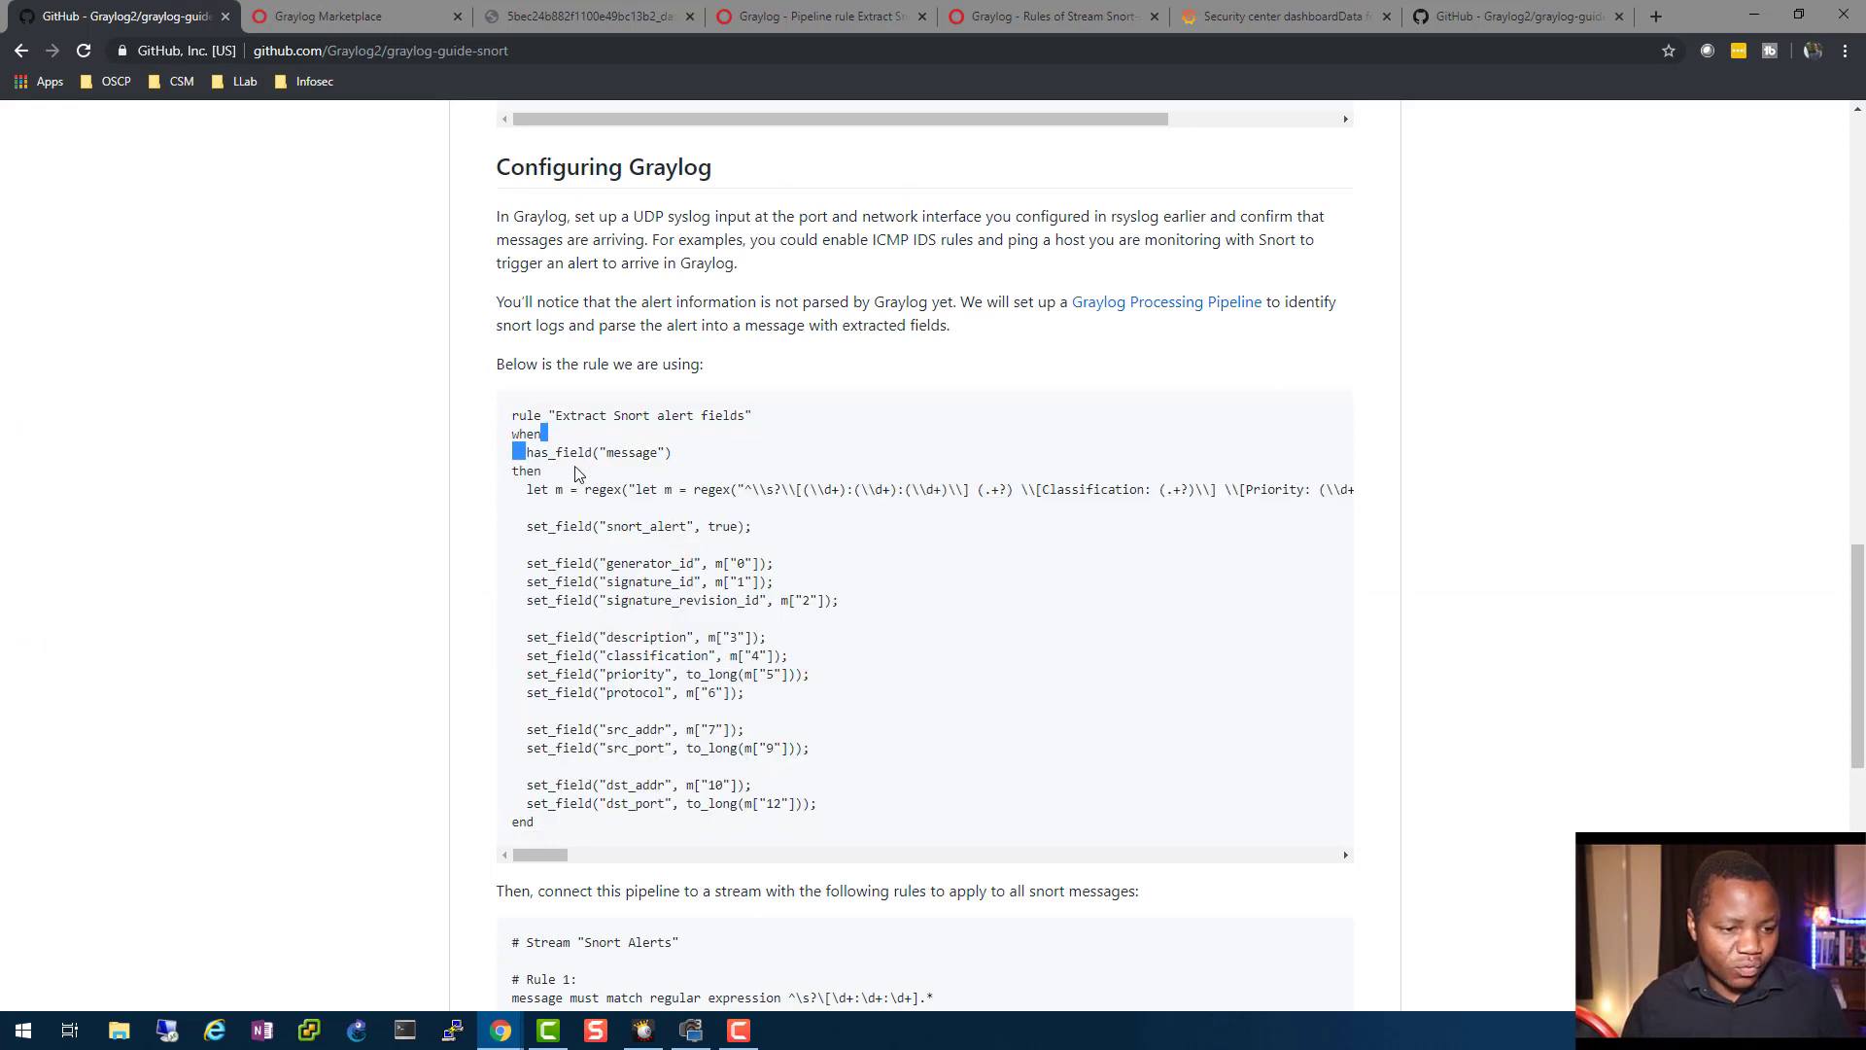
{"action": "mouse_move", "coordinate": [627, 483]}
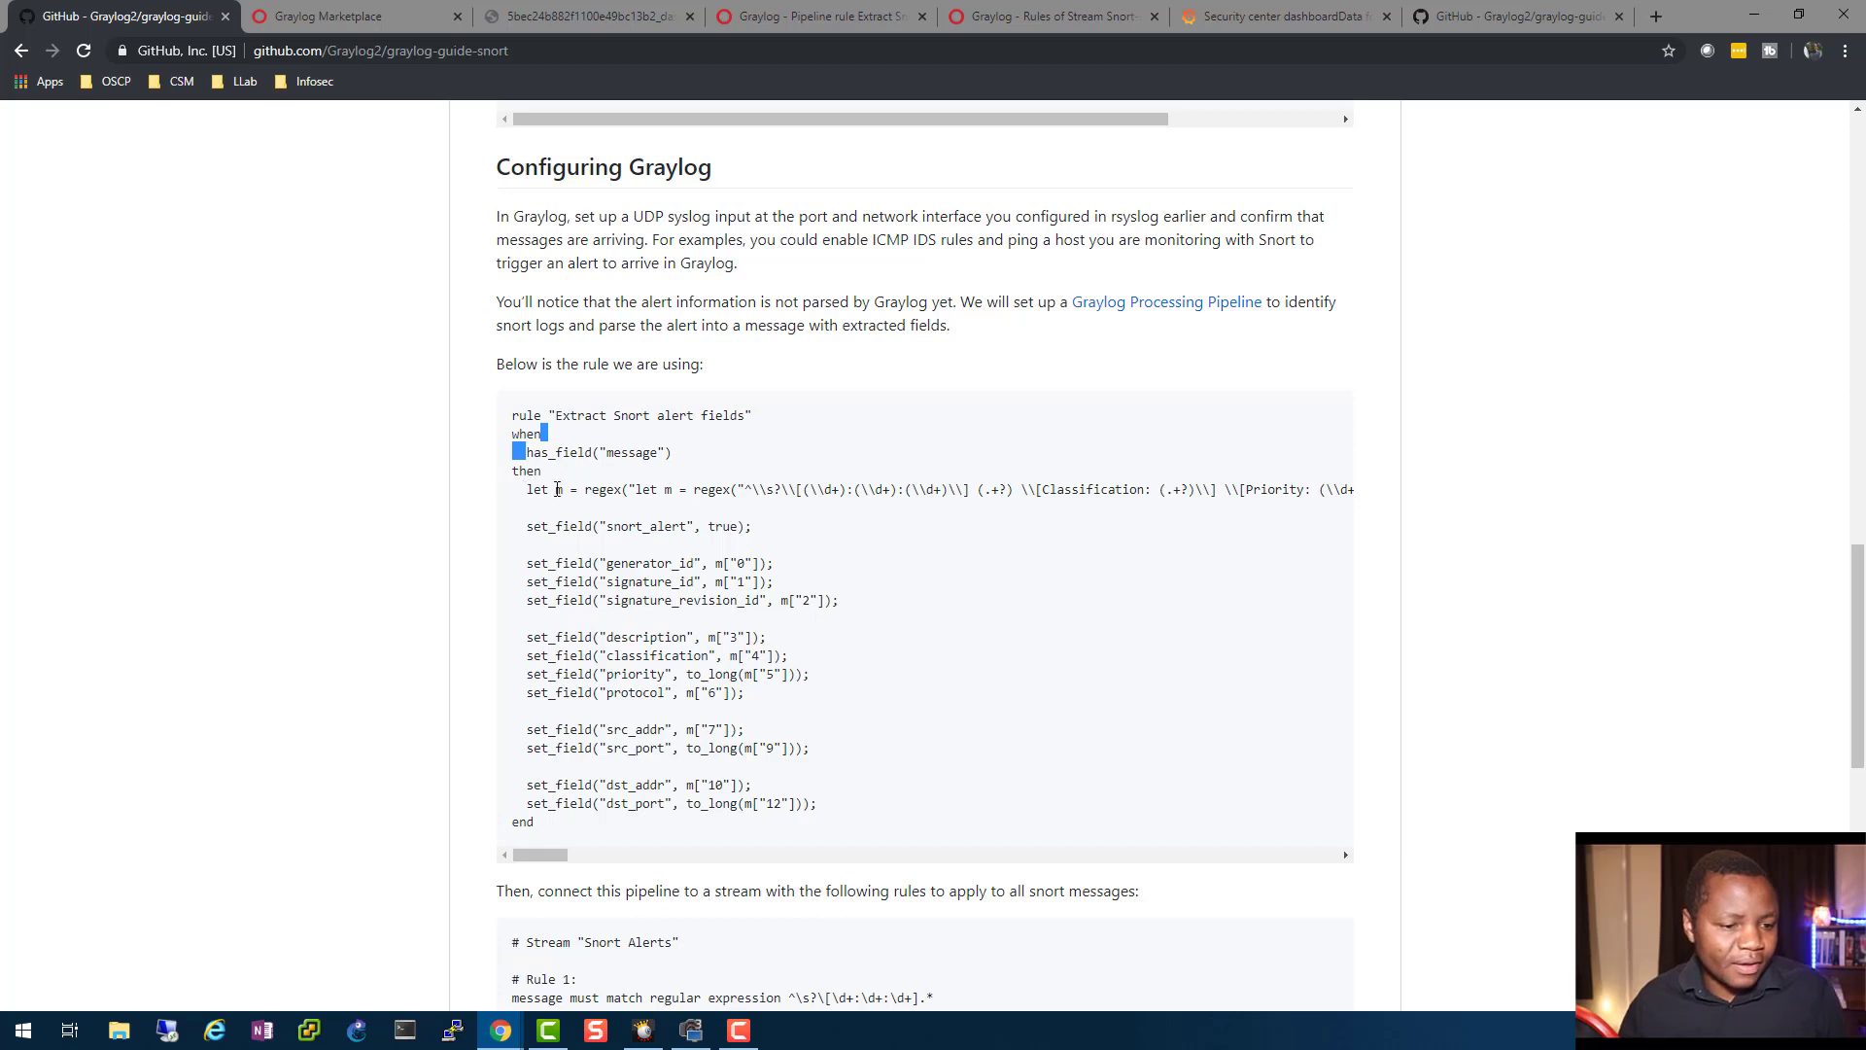
{"action": "mouse_move", "coordinate": [524, 489]}
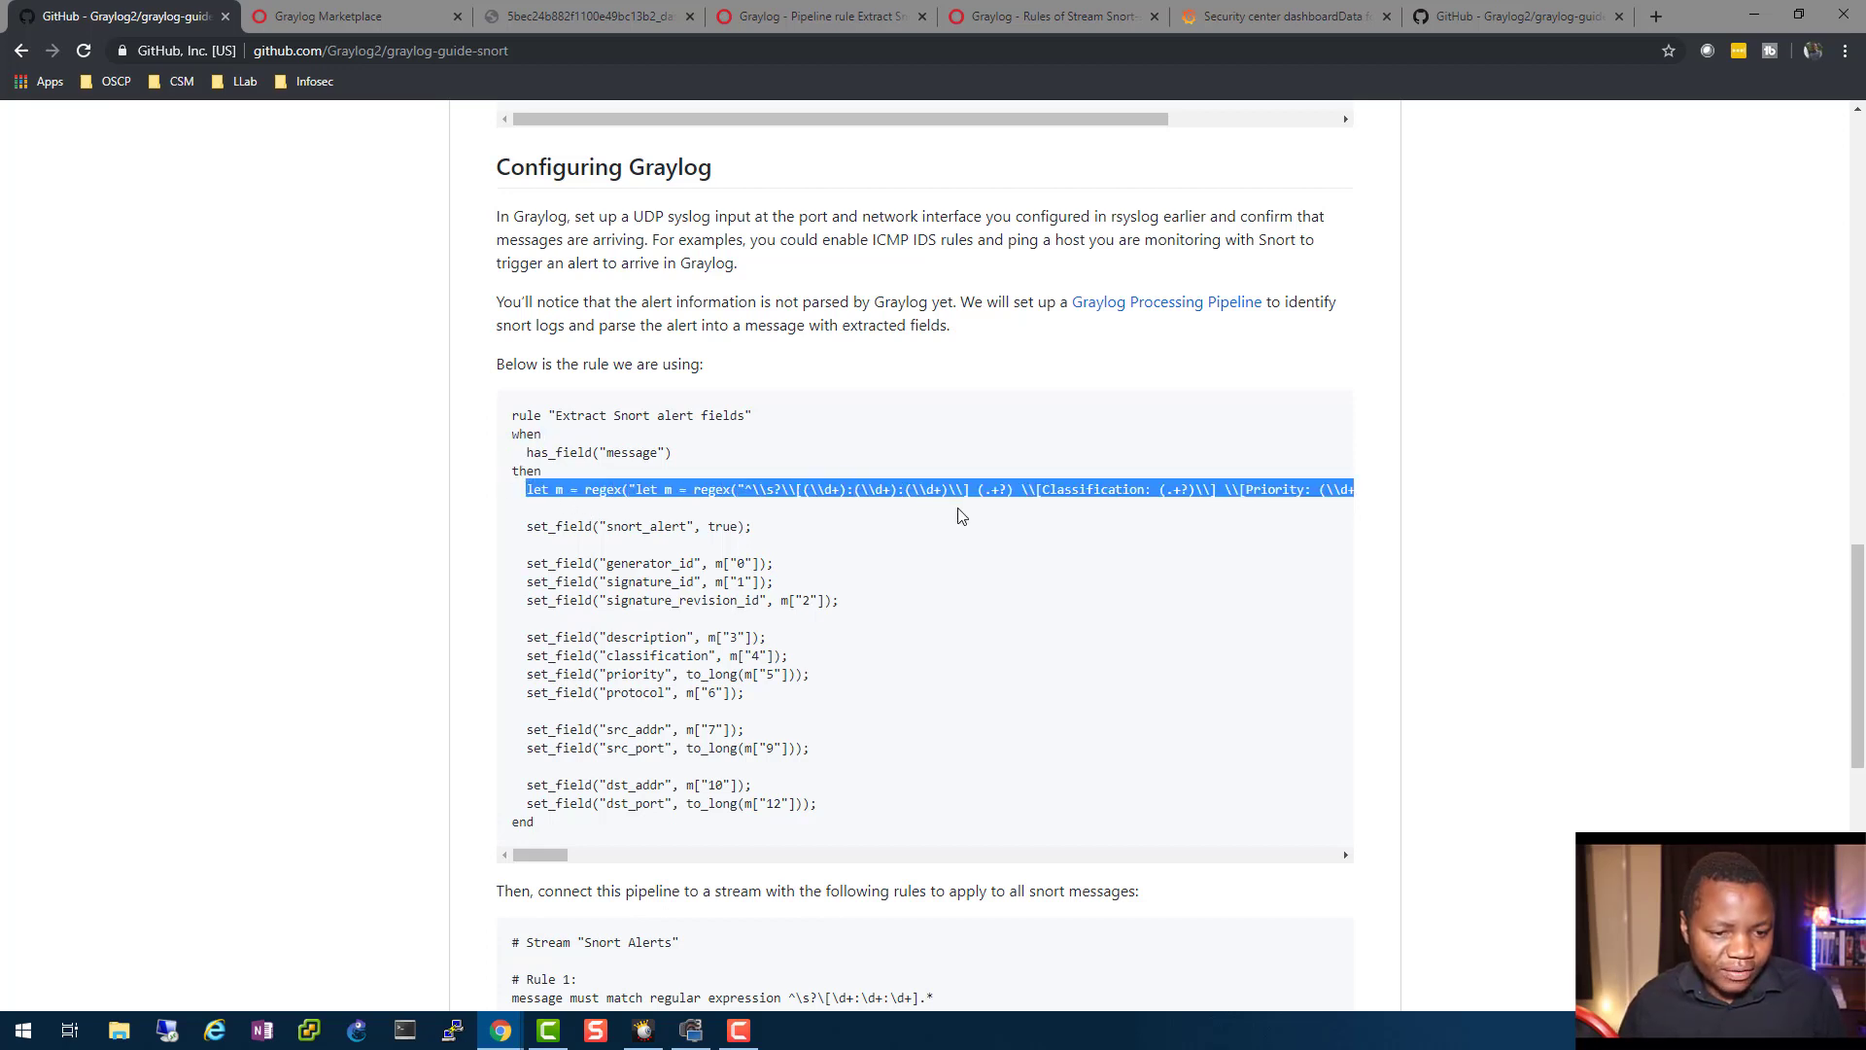
{"action": "mouse_move", "coordinate": [1184, 589]}
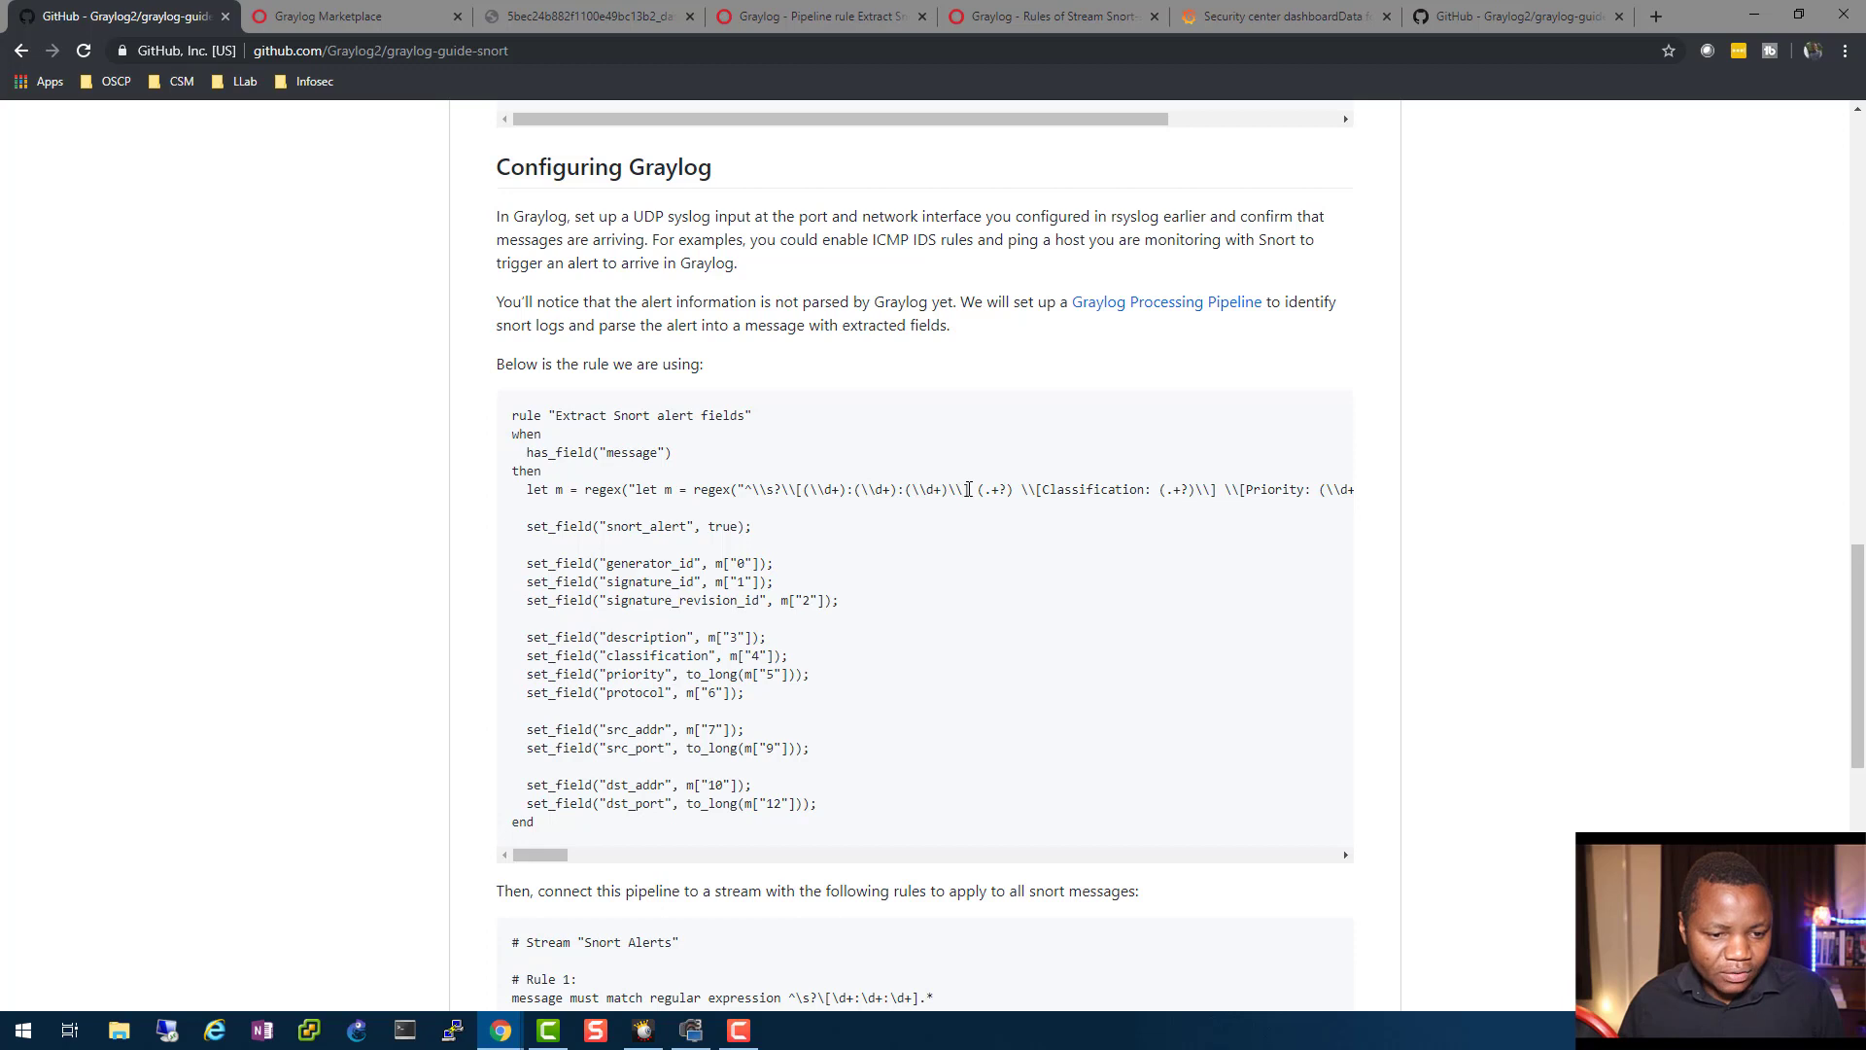
{"action": "left_click_drag", "start_coordinate": [961, 489], "coordinate": [1353, 489]}
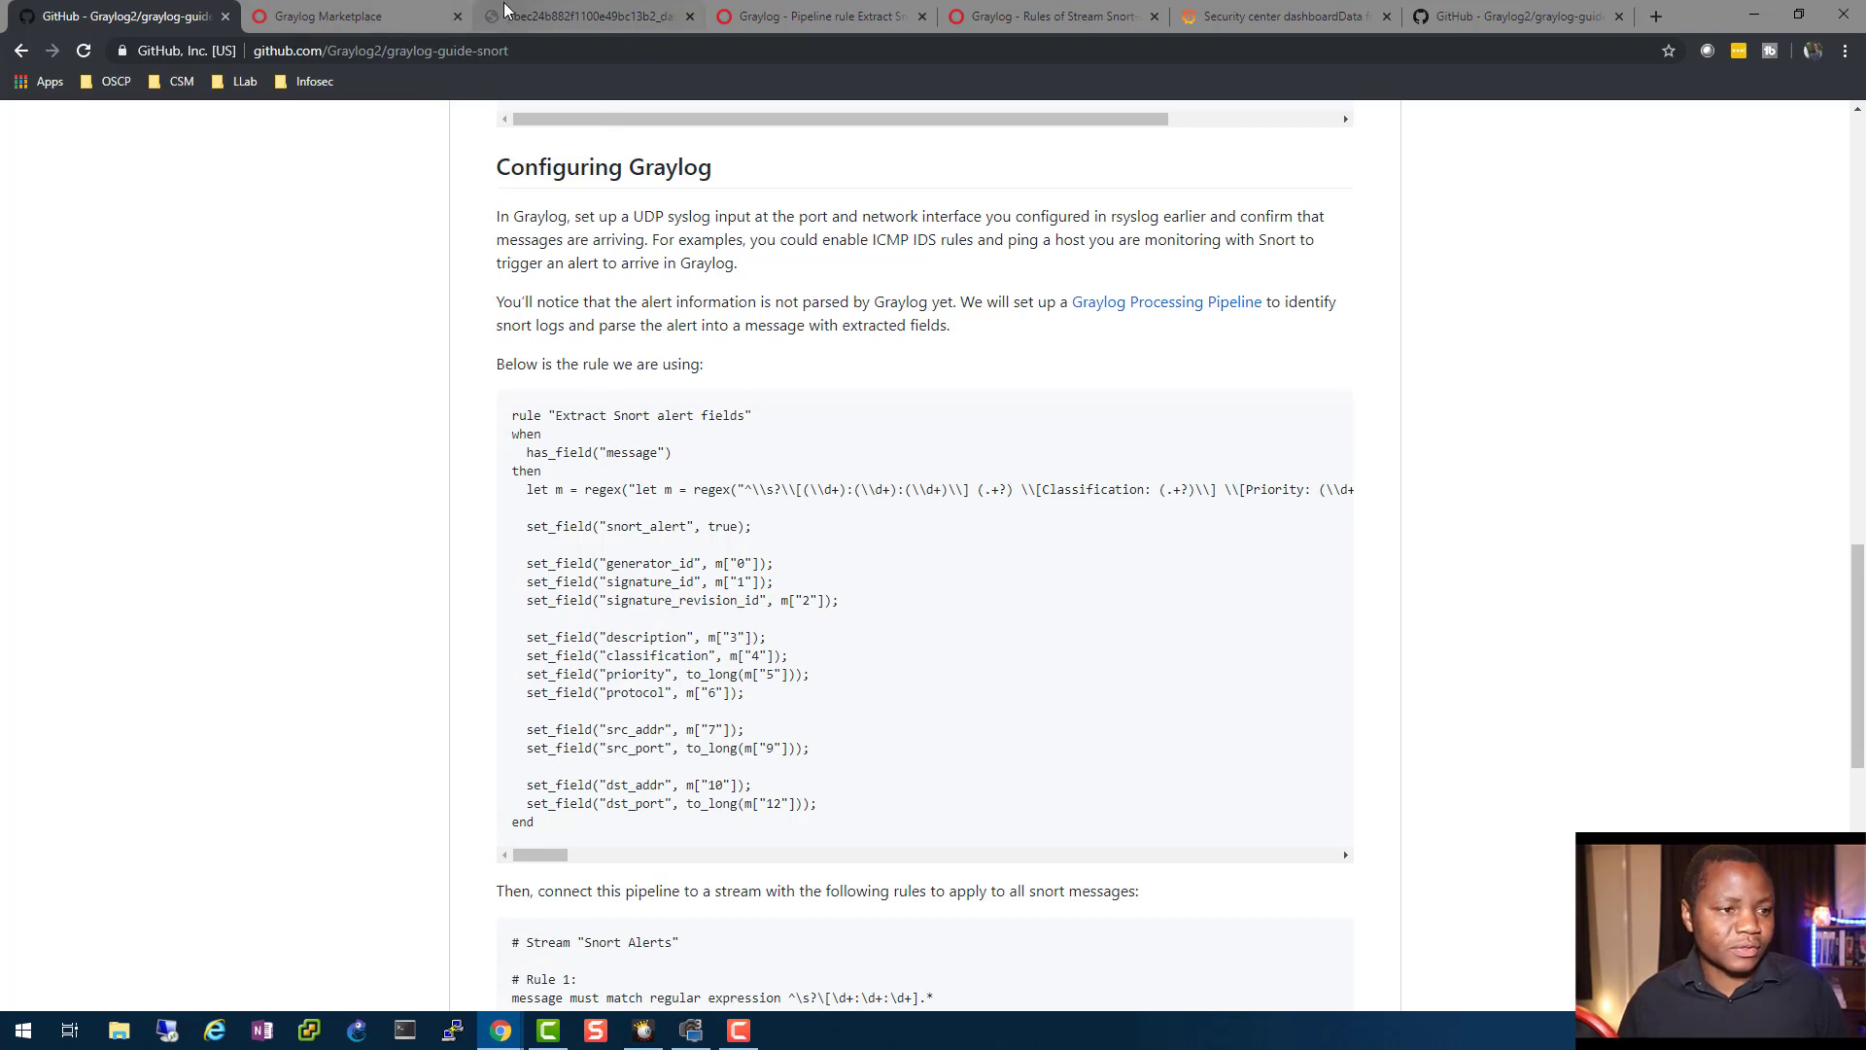
{"action": "scroll", "scroll_direction": "down", "scroll_amount": 3}
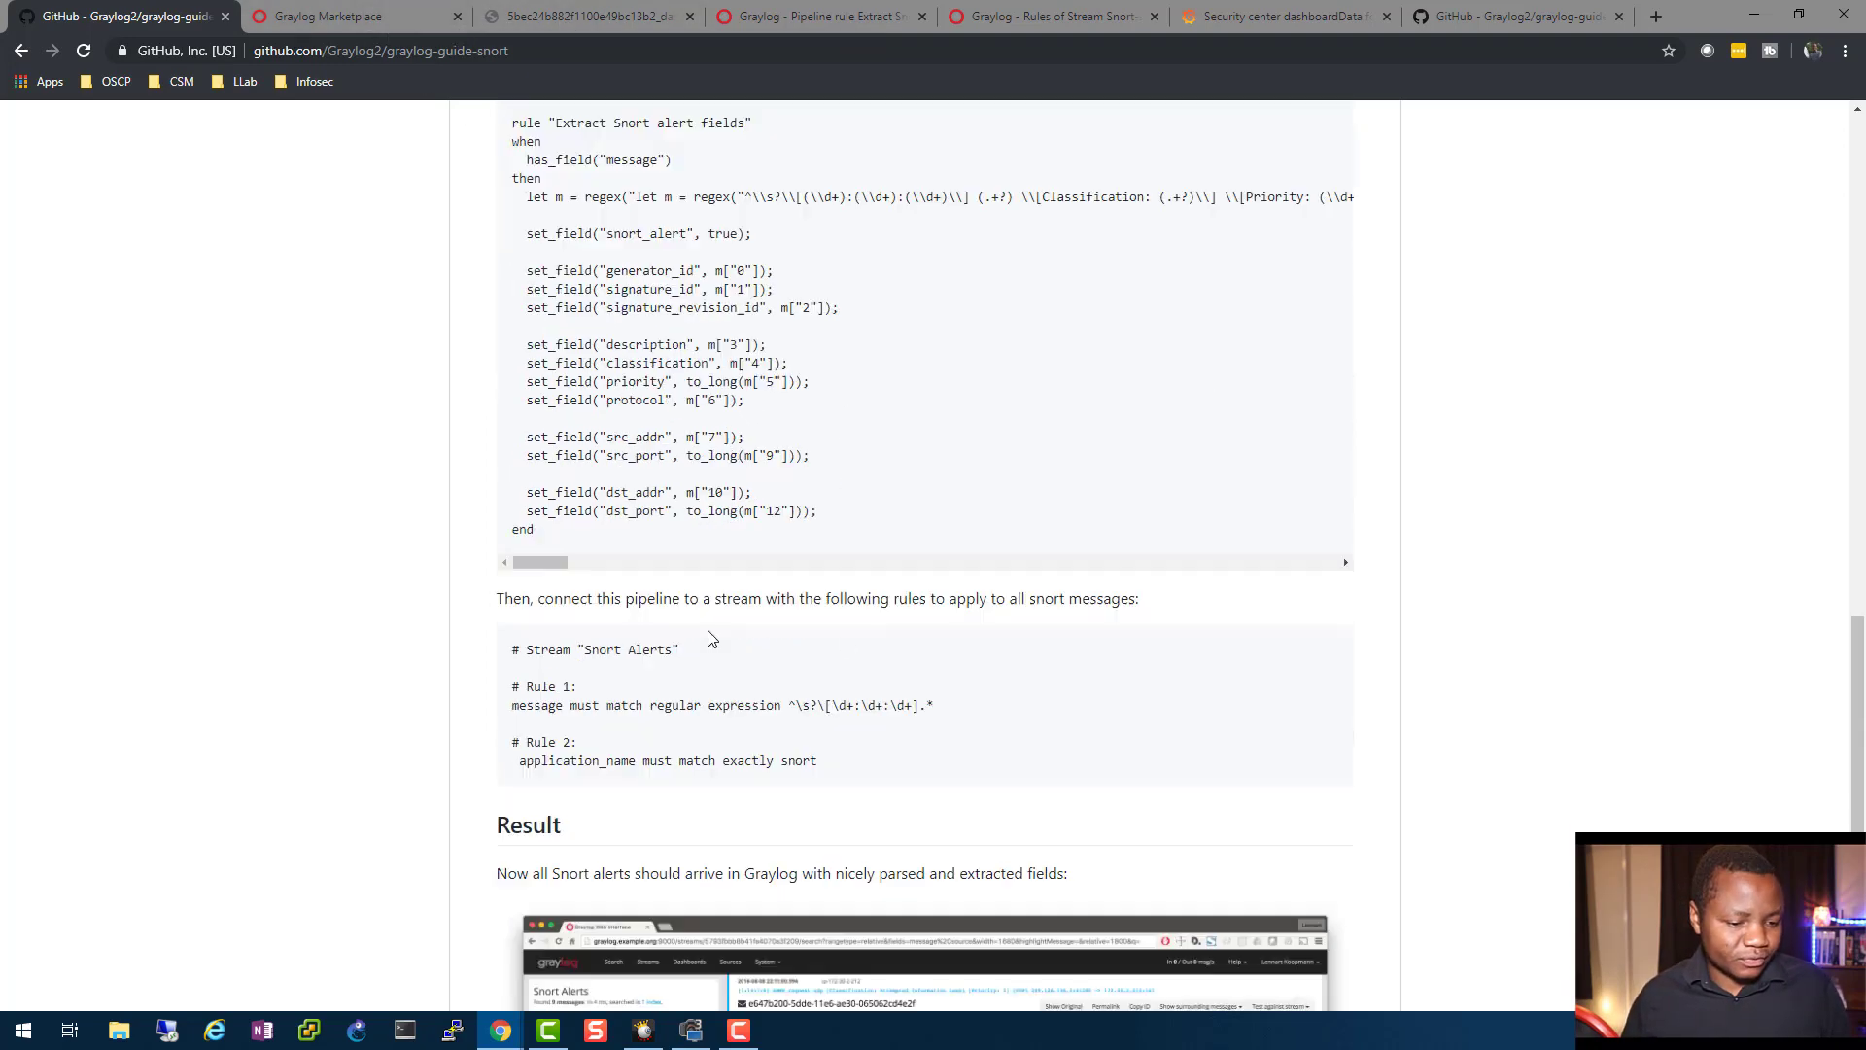
{"action": "scroll", "scroll_direction": "down", "scroll_amount": 3}
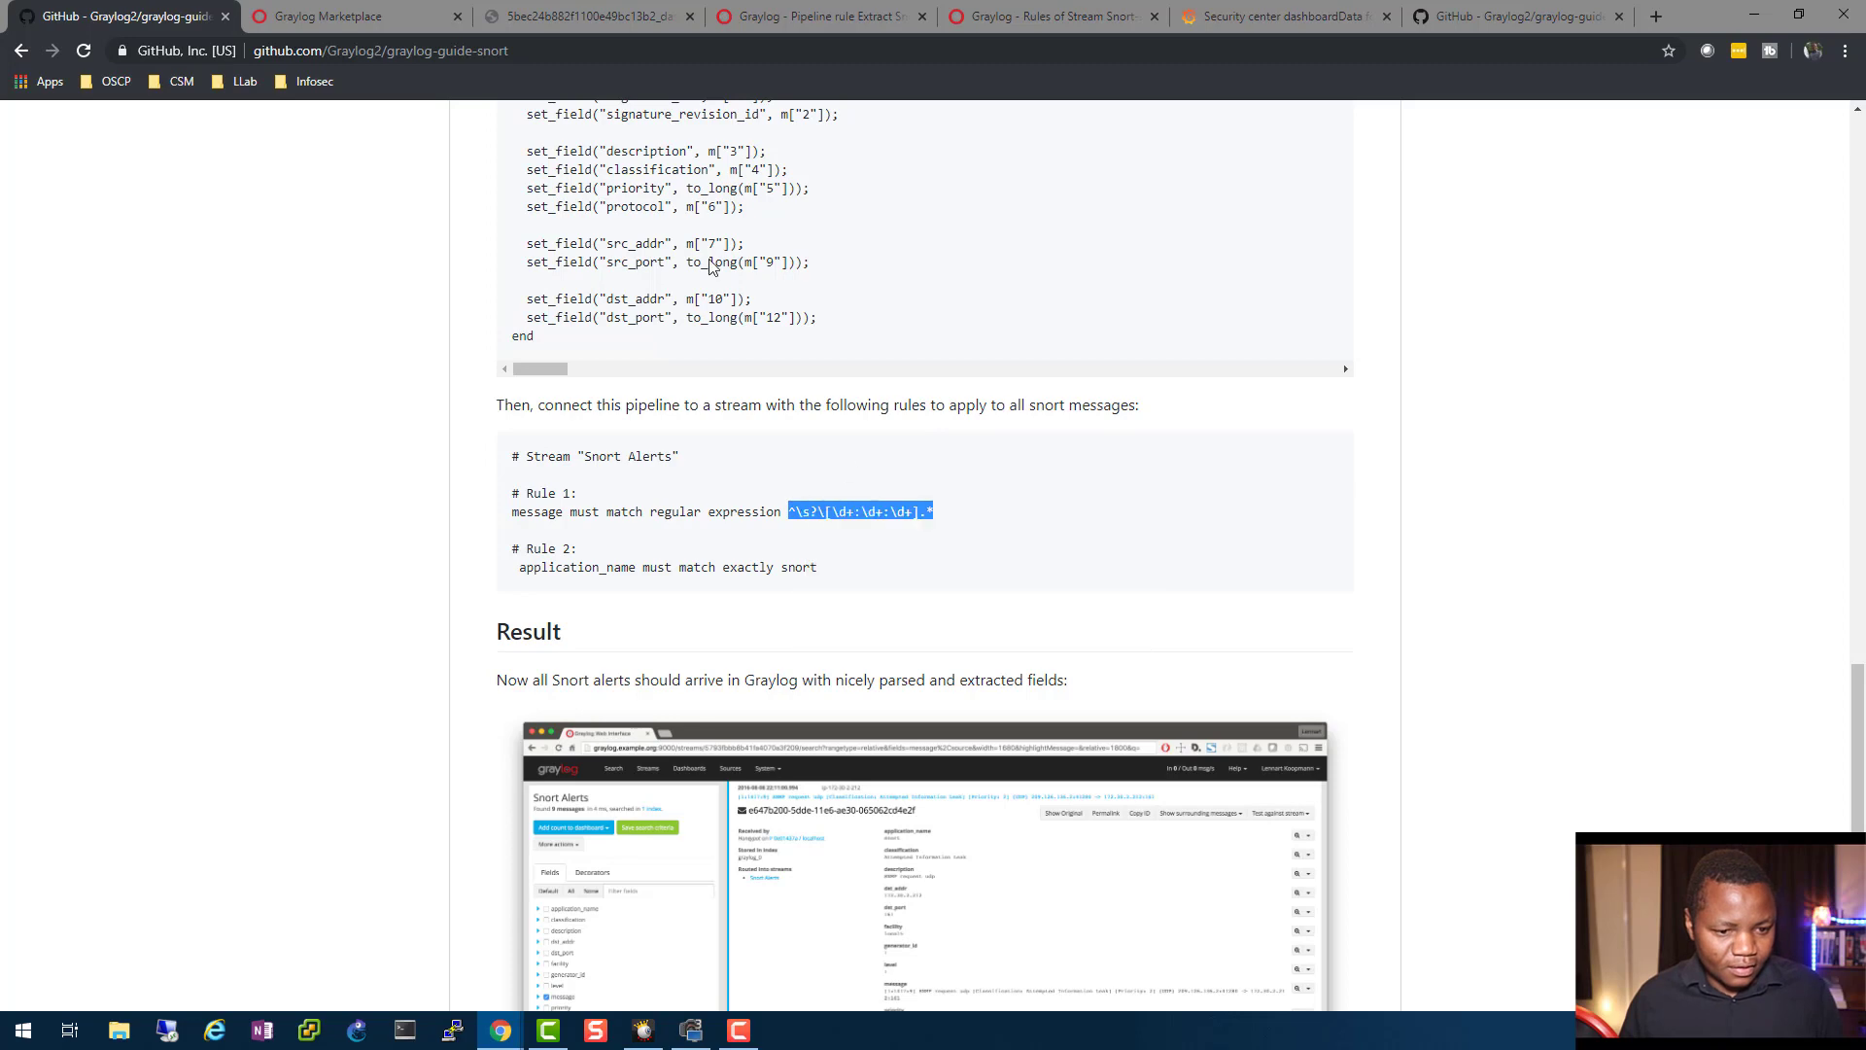
{"action": "left_click", "coordinate": [817, 15]}
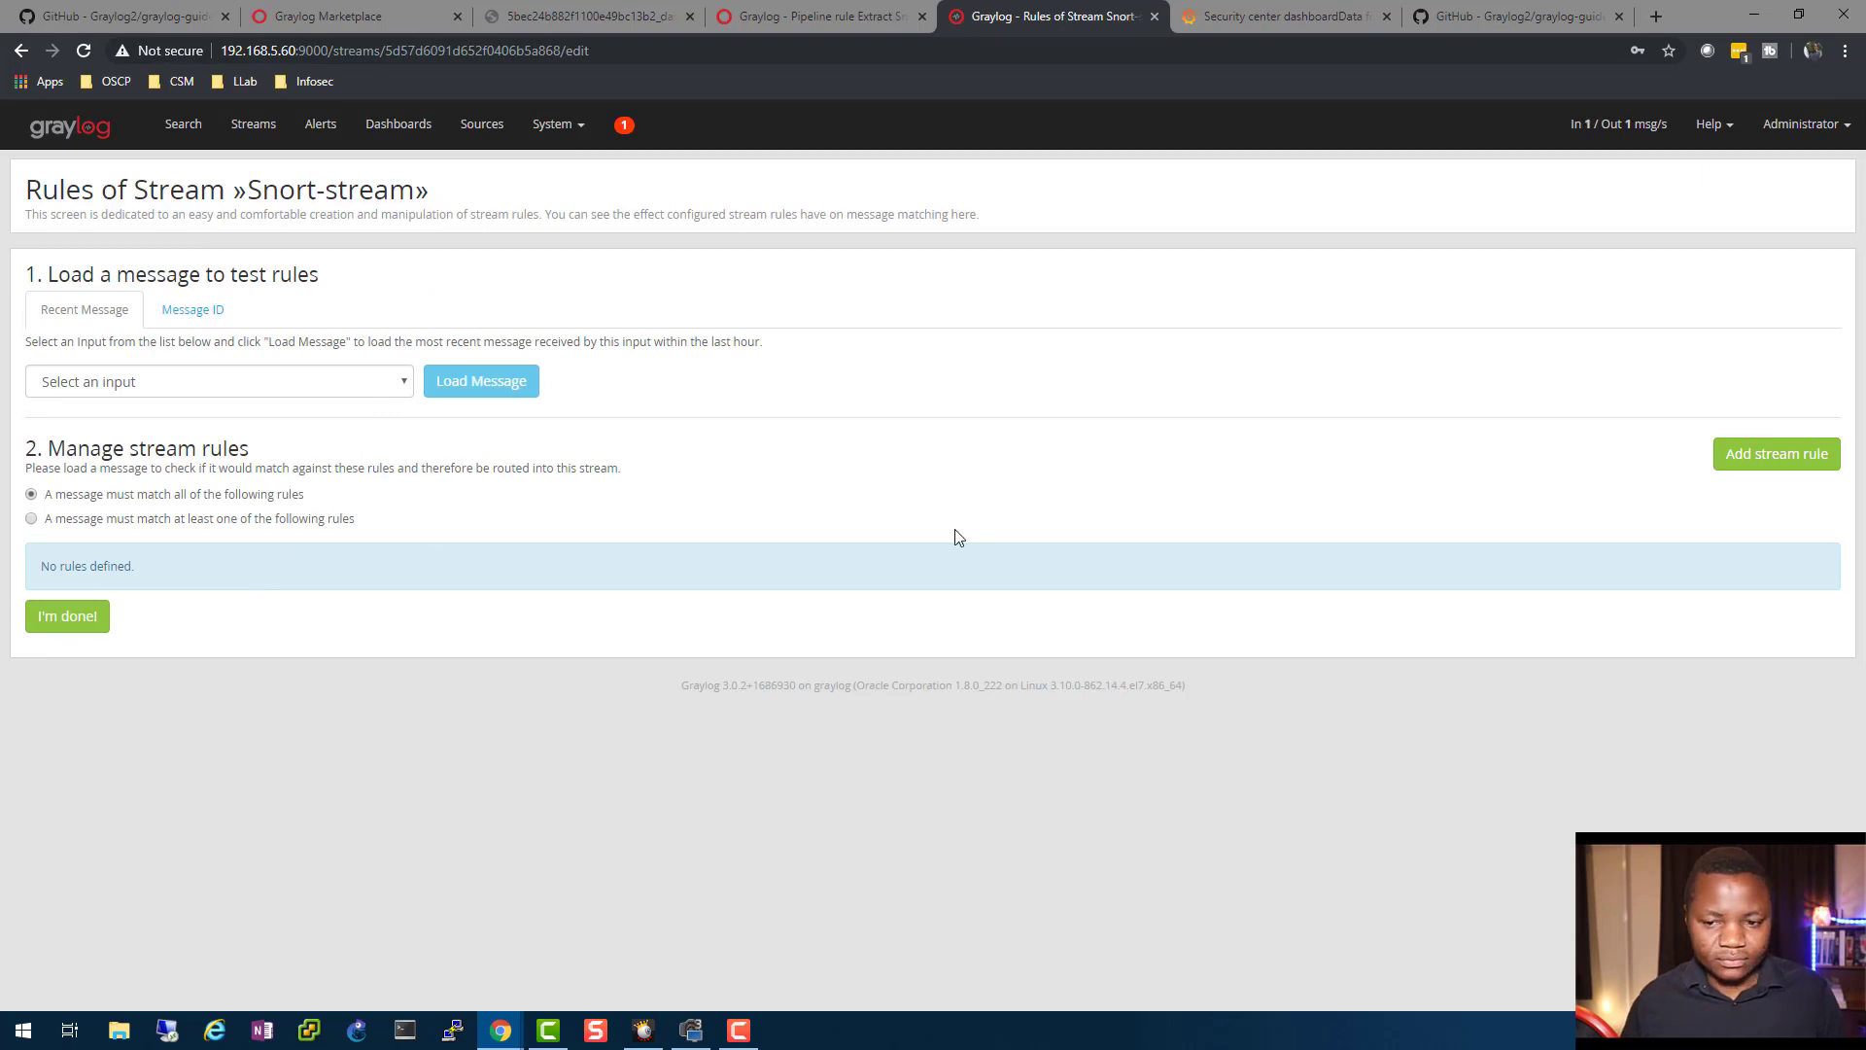
{"action": "mouse_move", "coordinate": [1776, 454]}
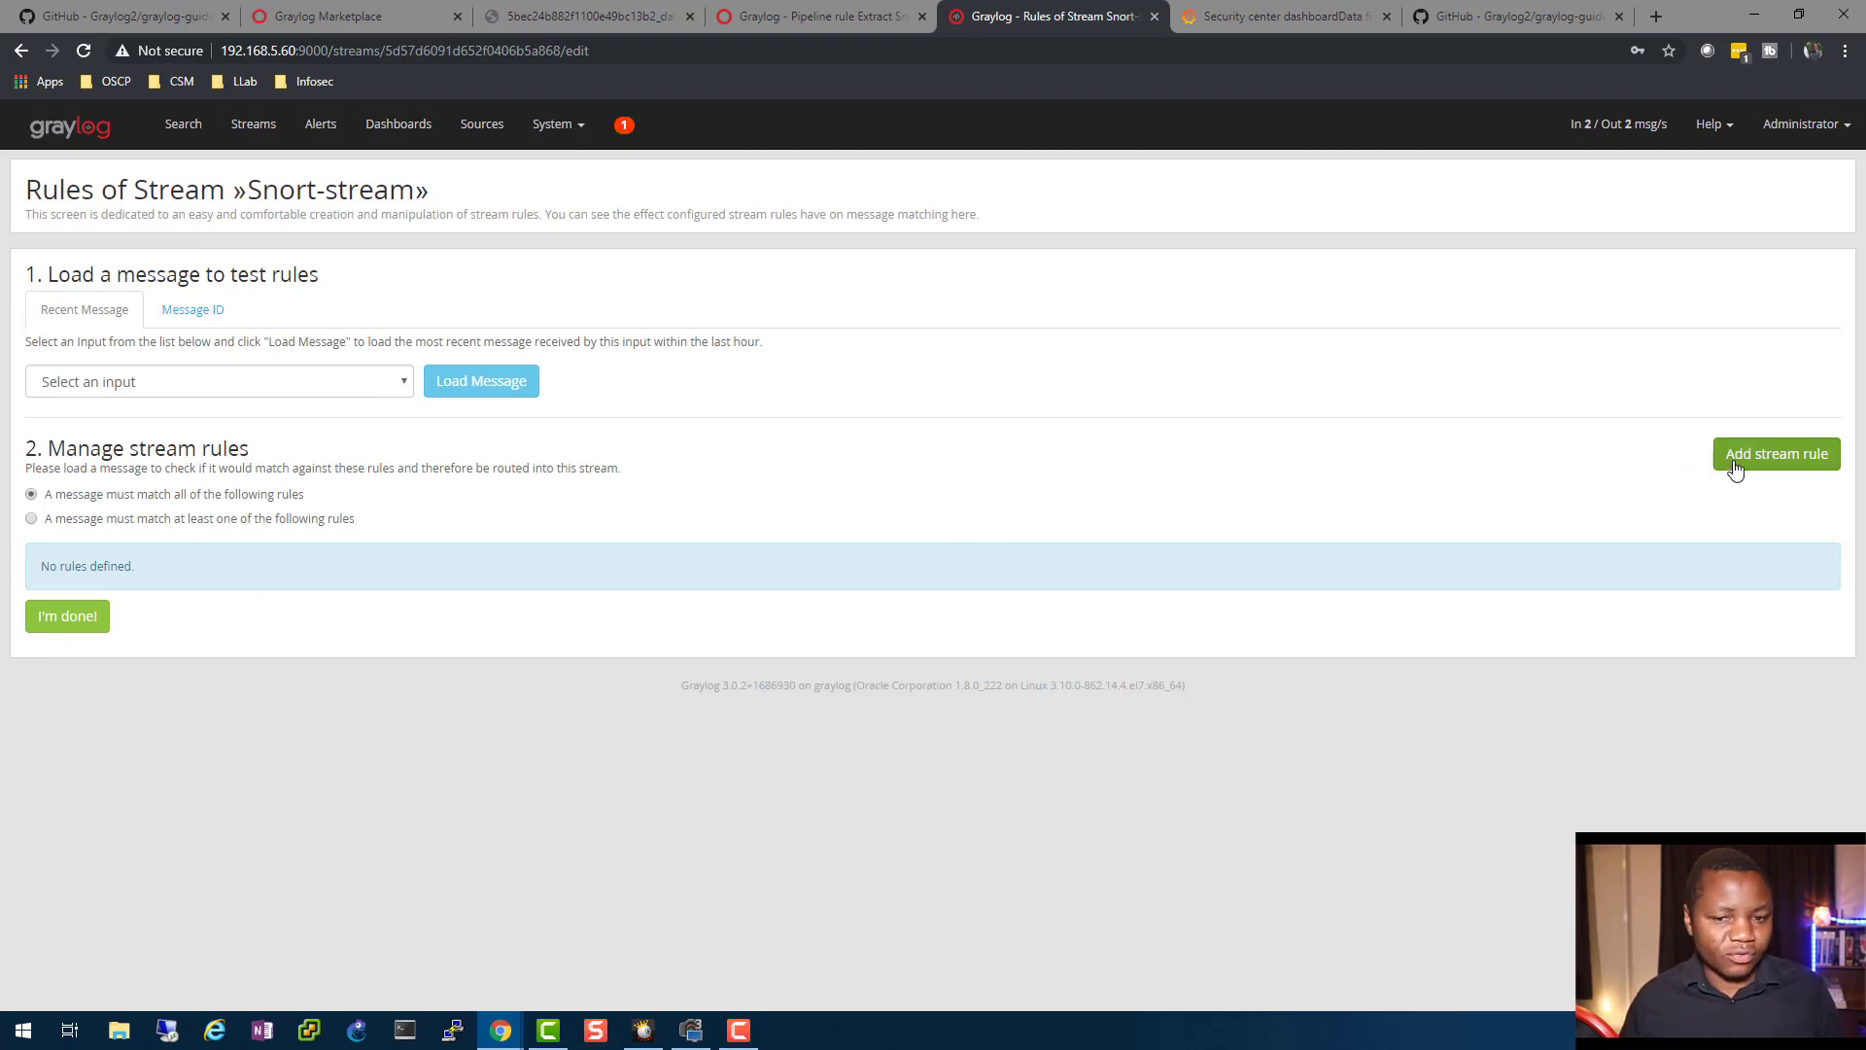
- Add a Snort-stream rule matching field 'message' against the guide's Snort alert regex
{"action": "left_click", "coordinate": [1776, 454]}
{"action": "type", "text": "m"}
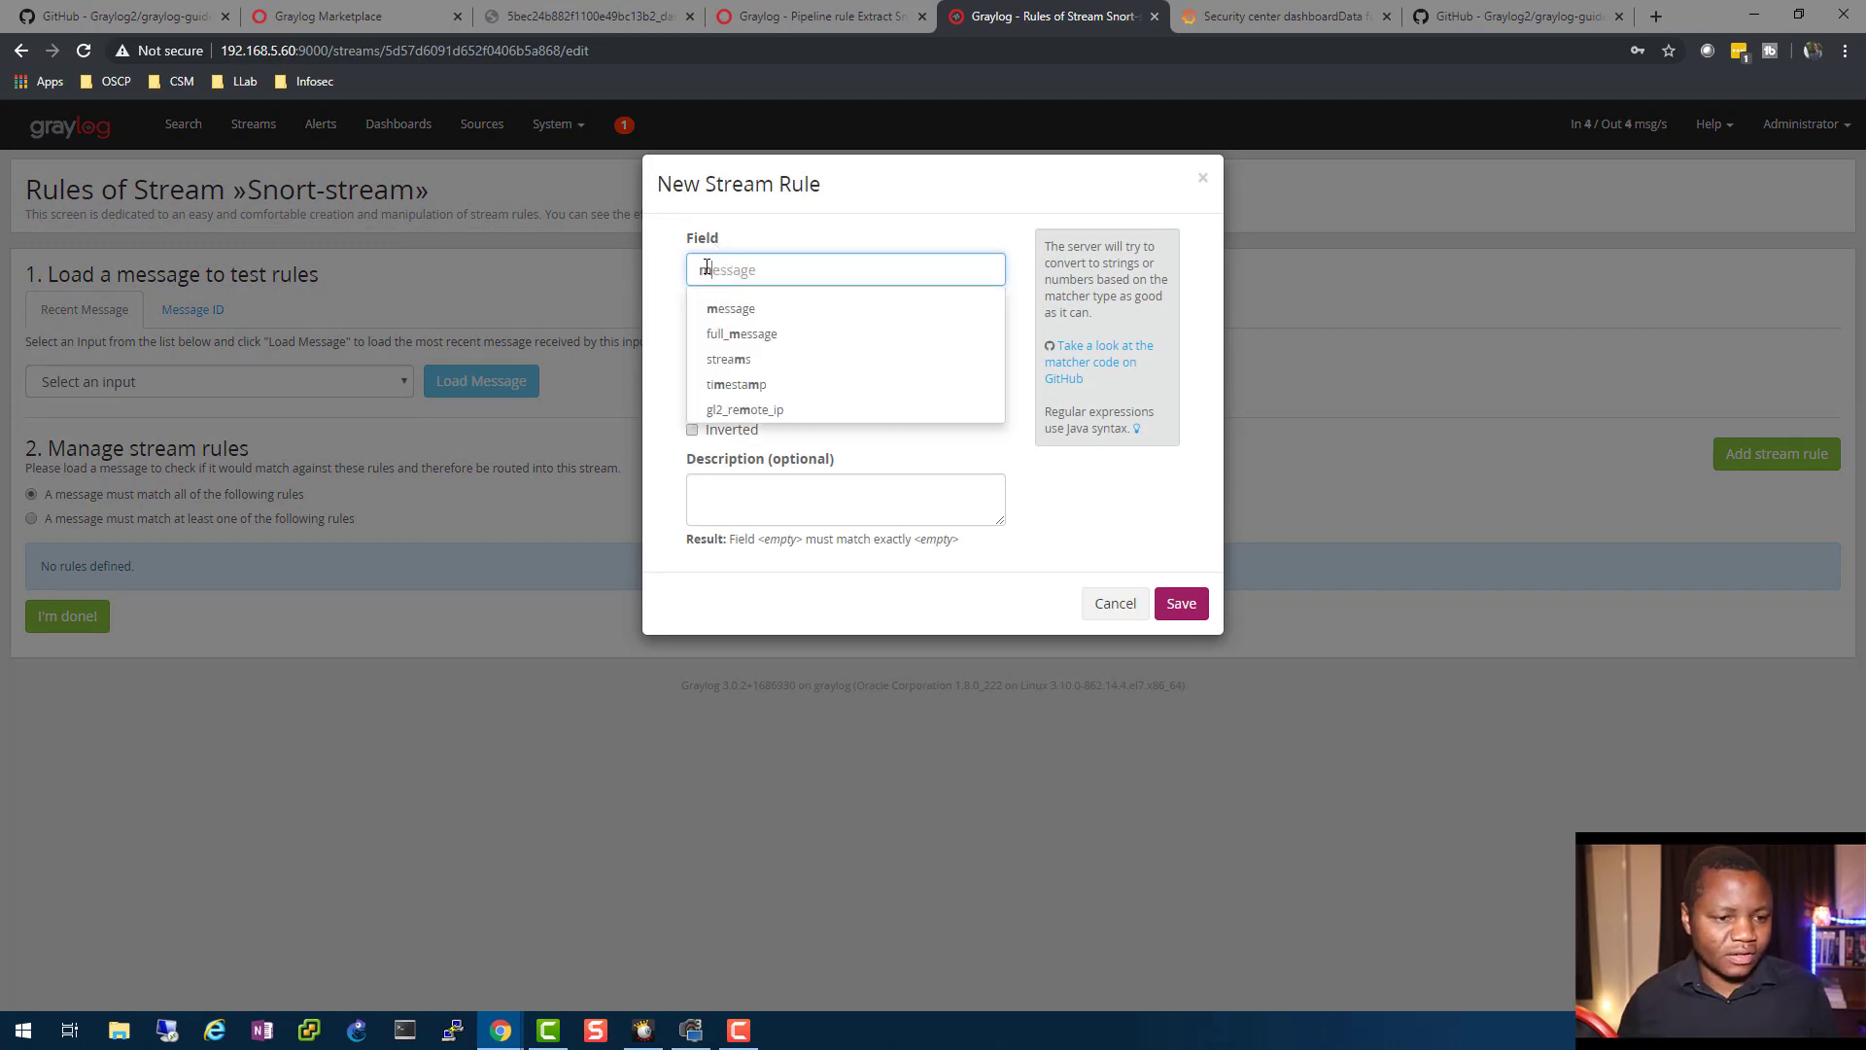
{"action": "left_click", "coordinate": [730, 309]}
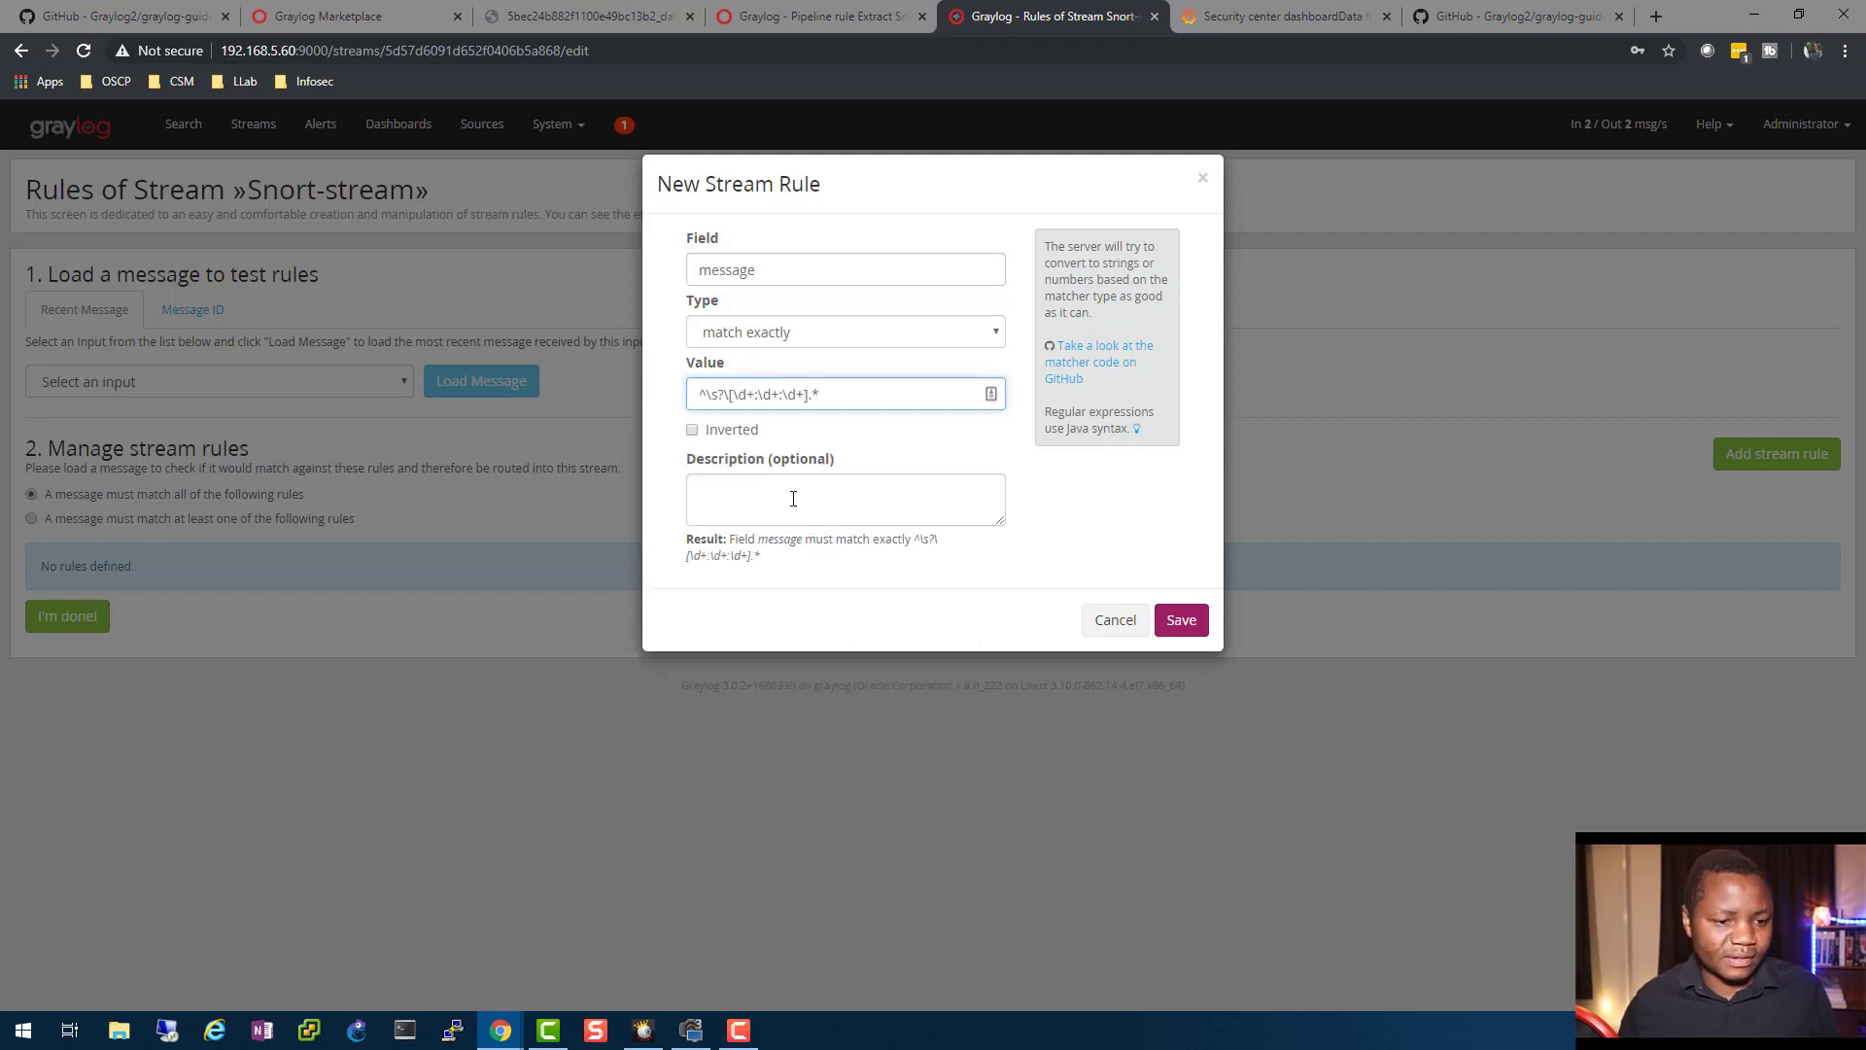
{"action": "left_click", "coordinate": [845, 498]}
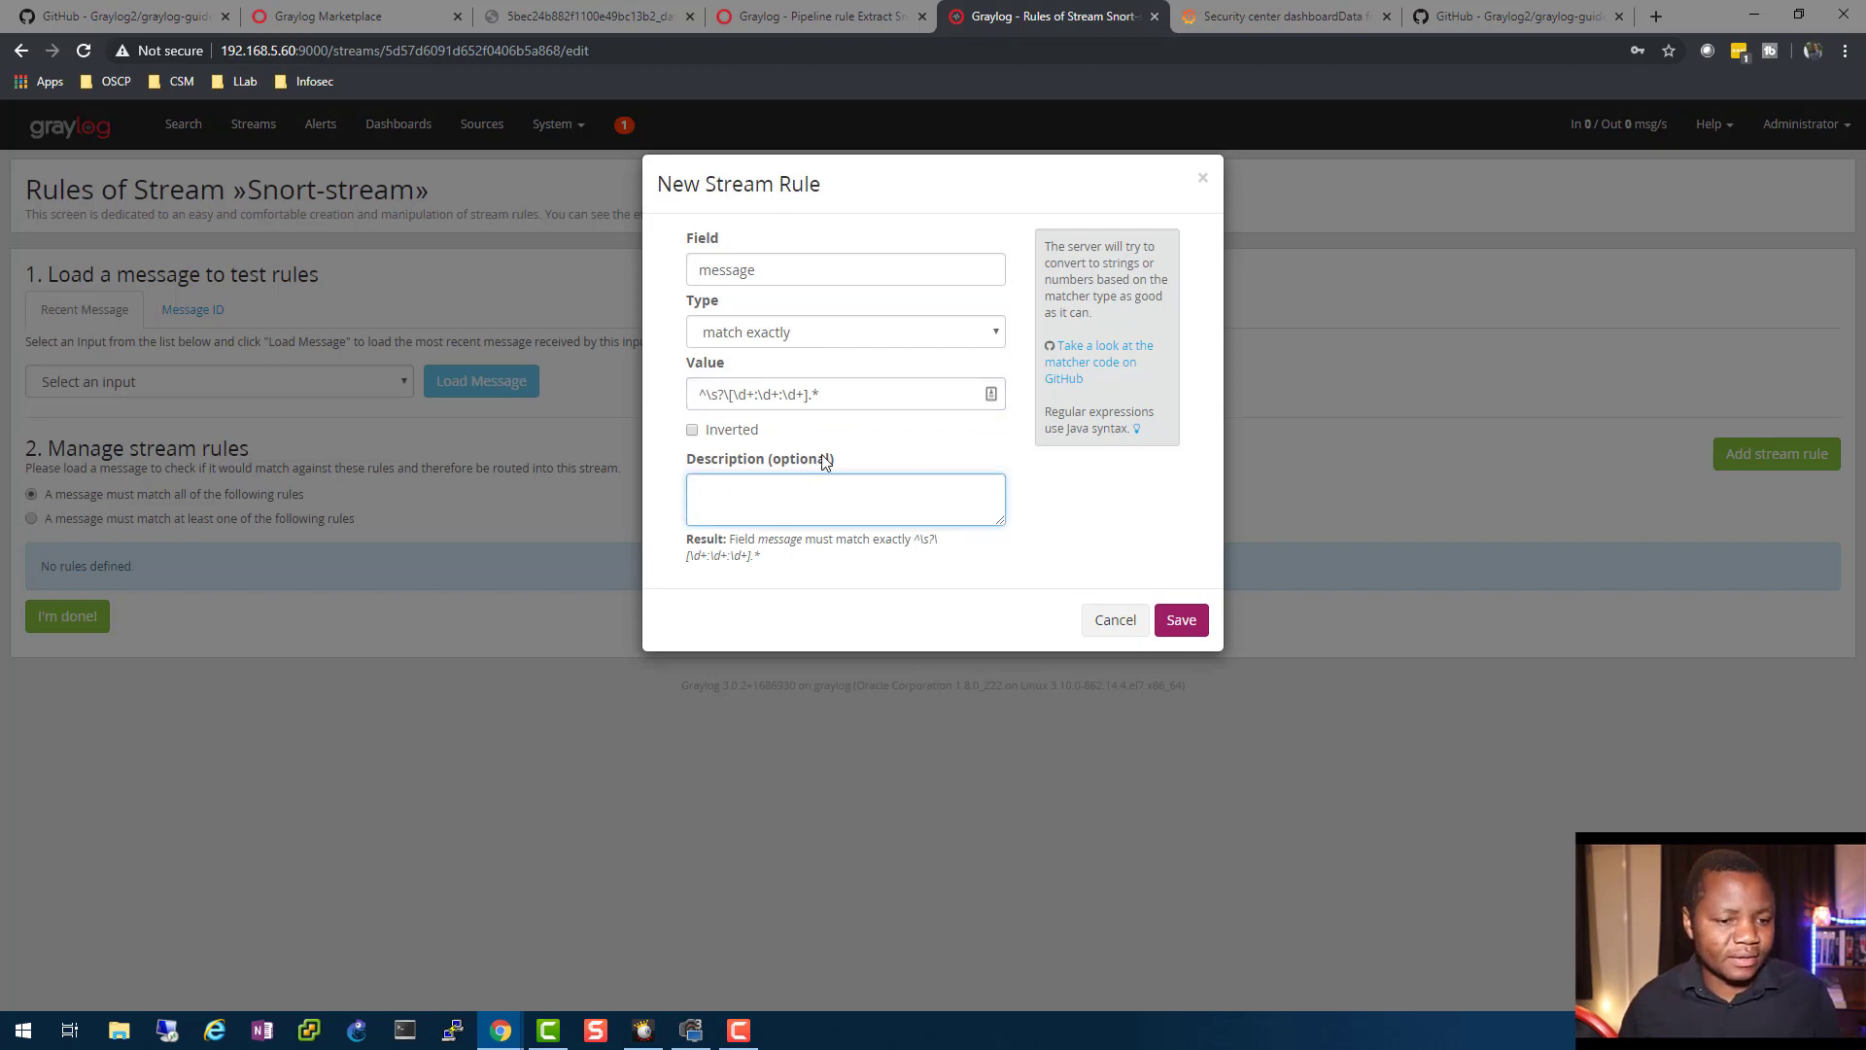
{"action": "left_click", "coordinate": [1179, 619]}
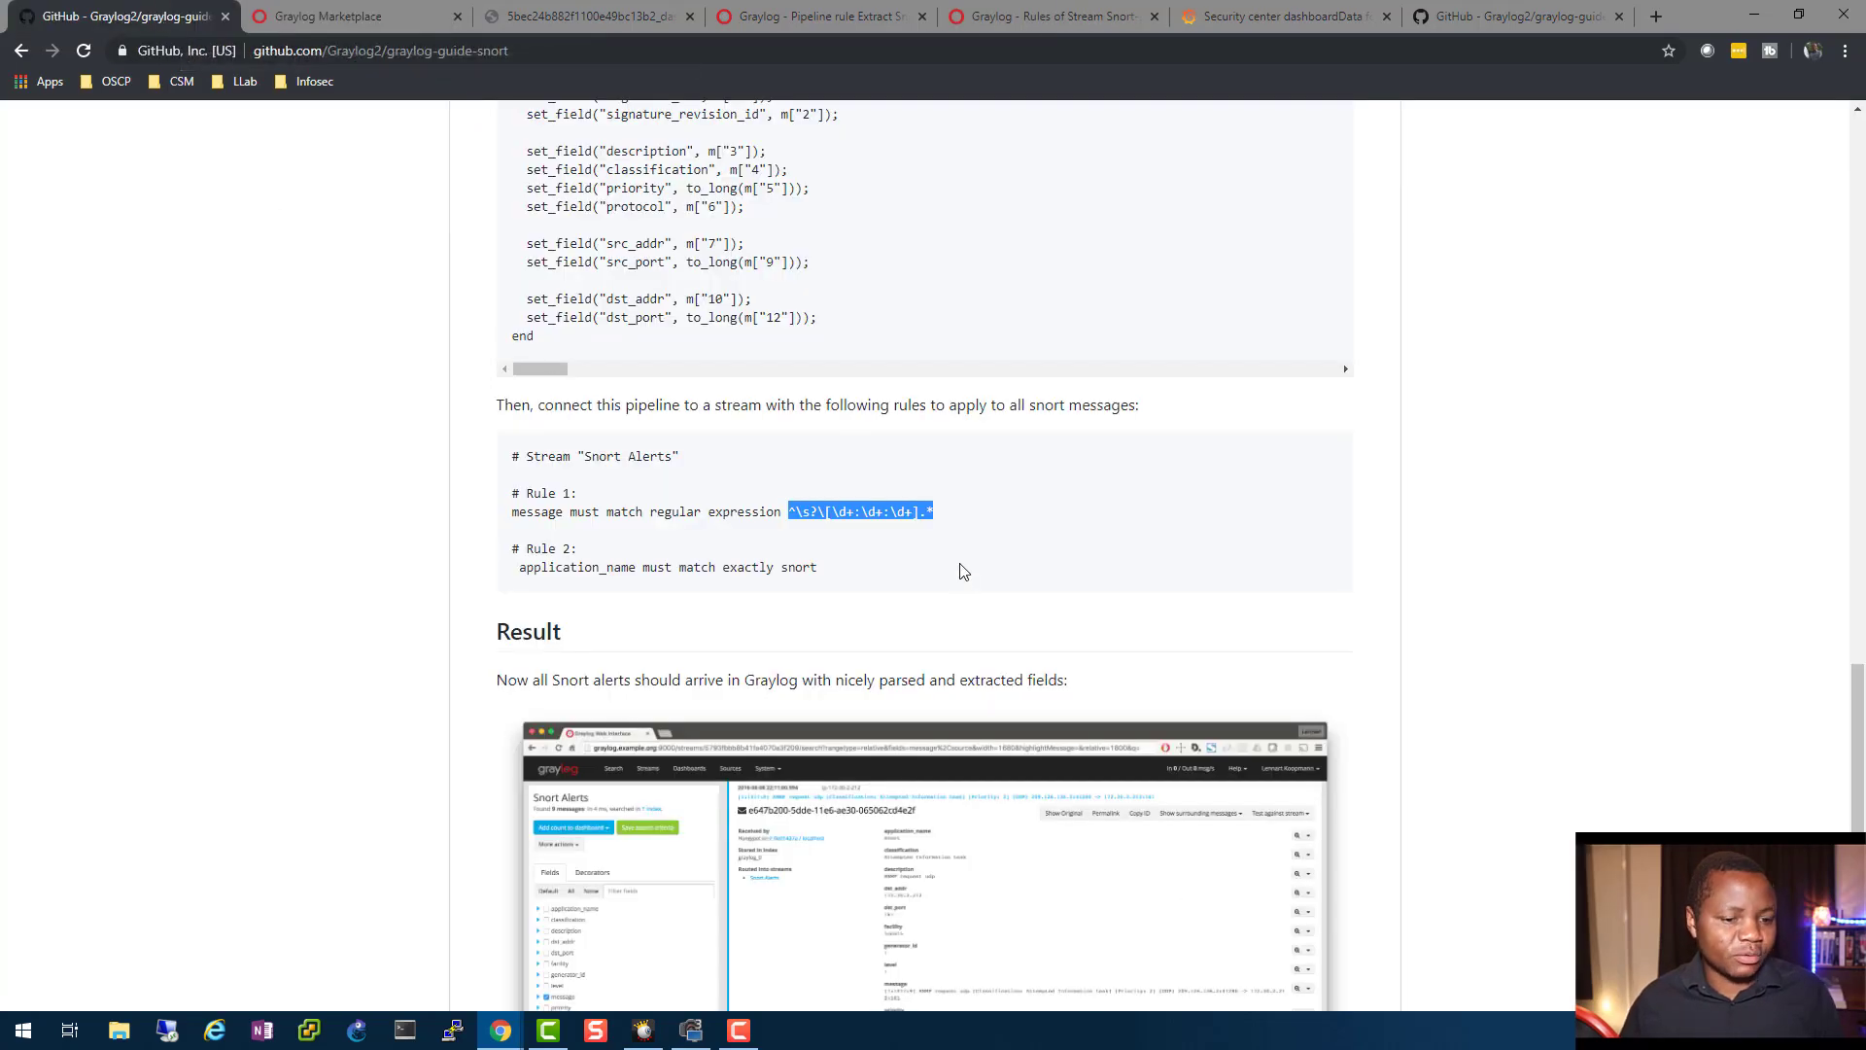
{"action": "mouse_move", "coordinate": [830, 595]}
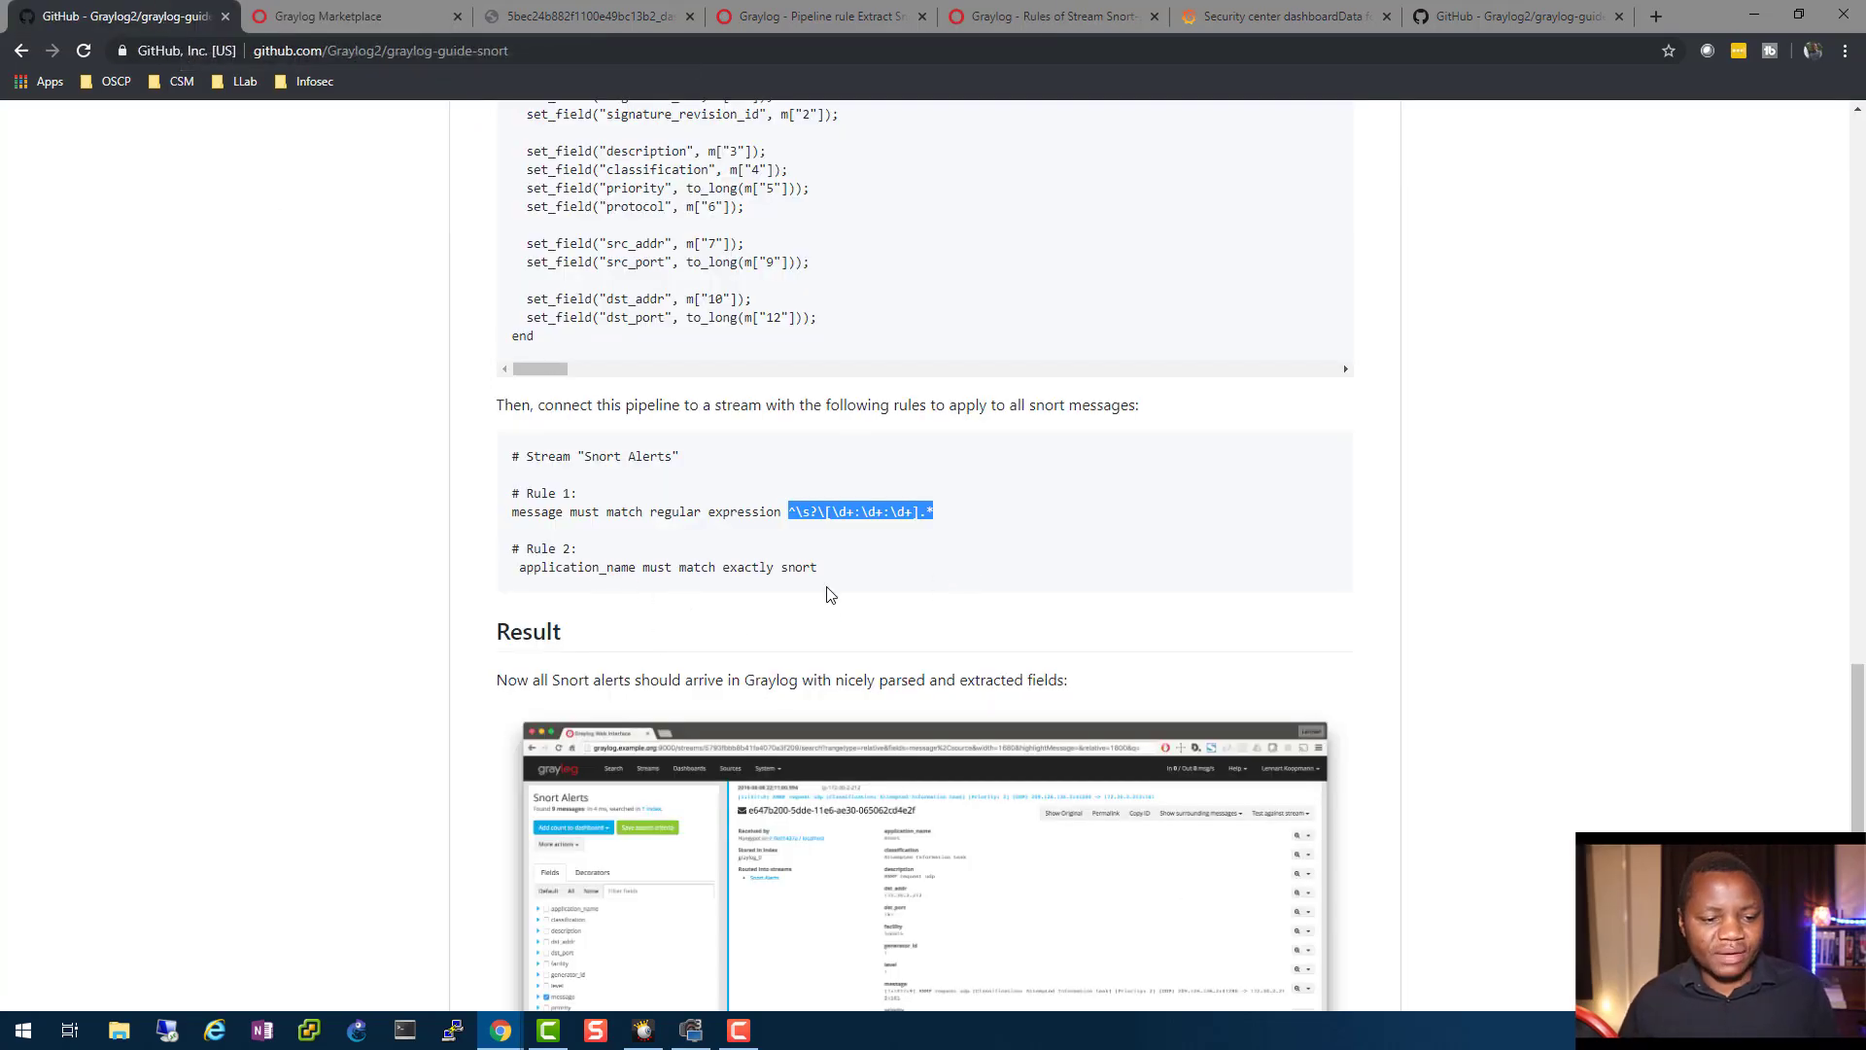
{"action": "mouse_move", "coordinate": [783, 551]}
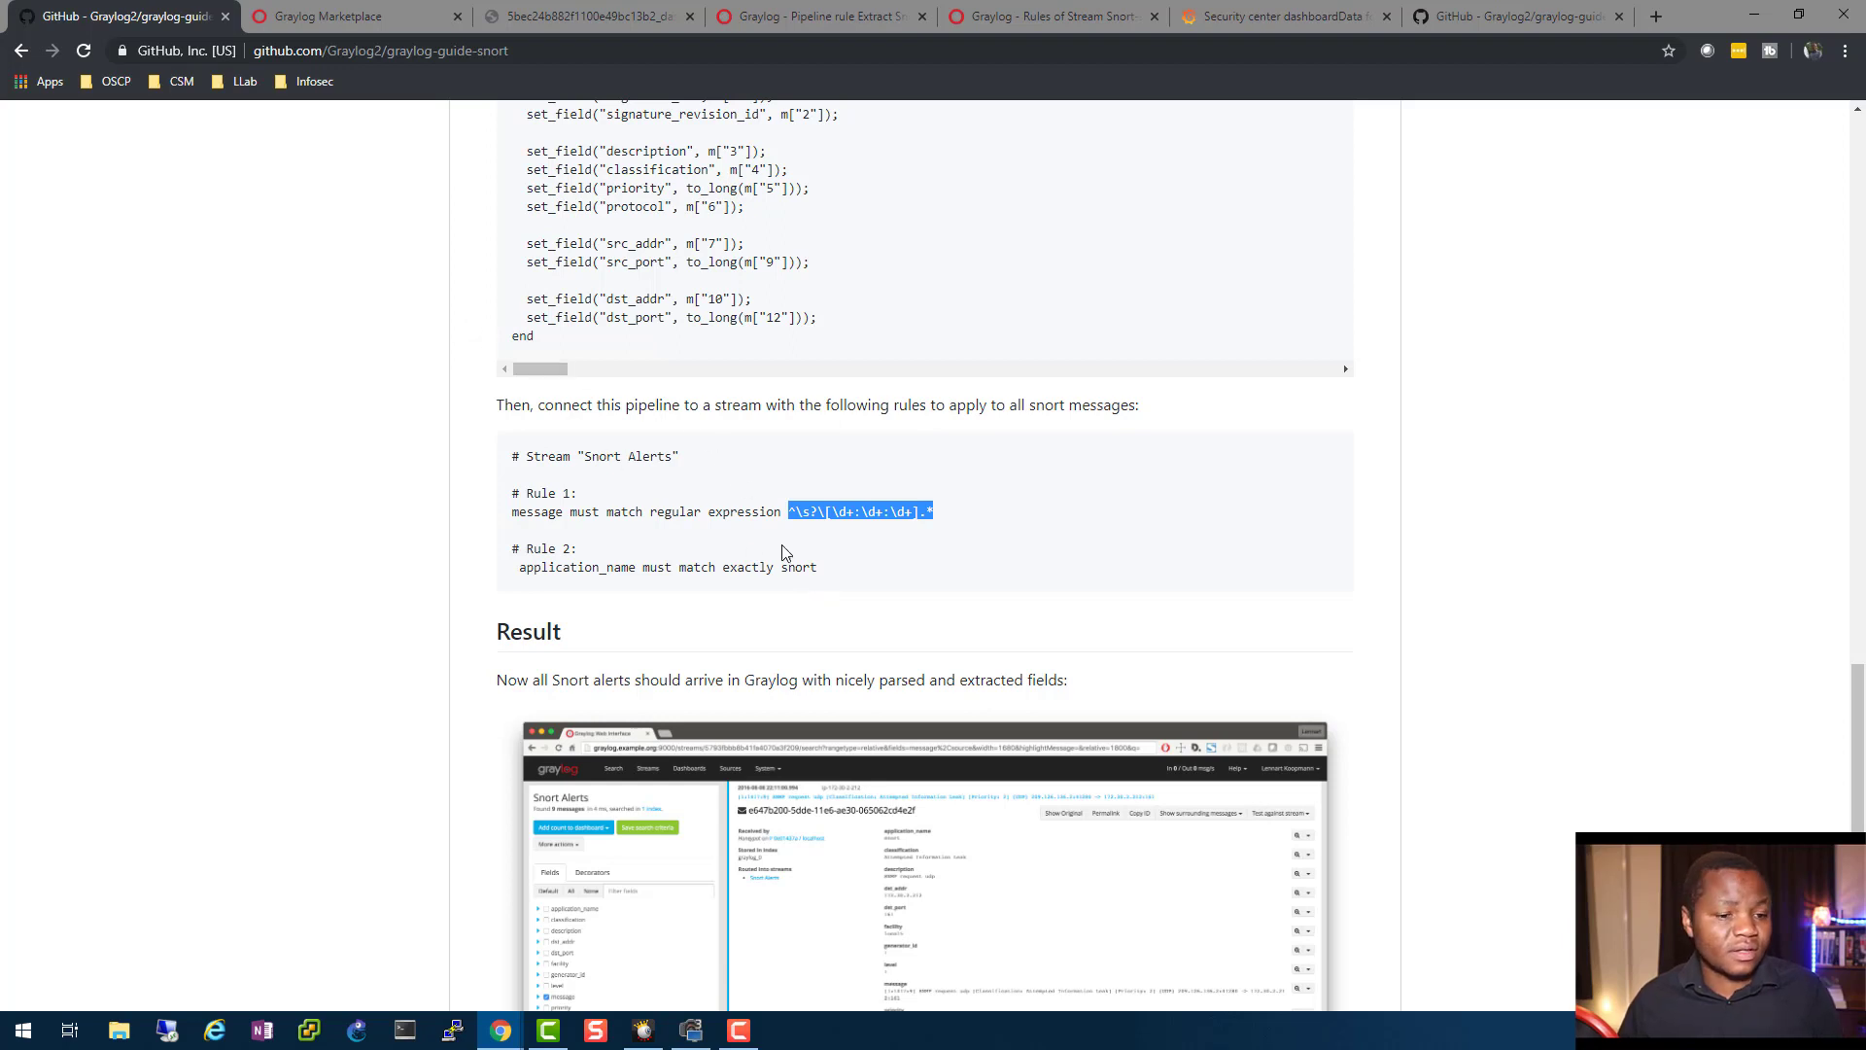
{"action": "double_click", "coordinate": [798, 567]}
{"action": "type", "text": "ap"}
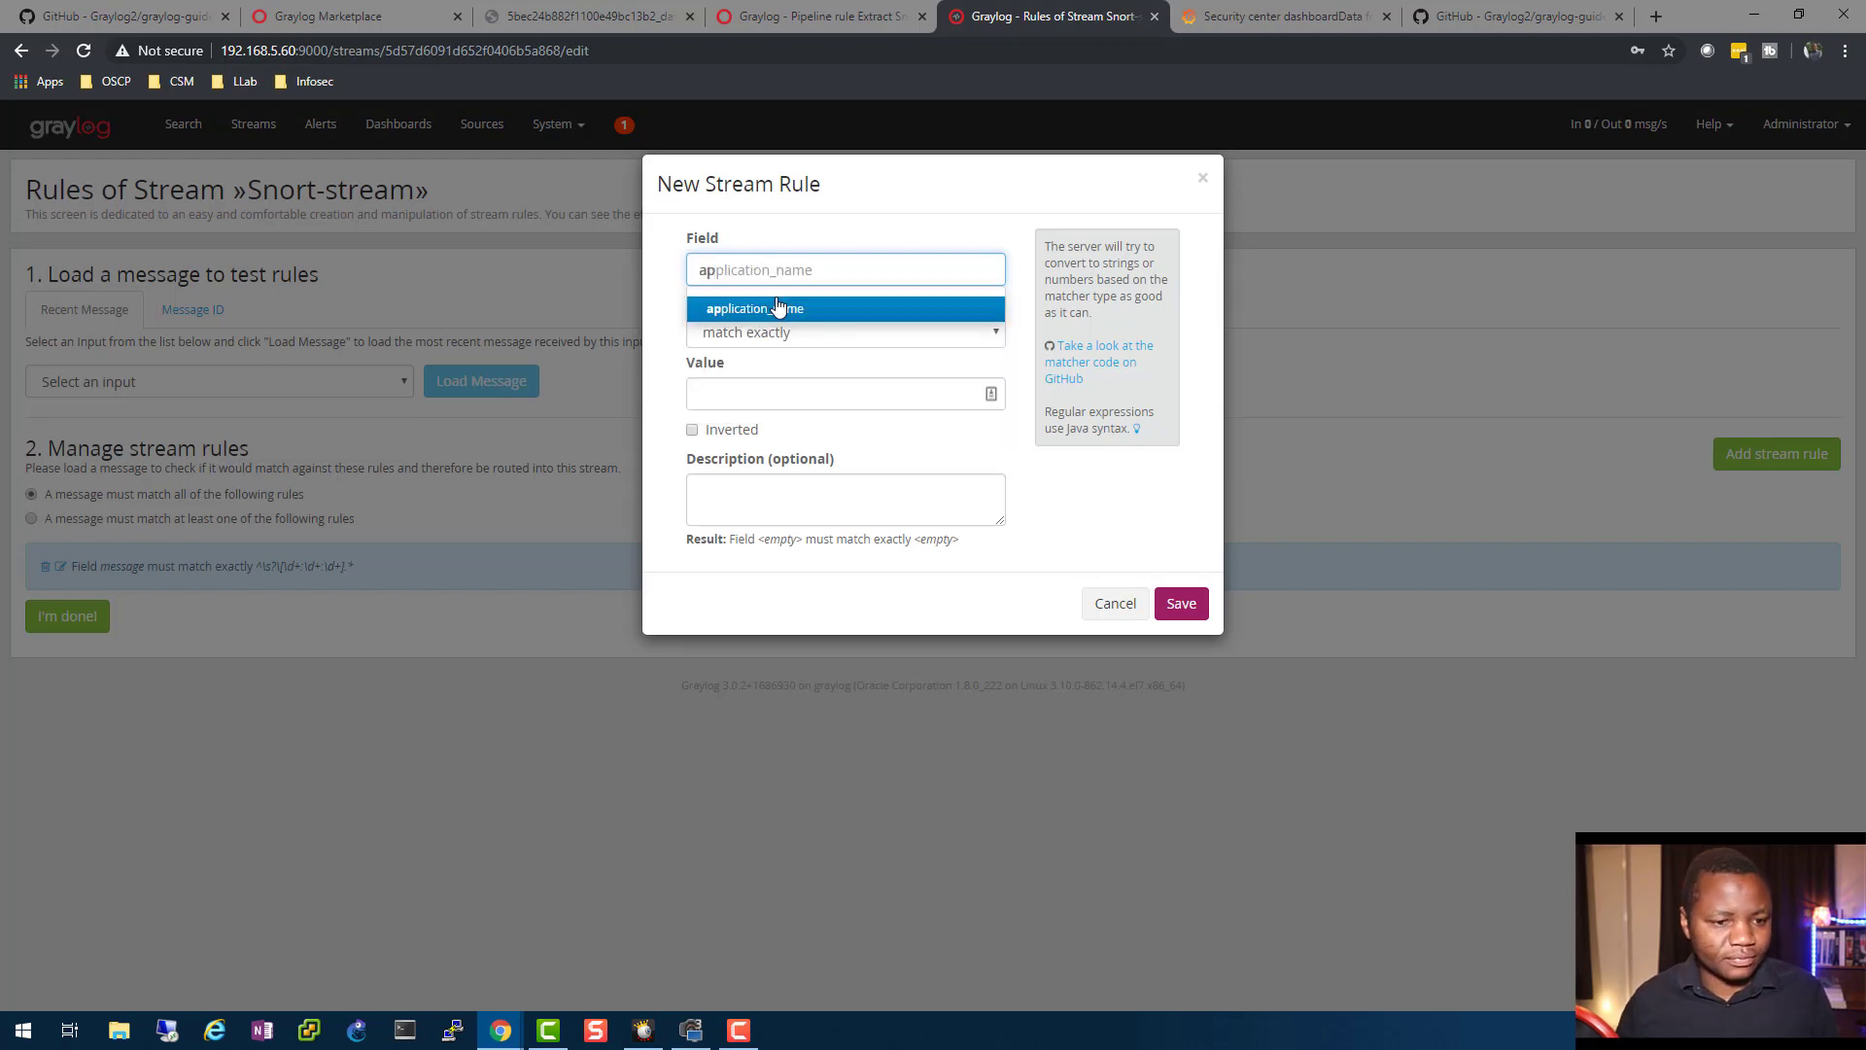
- Draft an application_name rule with value 'snort', then discard it
{"action": "left_click", "coordinate": [845, 331]}
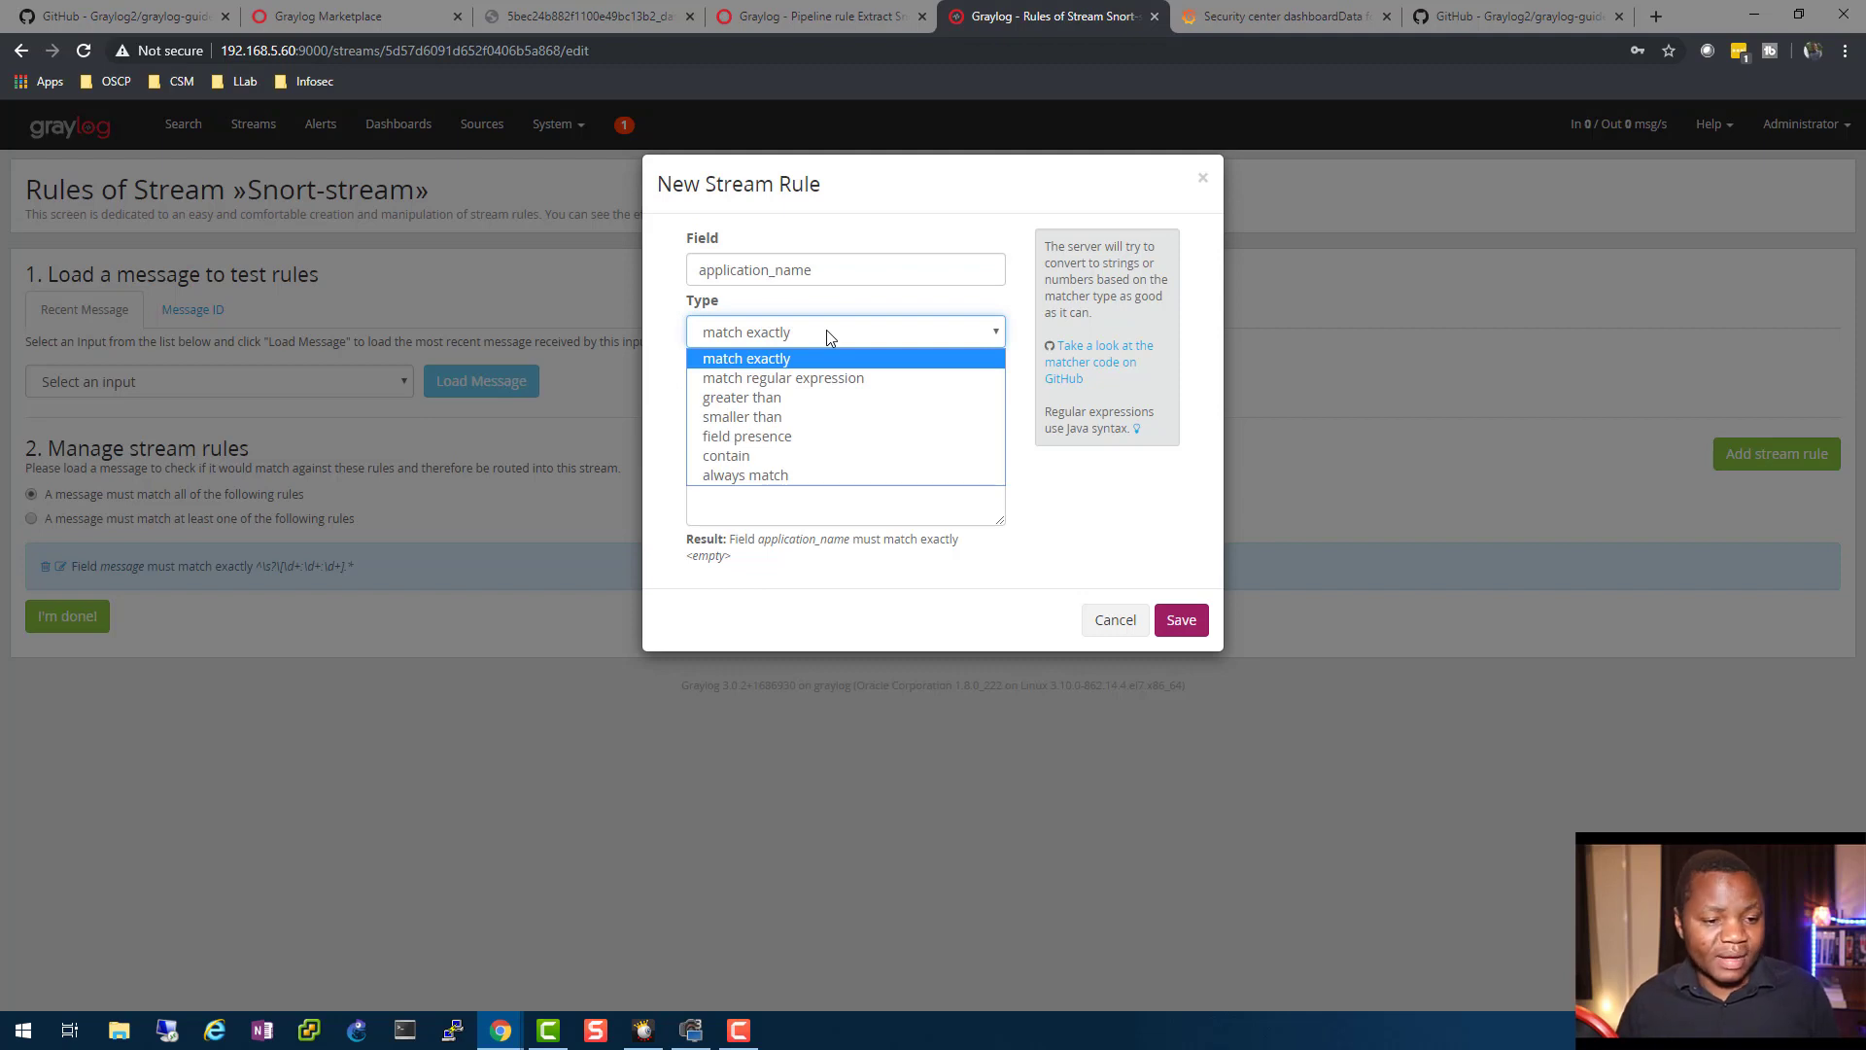
{"action": "mouse_move", "coordinate": [781, 377]}
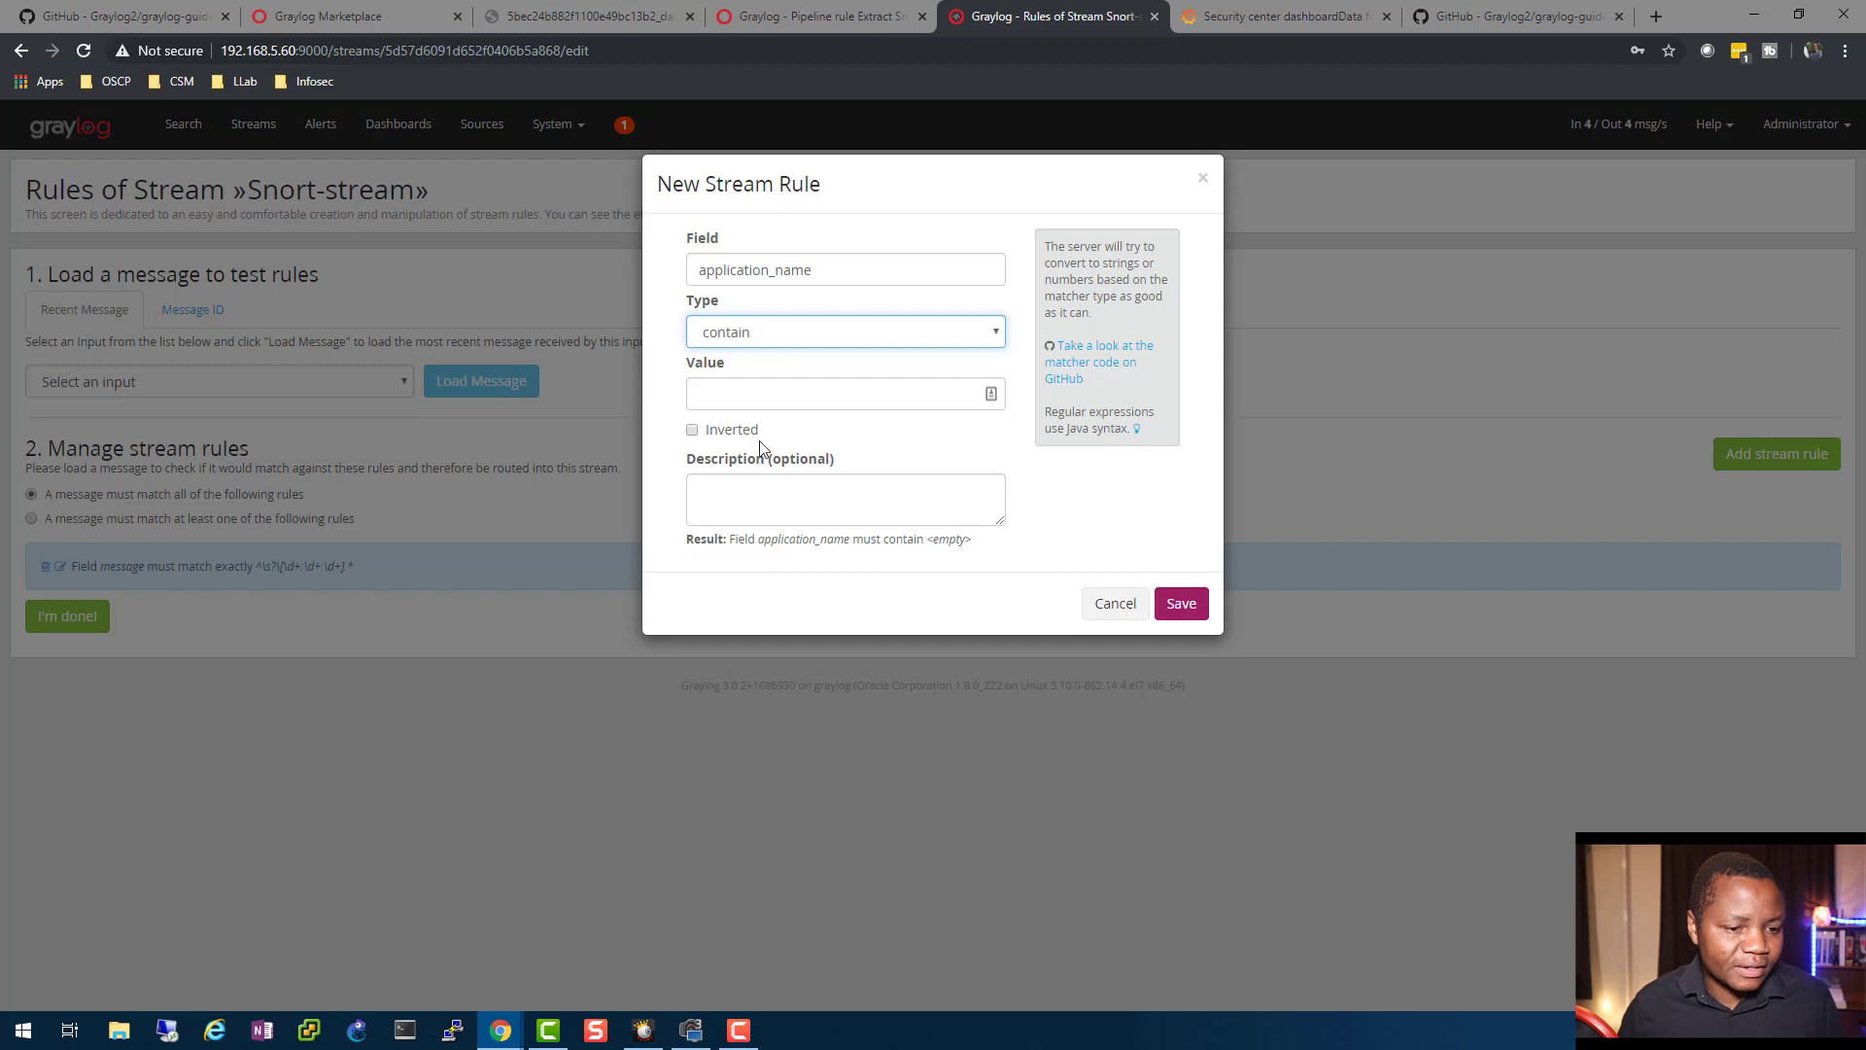
{"action": "left_click", "coordinate": [833, 393]}
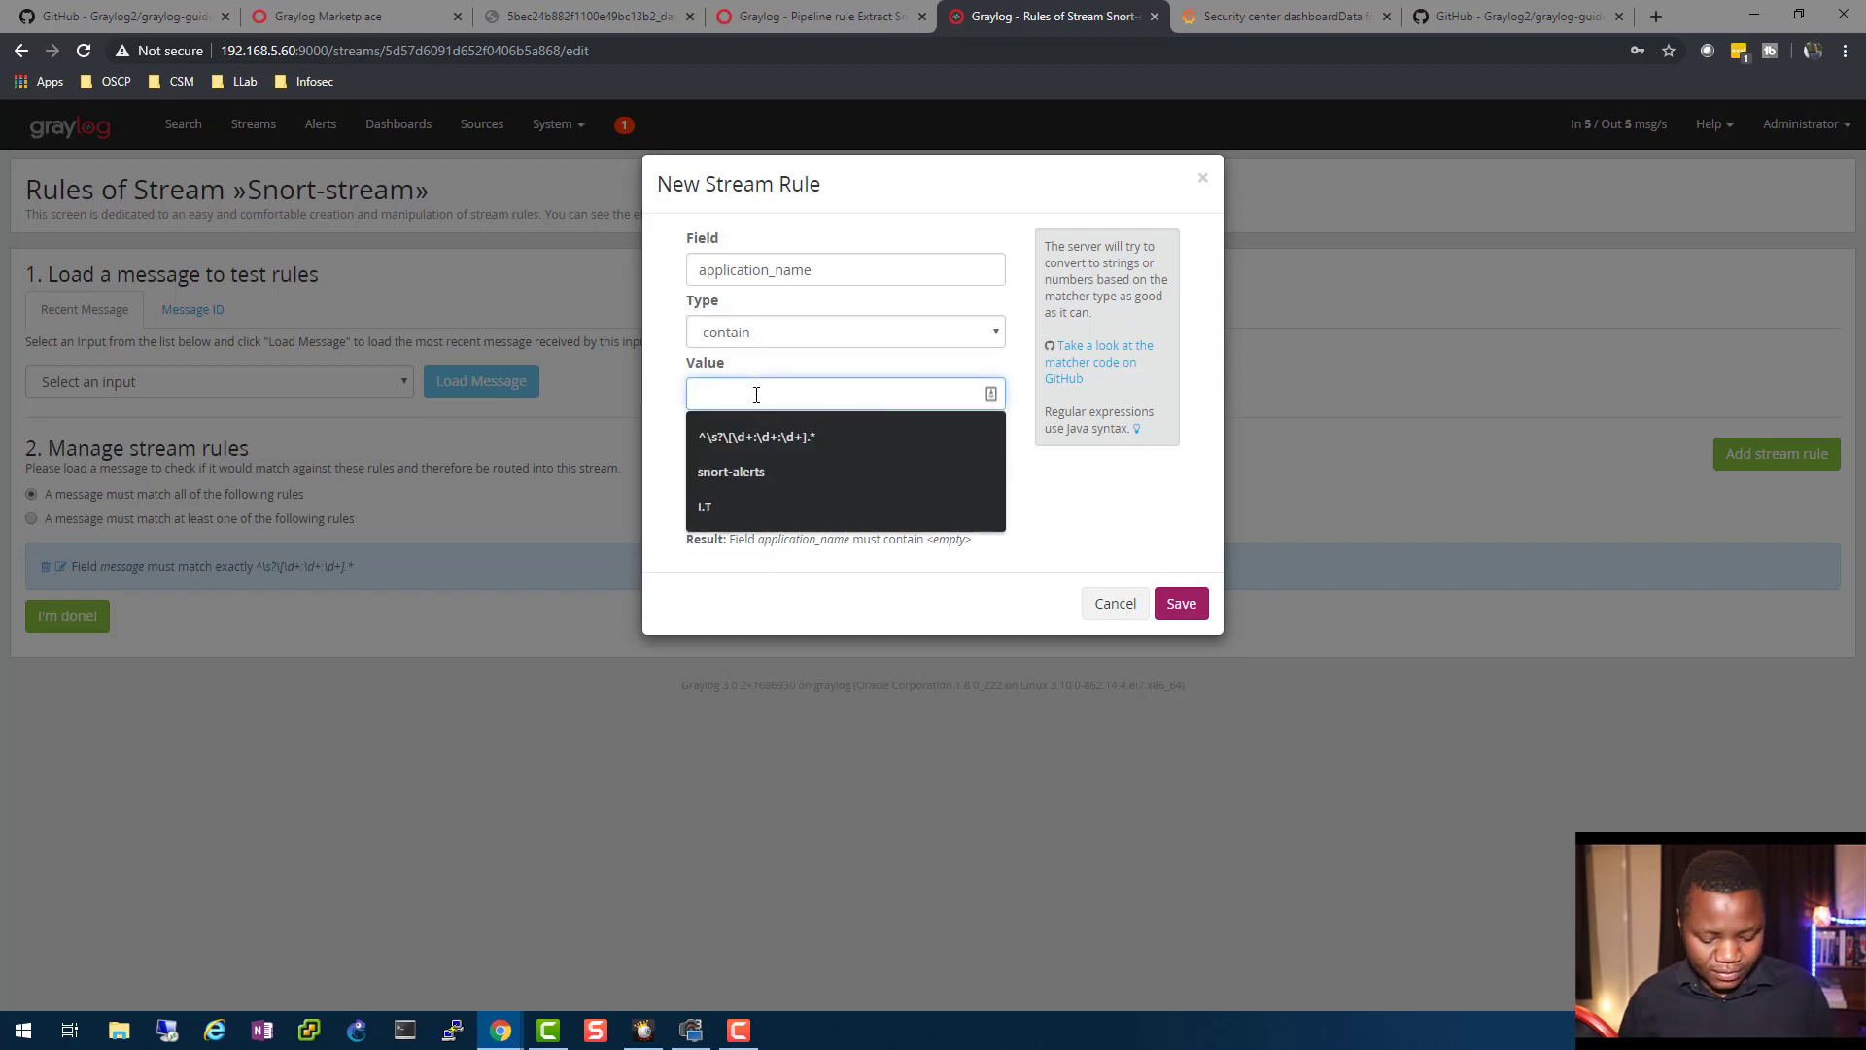
{"action": "type", "text": "s"}
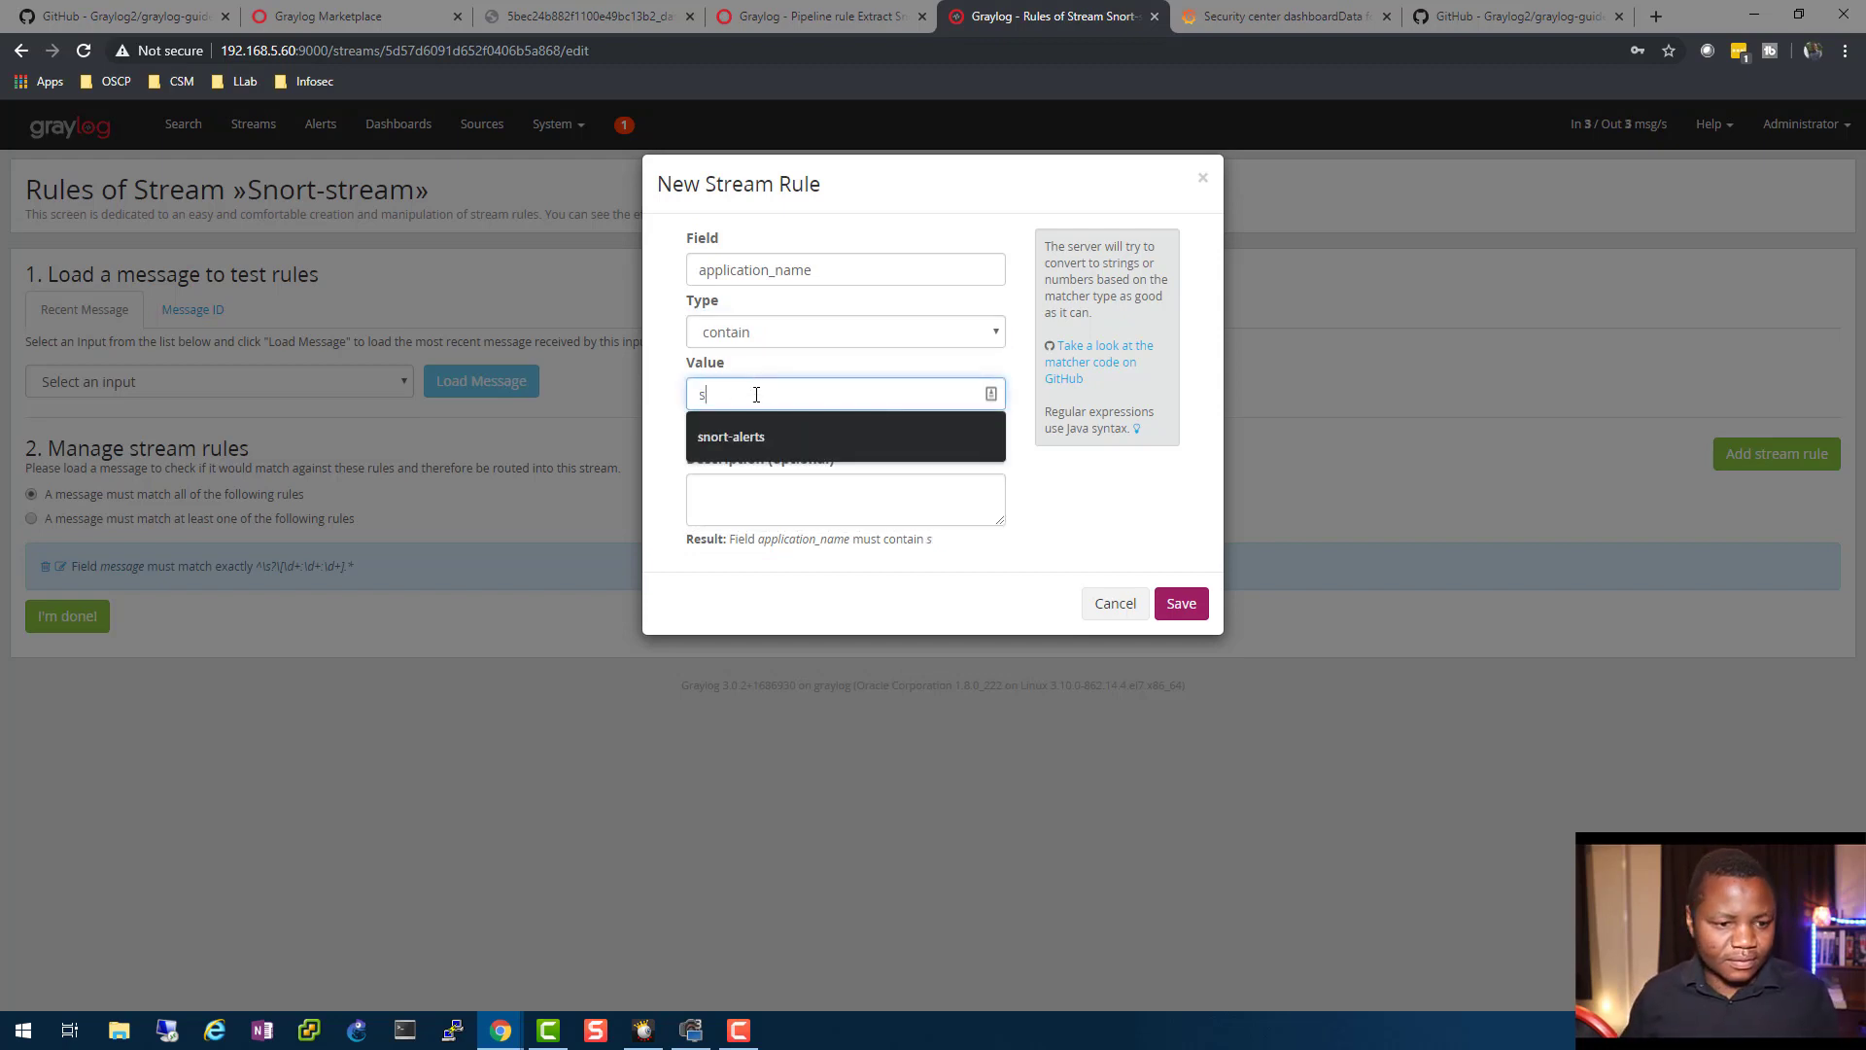
{"action": "type", "text": "ort"}
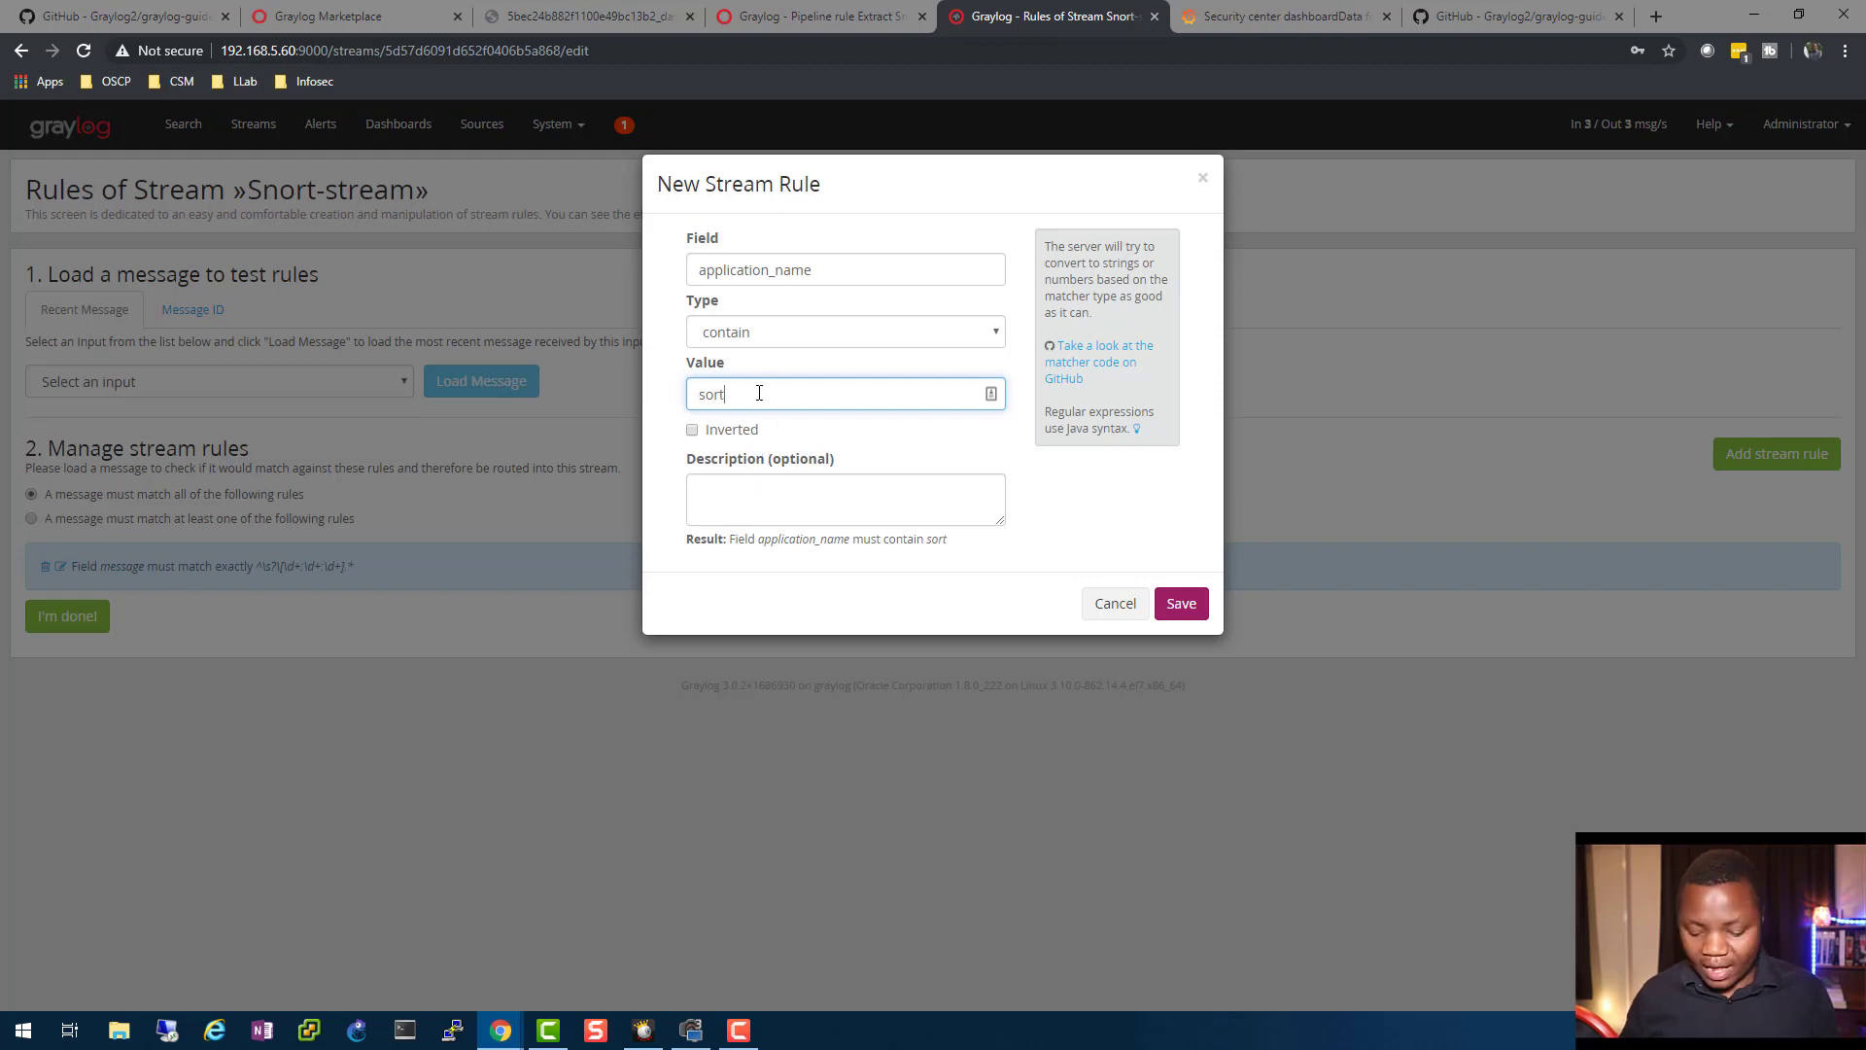
{"action": "key", "text": "Backspace"}
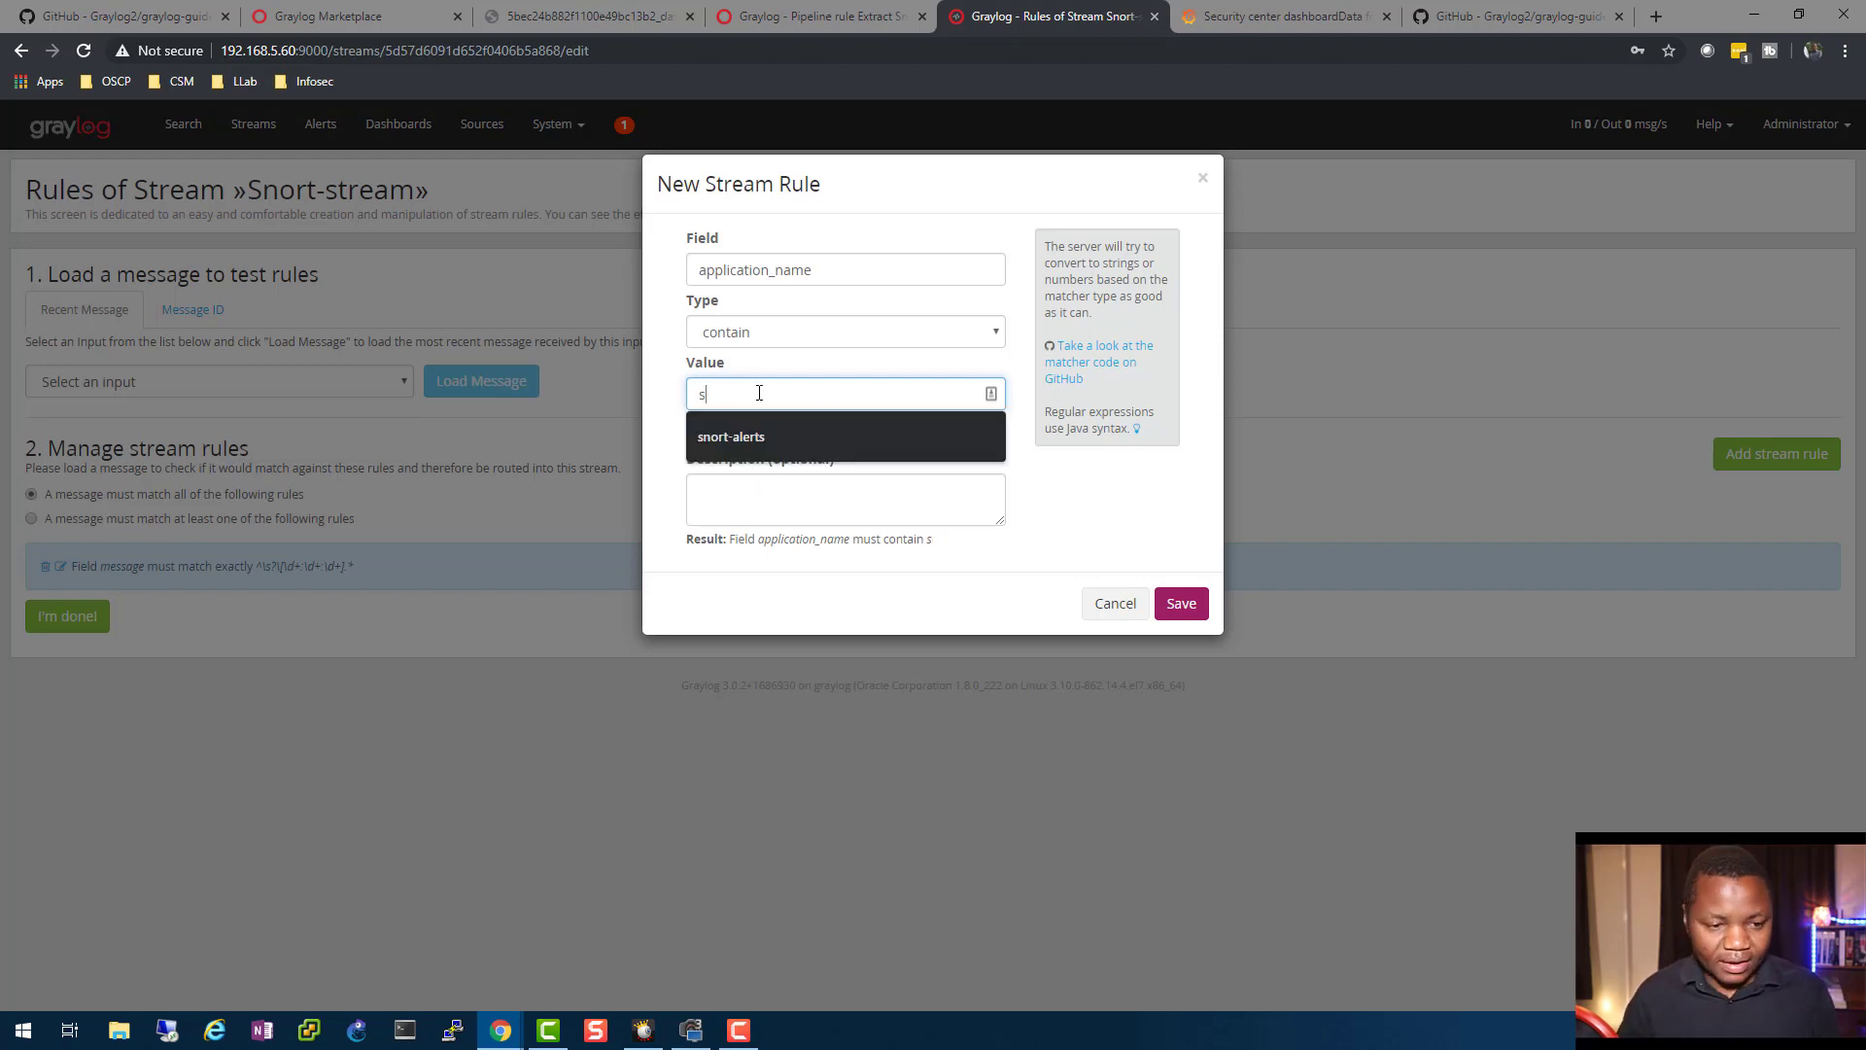
{"action": "type", "text": "nort"}
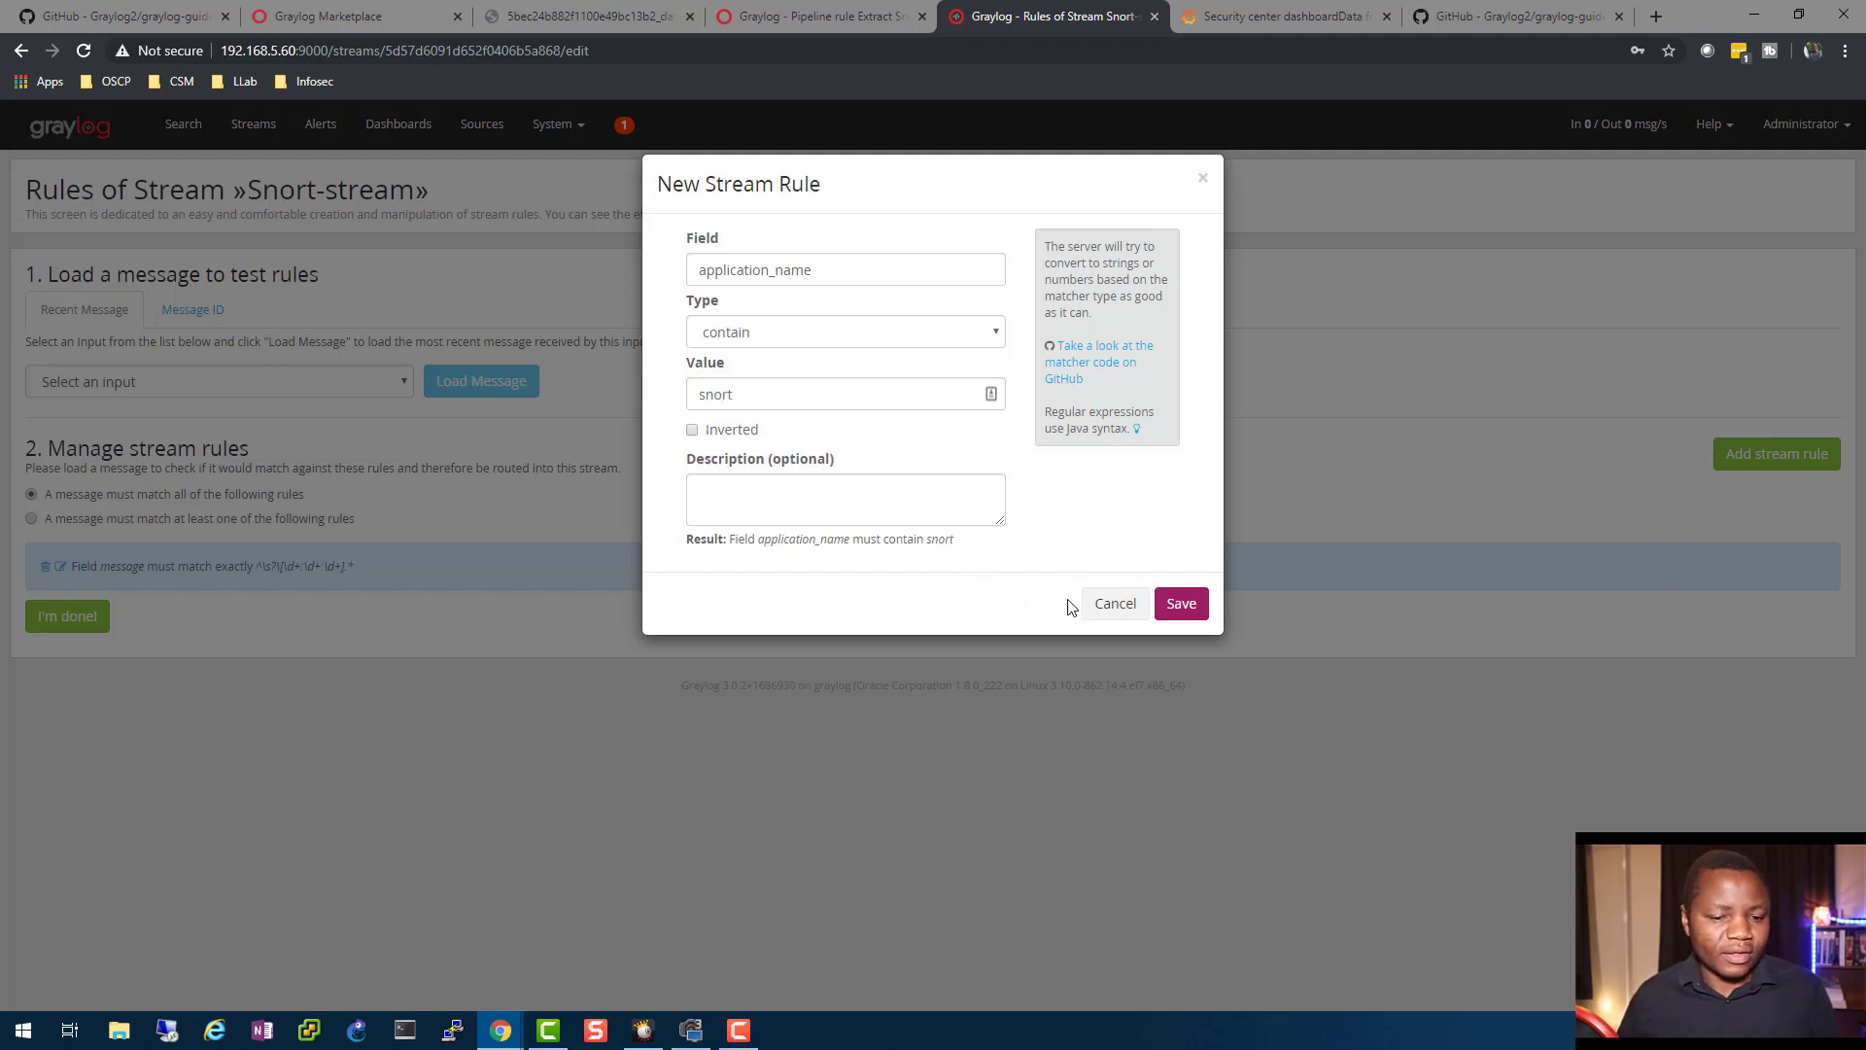
{"action": "left_click", "coordinate": [1179, 604]}
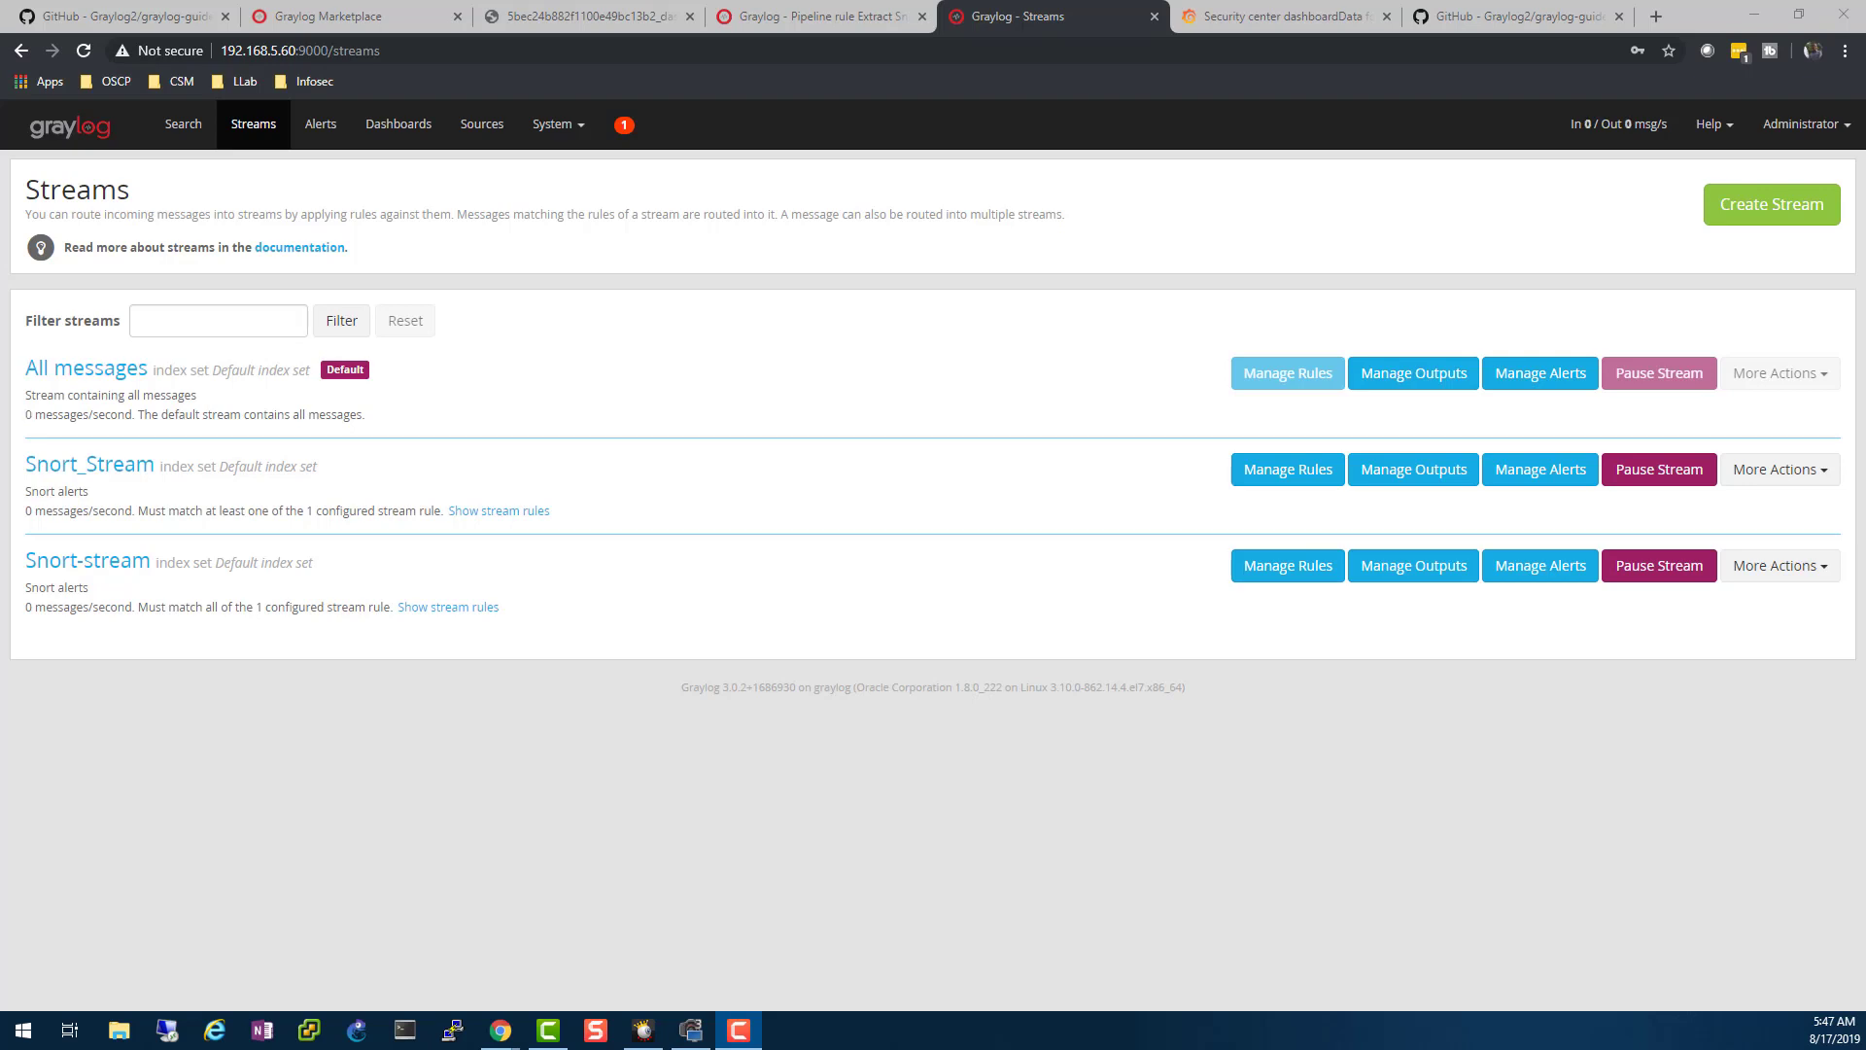
- Connect Snort-stream to the snort-test pipeline and save the connection
{"action": "left_click", "coordinate": [557, 123]}
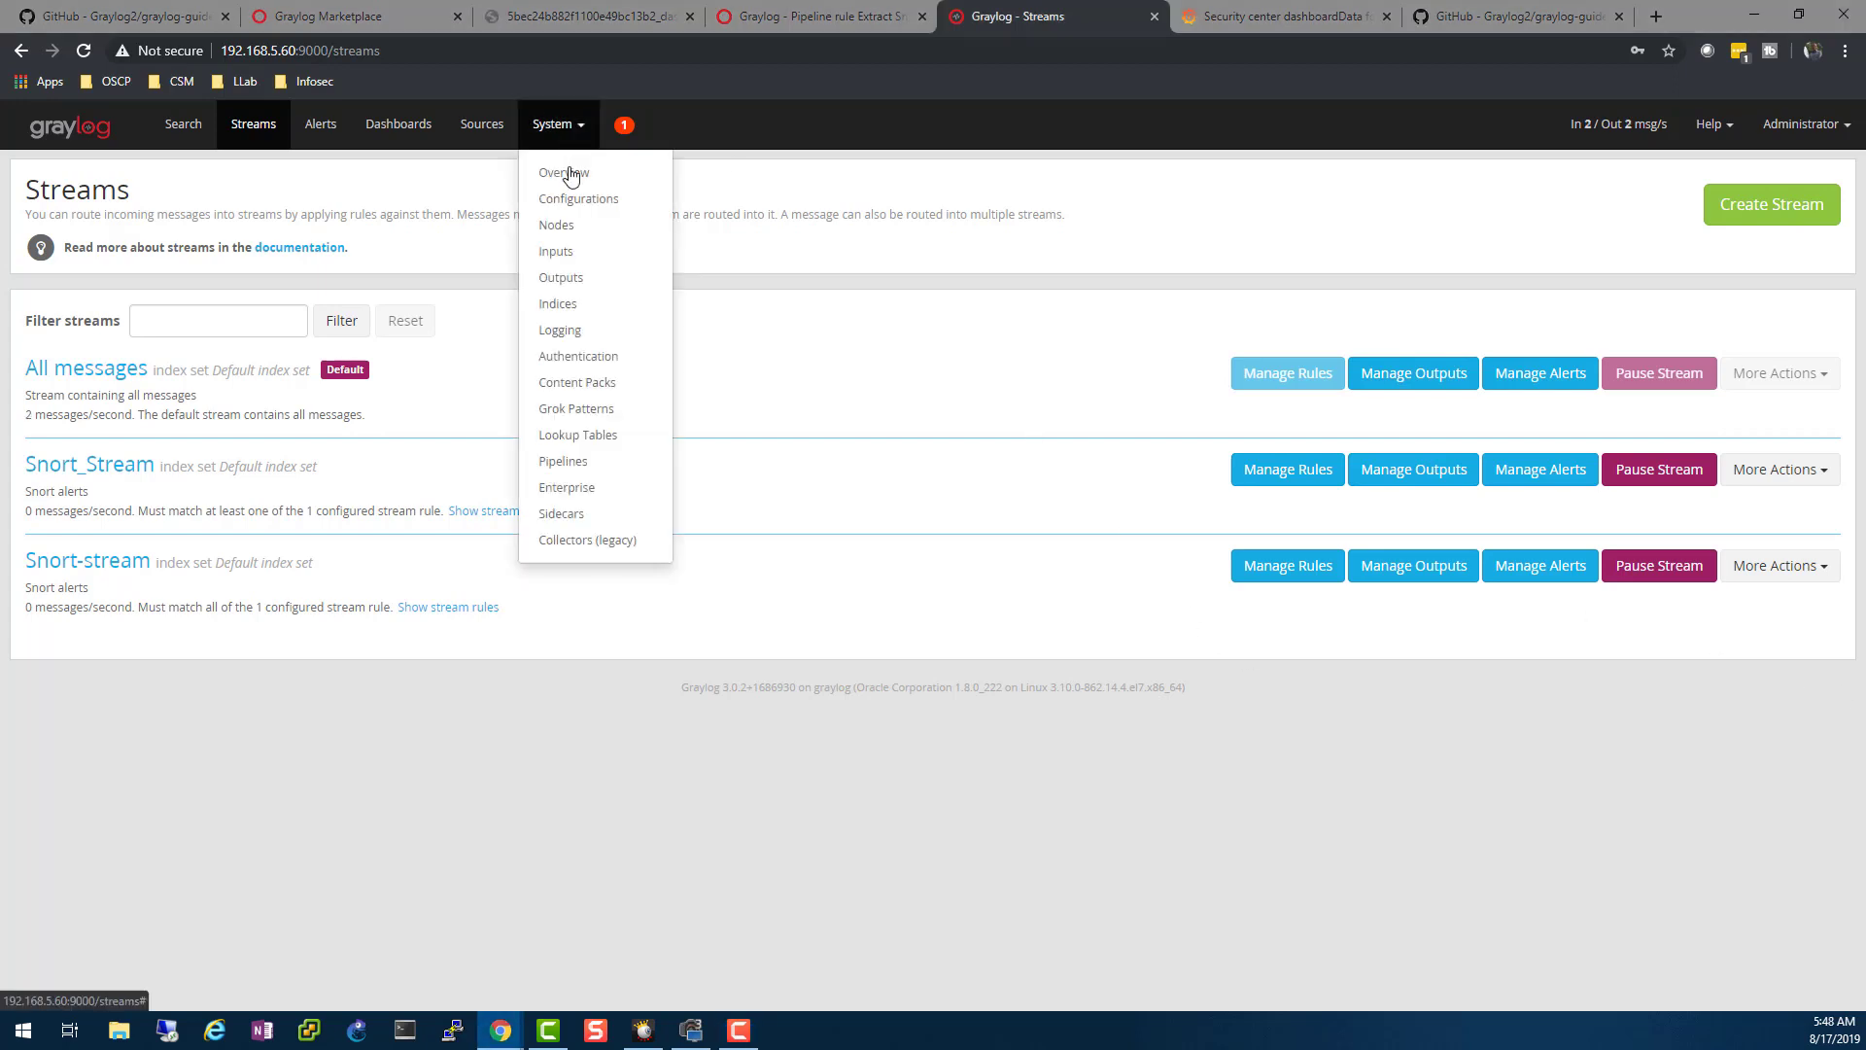
{"action": "left_click", "coordinate": [562, 461]}
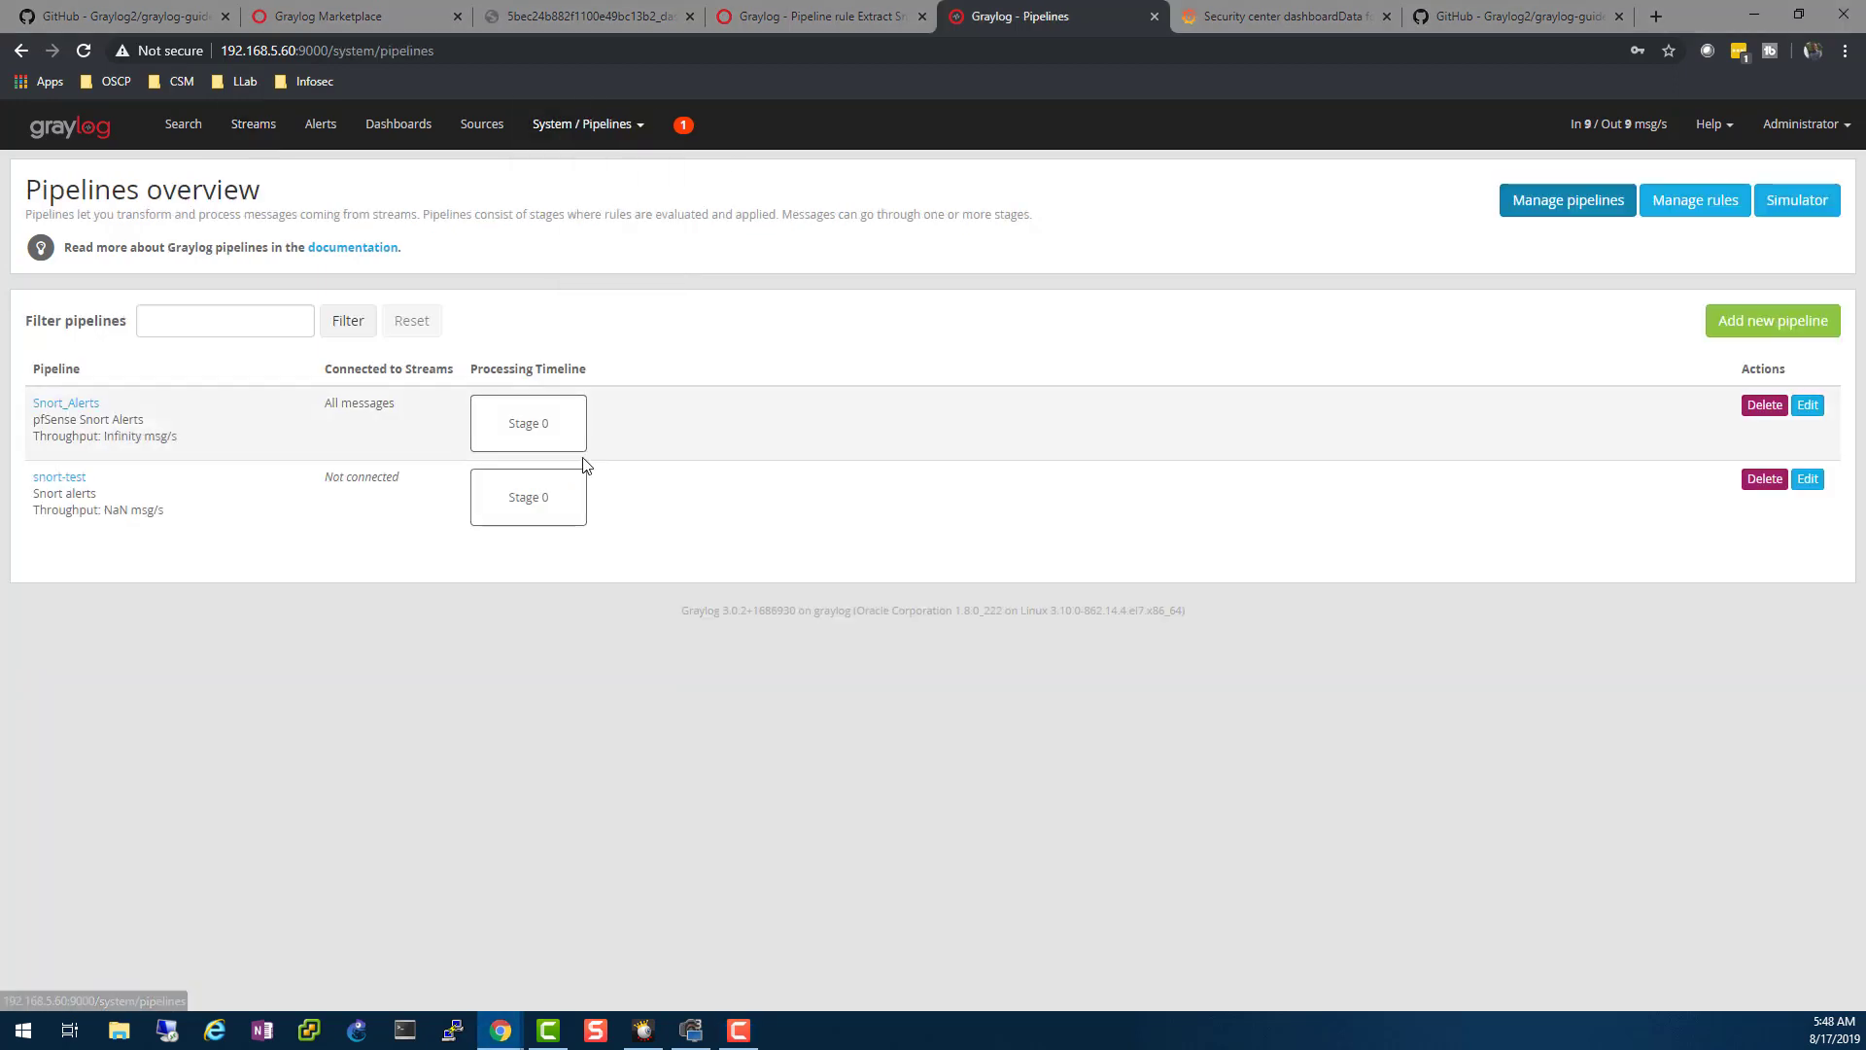
{"action": "mouse_move", "coordinate": [375, 515]}
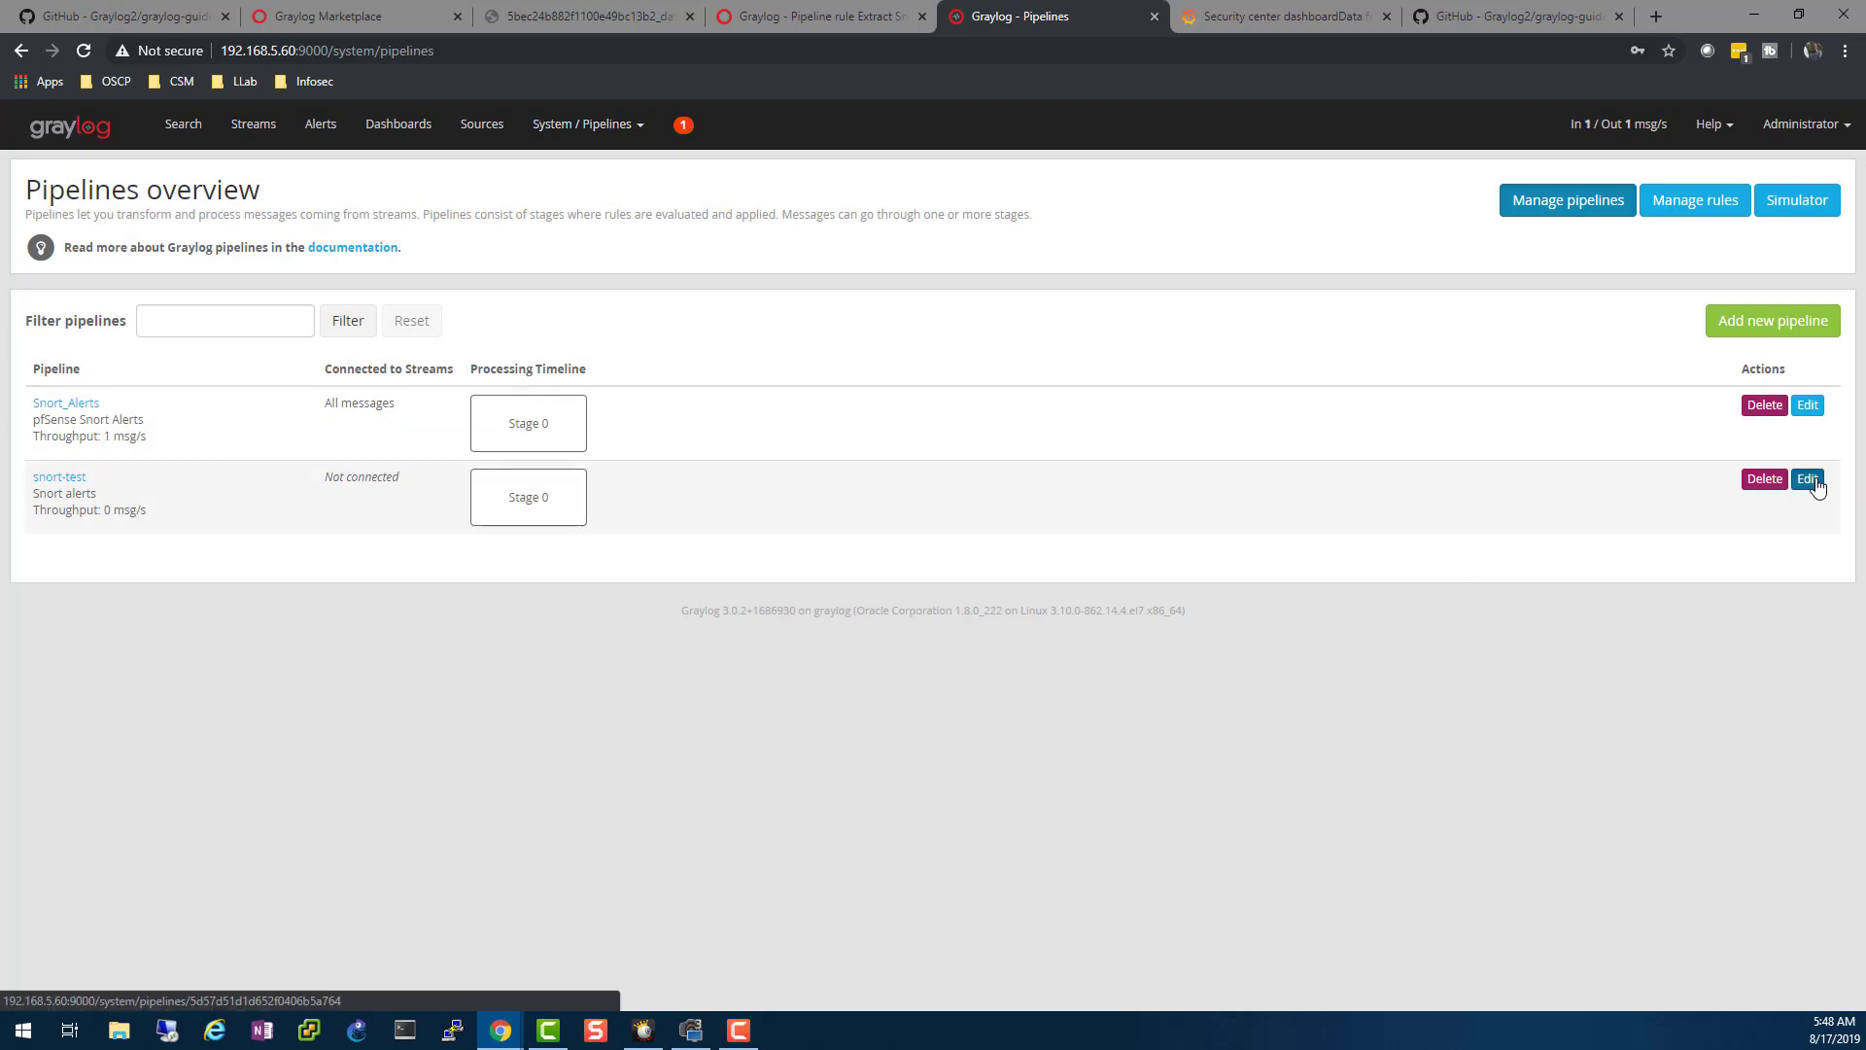
{"action": "left_click", "coordinate": [1807, 479]}
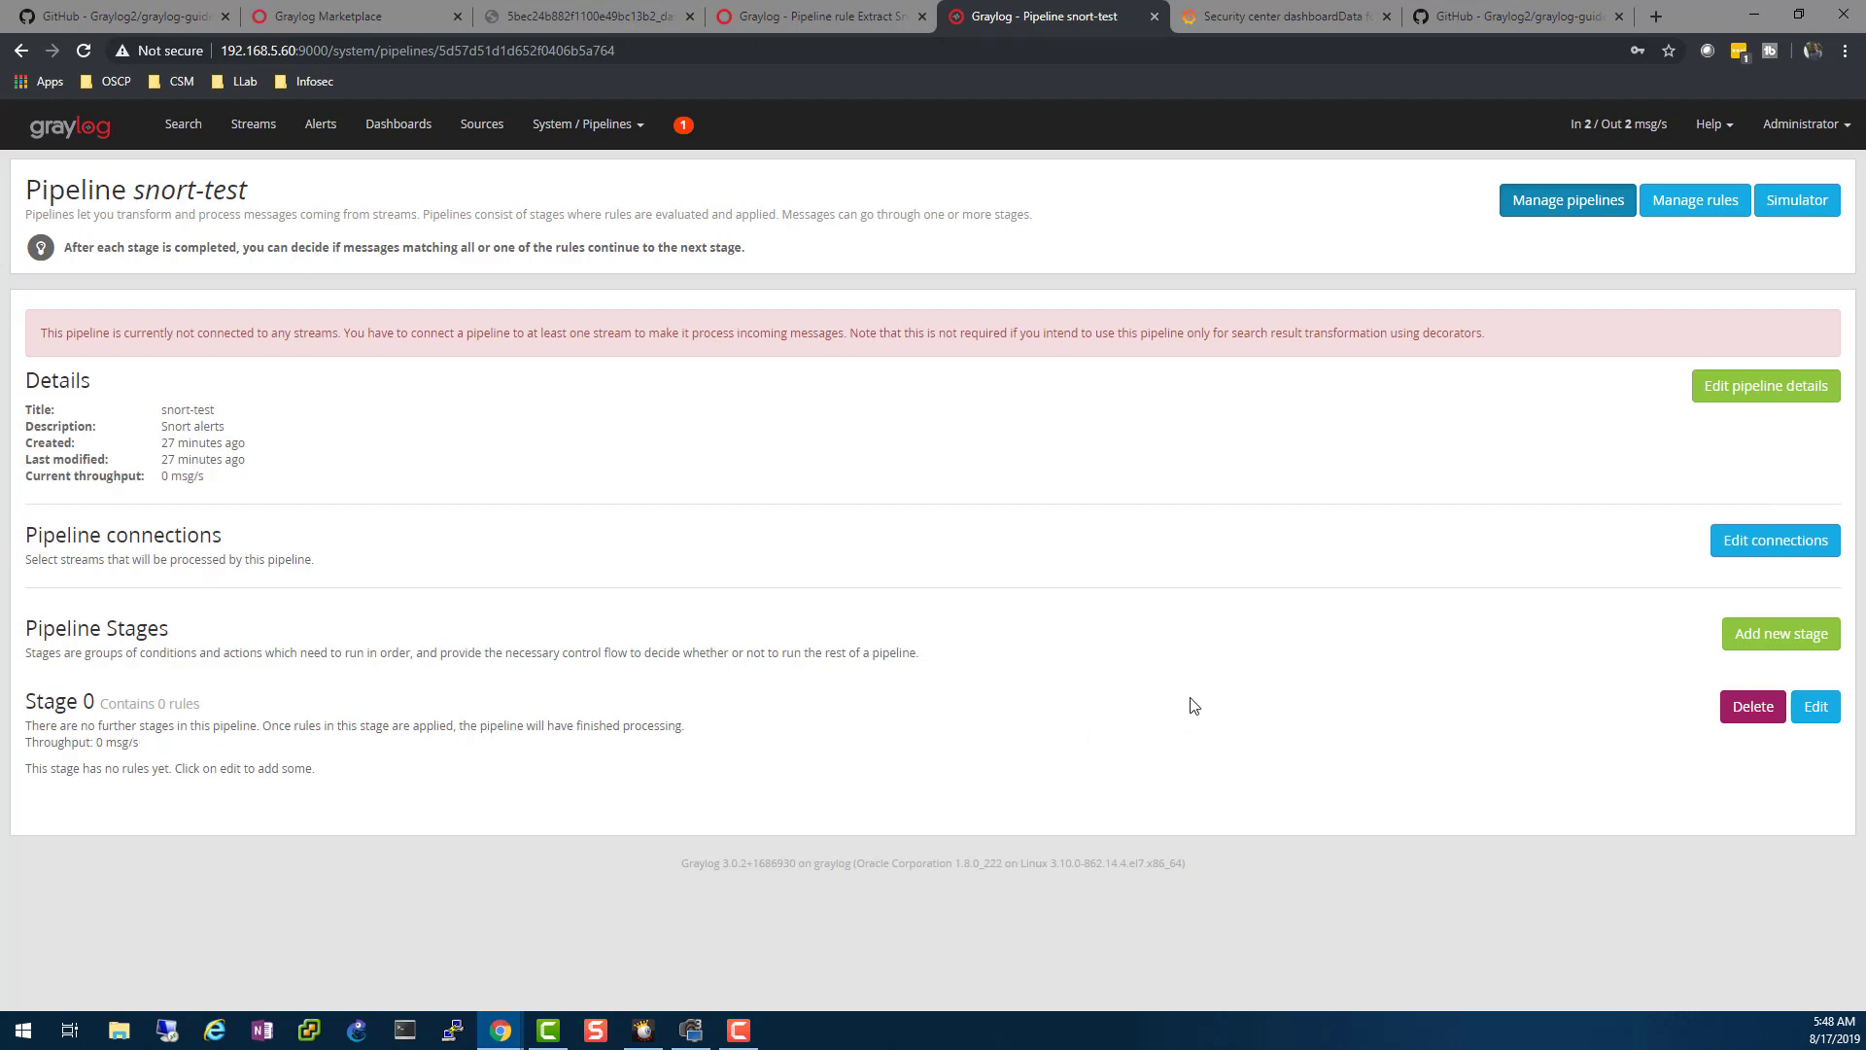
{"action": "left_click", "coordinate": [1773, 541]}
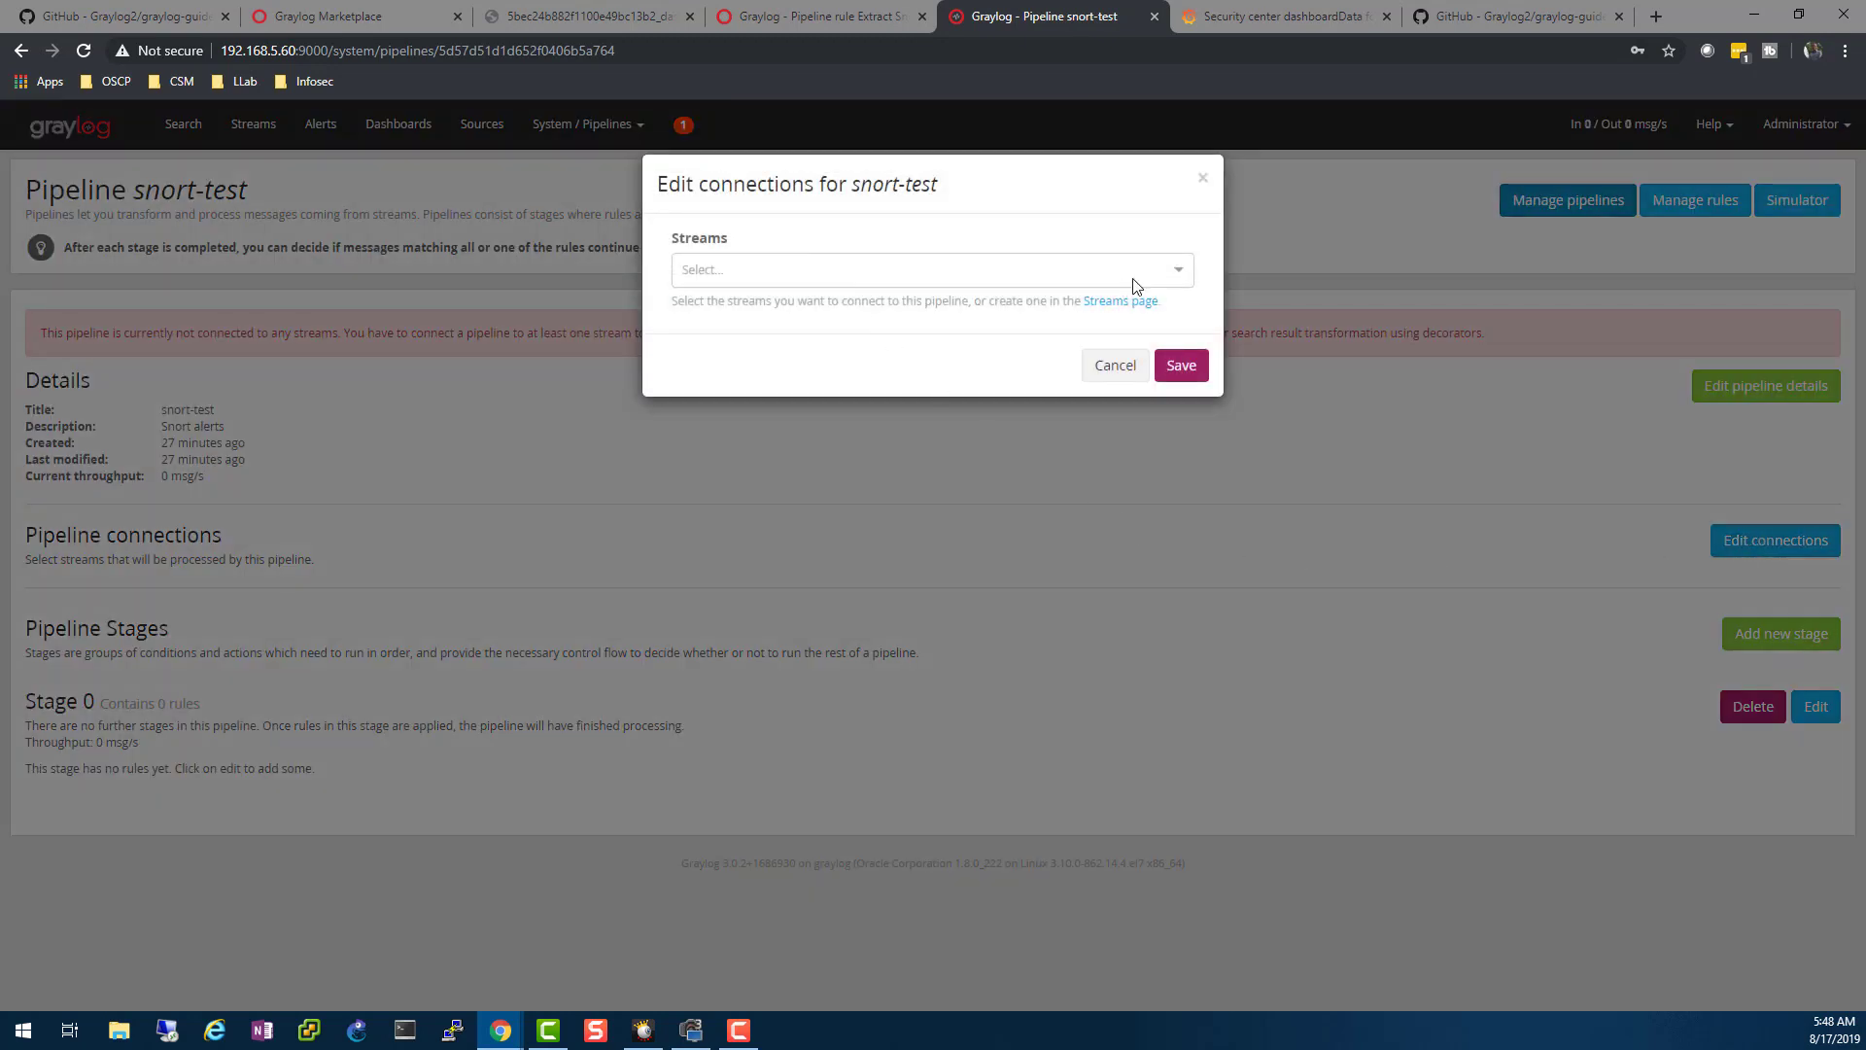
{"action": "left_click", "coordinate": [928, 269]}
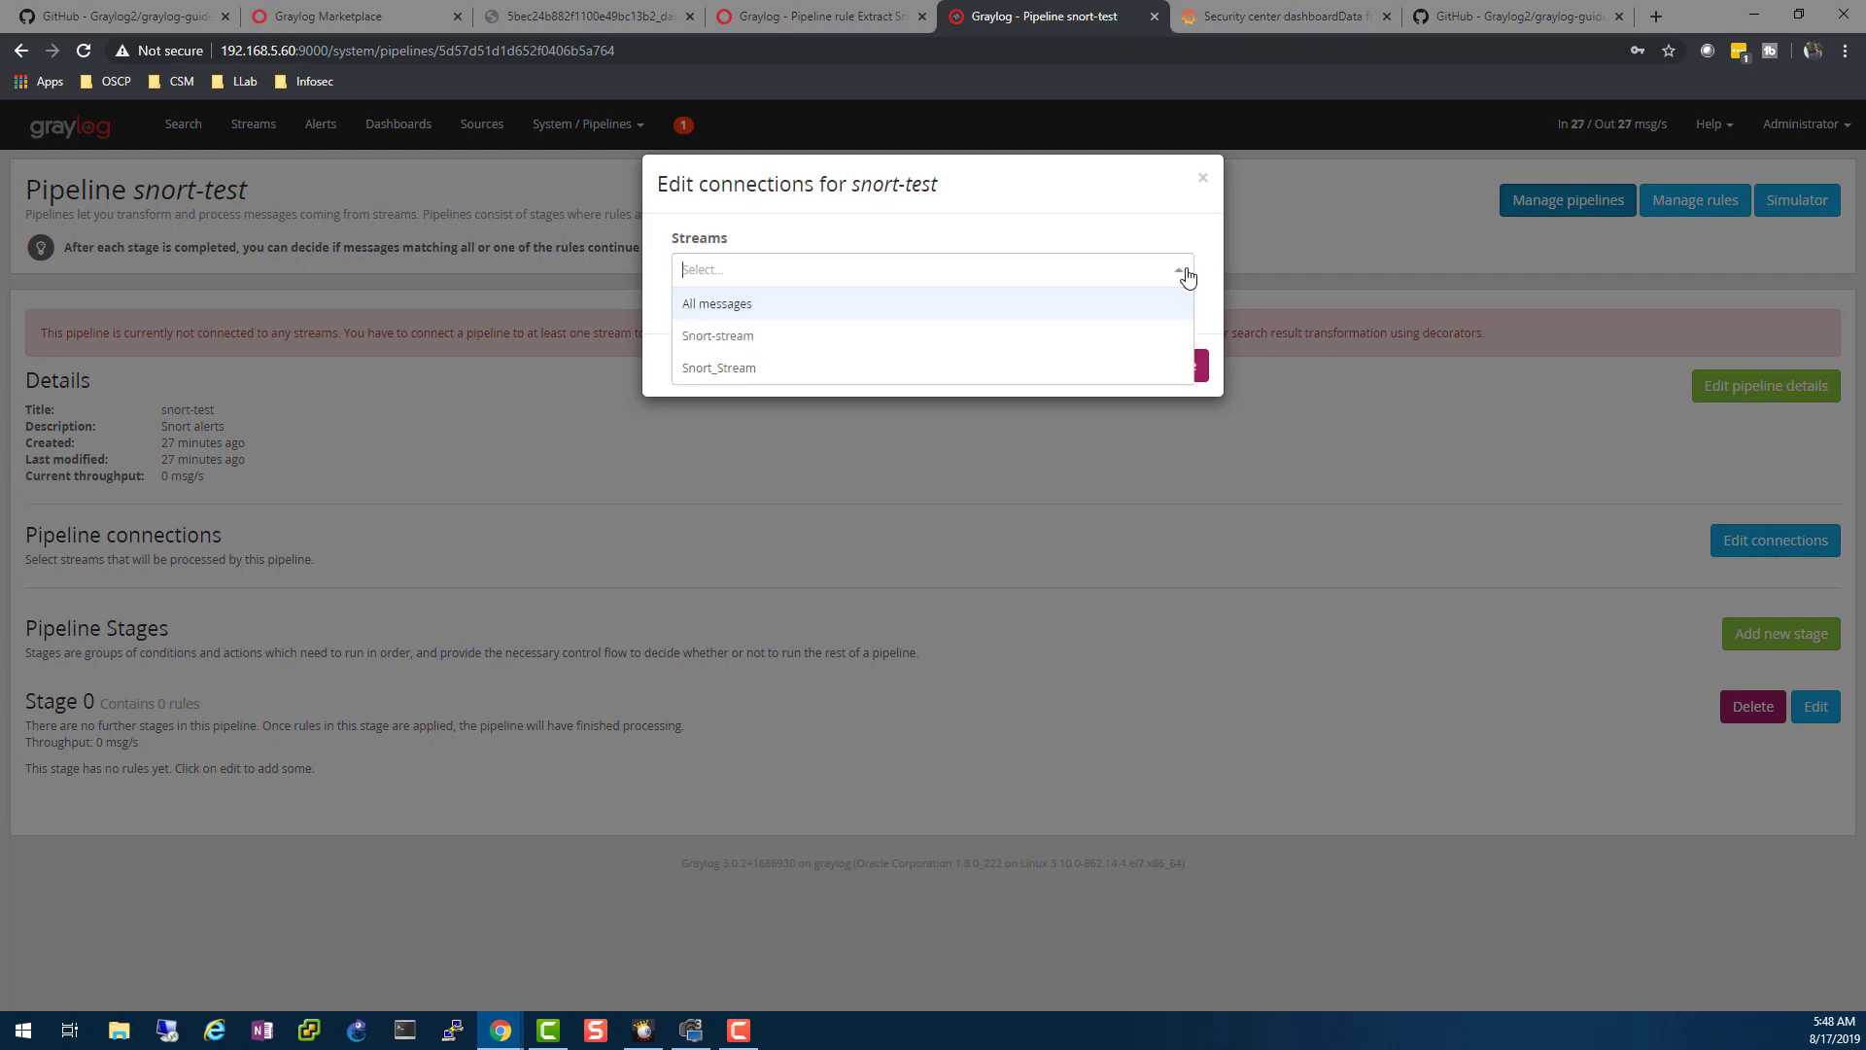
{"action": "mouse_move", "coordinate": [827, 352]}
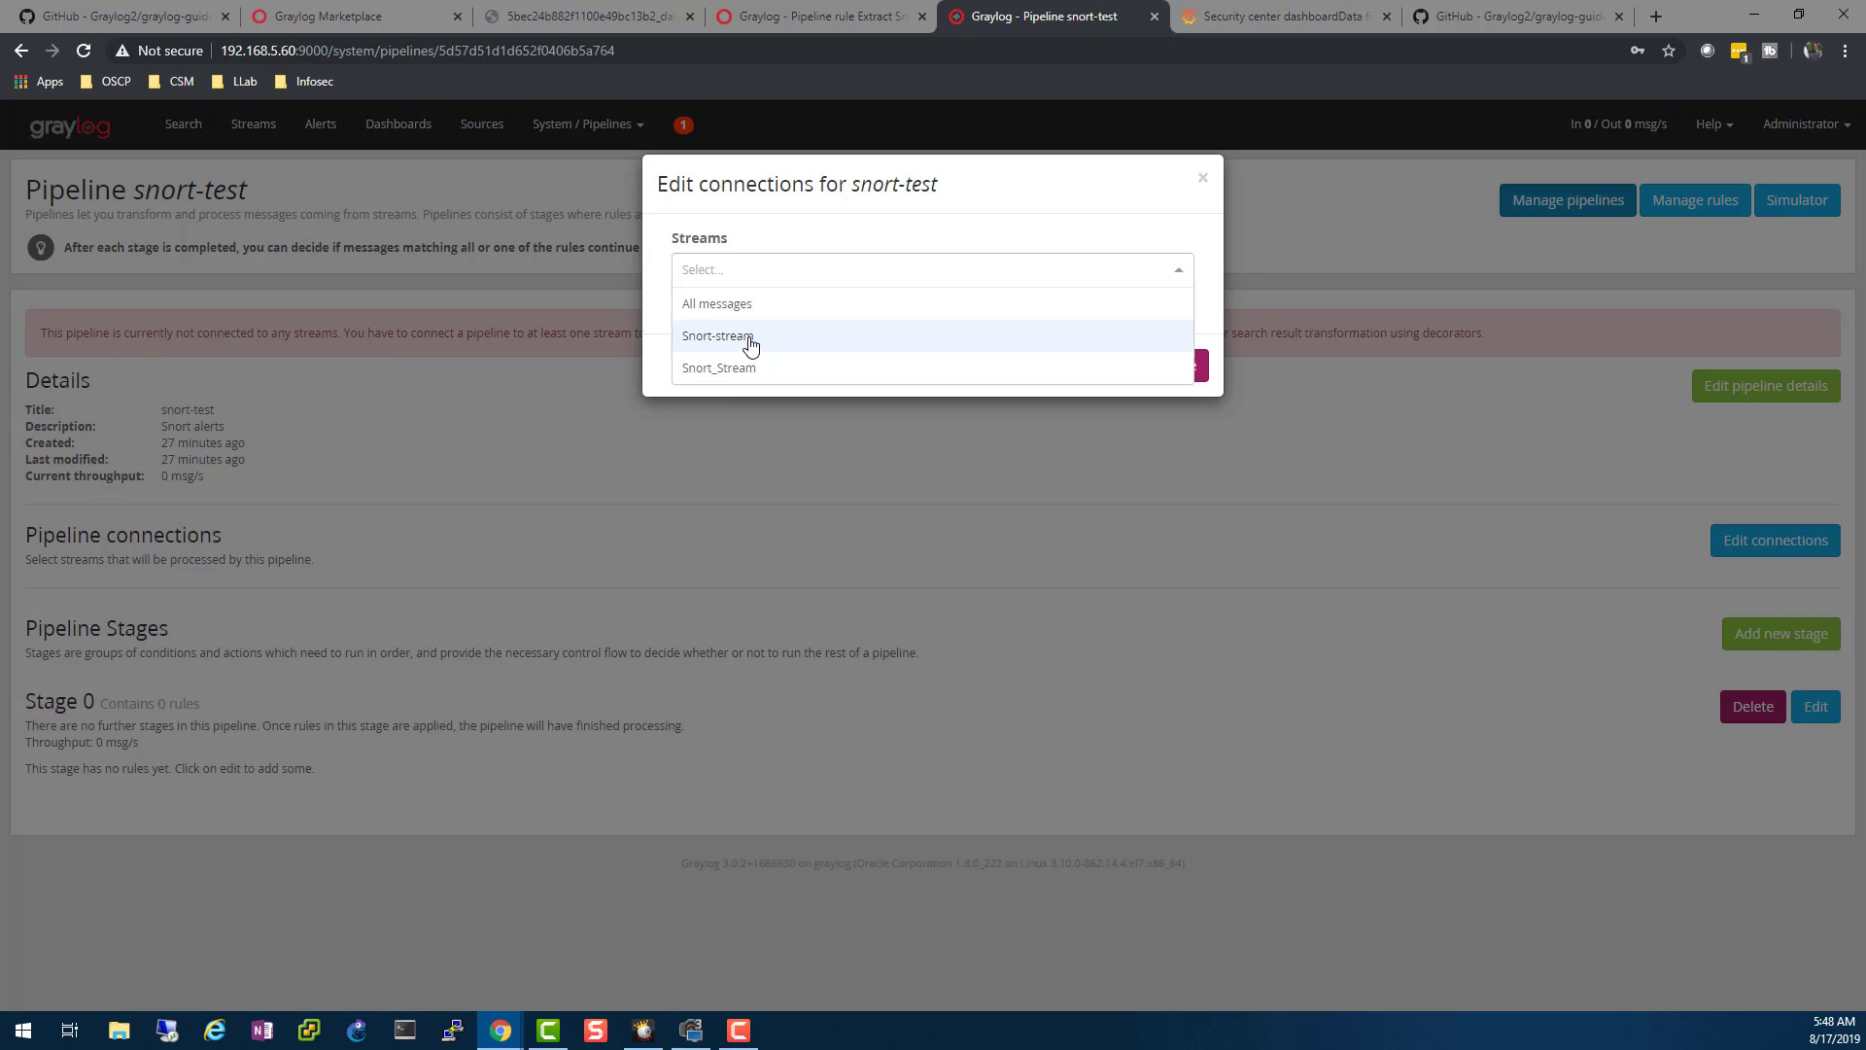
{"action": "left_click", "coordinate": [718, 335]}
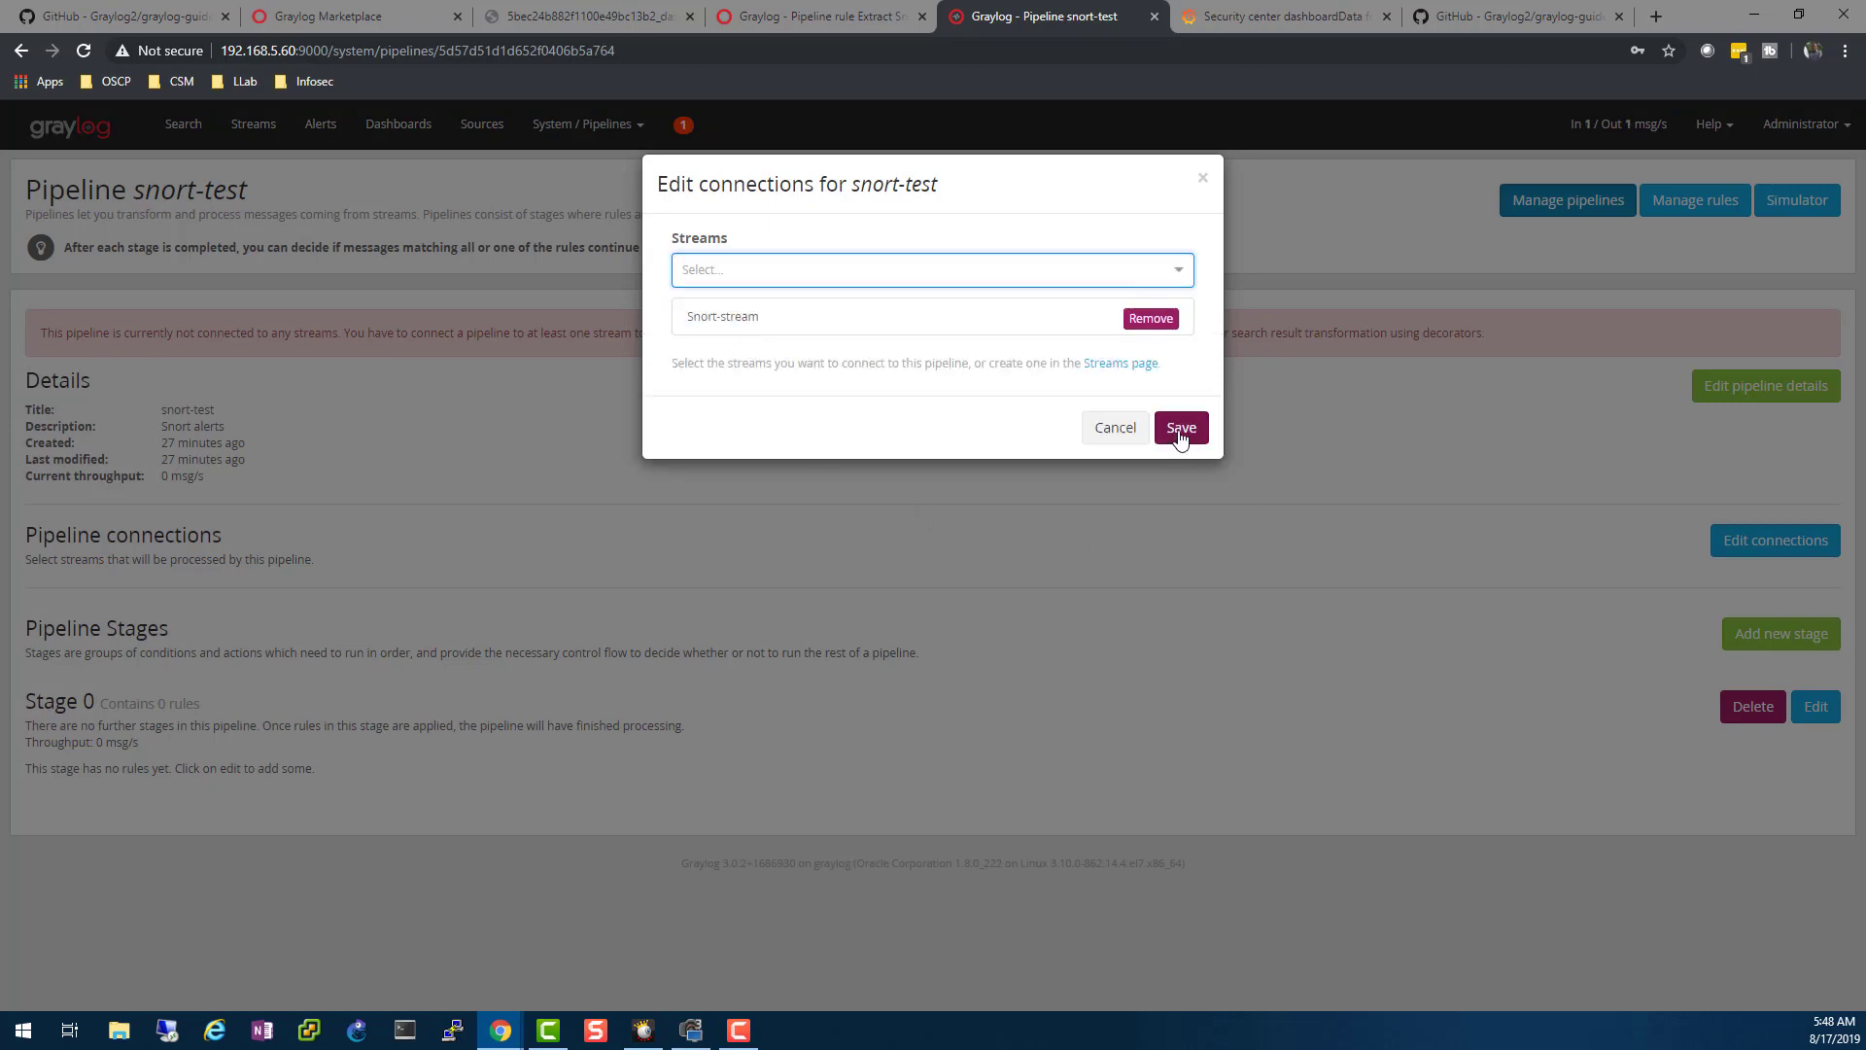
{"action": "left_click", "coordinate": [1179, 428]}
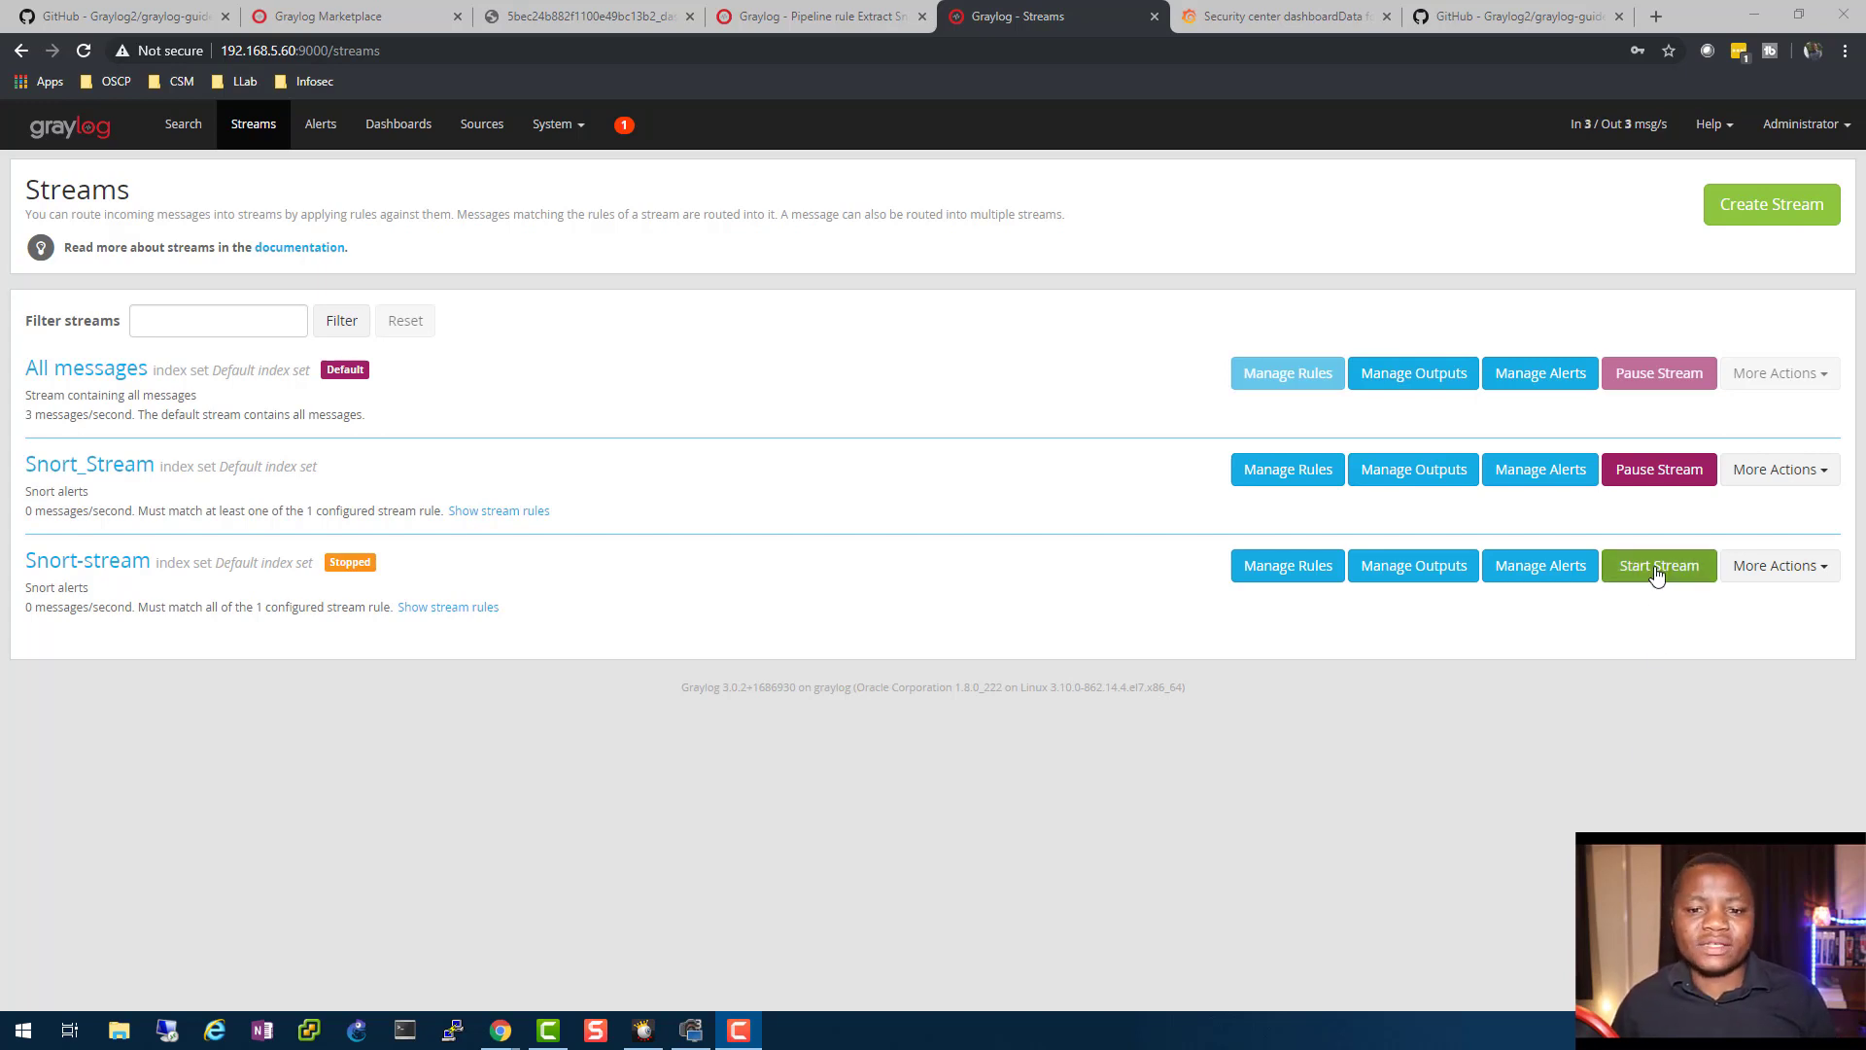
- Start Snort-stream, then go to System > Inputs
{"action": "left_click", "coordinate": [1658, 565]}
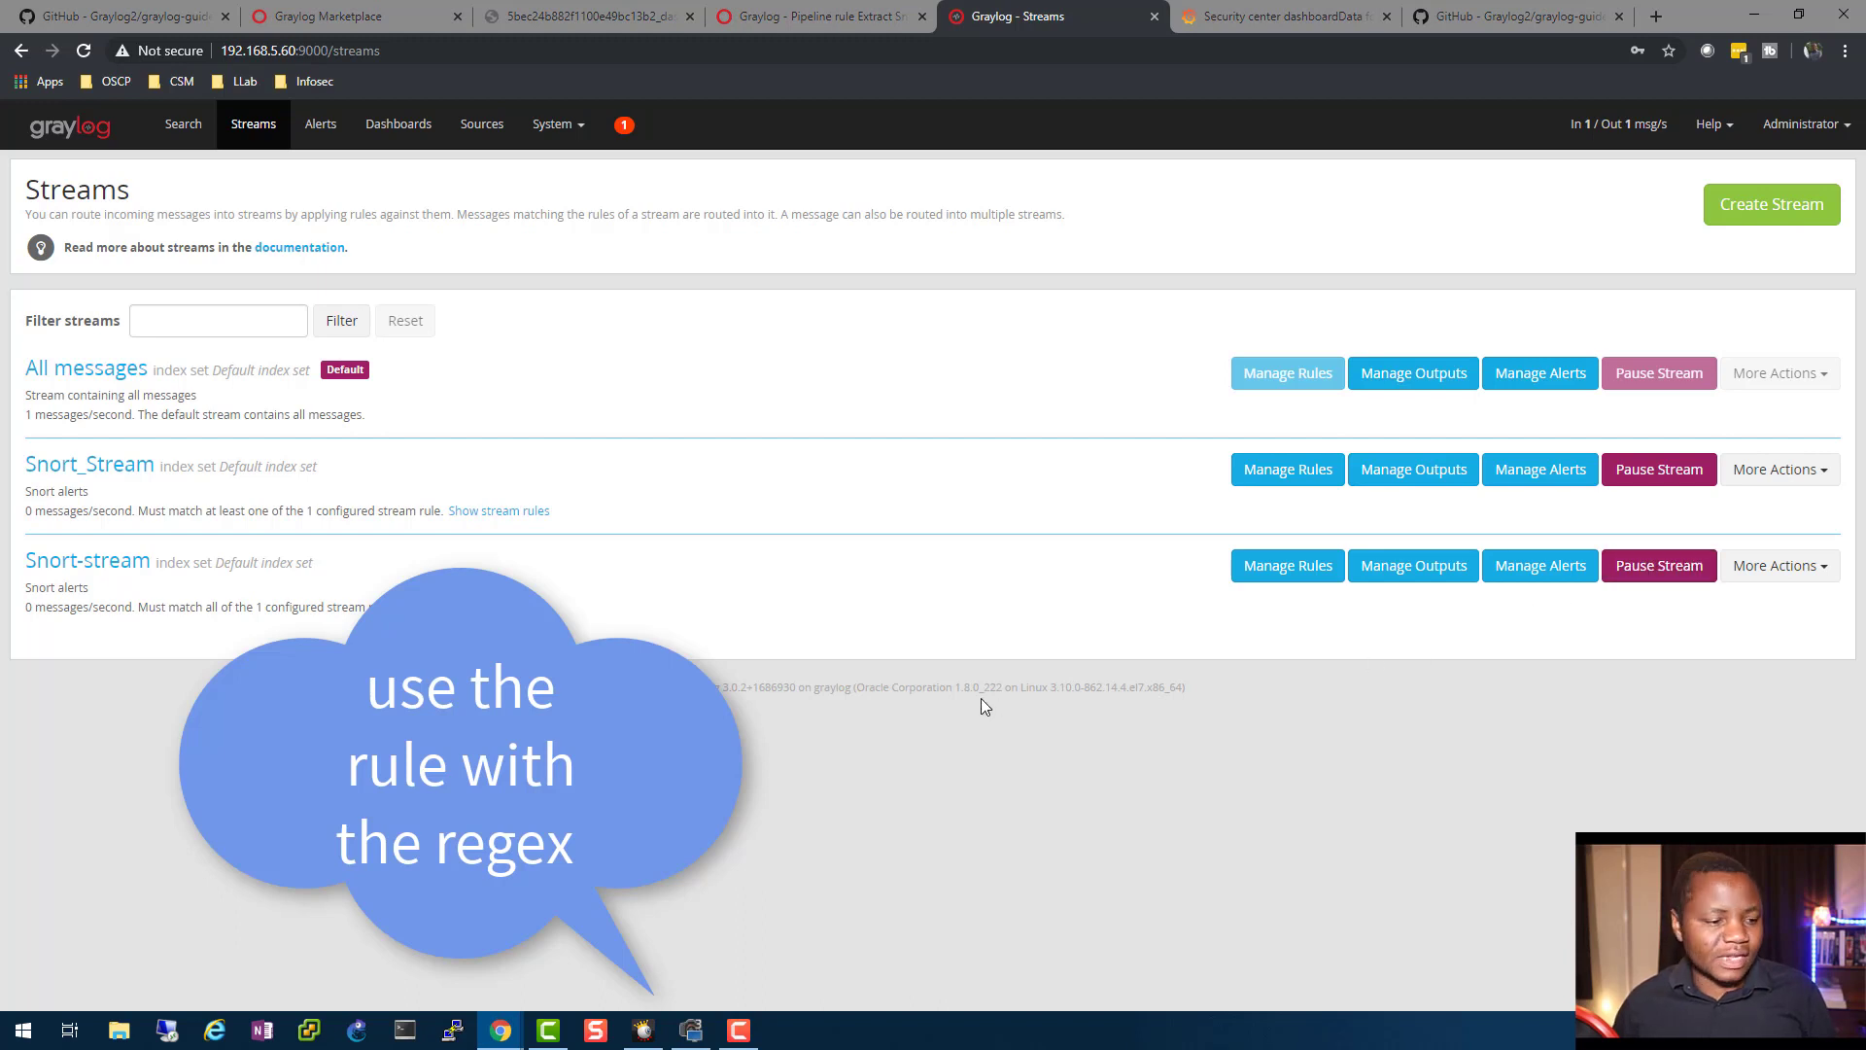
{"action": "mouse_move", "coordinate": [299, 632]}
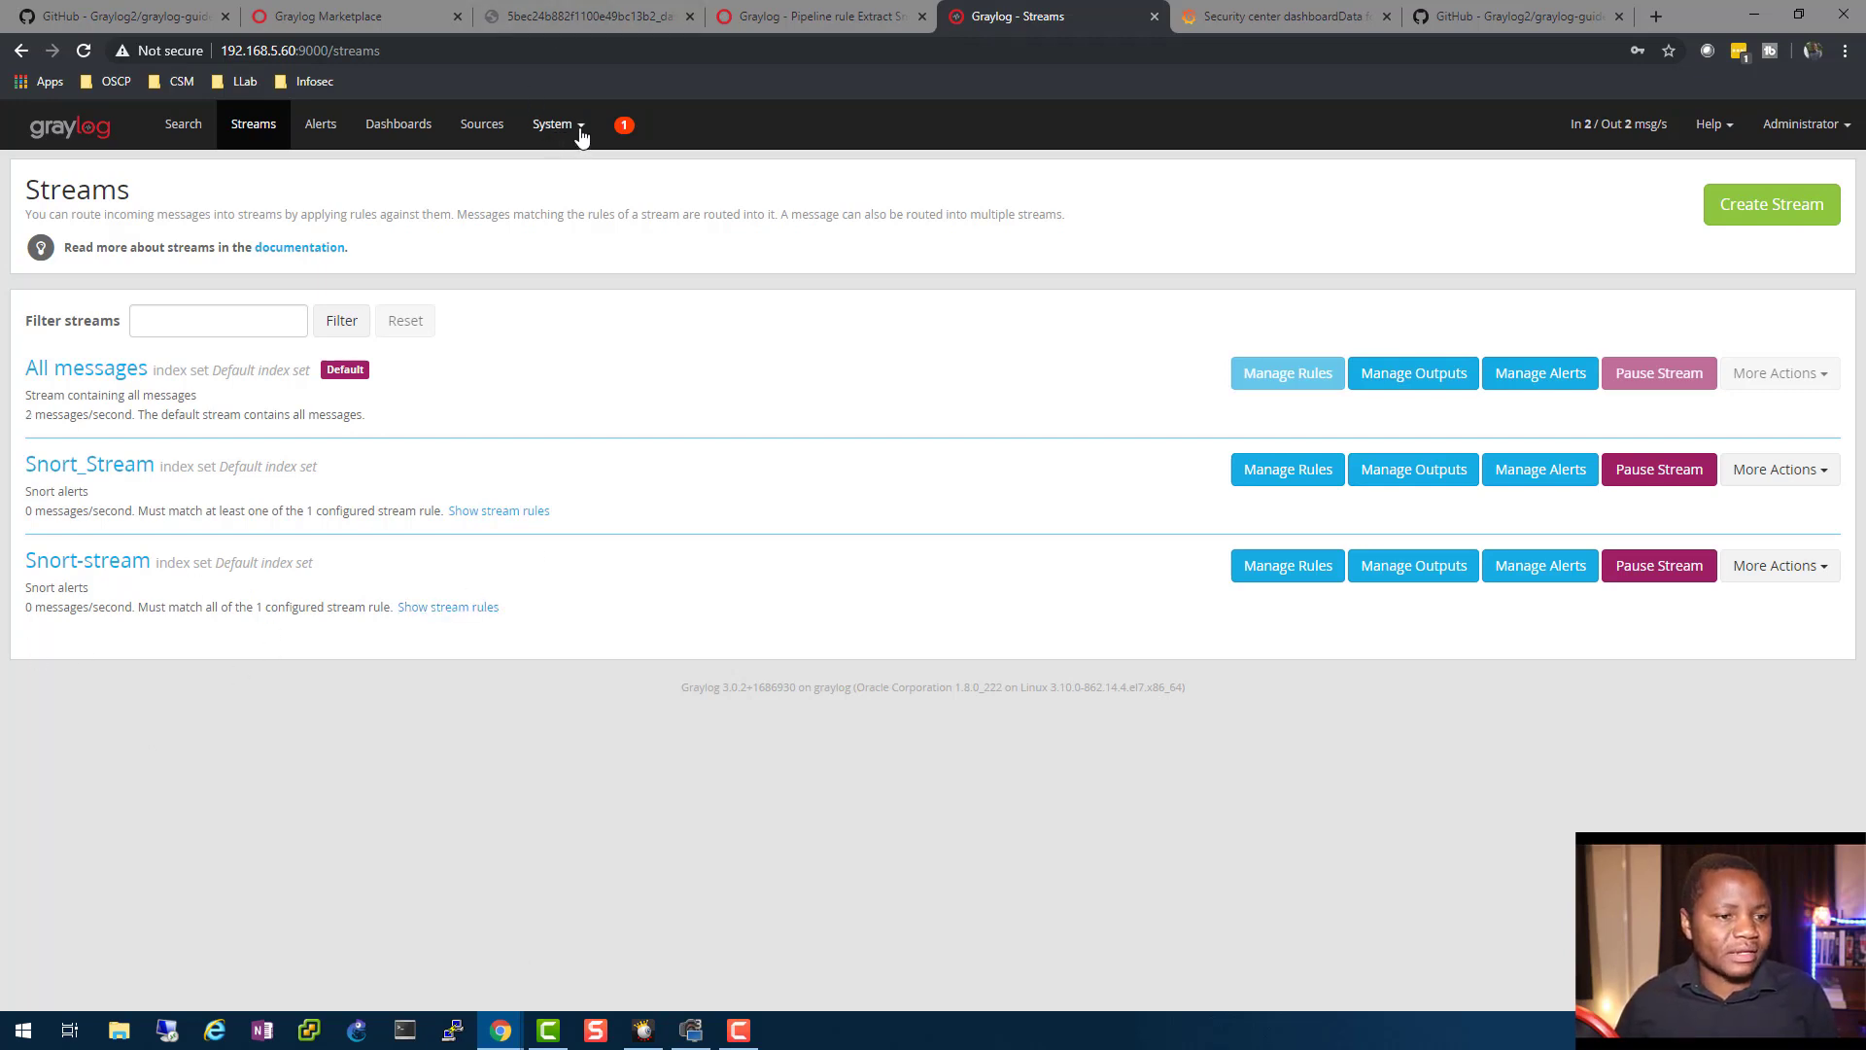
{"action": "left_click", "coordinate": [551, 124]}
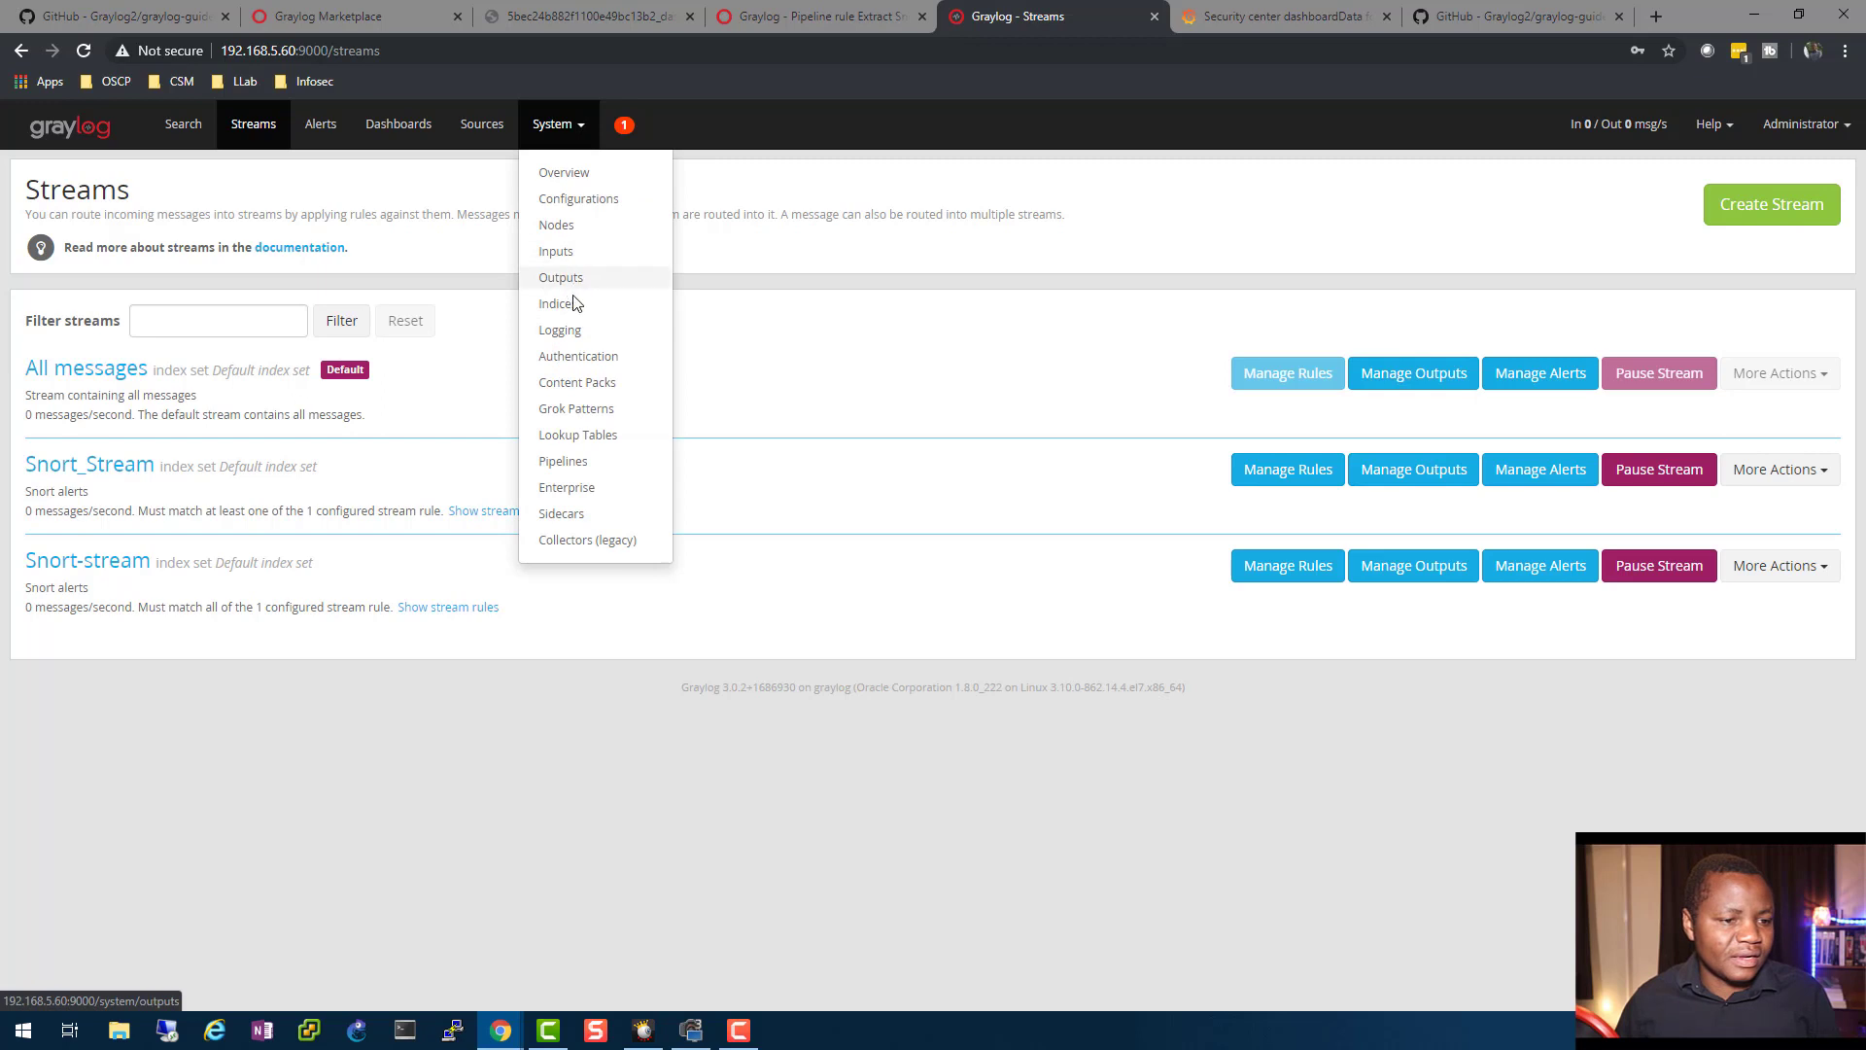
{"action": "left_click", "coordinate": [556, 251]}
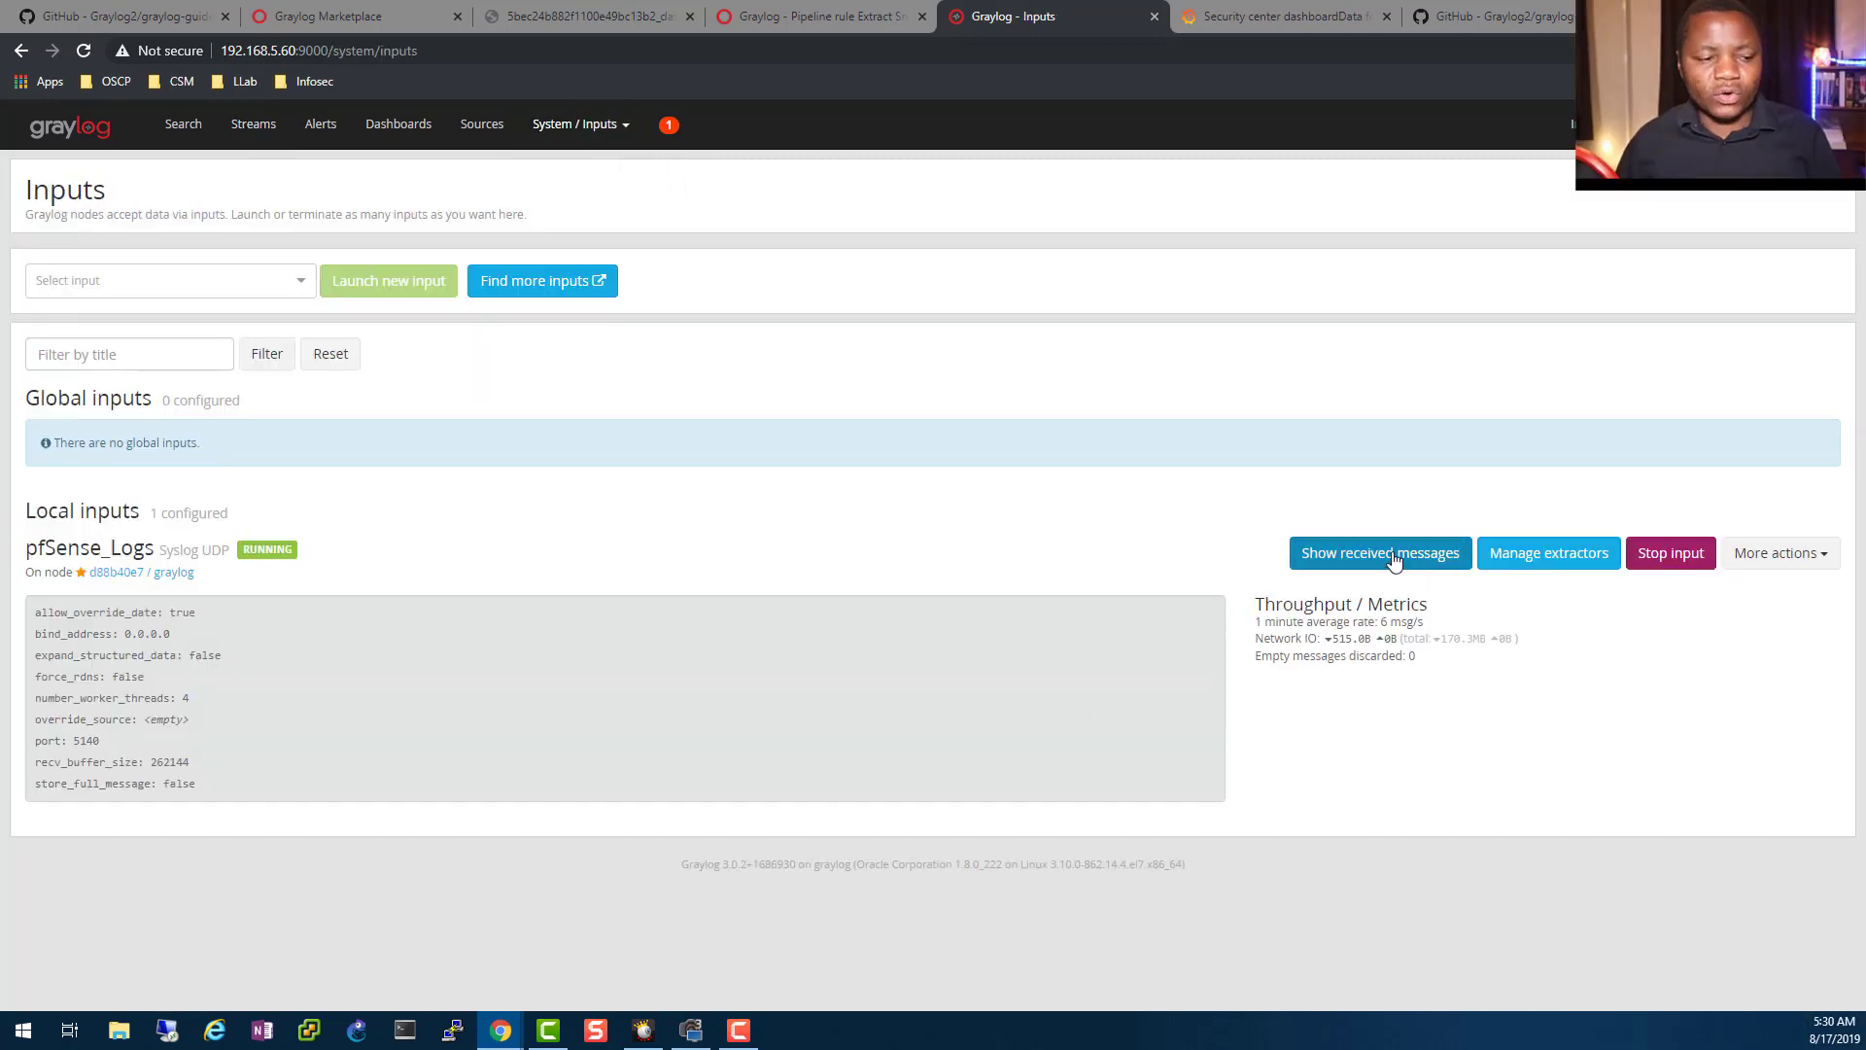
- View messages received by pfSense_Logs and select the search query for replacement
{"action": "left_click", "coordinate": [1379, 552]}
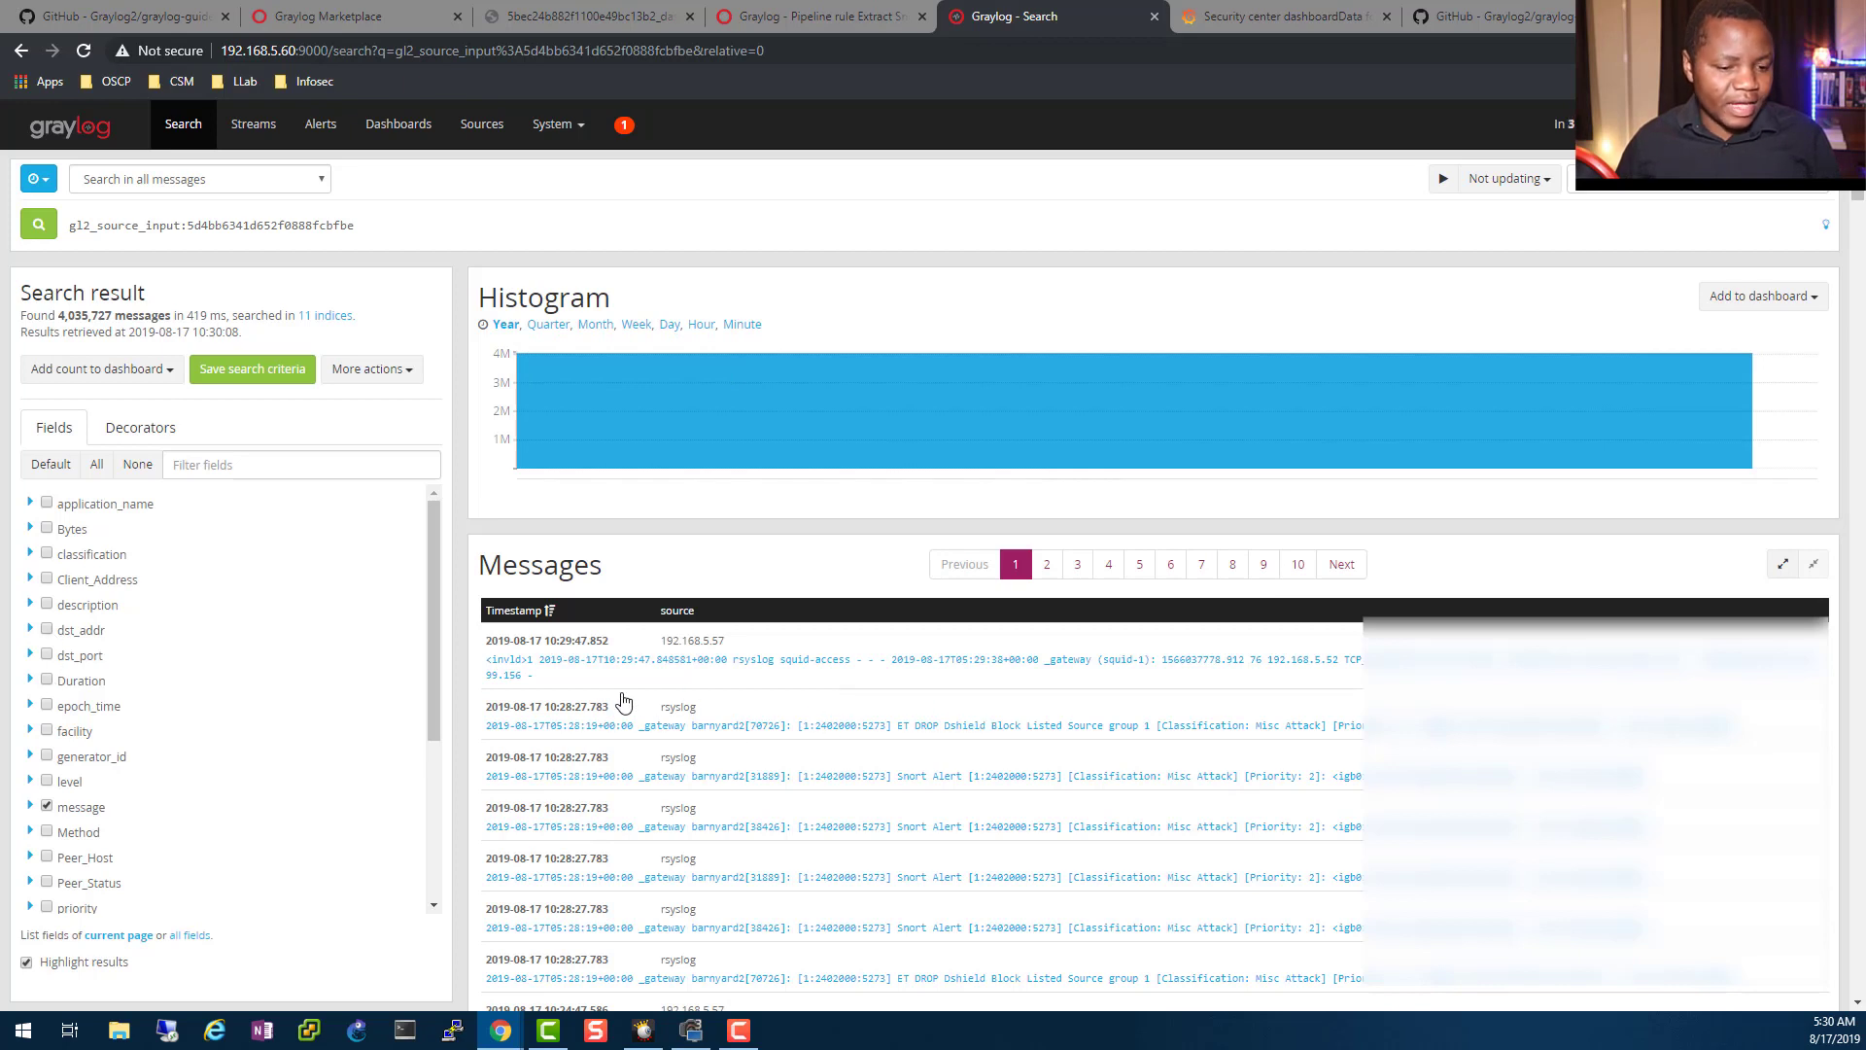
{"action": "mouse_move", "coordinate": [985, 709]}
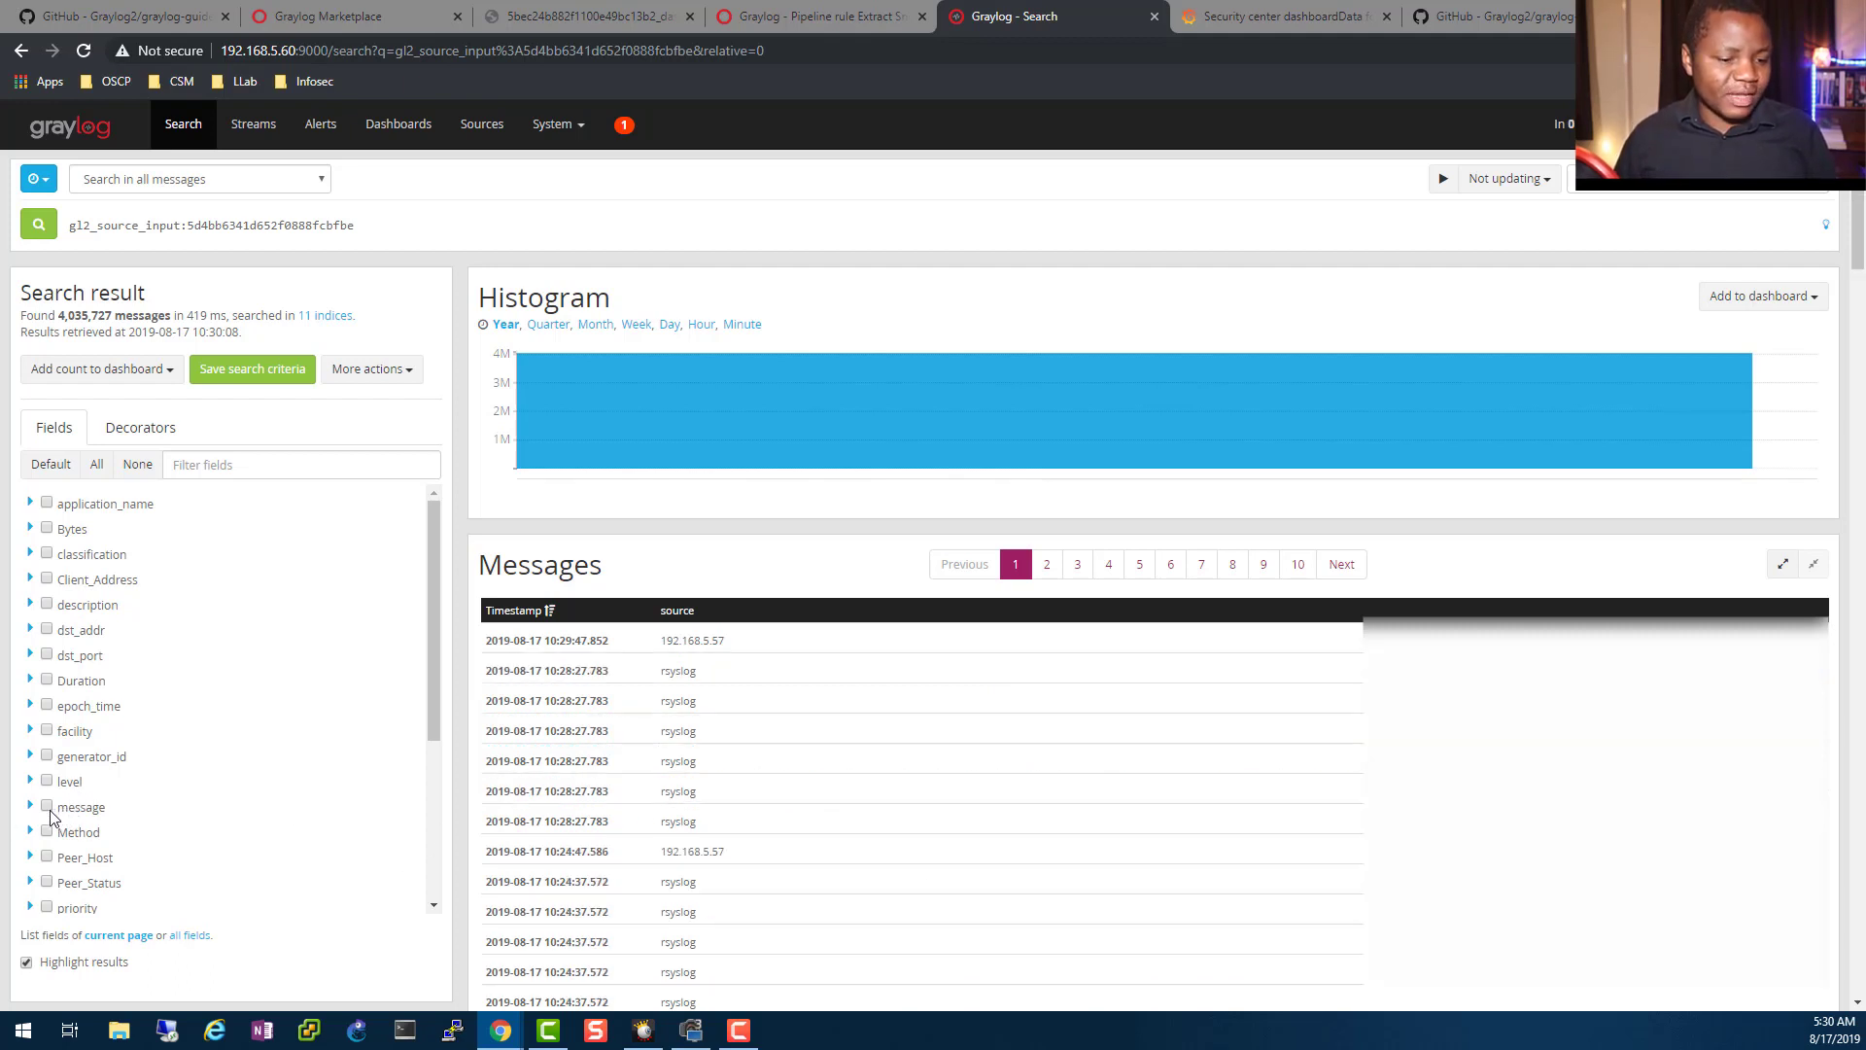
{"action": "scroll", "scroll_direction": "down", "scroll_amount": 3}
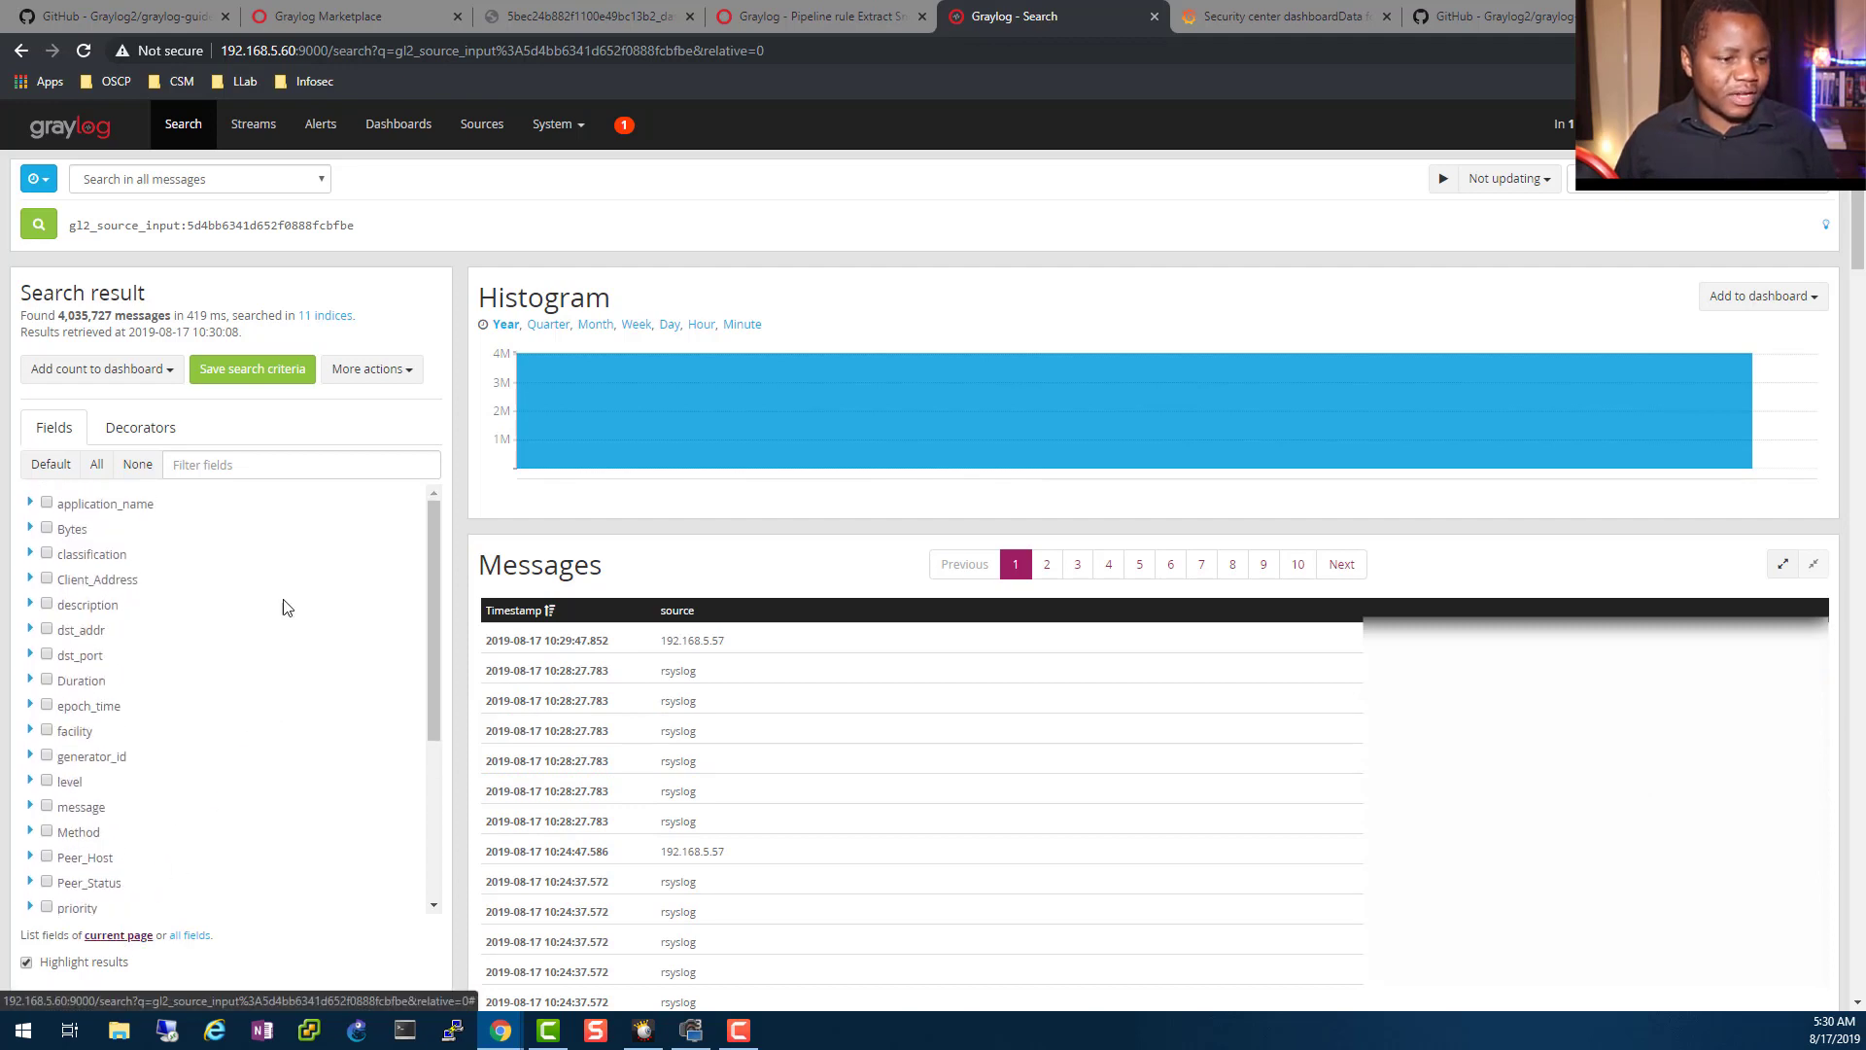
{"action": "triple_click", "coordinate": [210, 224]}
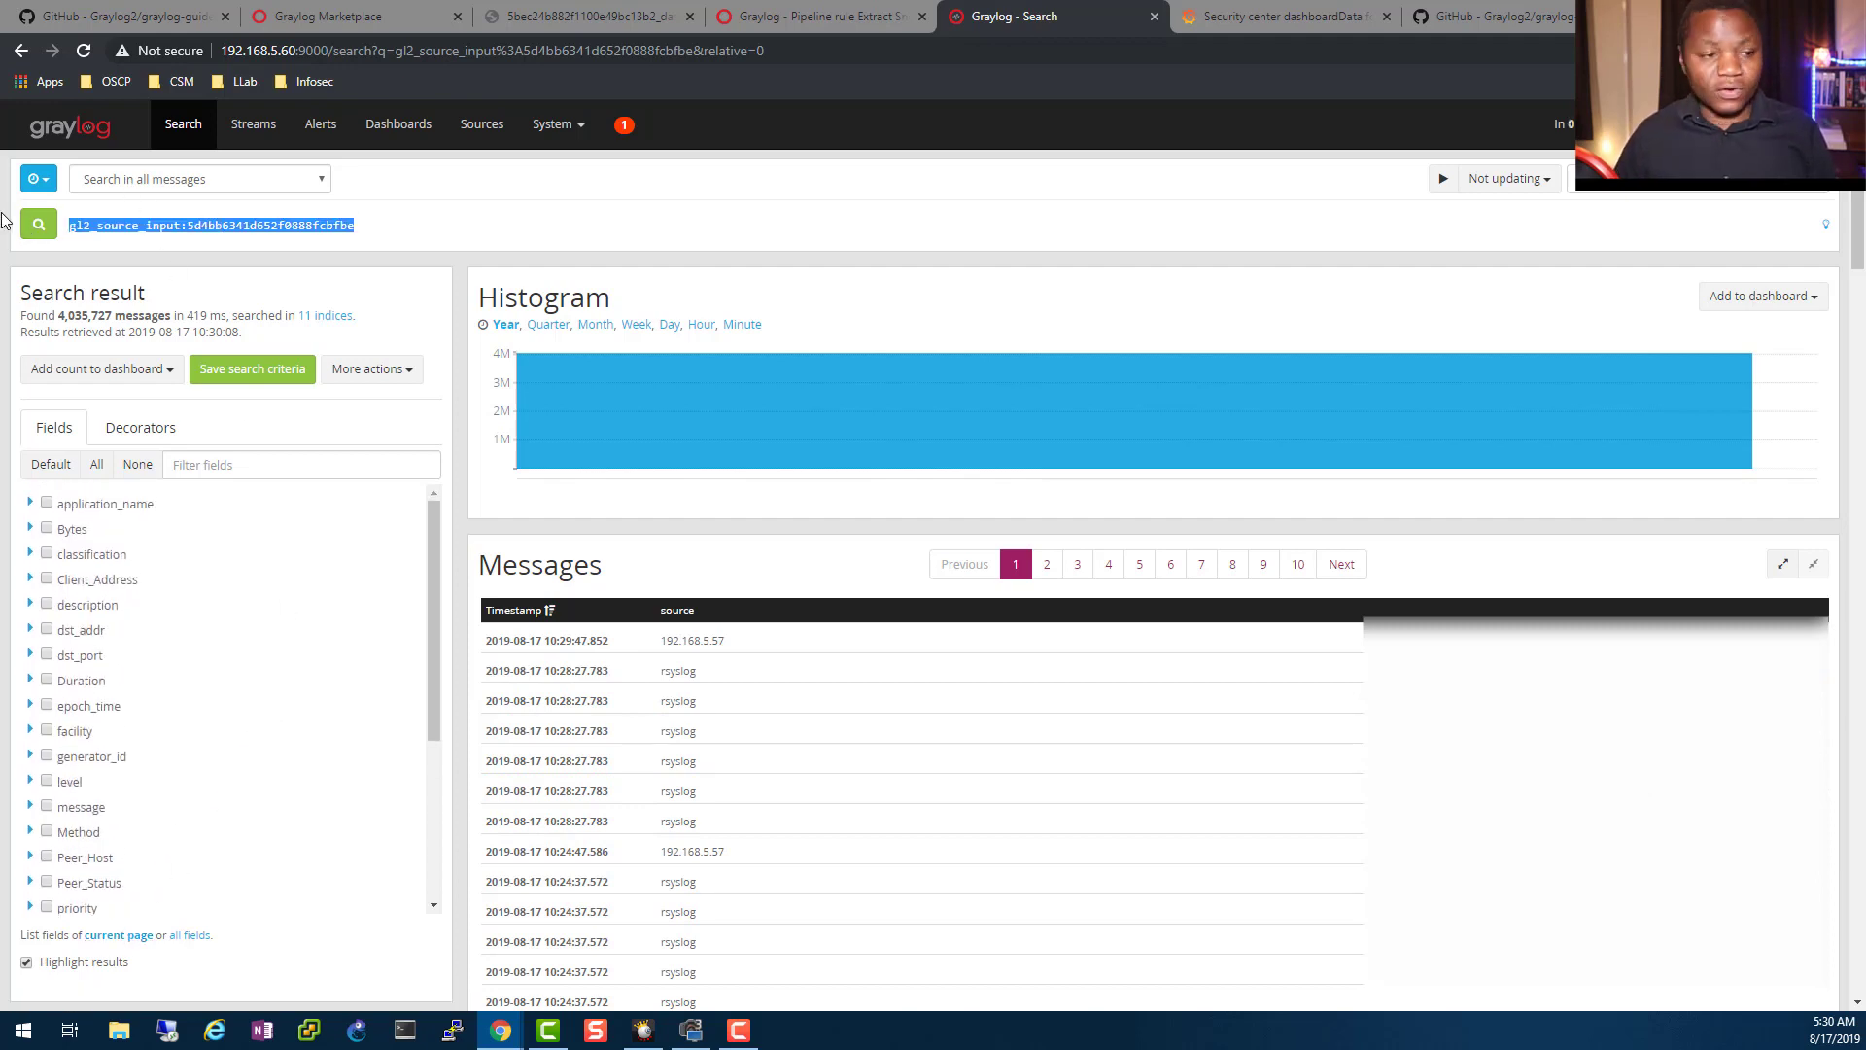
- Search 'classification:' and toggle the classification, description and dst_port message columns
{"action": "type", "text": "classification:"}
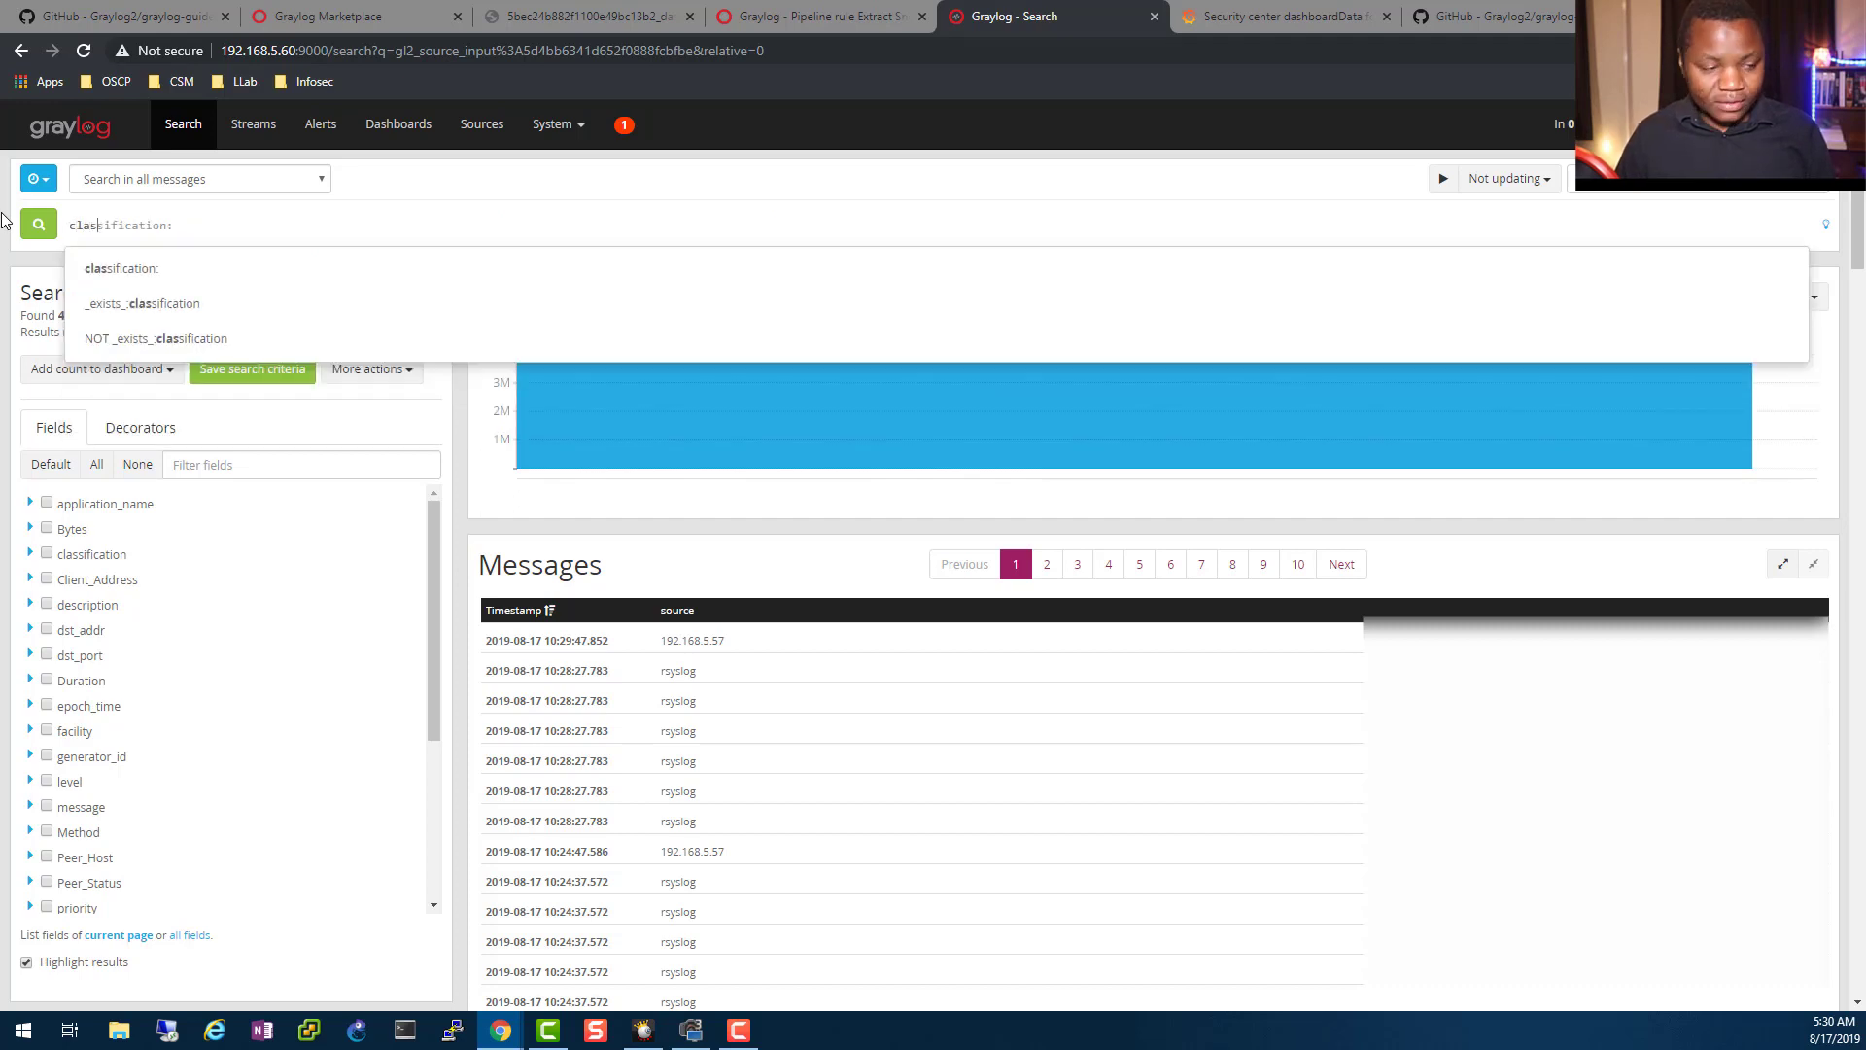
{"action": "mouse_move", "coordinate": [119, 268]}
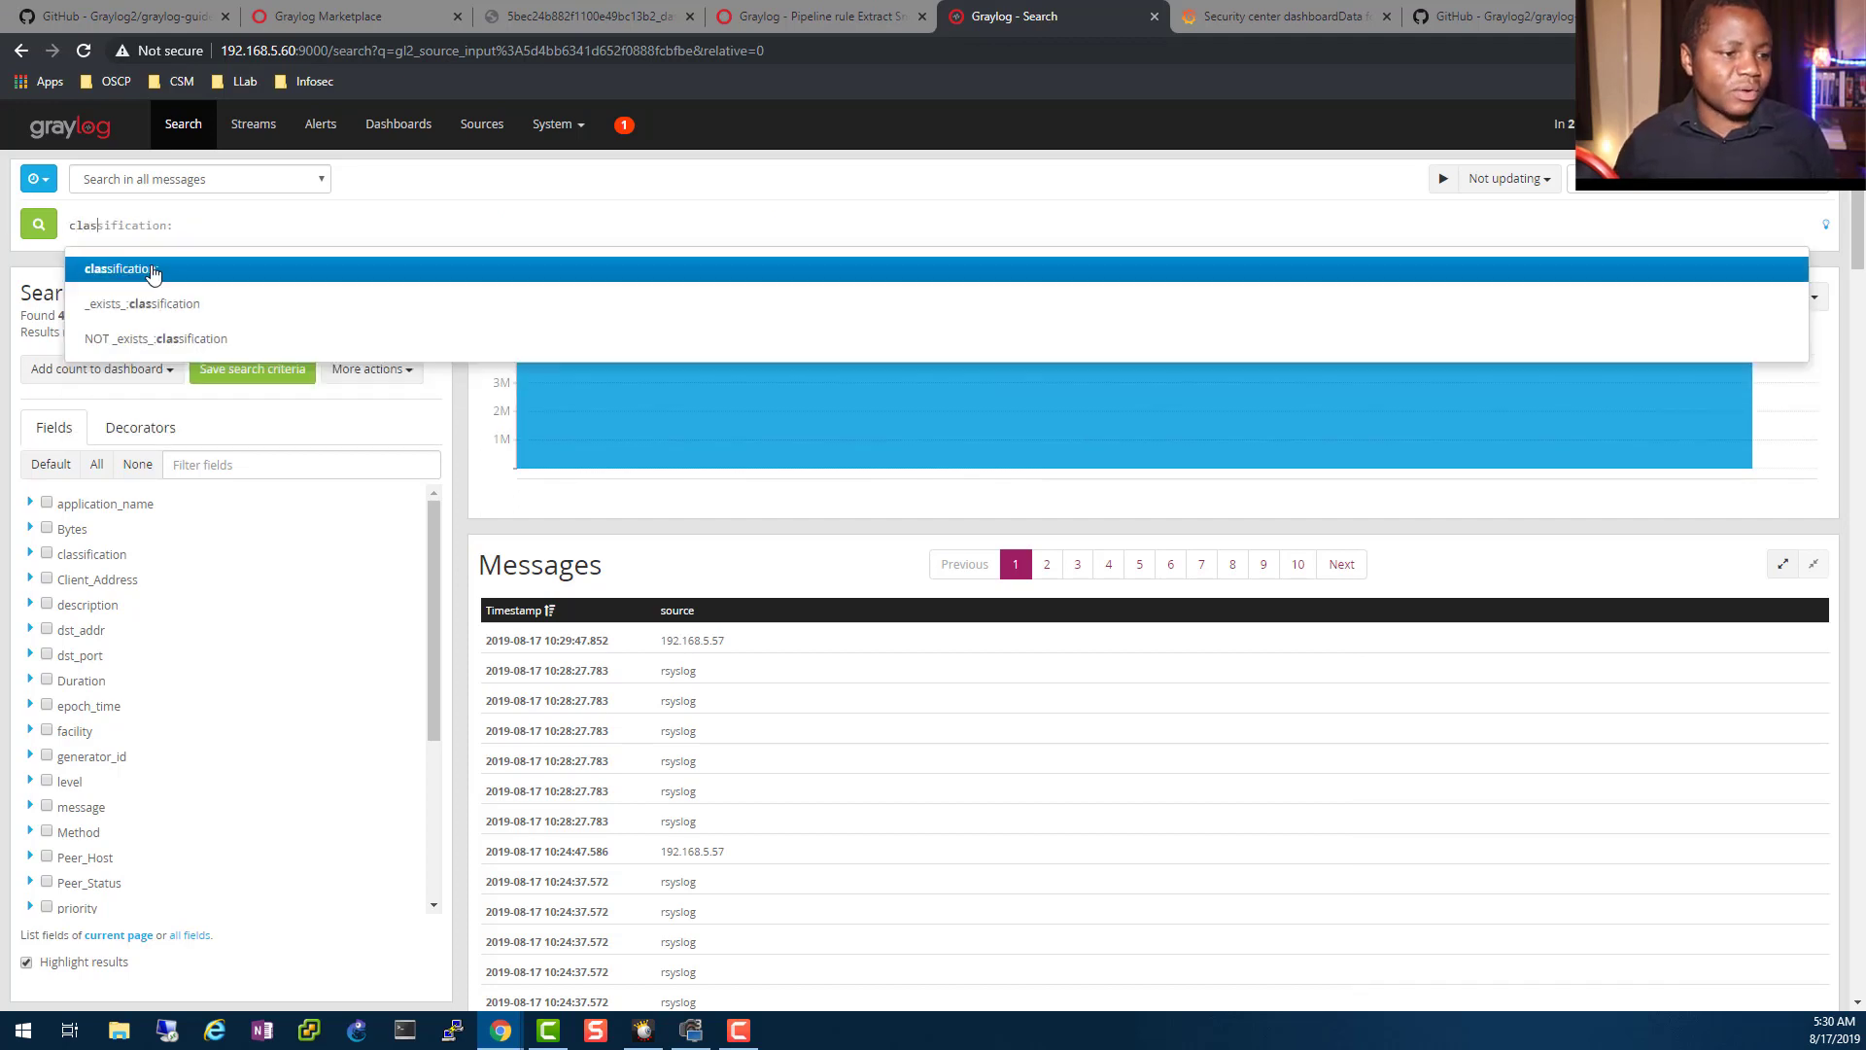
{"action": "left_click", "coordinate": [119, 269]}
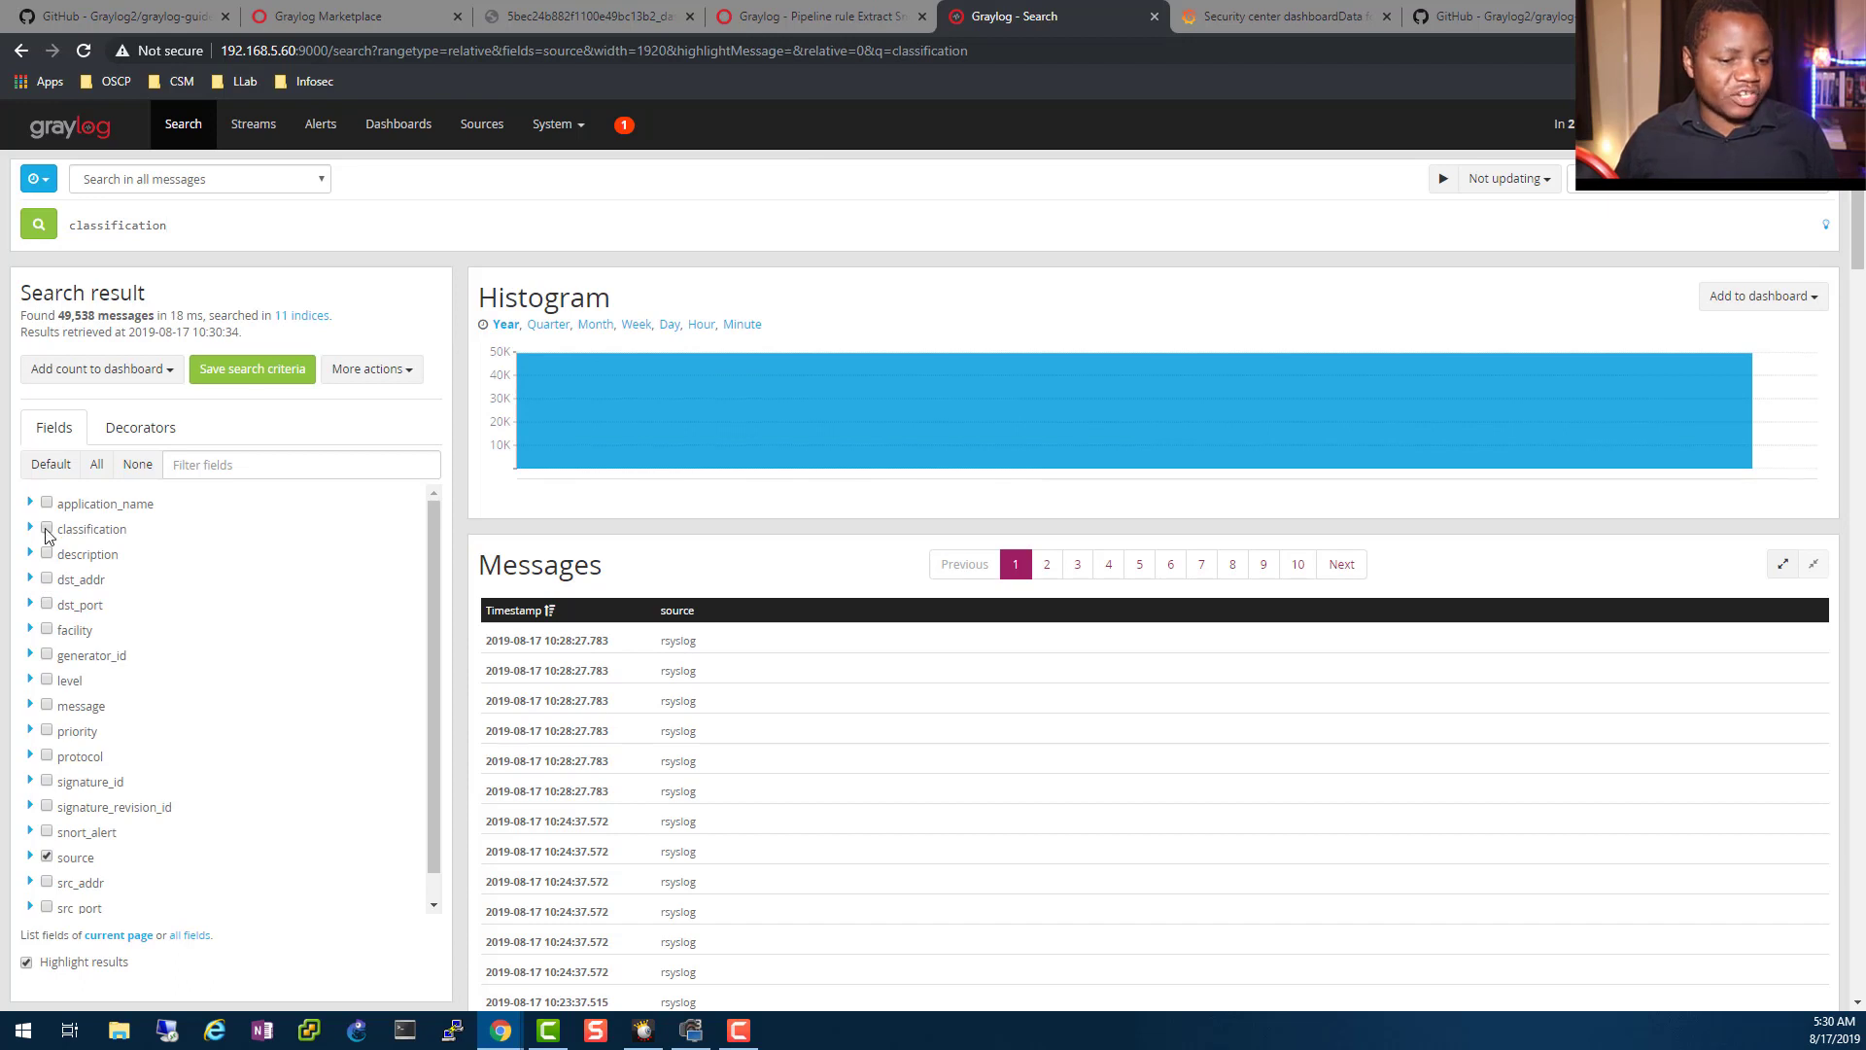
{"action": "left_click", "coordinate": [47, 529]}
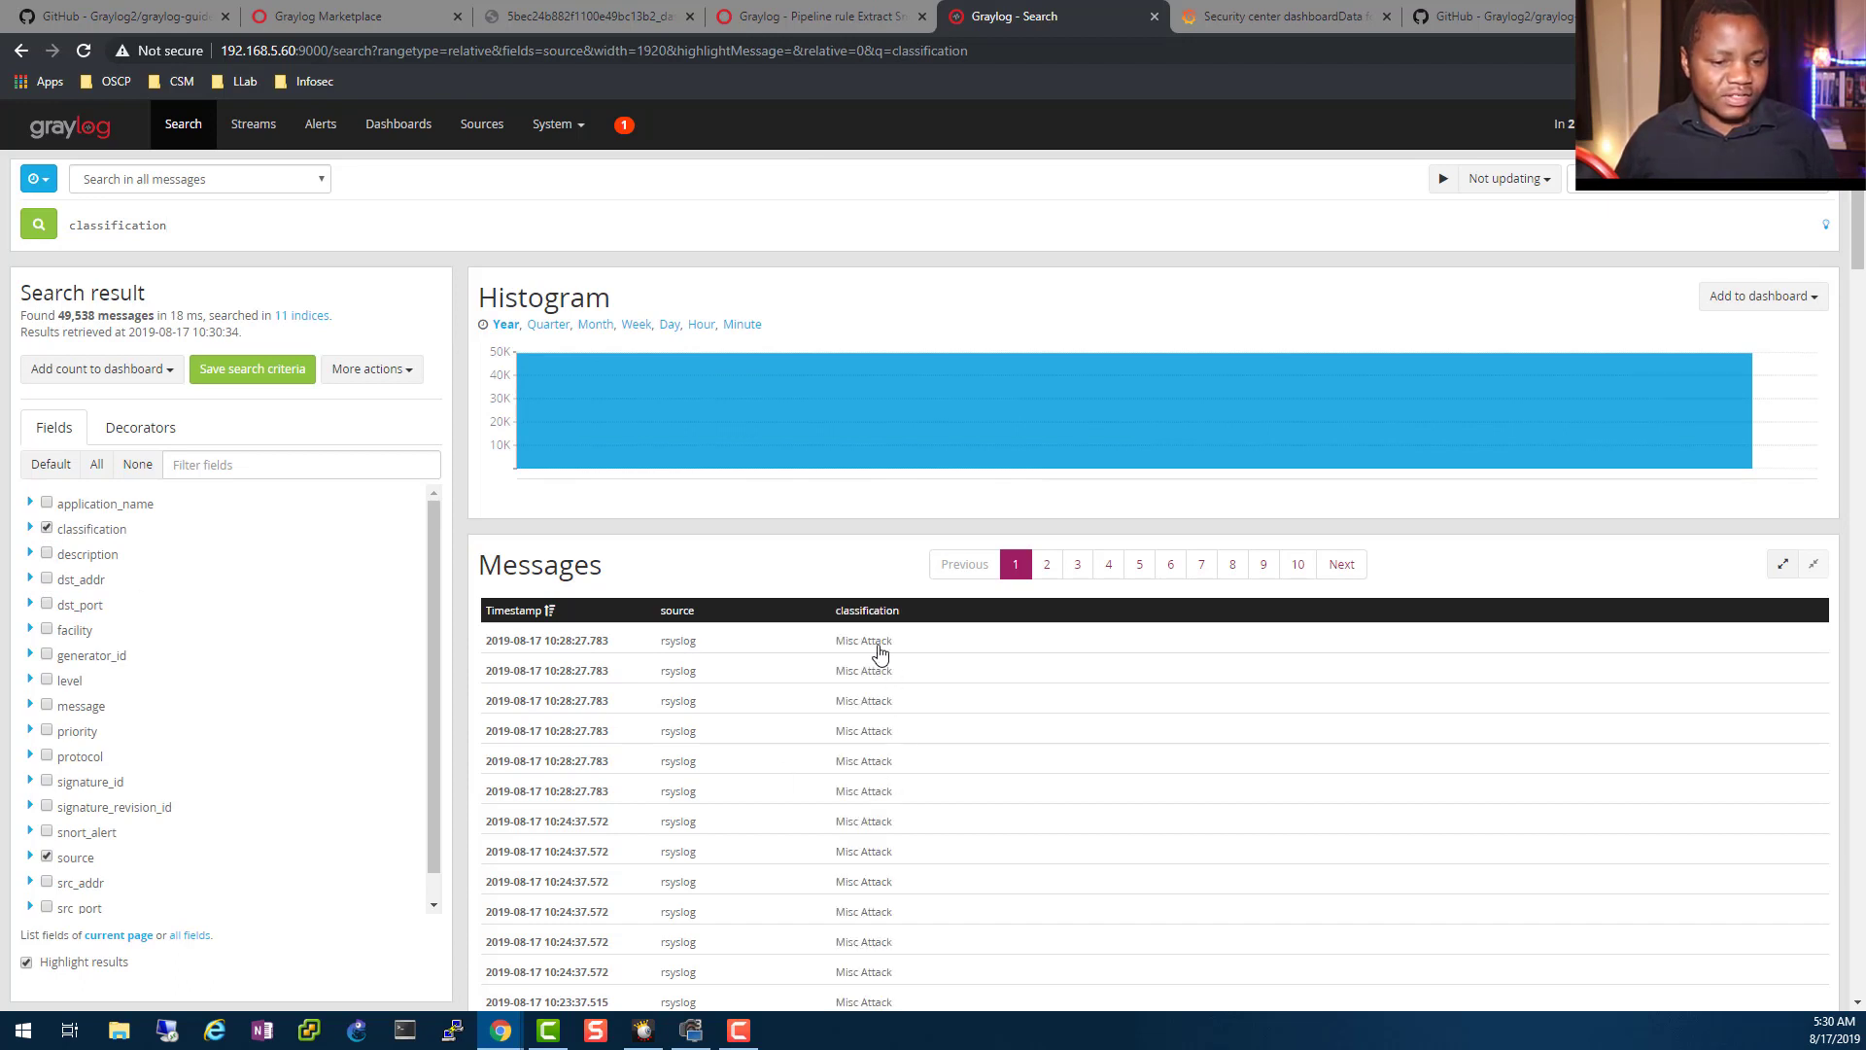
{"action": "mouse_move", "coordinate": [879, 913]}
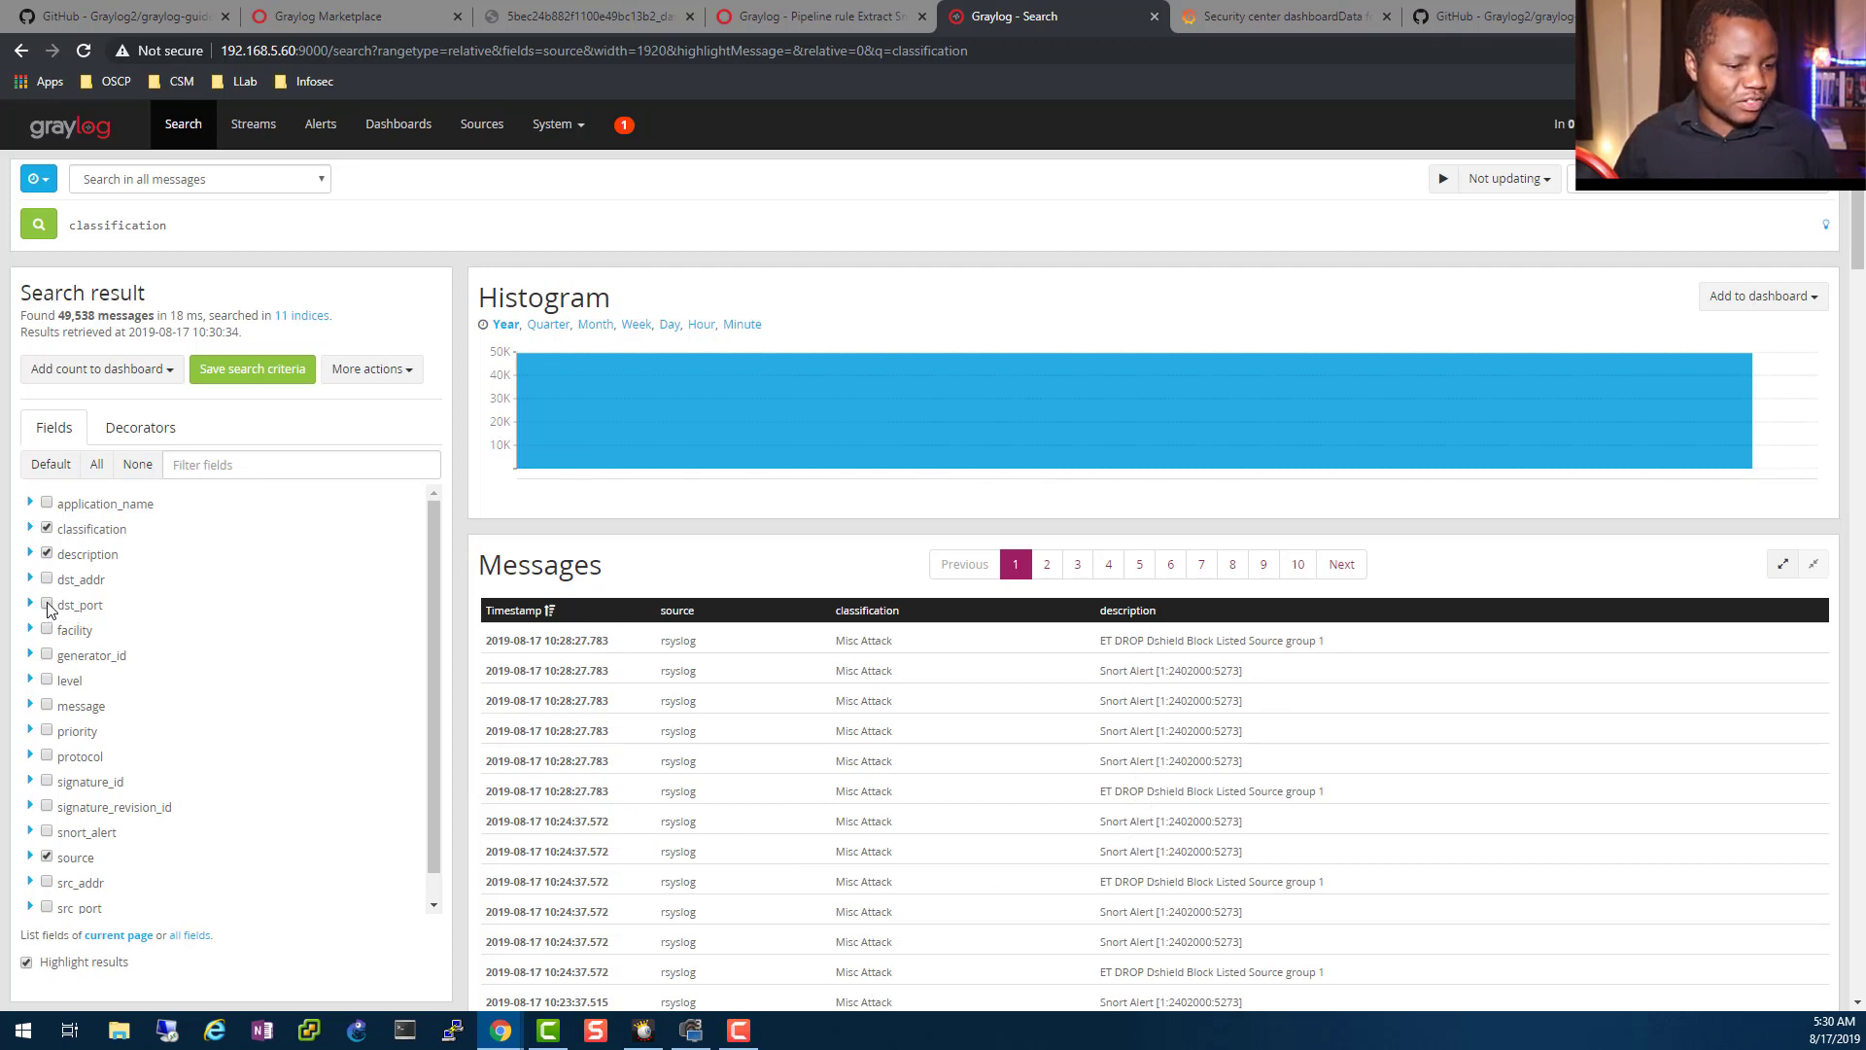
{"action": "left_click", "coordinate": [46, 604]}
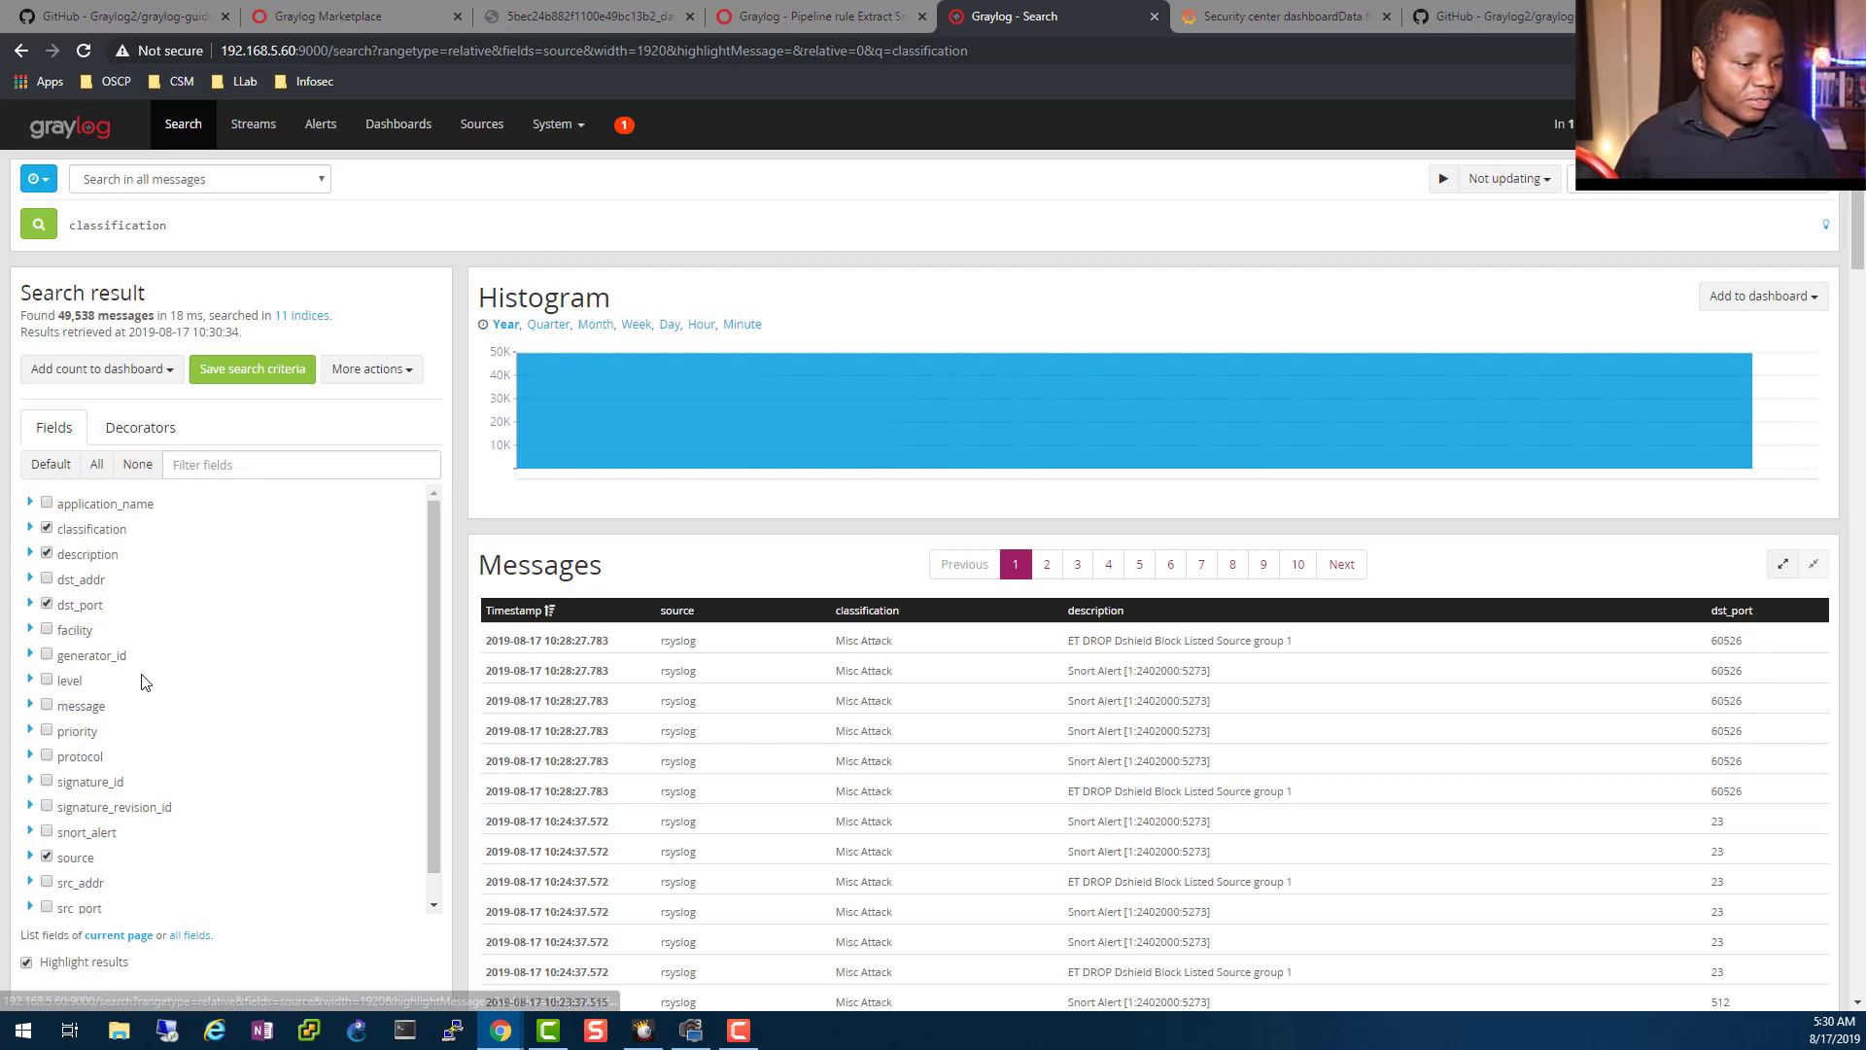
{"action": "left_click", "coordinate": [47, 731]}
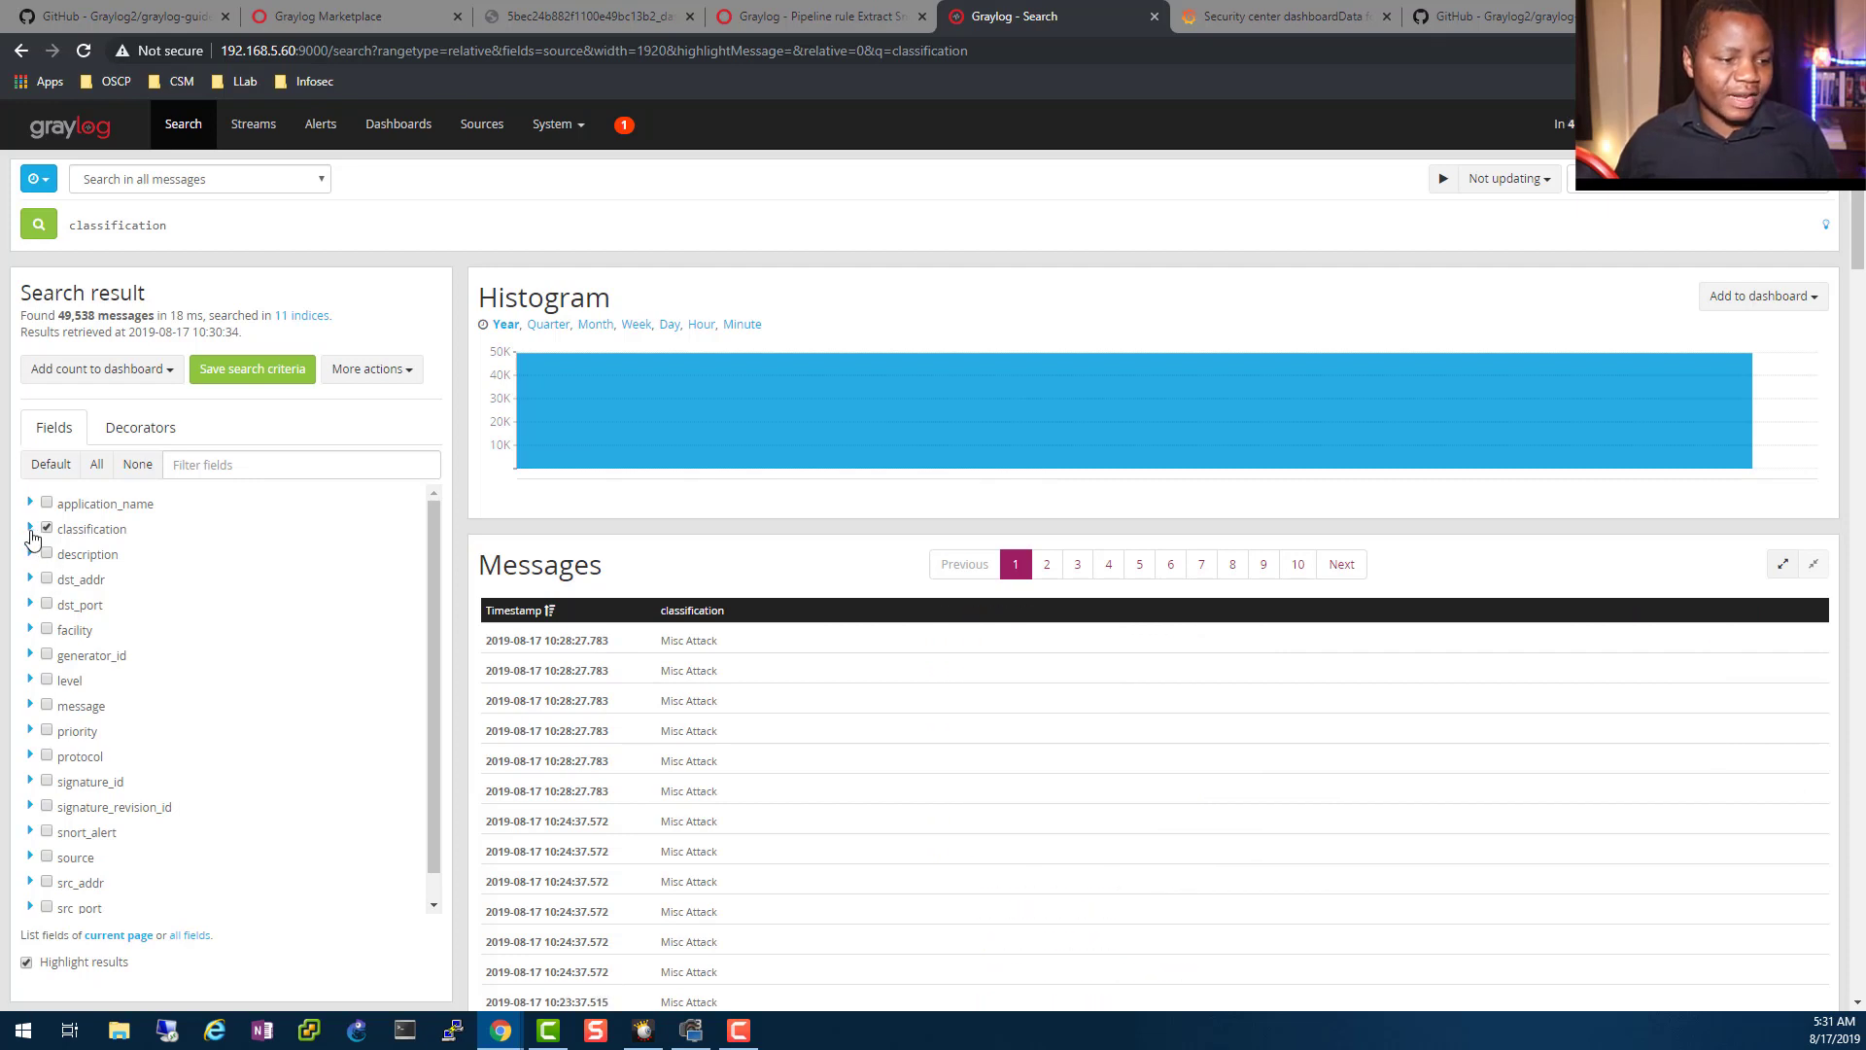
- Show classification quick values, view Add to dashboard options, and expand the level field
{"action": "left_click", "coordinate": [31, 529]}
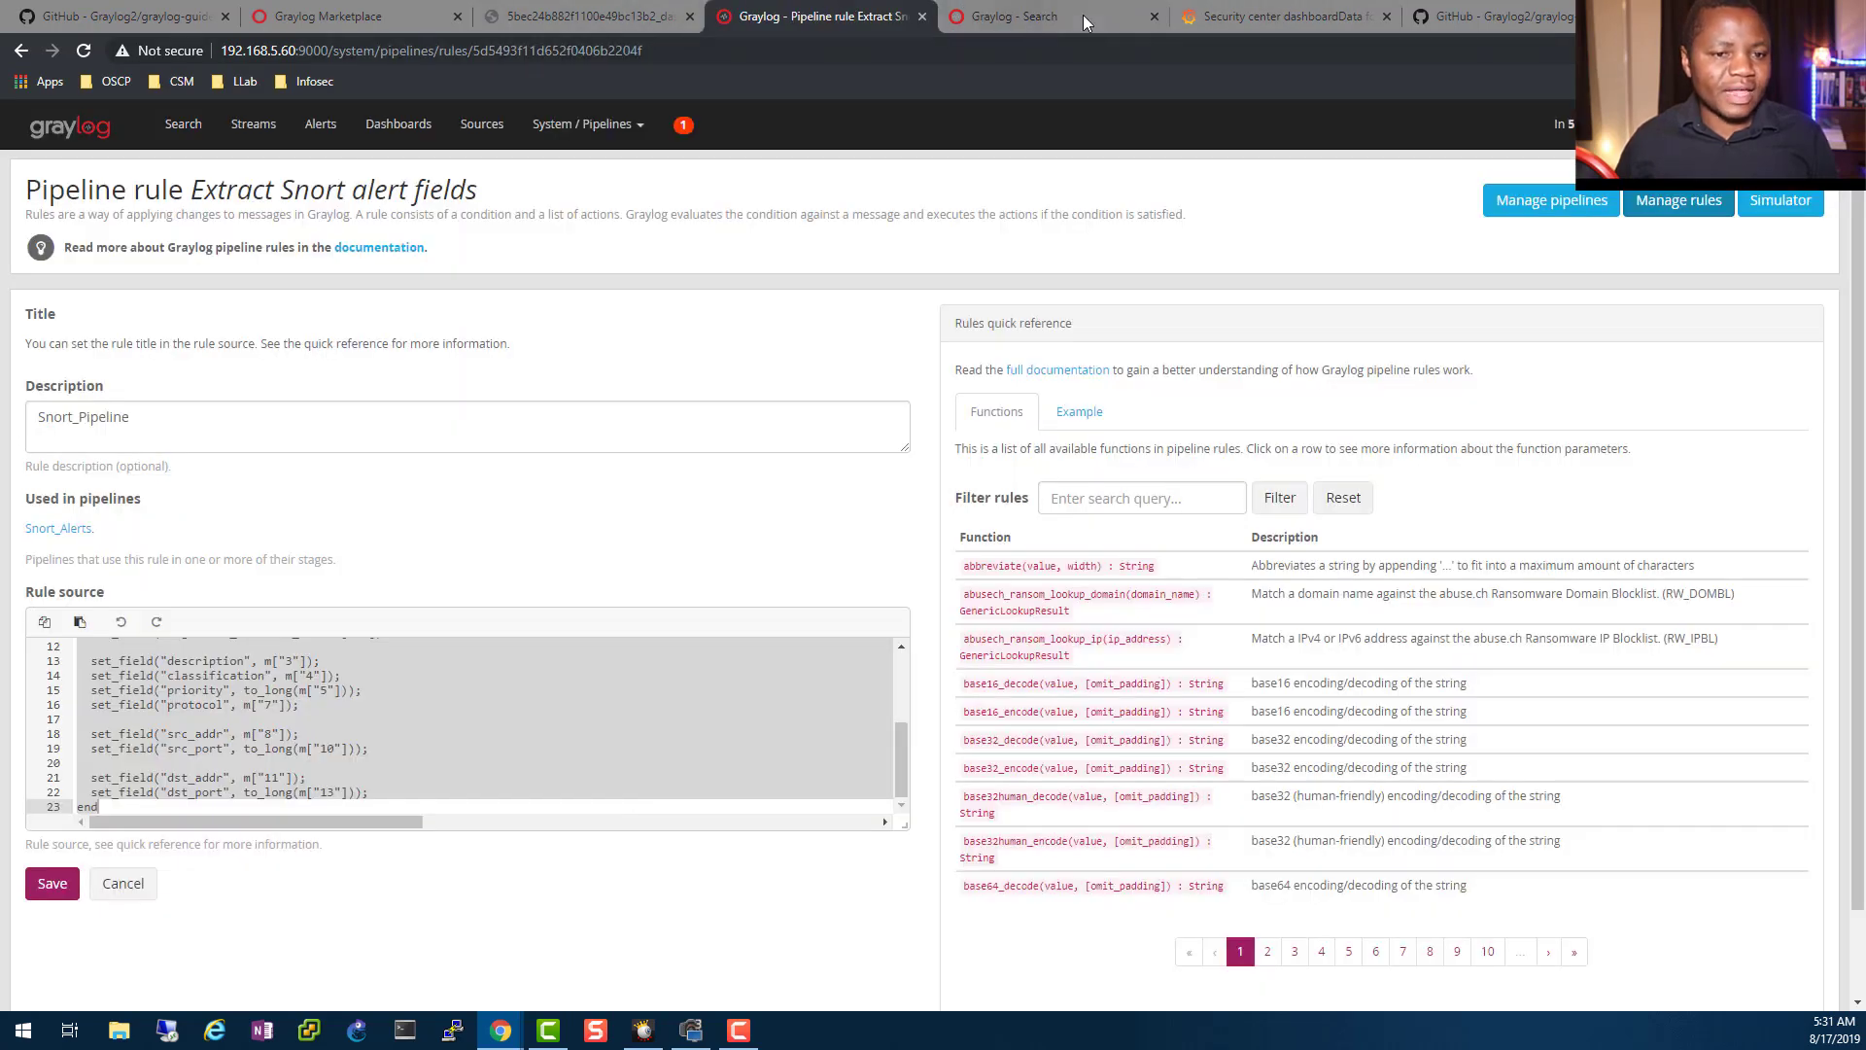
{"action": "left_click", "coordinate": [1018, 15]}
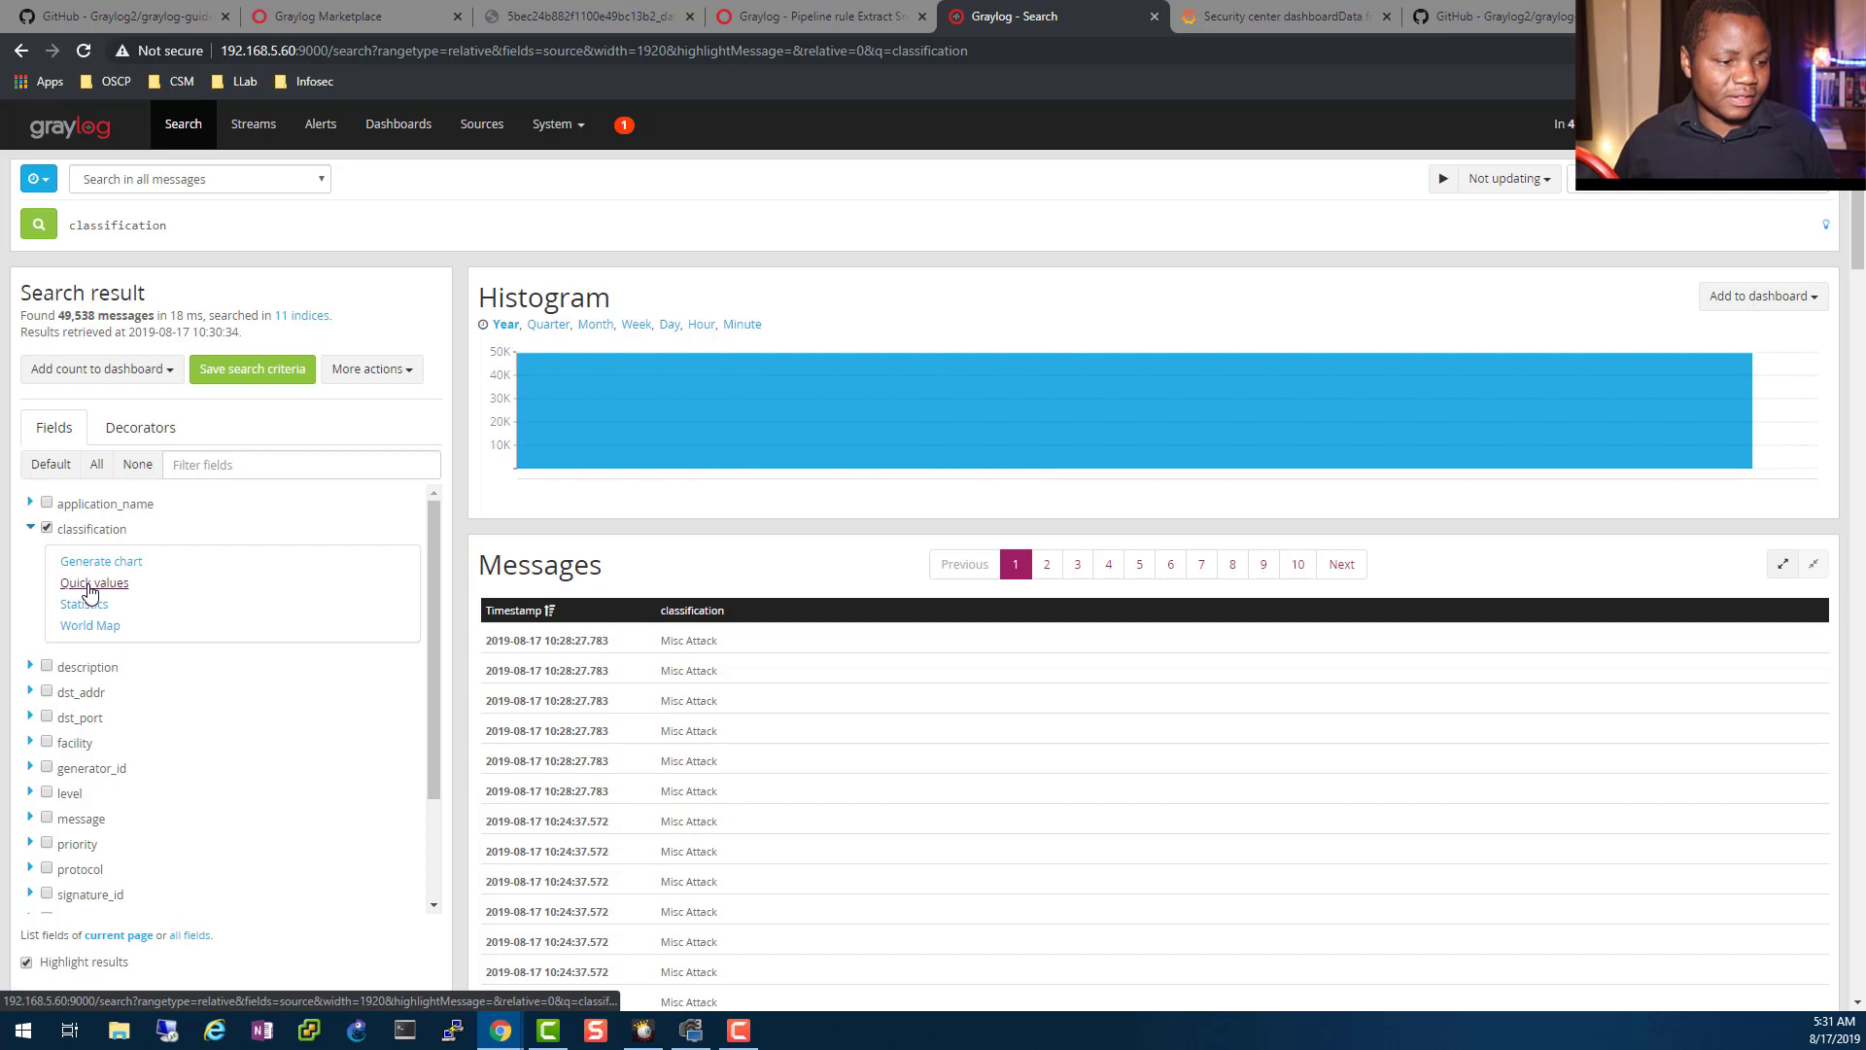
{"action": "left_click", "coordinate": [94, 582]}
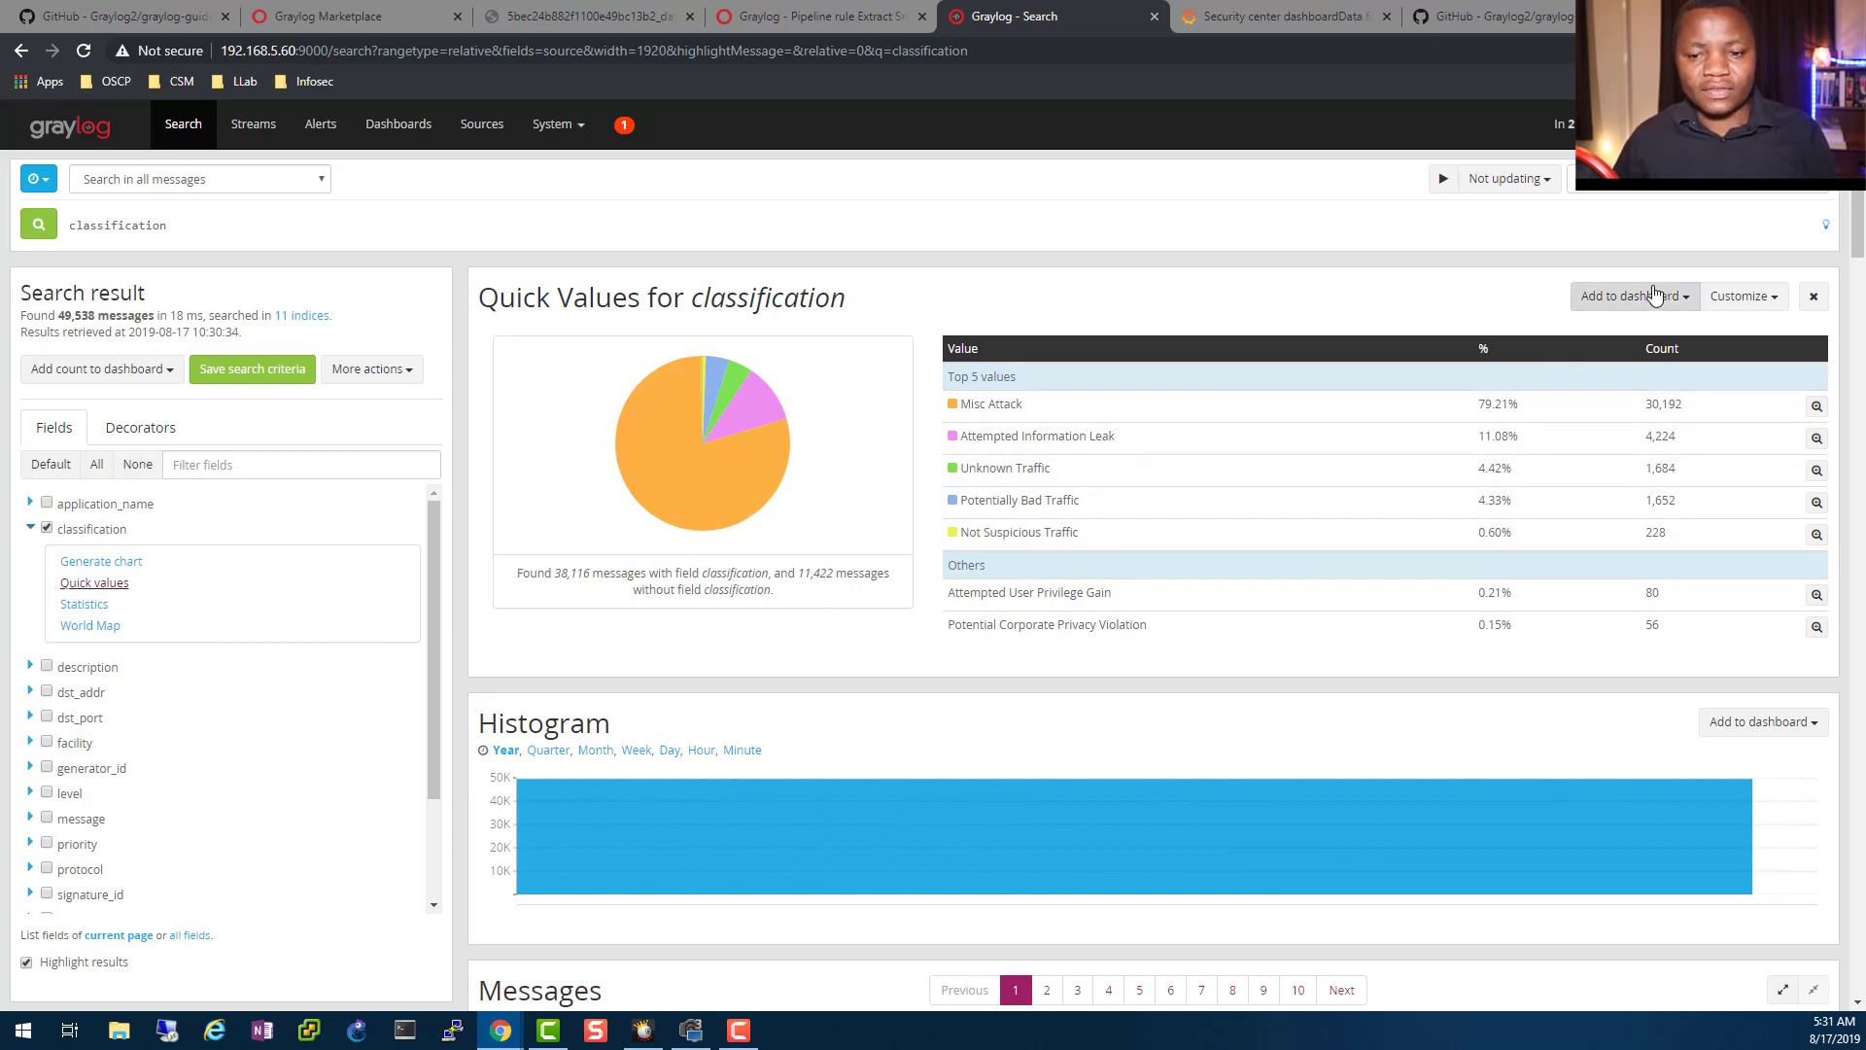
{"action": "left_click", "coordinate": [1633, 295]}
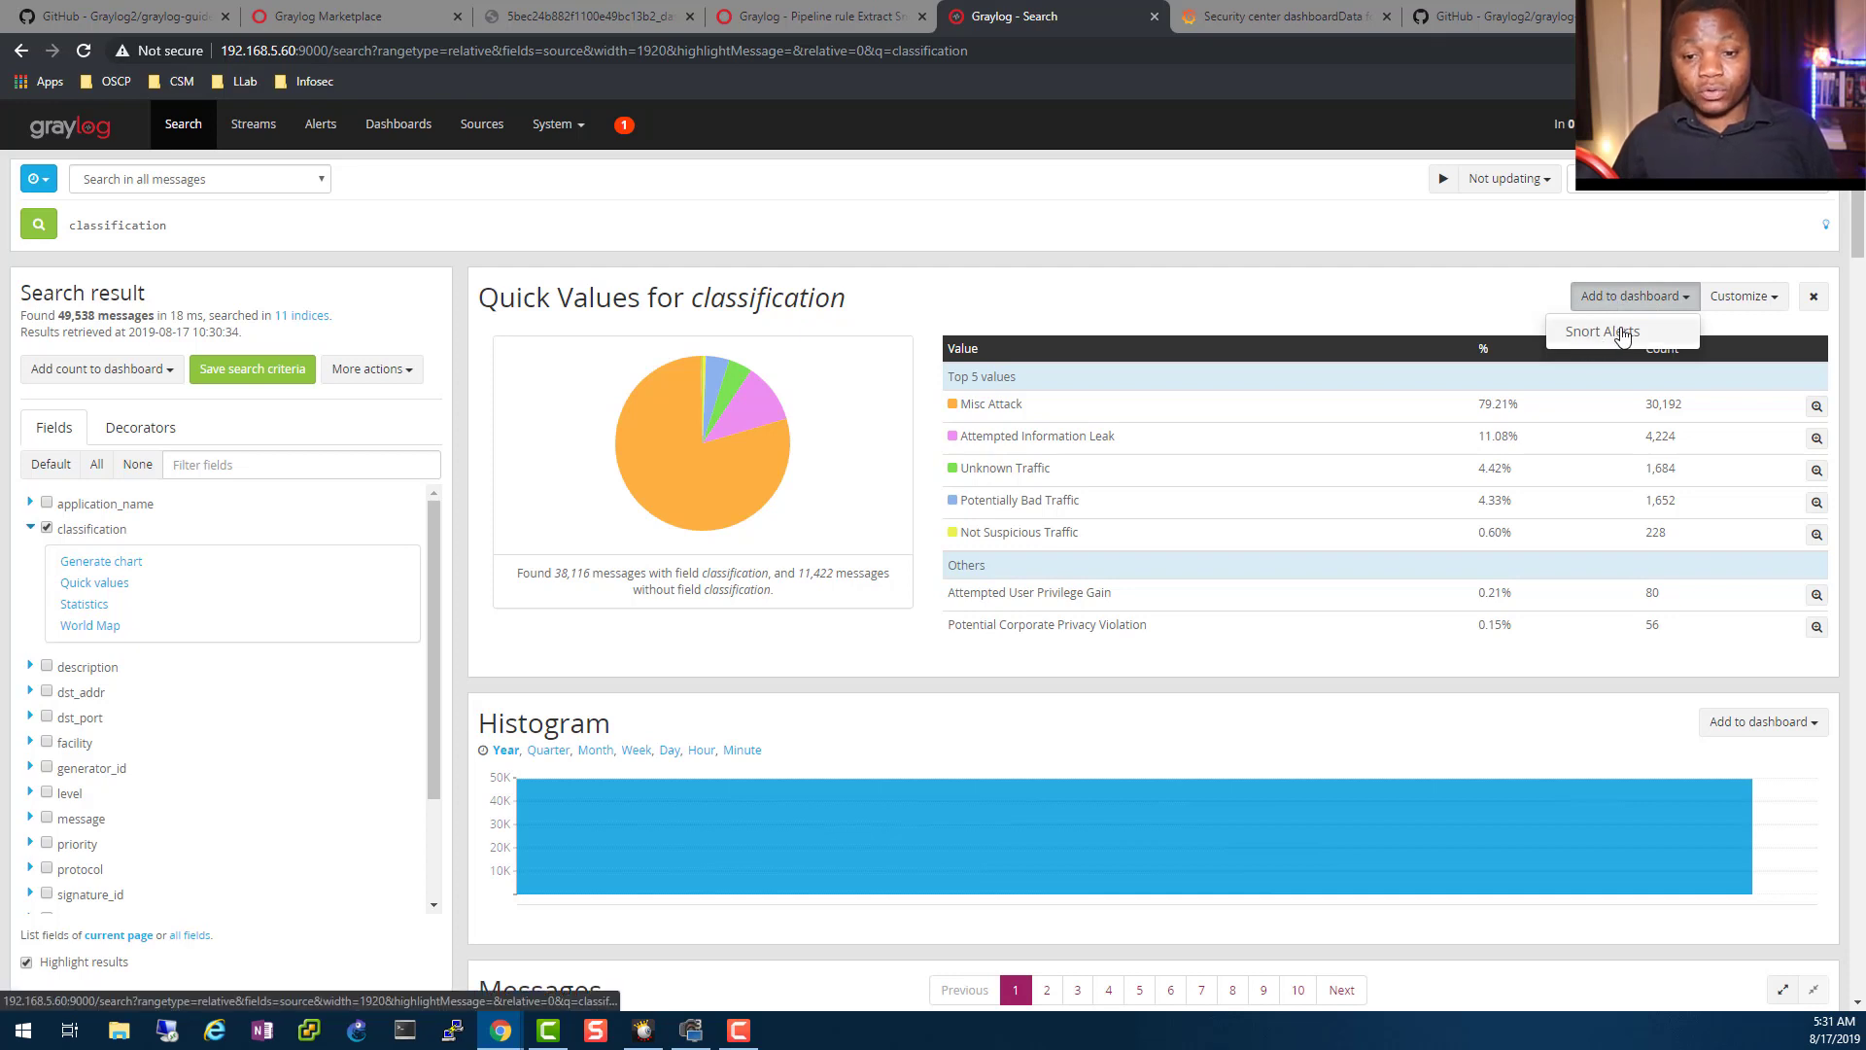
{"action": "mouse_move", "coordinate": [1399, 343]}
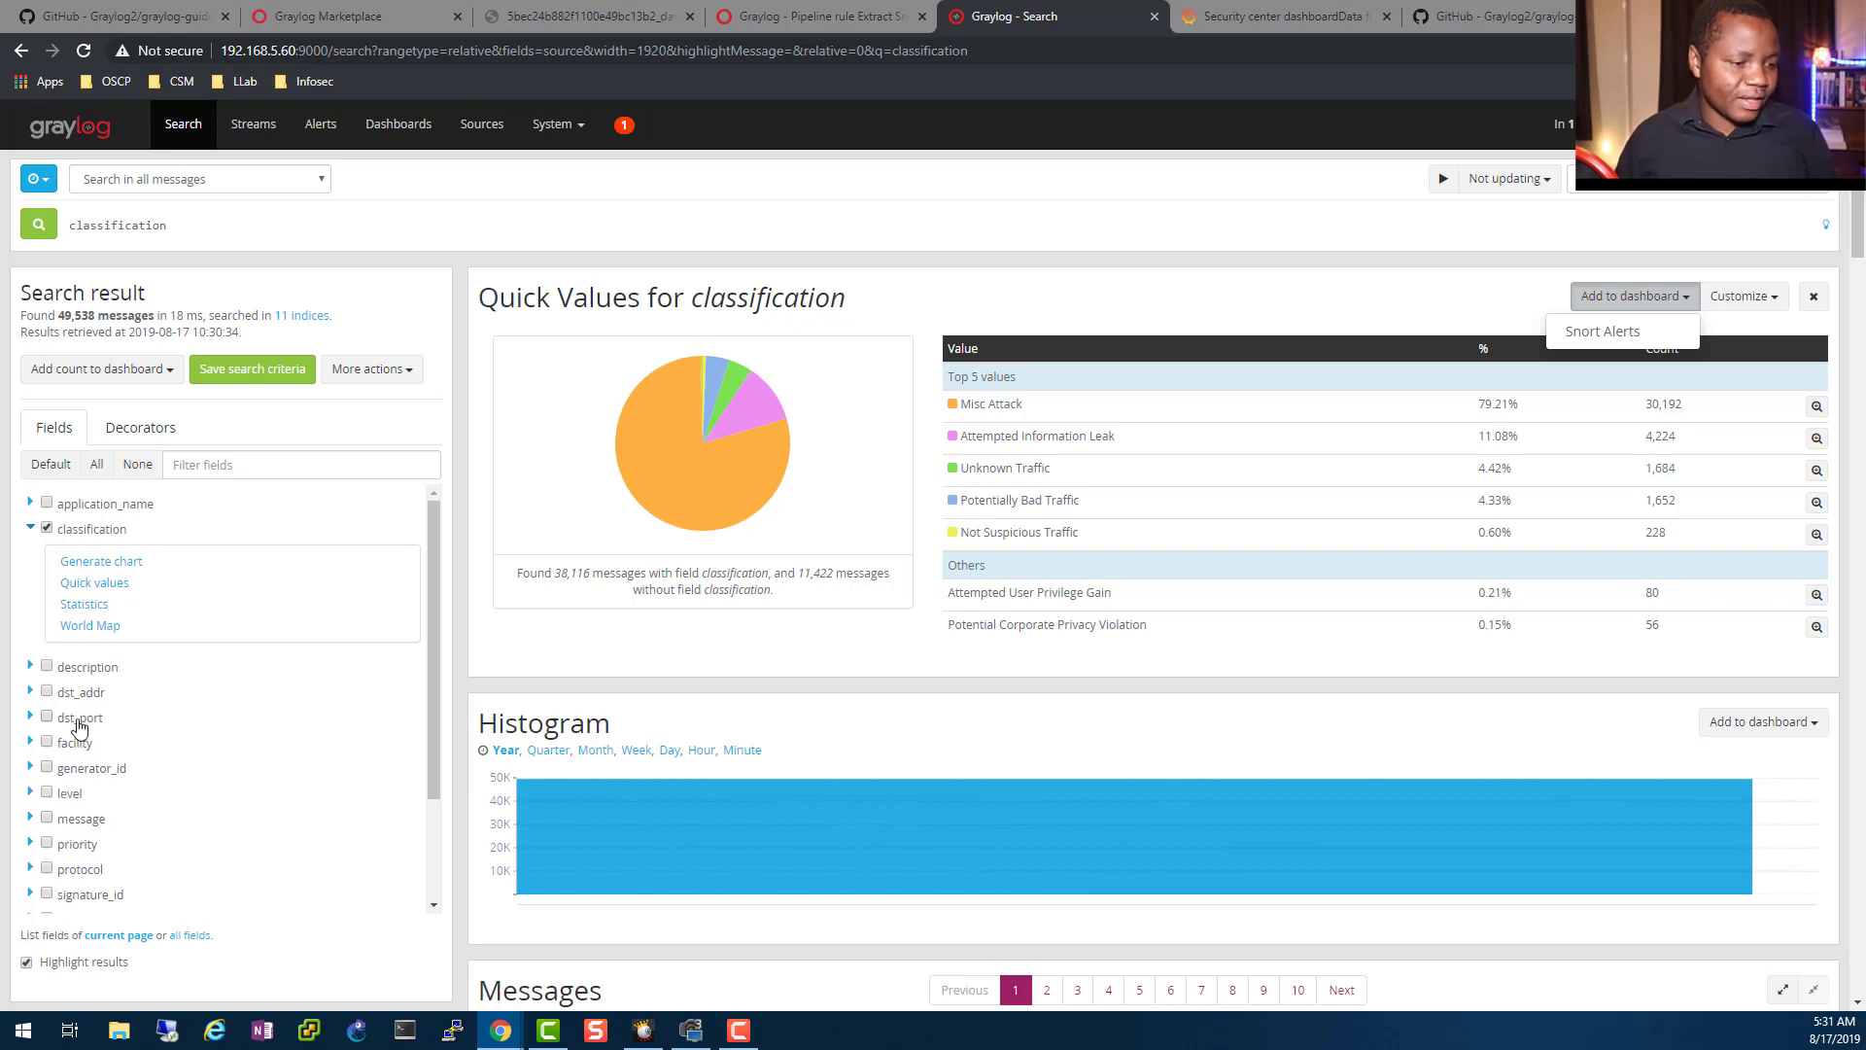
{"action": "left_click", "coordinate": [69, 793]}
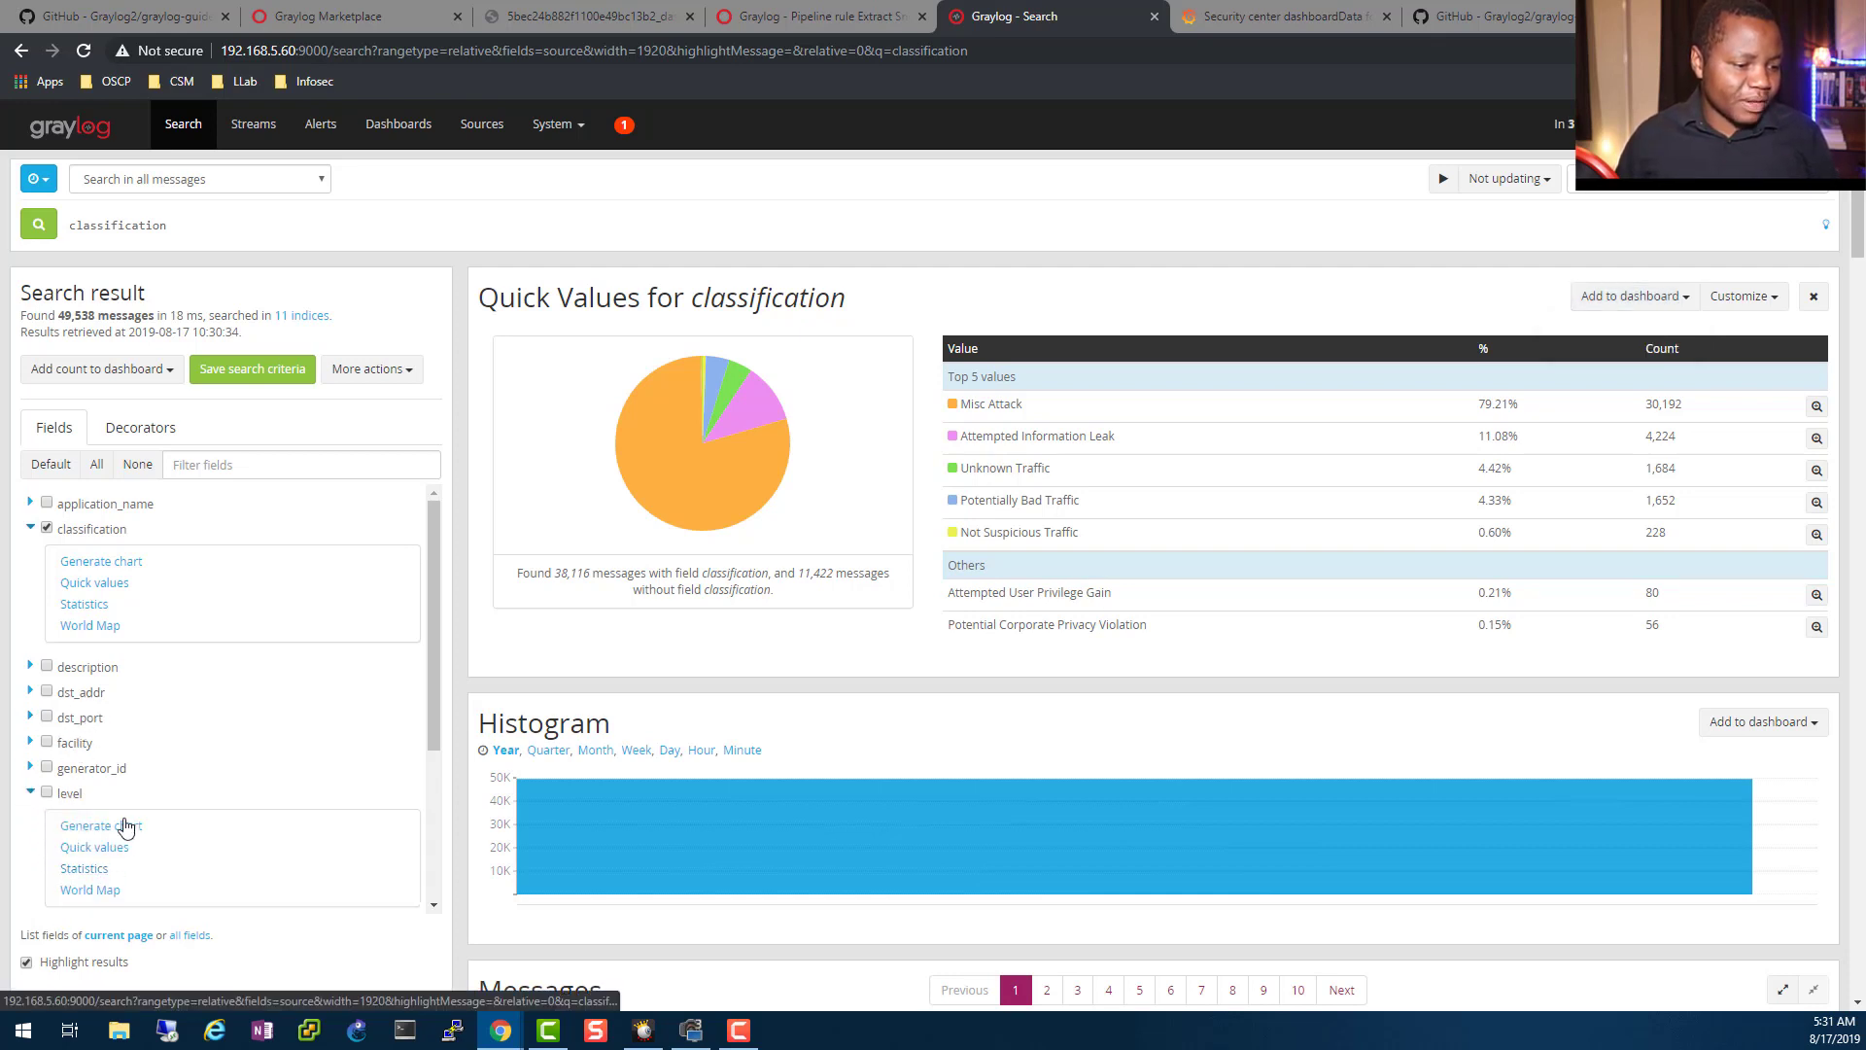
{"action": "mouse_move", "coordinate": [129, 843]}
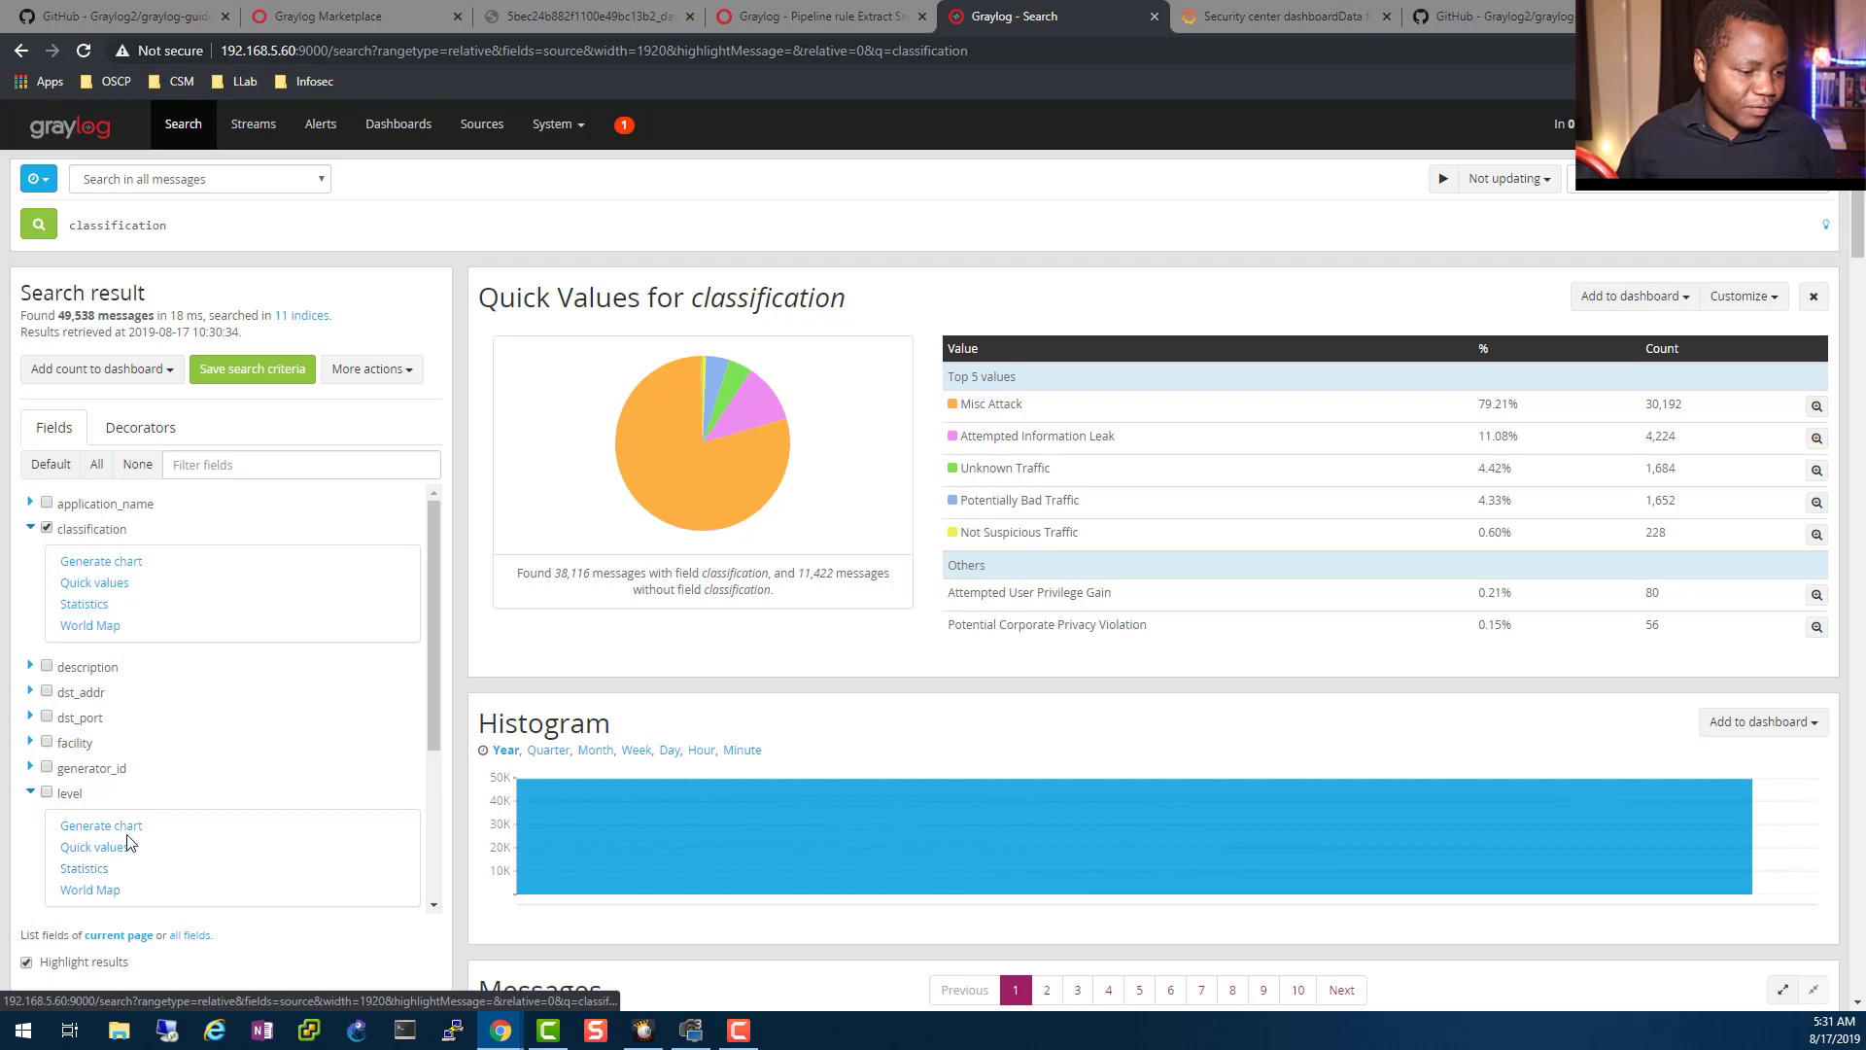
- Display the quick-values chart for the level field in the search results
{"action": "left_click", "coordinate": [94, 847]}
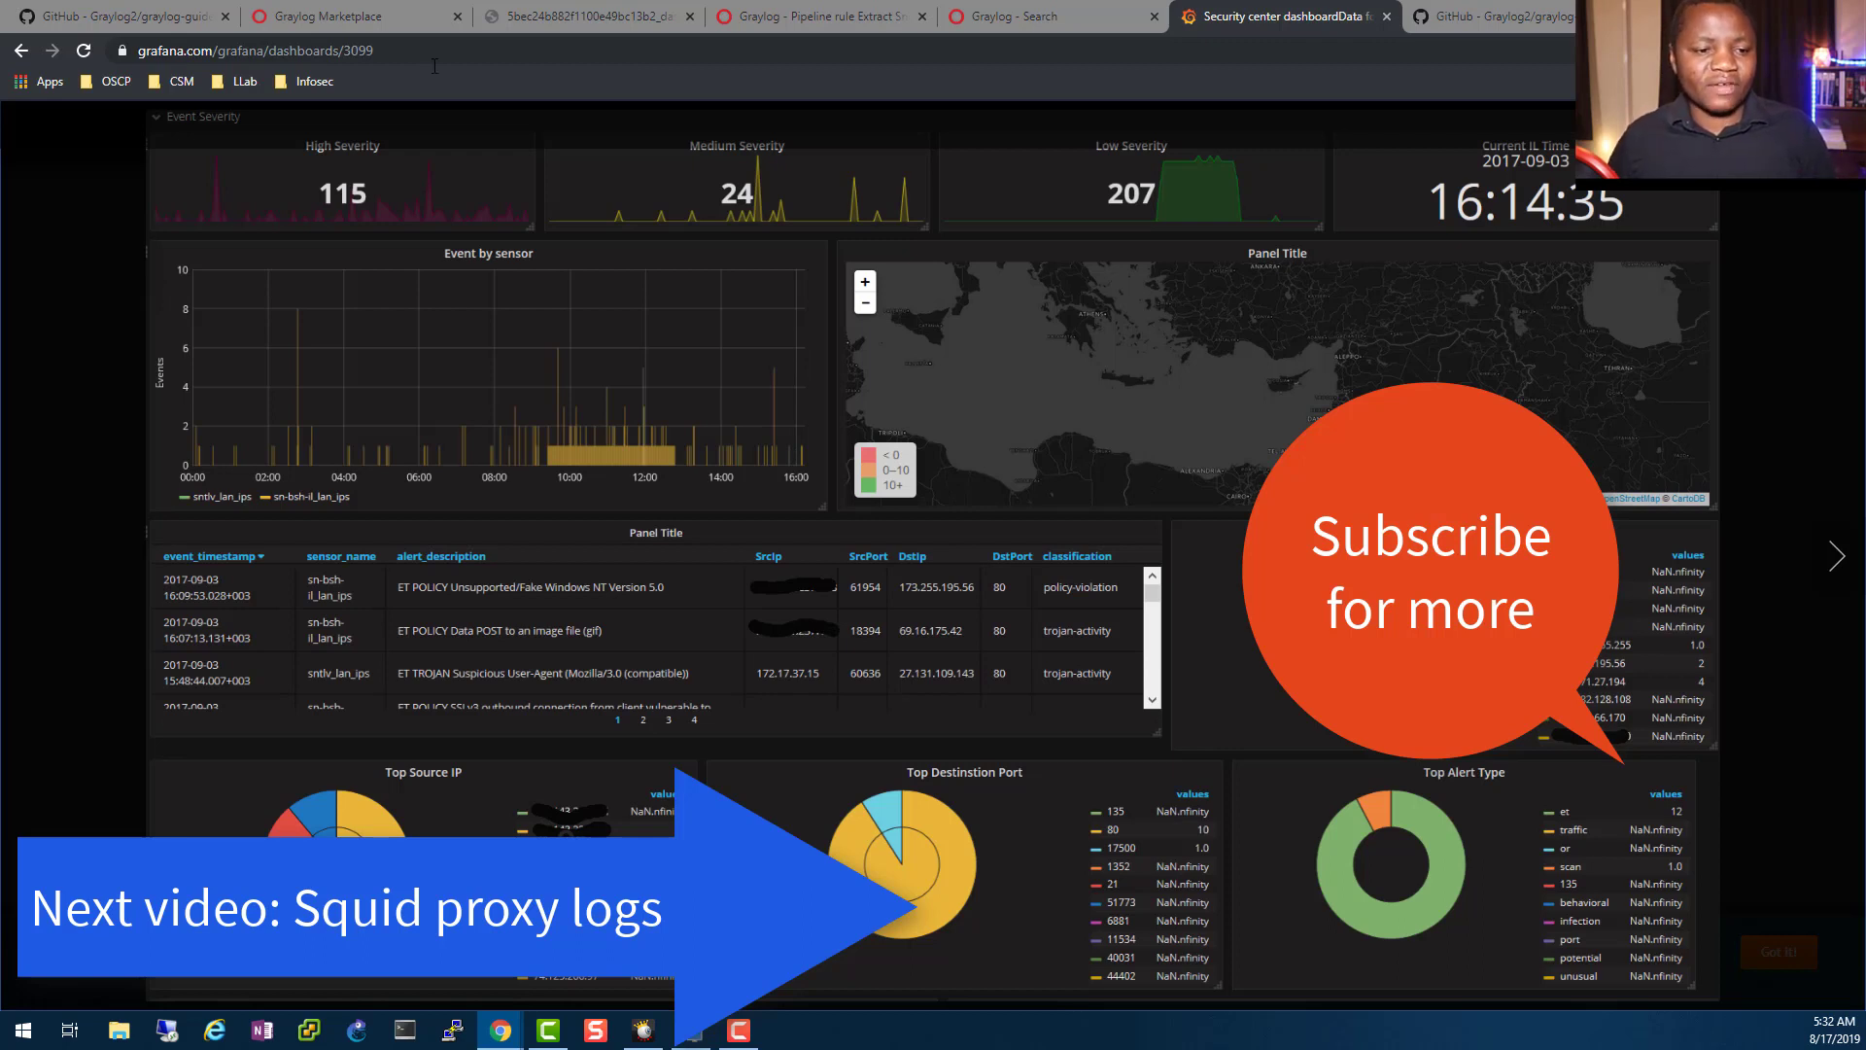
{"action": "mouse_move", "coordinate": [801, 713]}
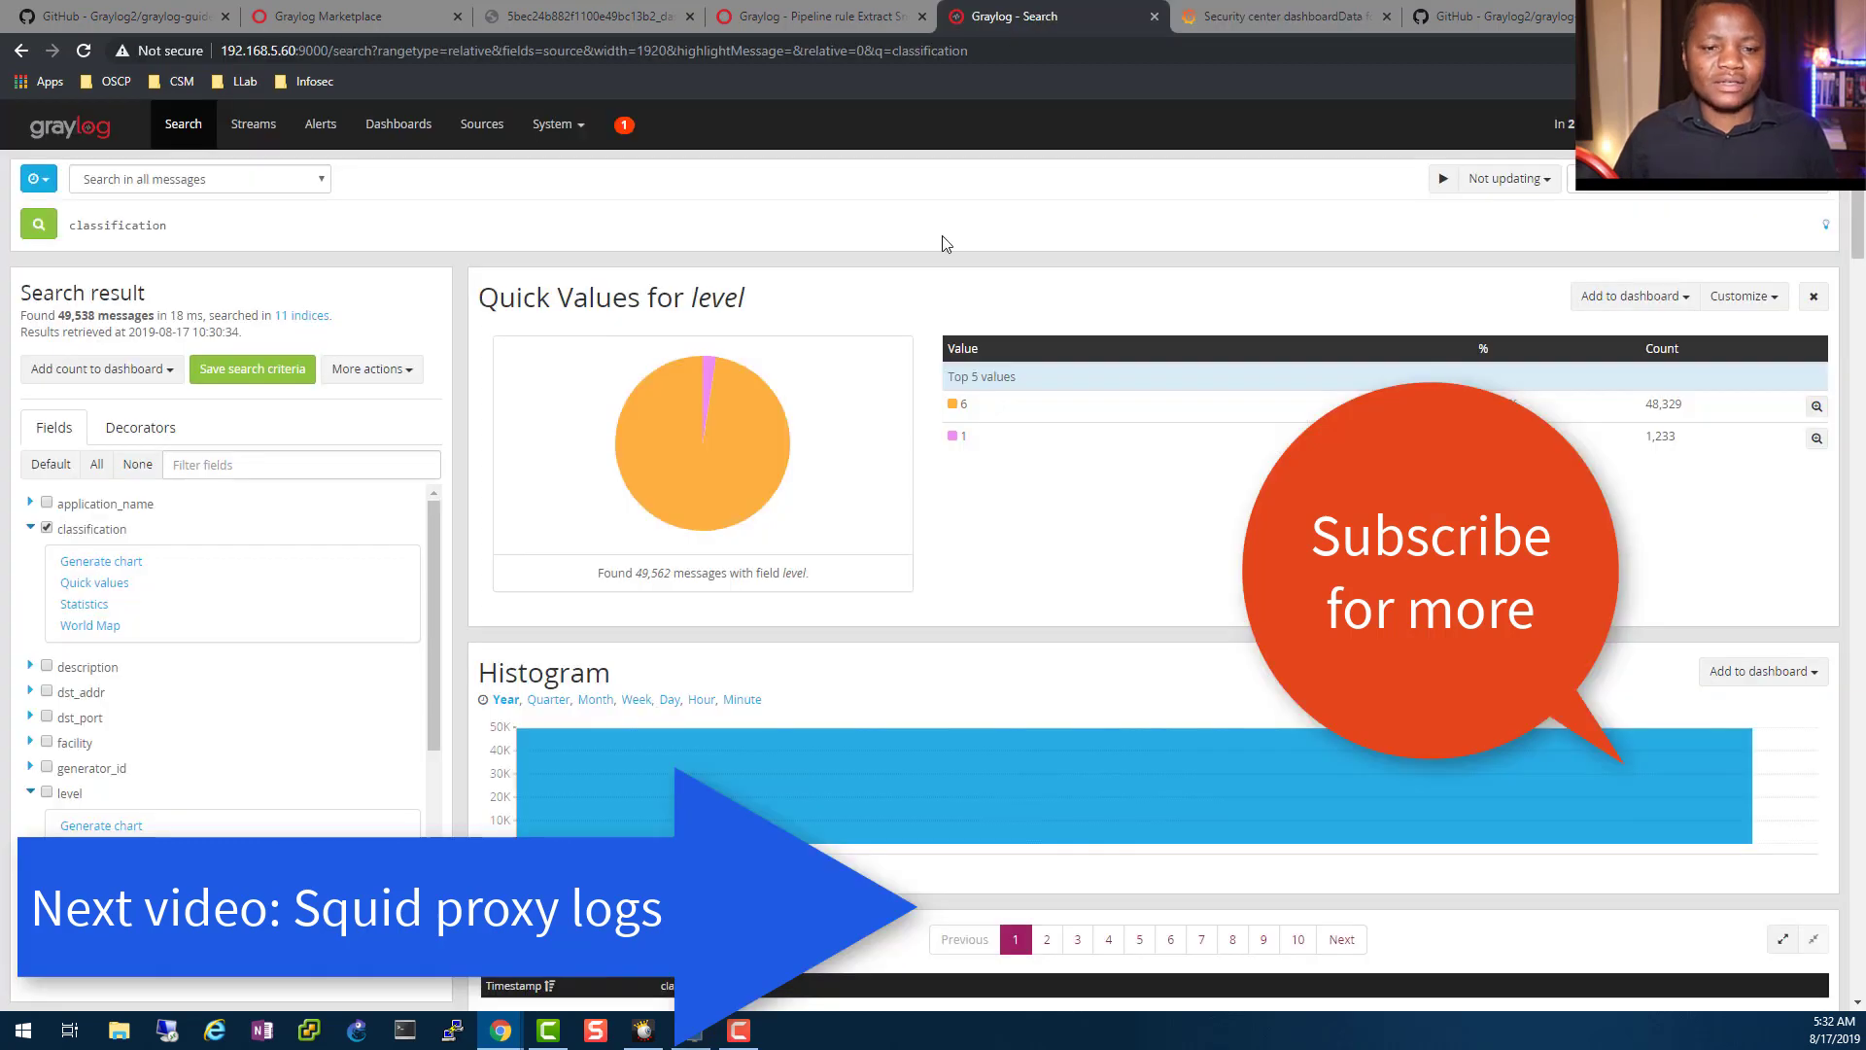
{"action": "mouse_move", "coordinate": [1001, 802]}
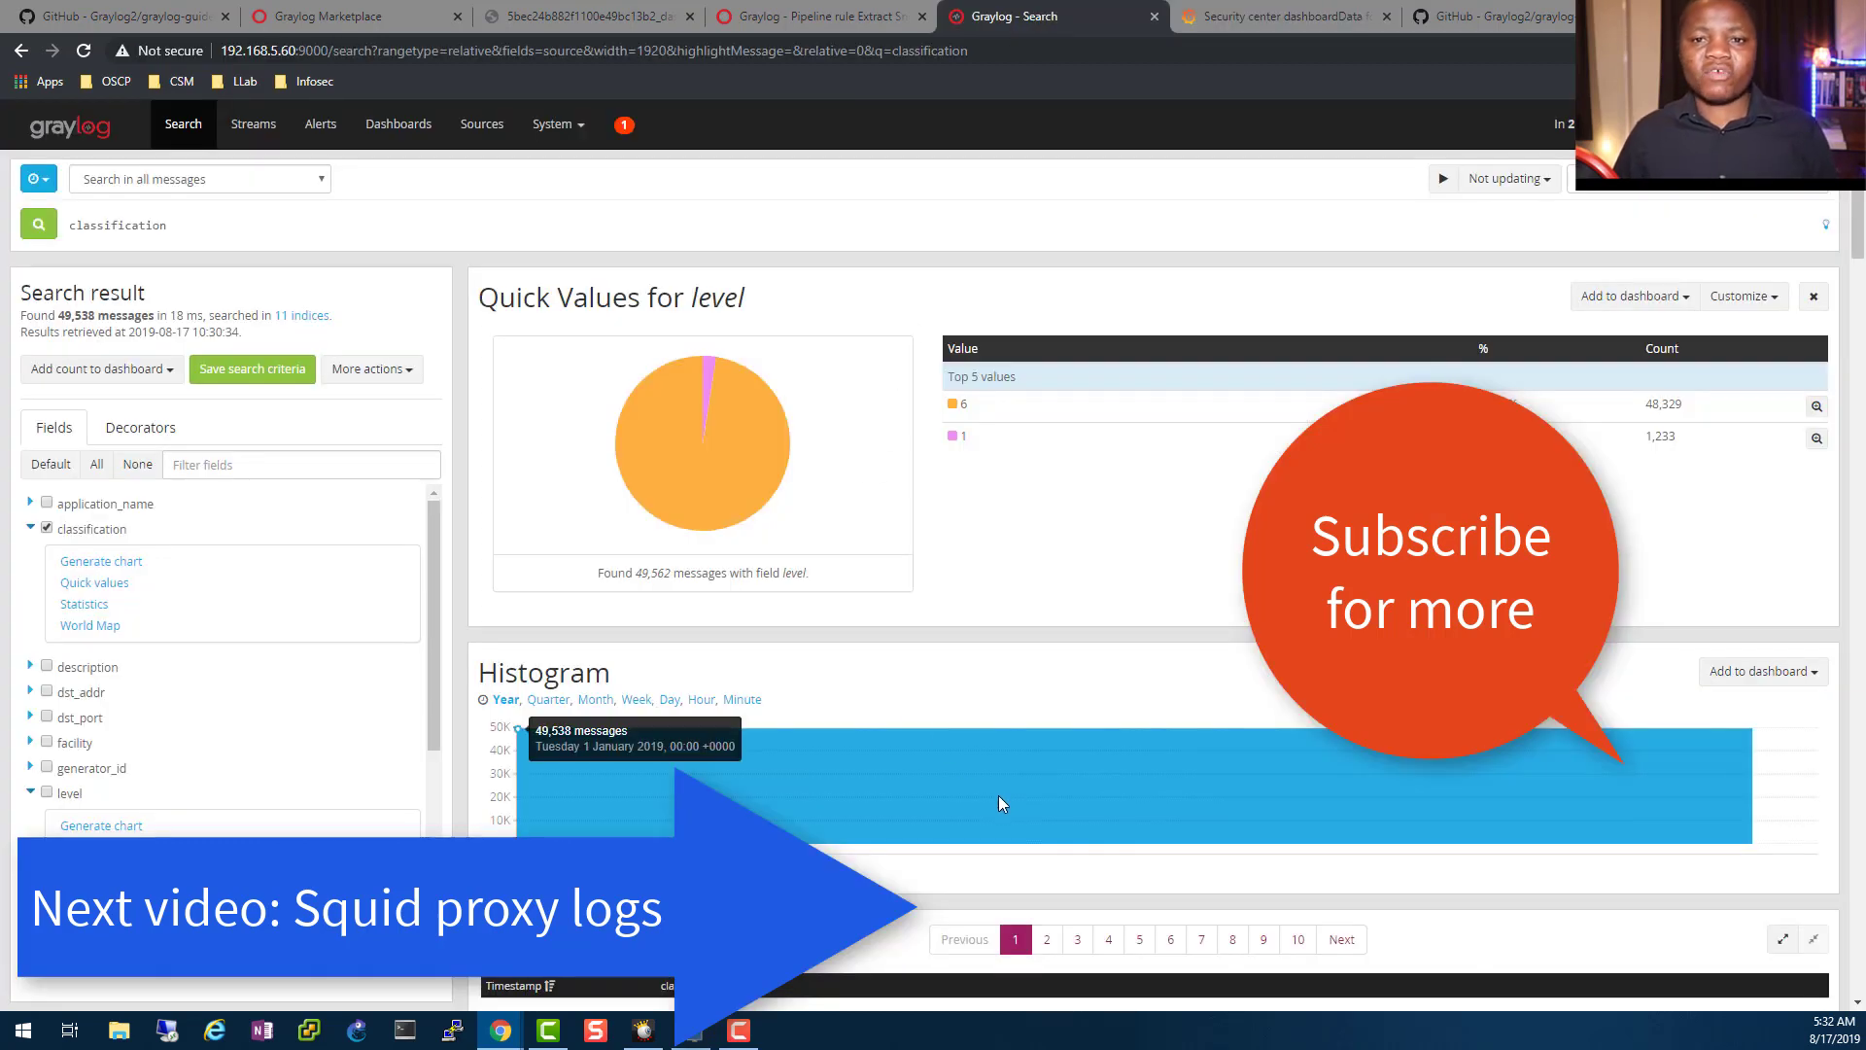